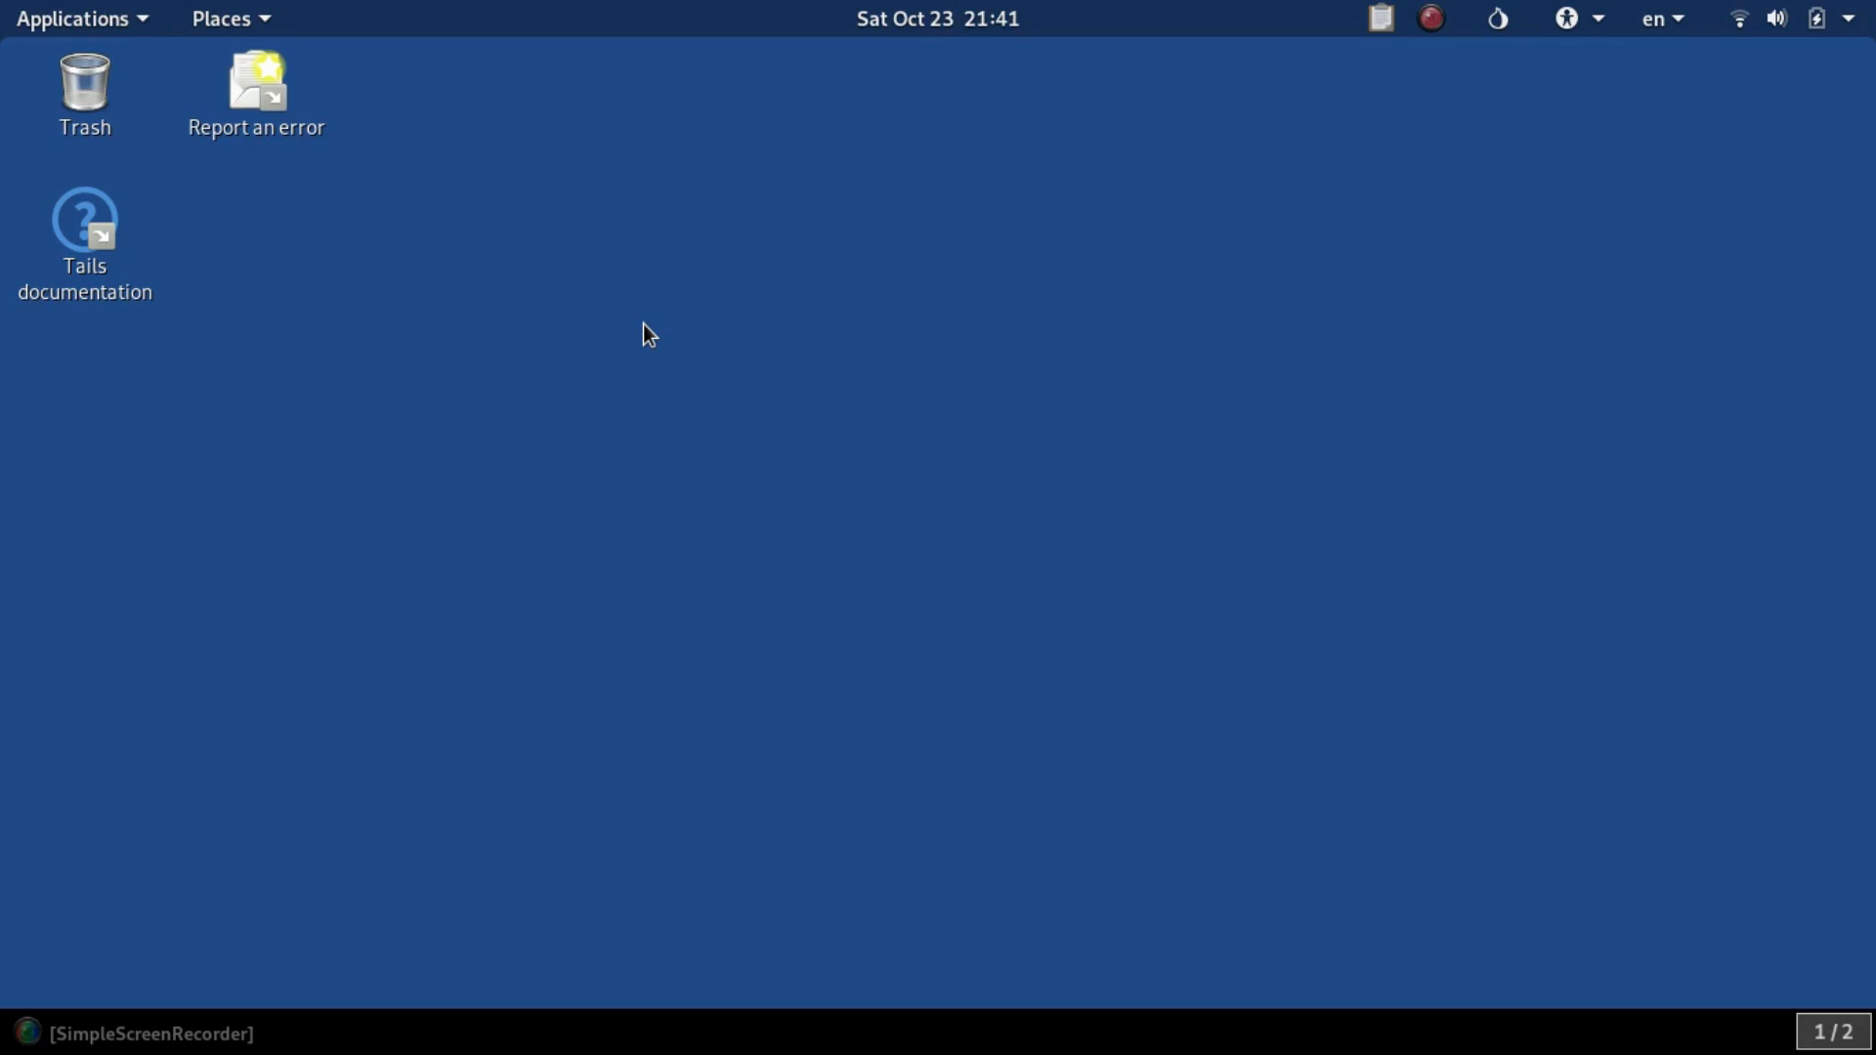
pyautogui.moveTo(598, 221)
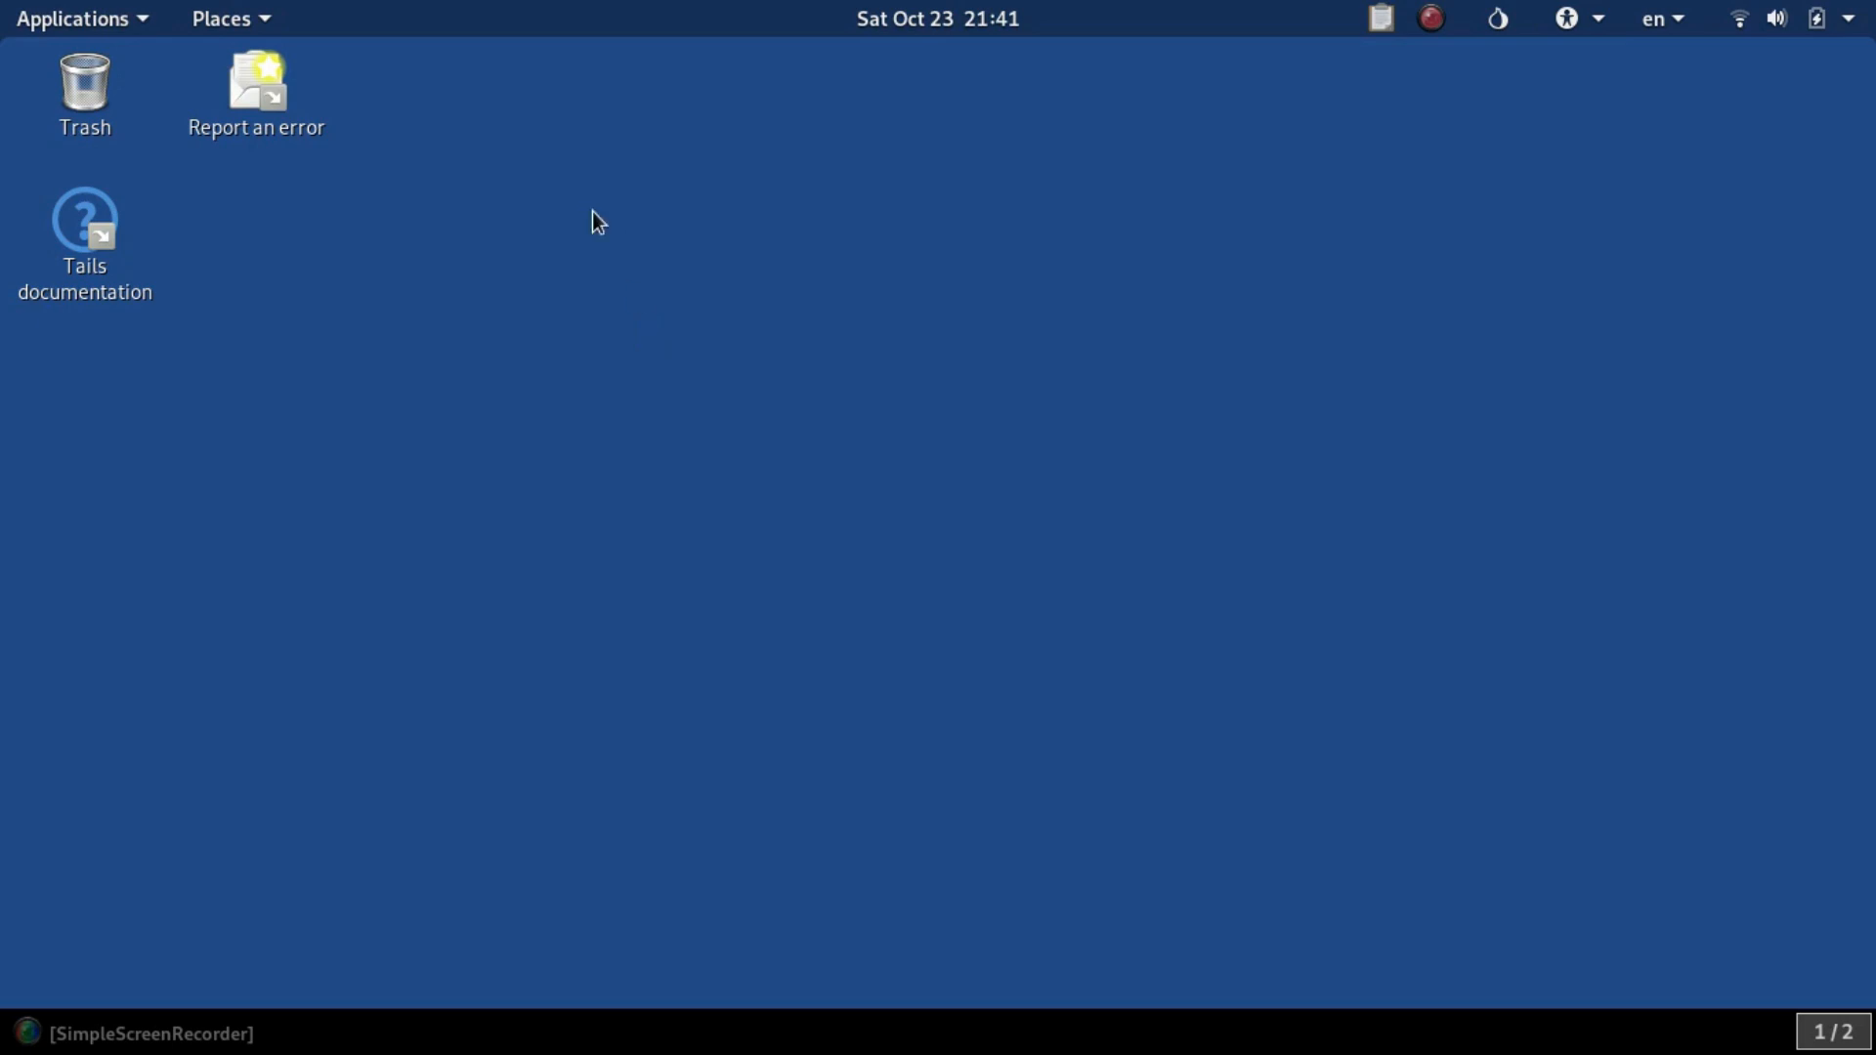
# - Bring up the Applications menu listing the installed system tools
pyautogui.click(254, 96)
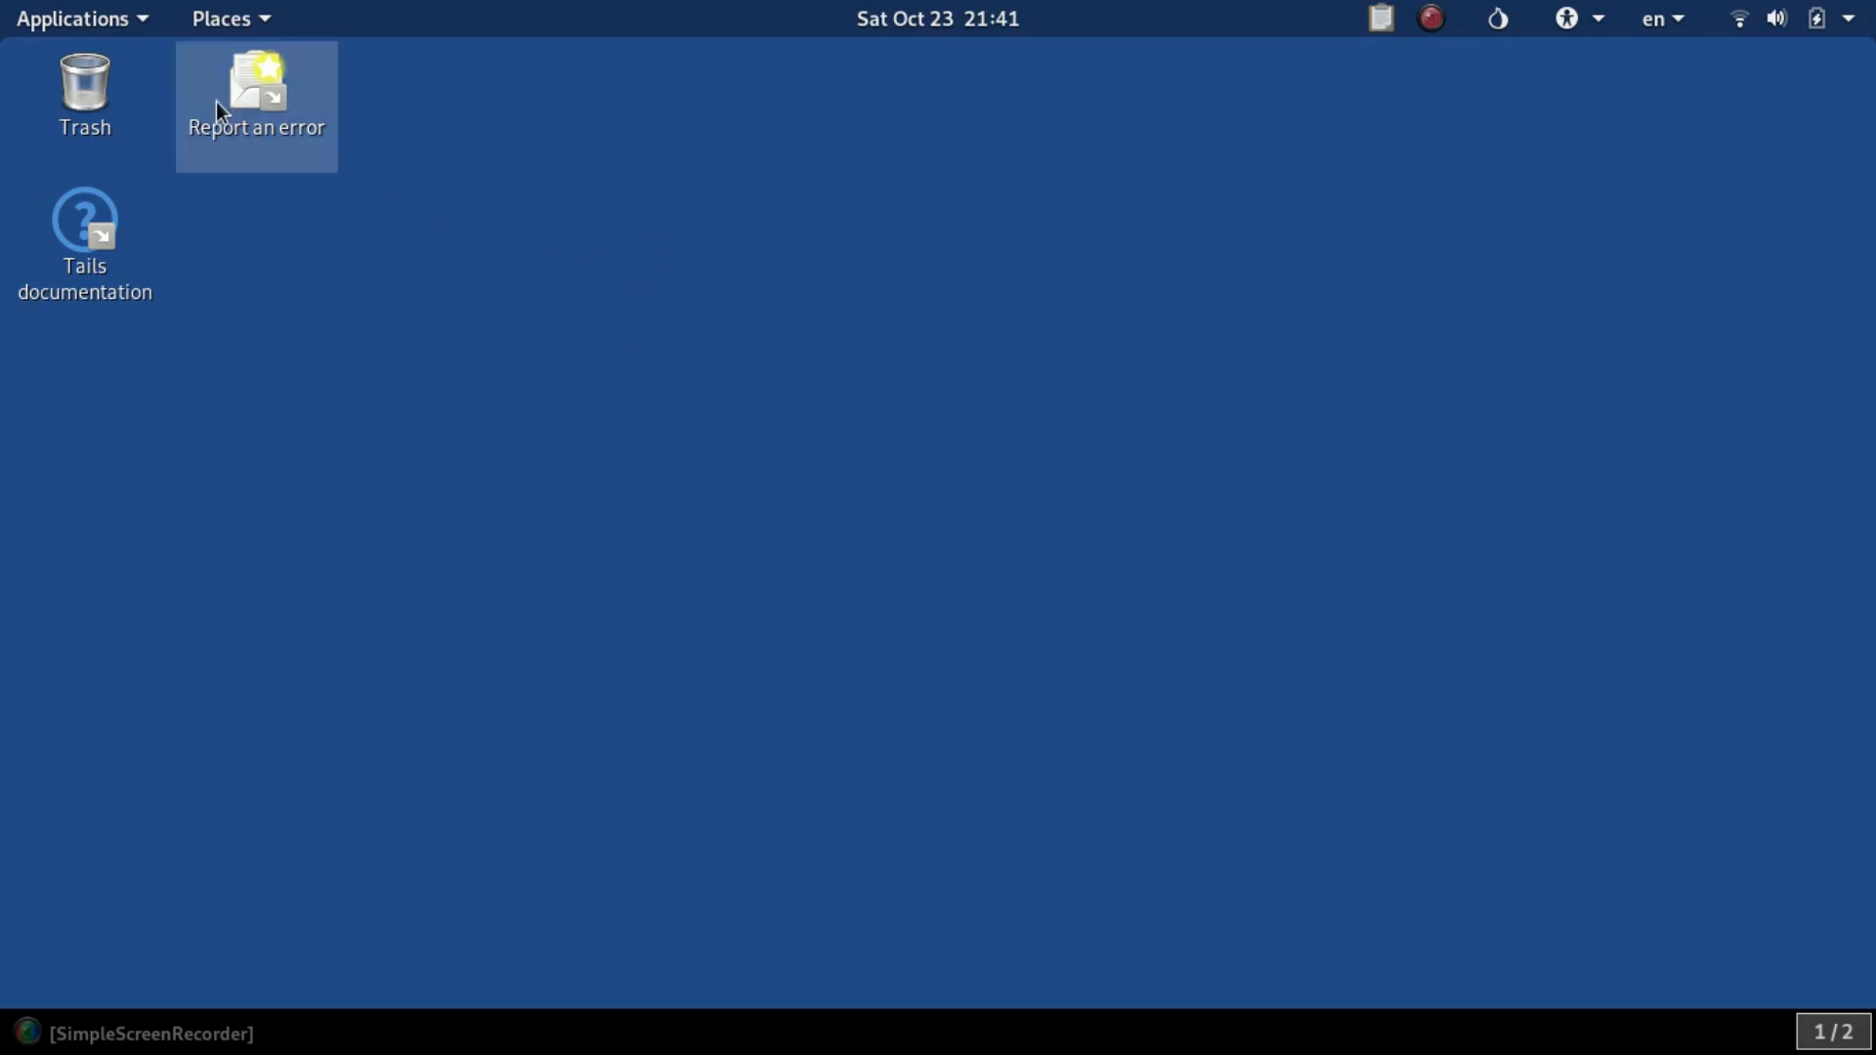
pyautogui.click(74, 17)
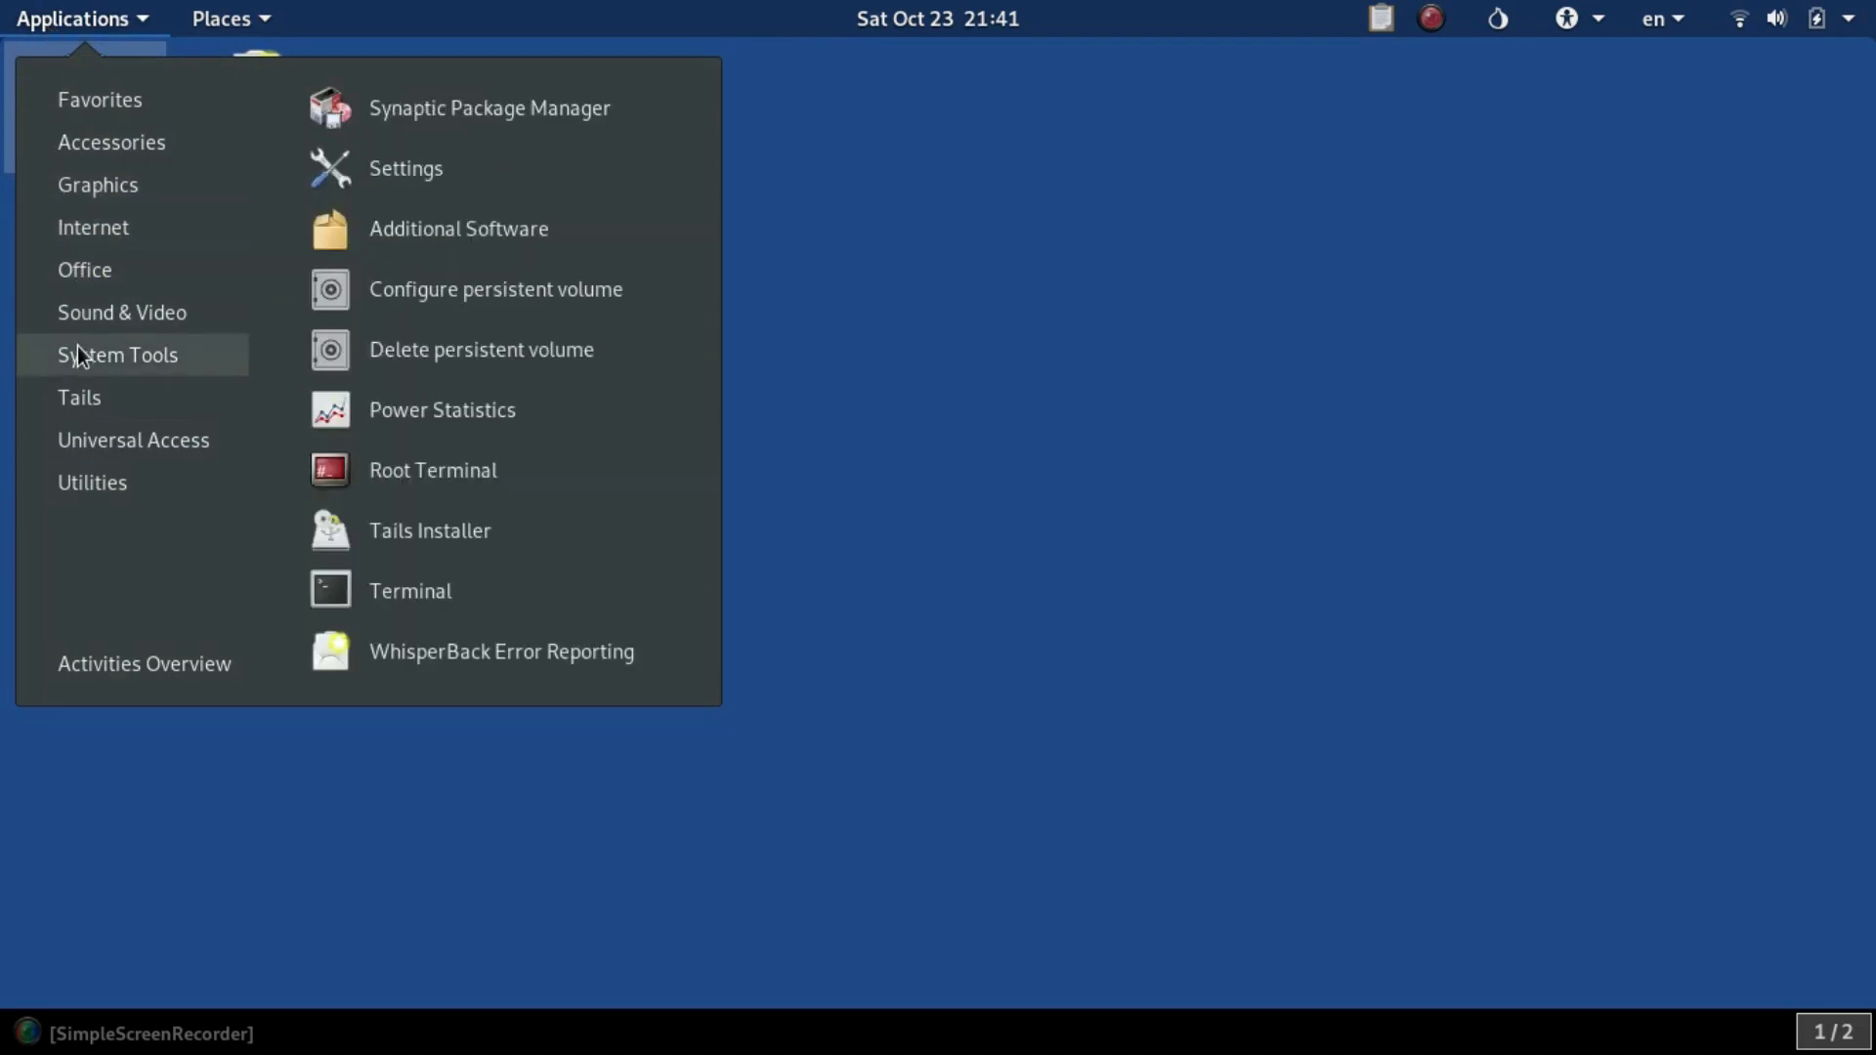
pyautogui.moveTo(406, 168)
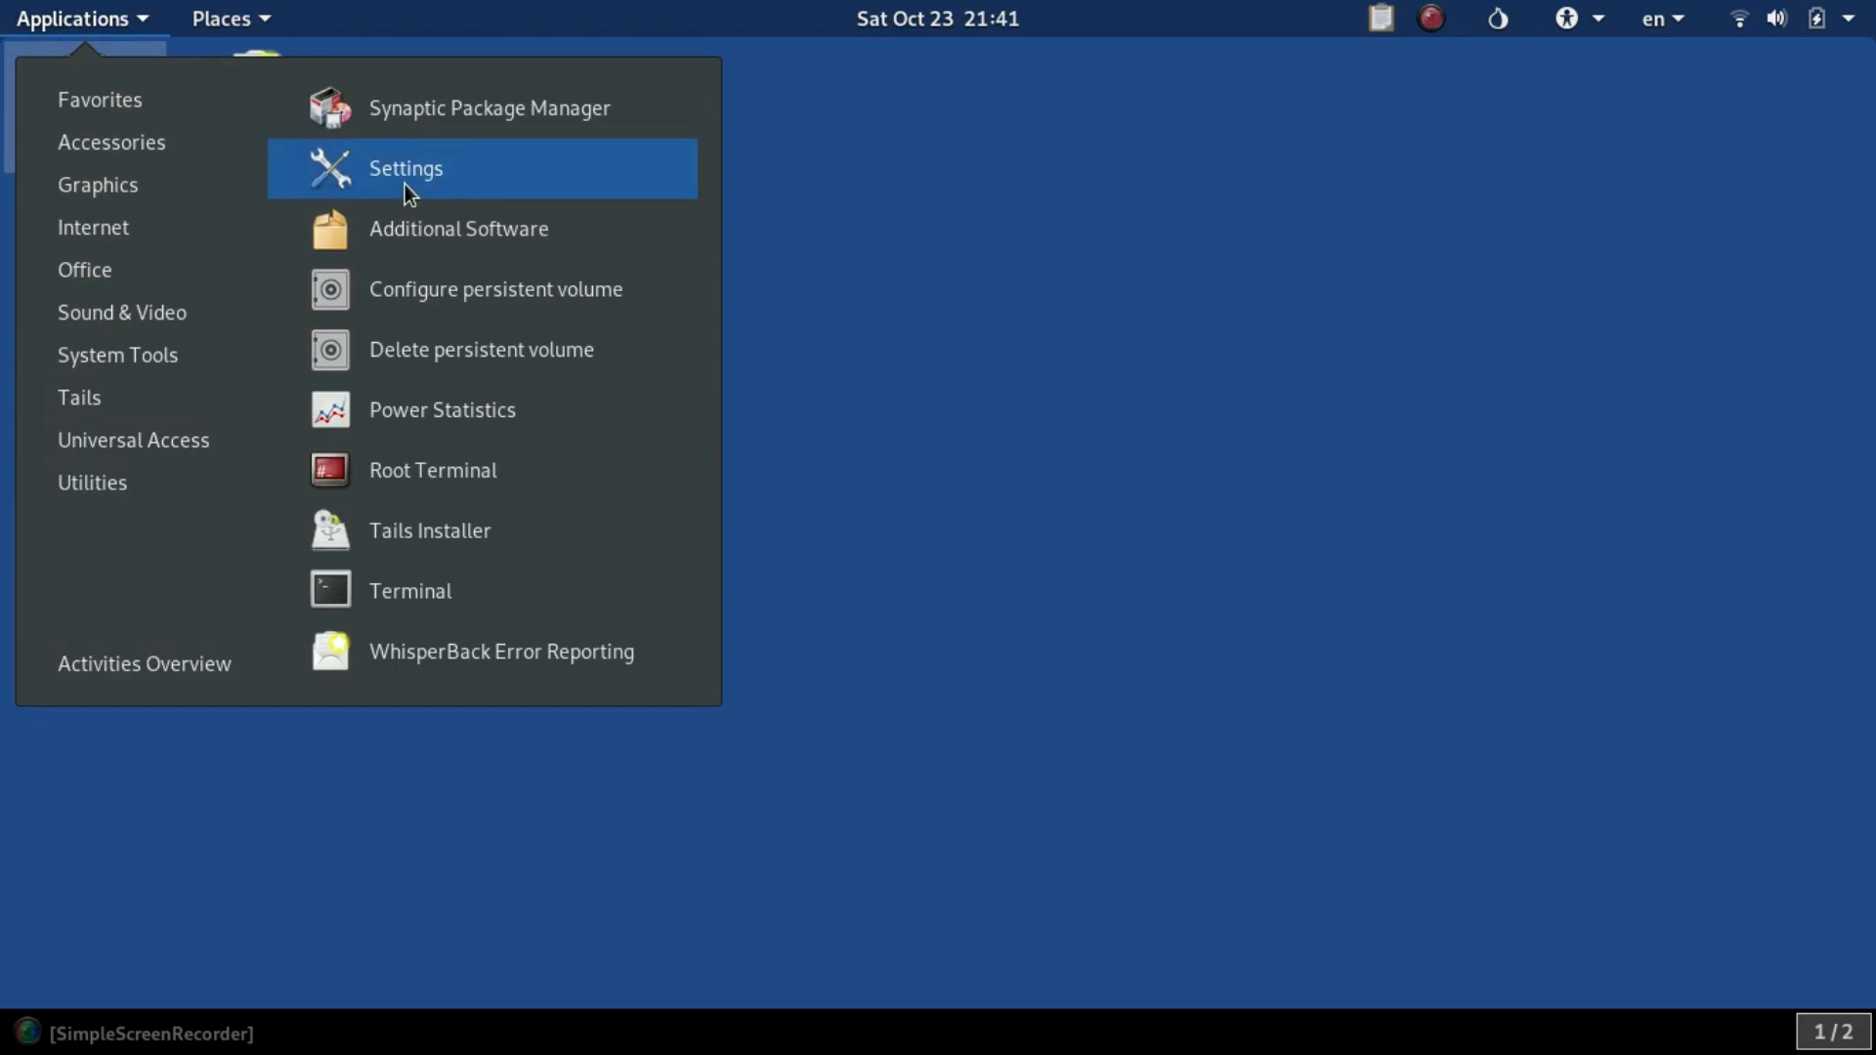
pyautogui.click(407, 168)
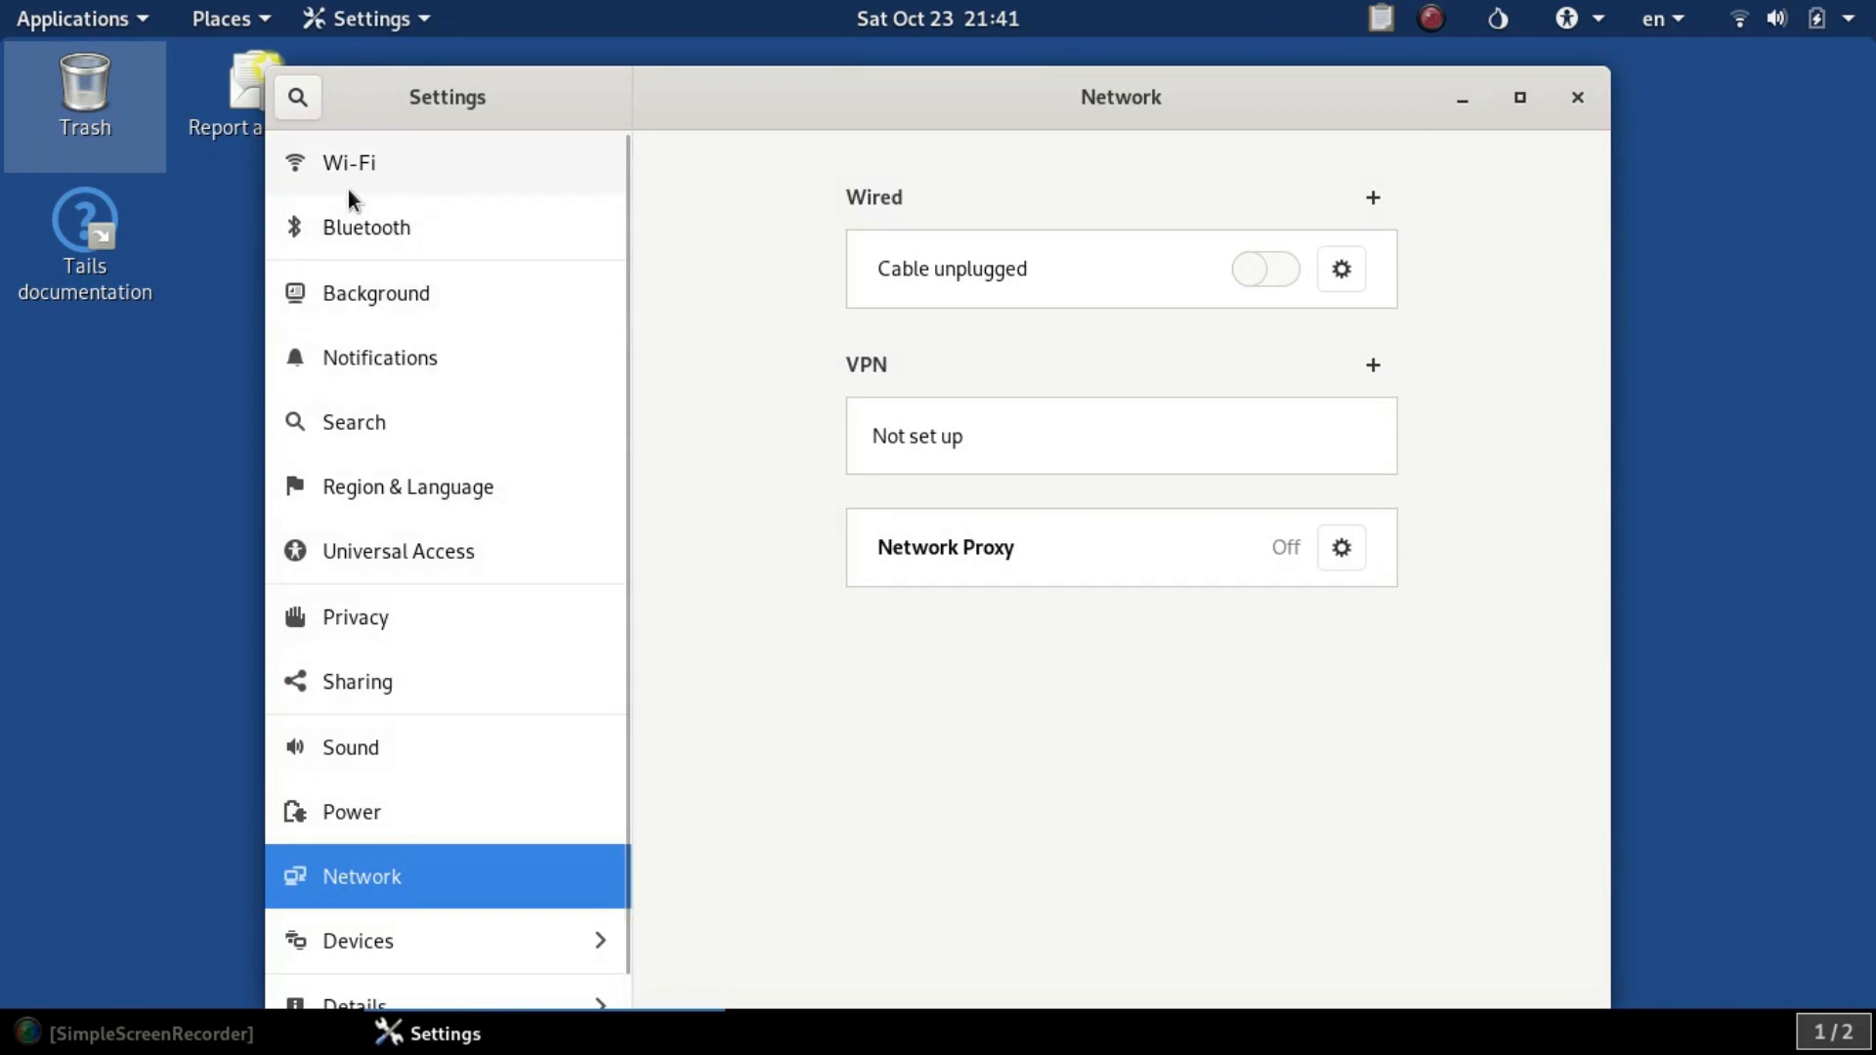
pyautogui.moveTo(403, 178)
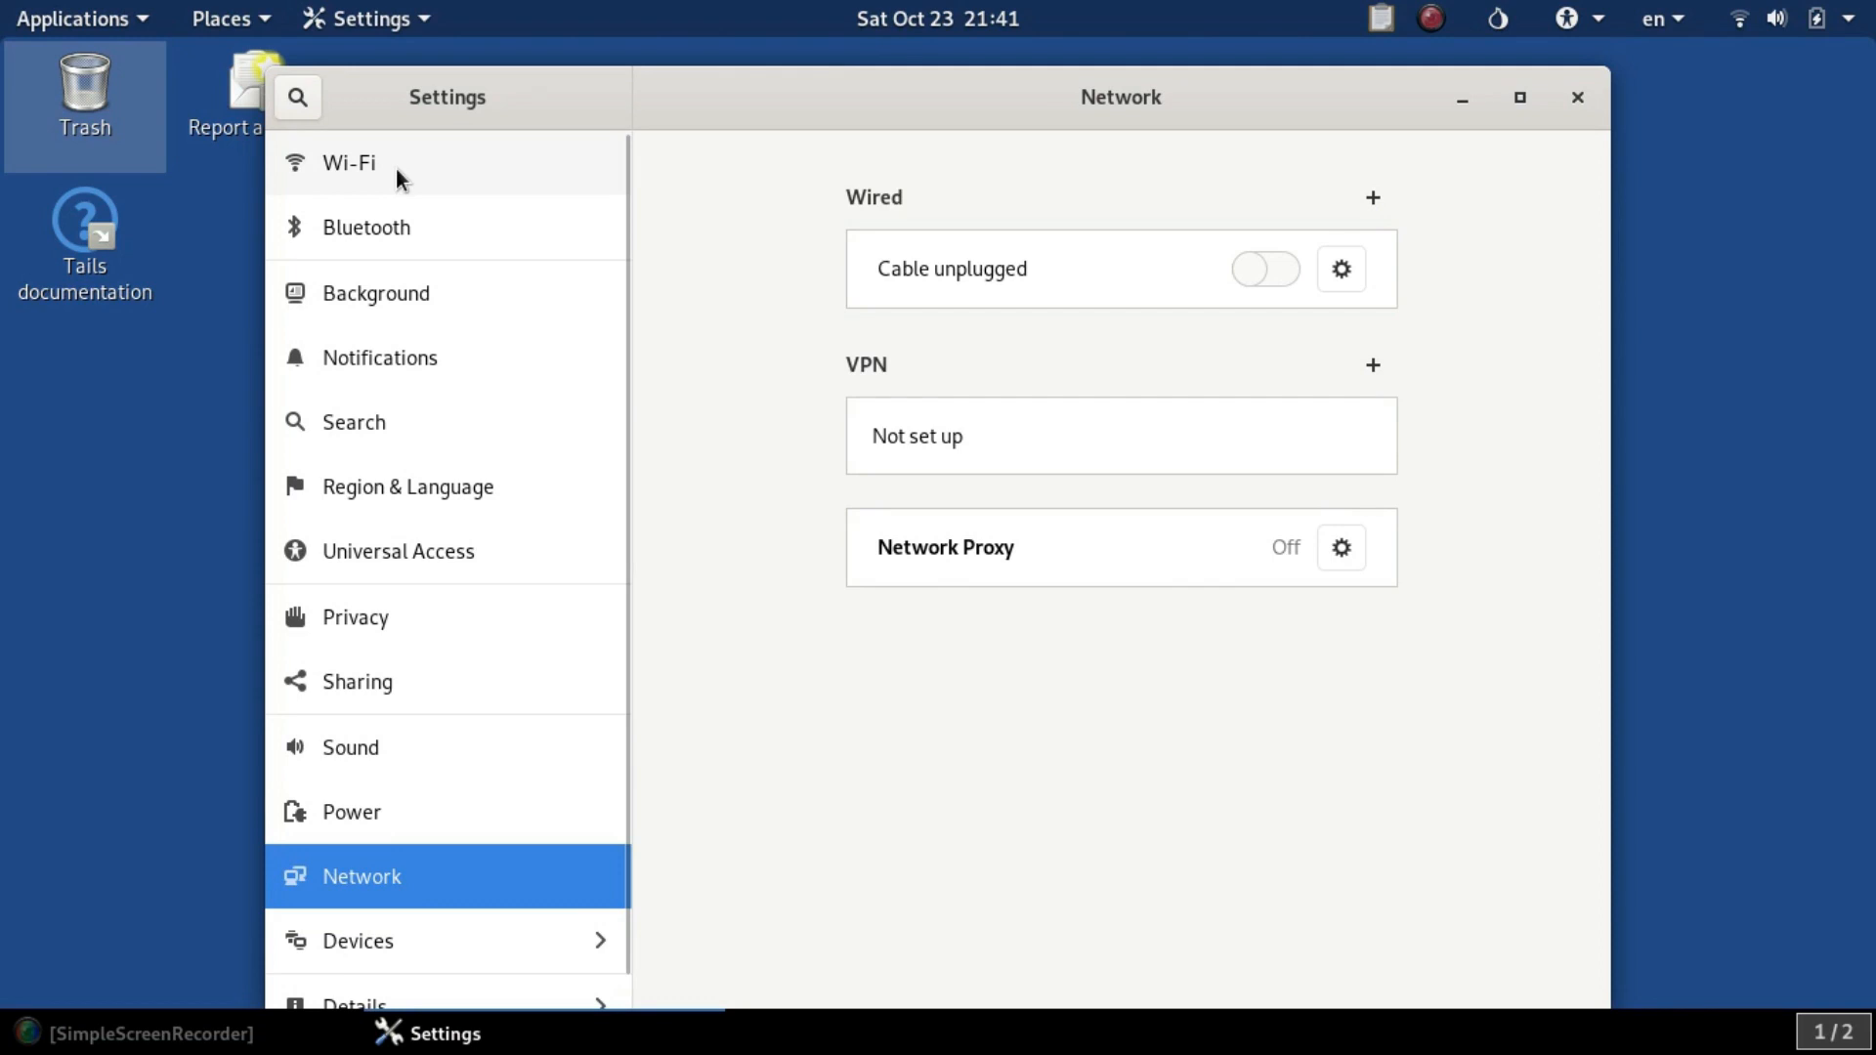
pyautogui.moveTo(412, 197)
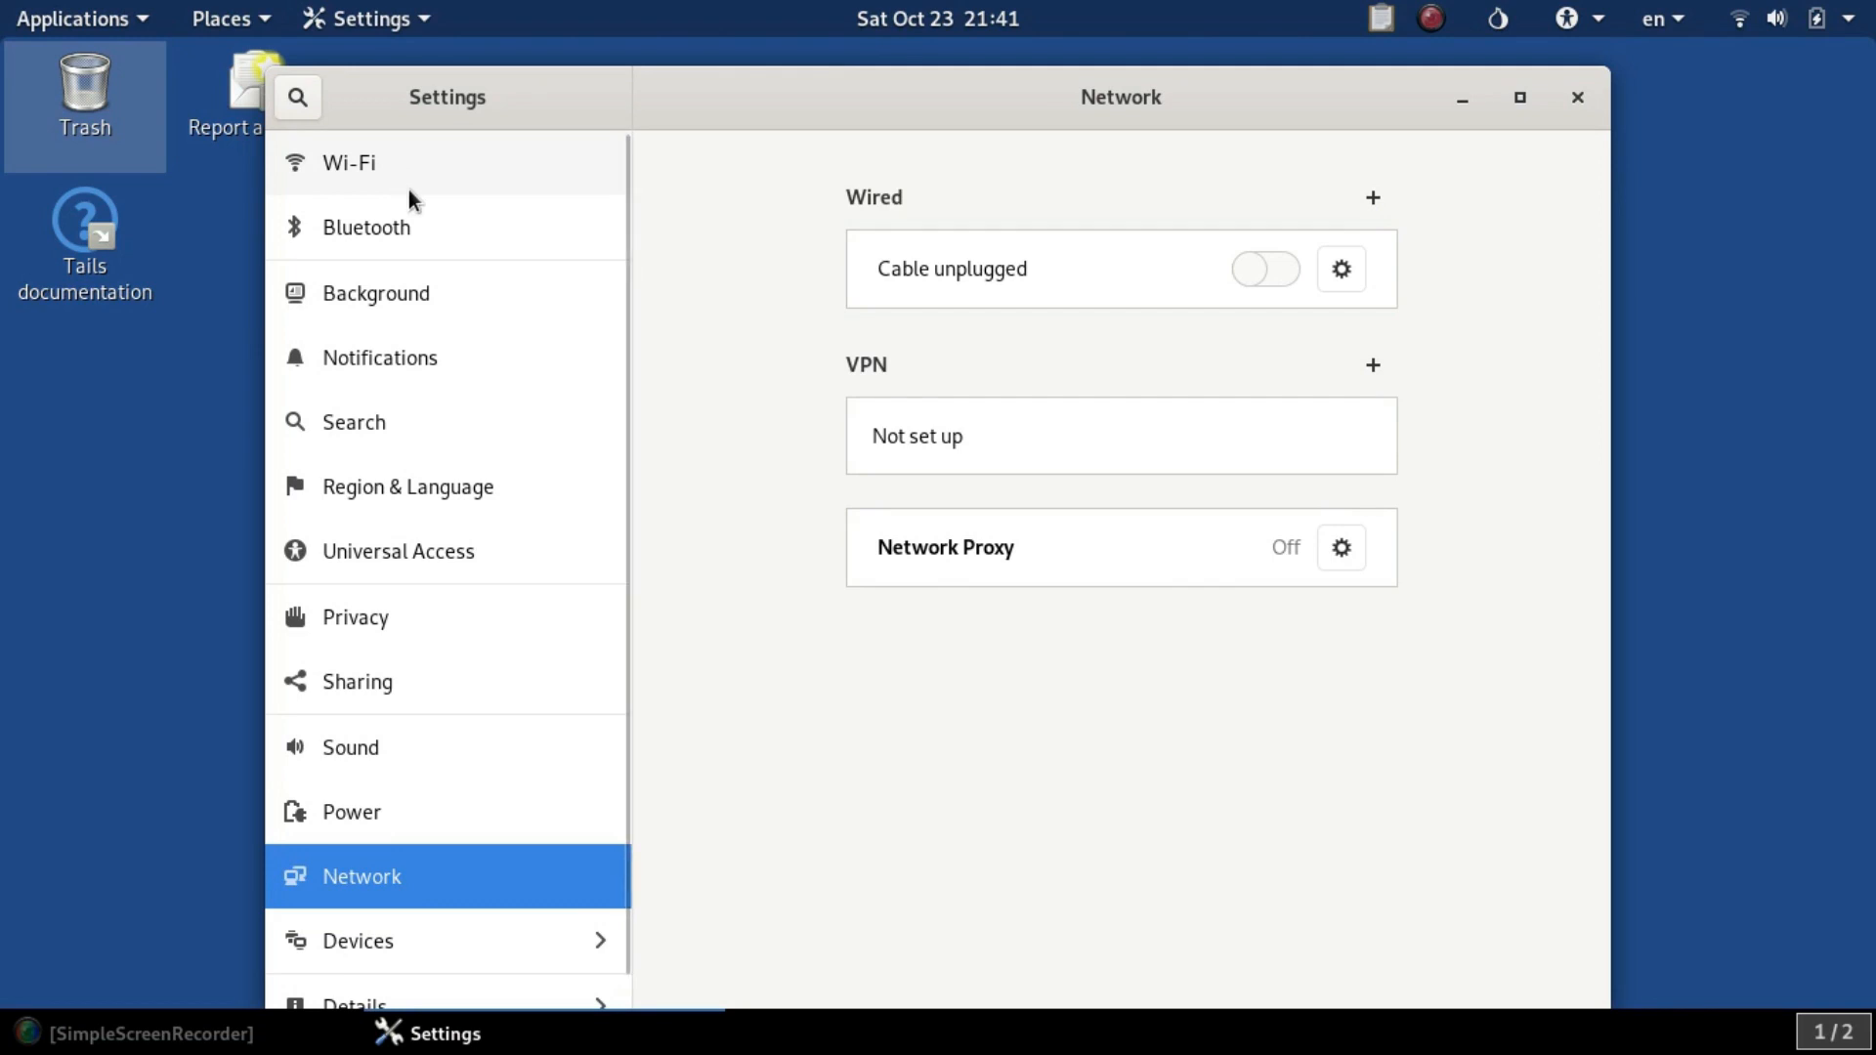
pyautogui.moveTo(396, 178)
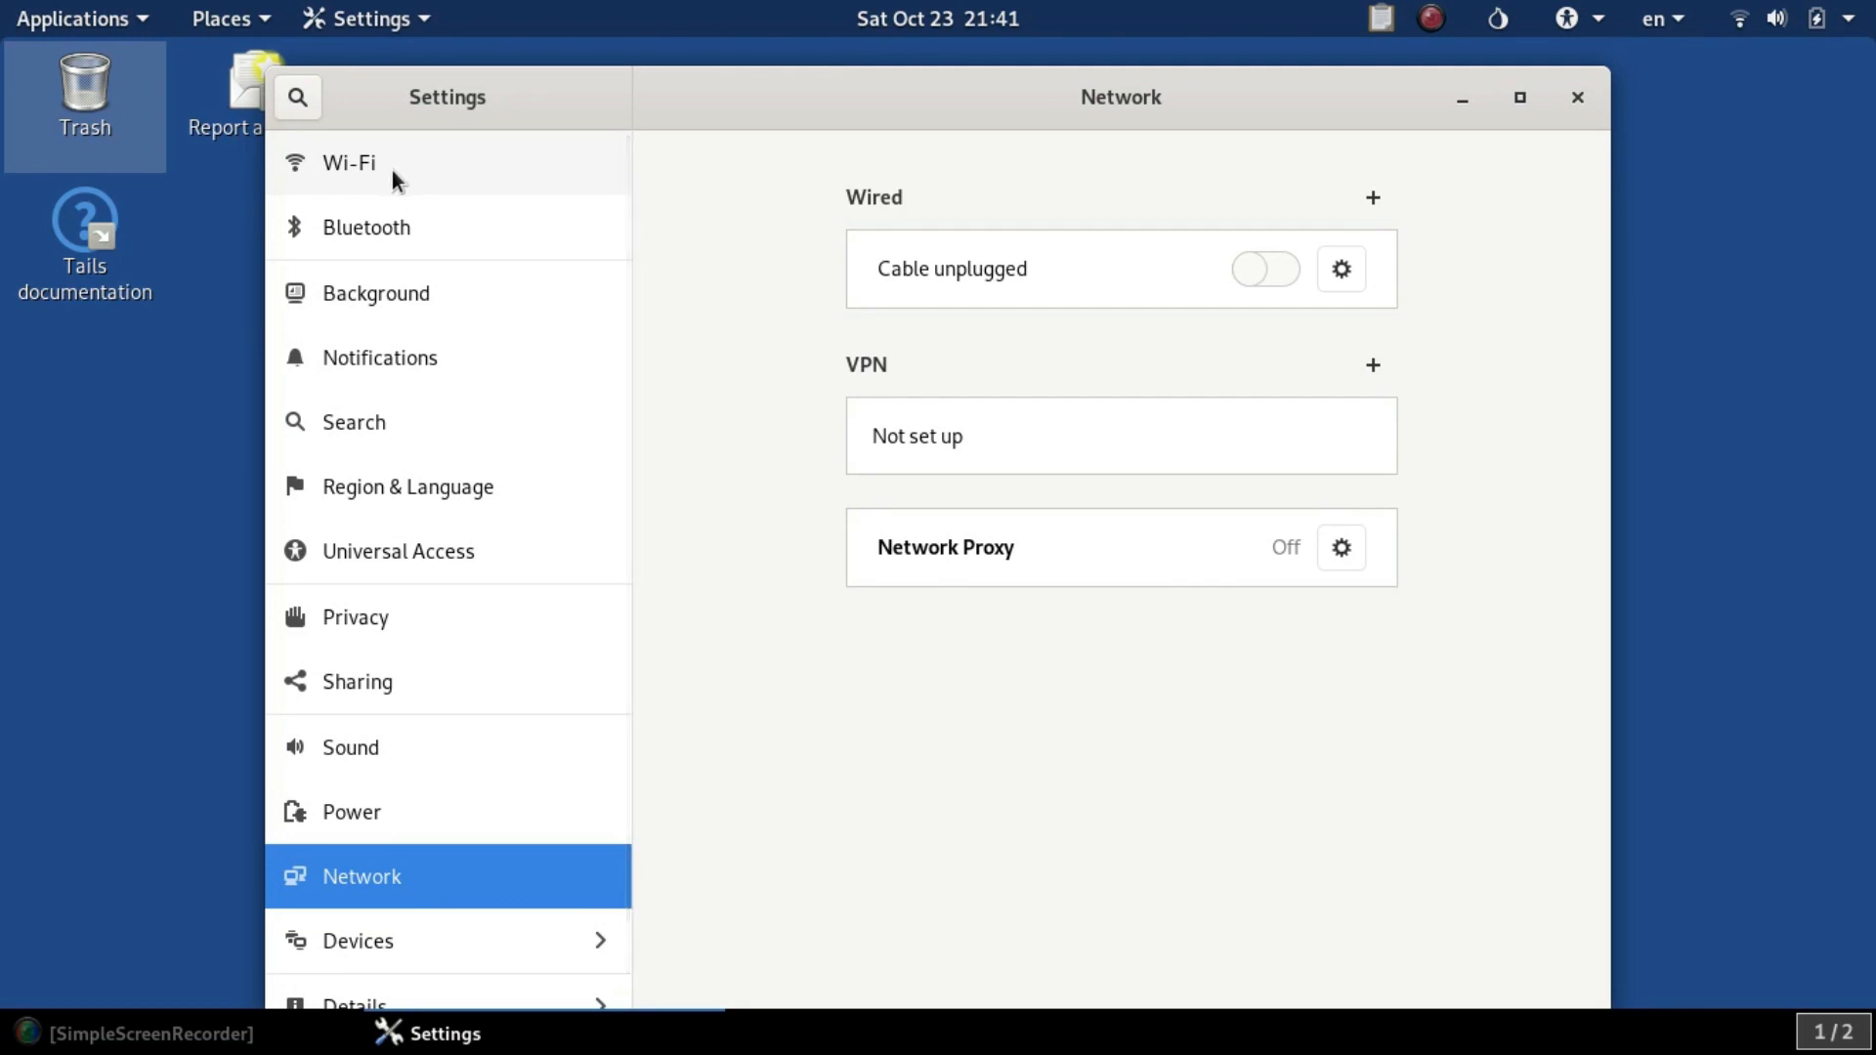
pyautogui.moveTo(402, 186)
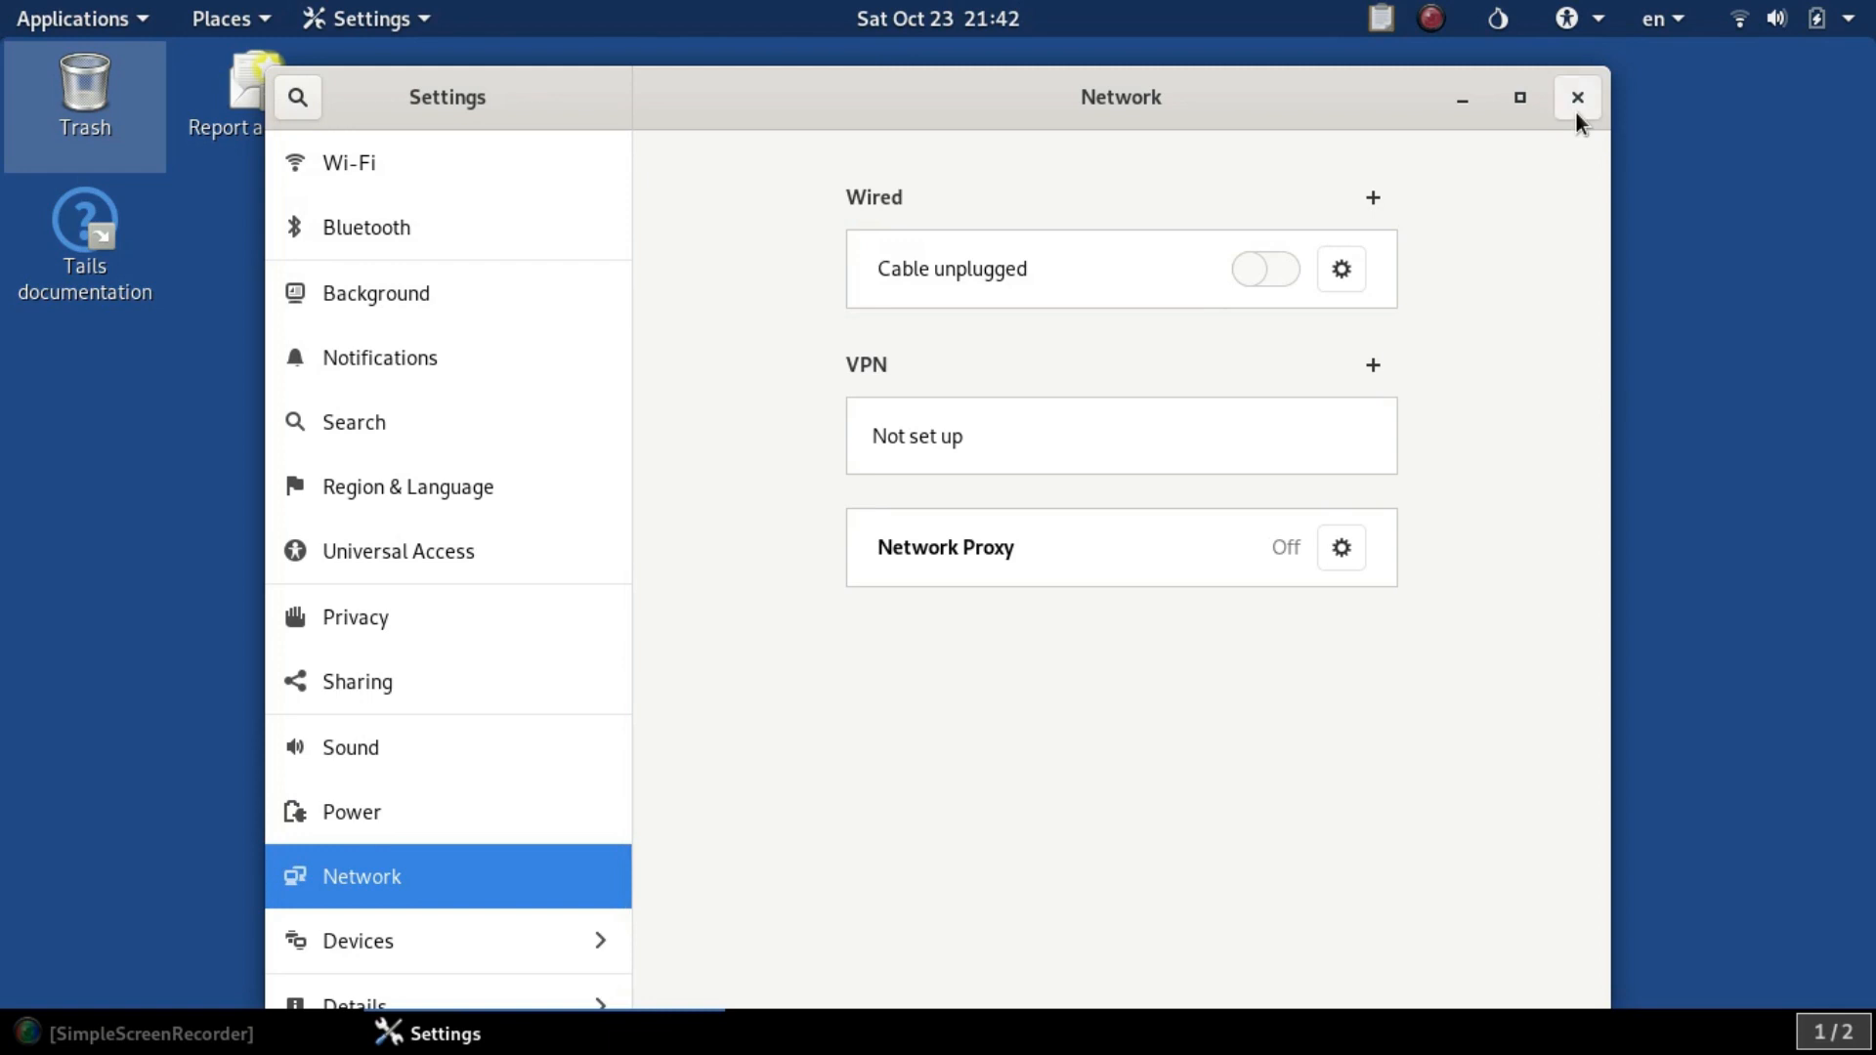
pyautogui.click(80, 18)
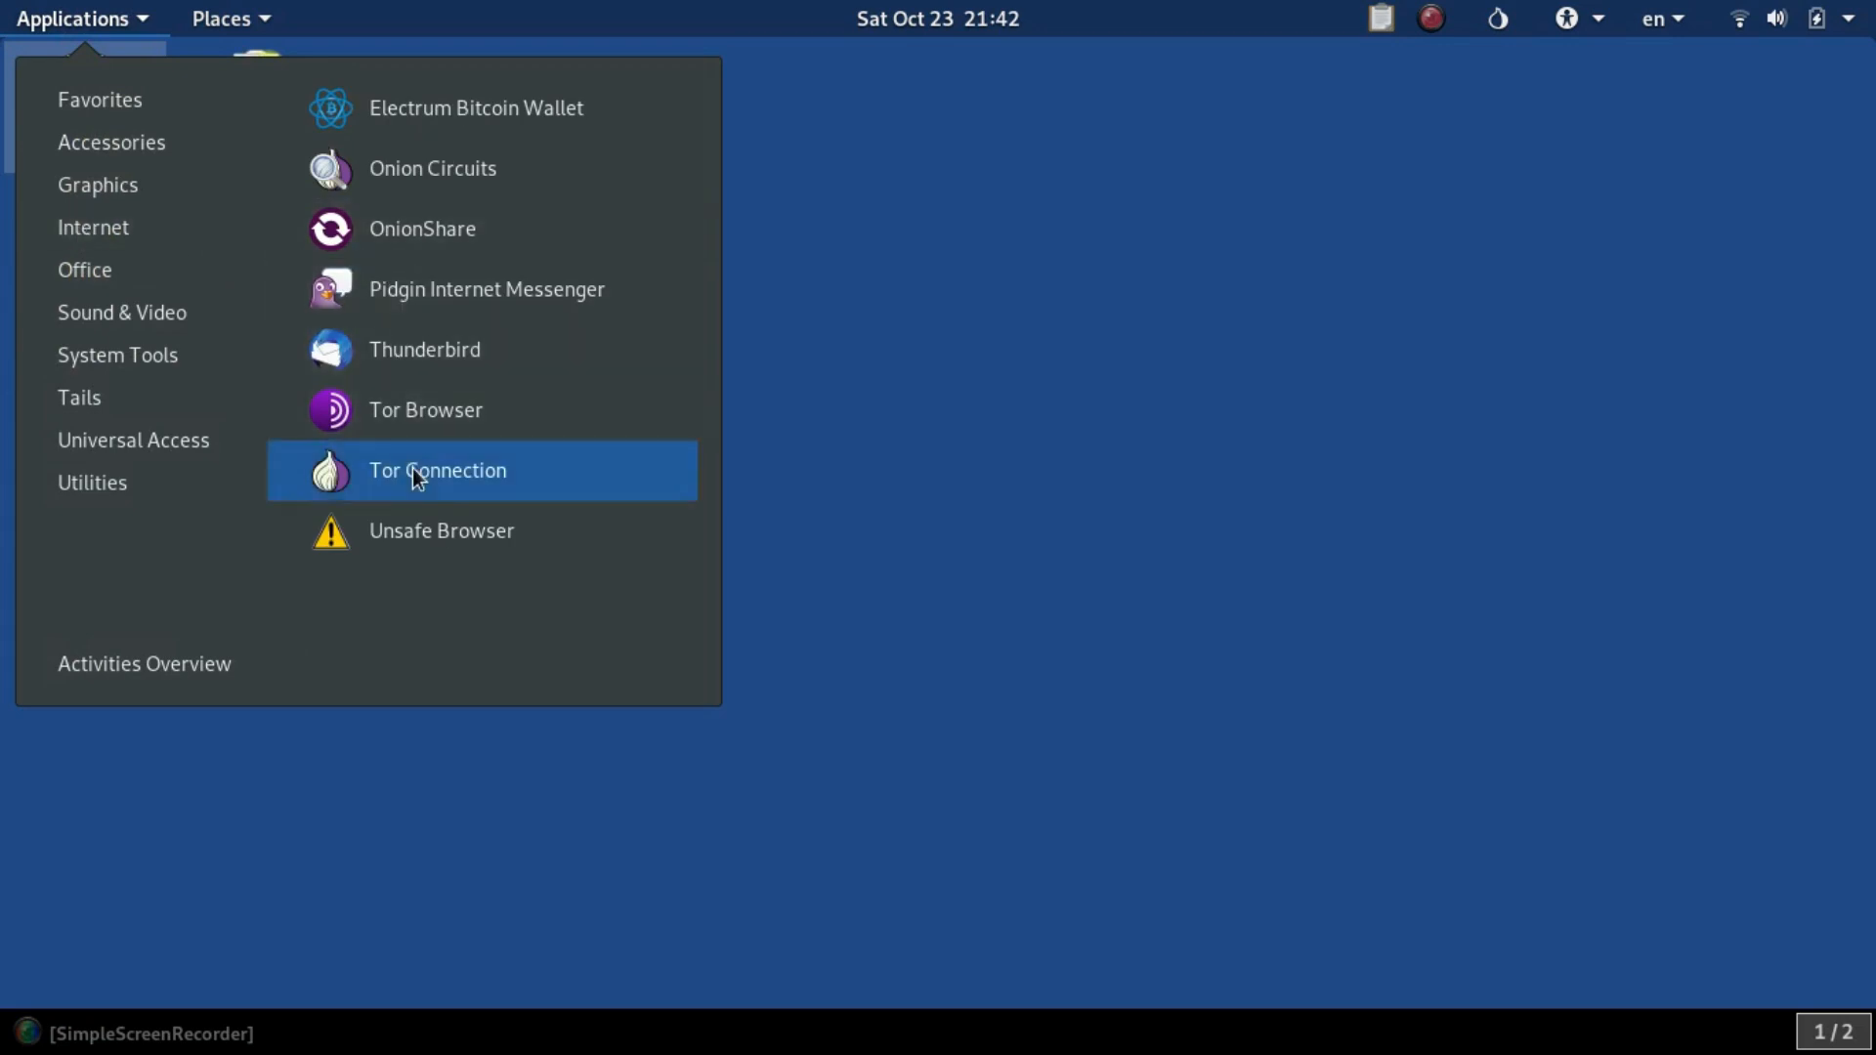
# - Launch Tor Connection to confirm the connection to Tor succeeded
pyautogui.click(436, 471)
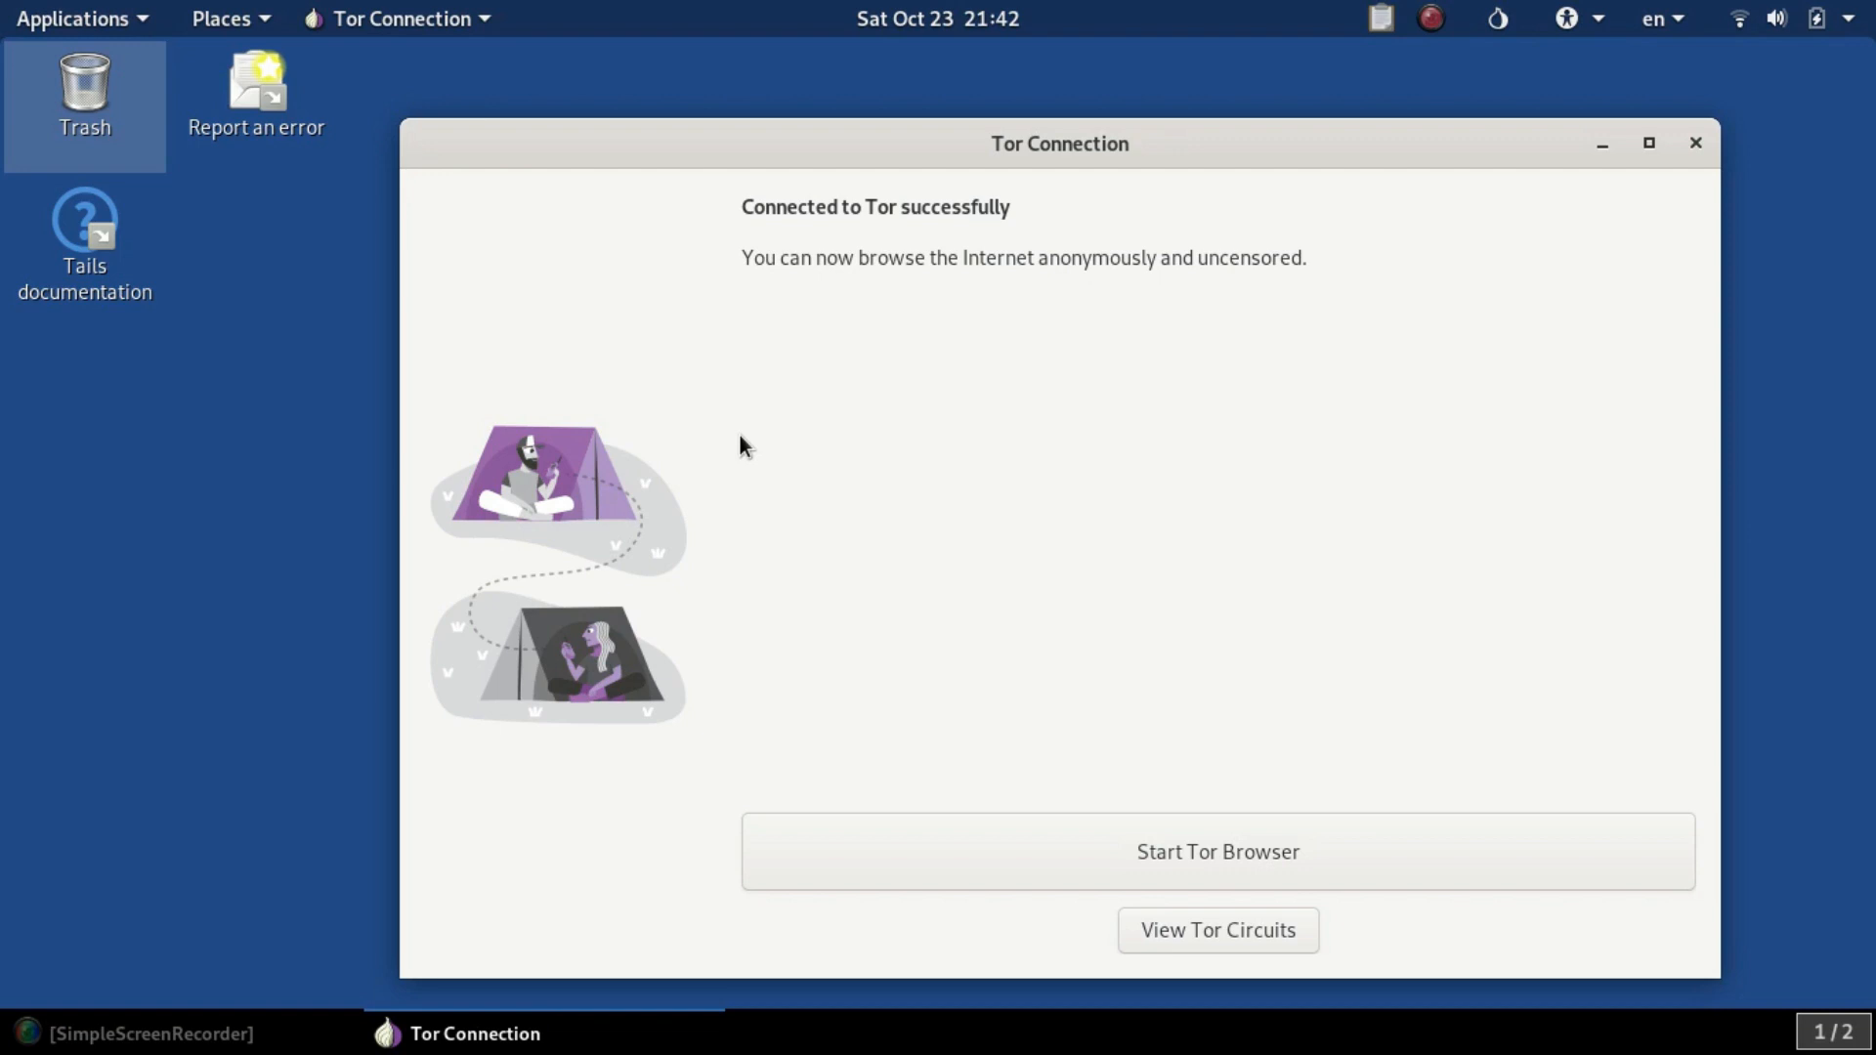
pyautogui.moveTo(766, 465)
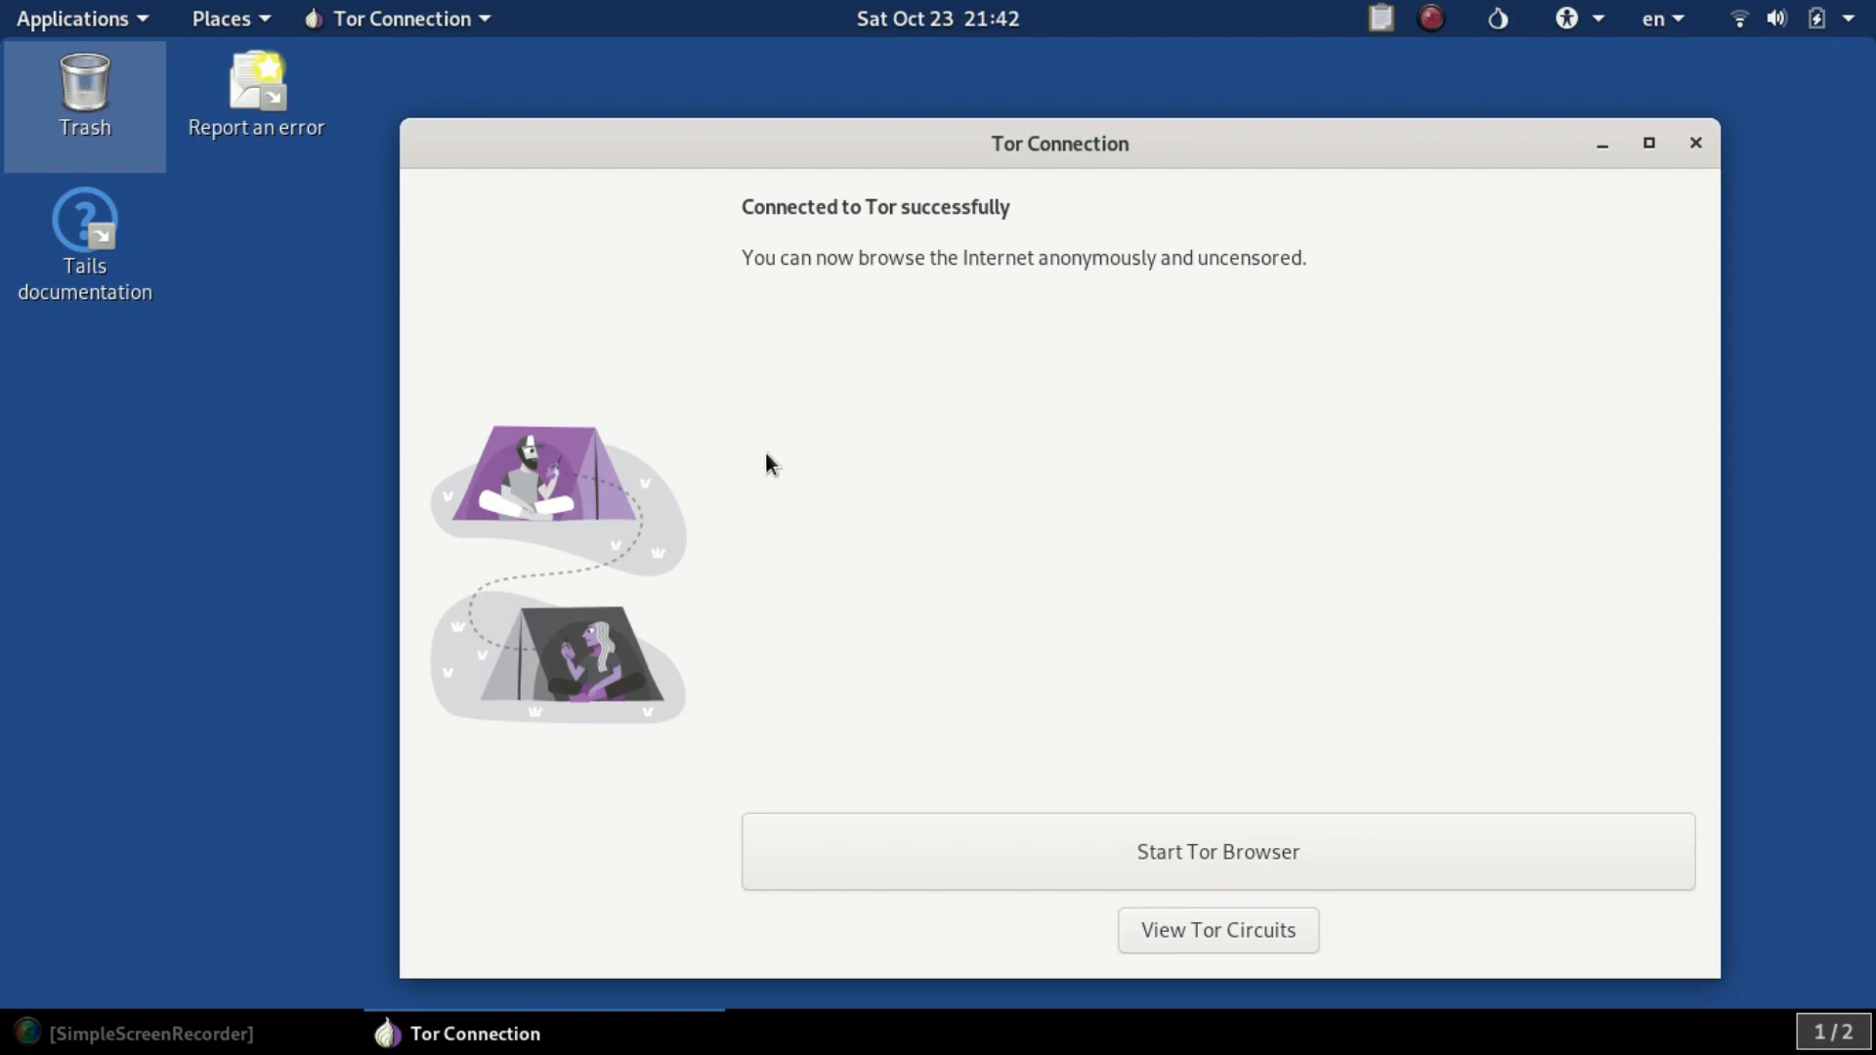
pyautogui.moveTo(787, 455)
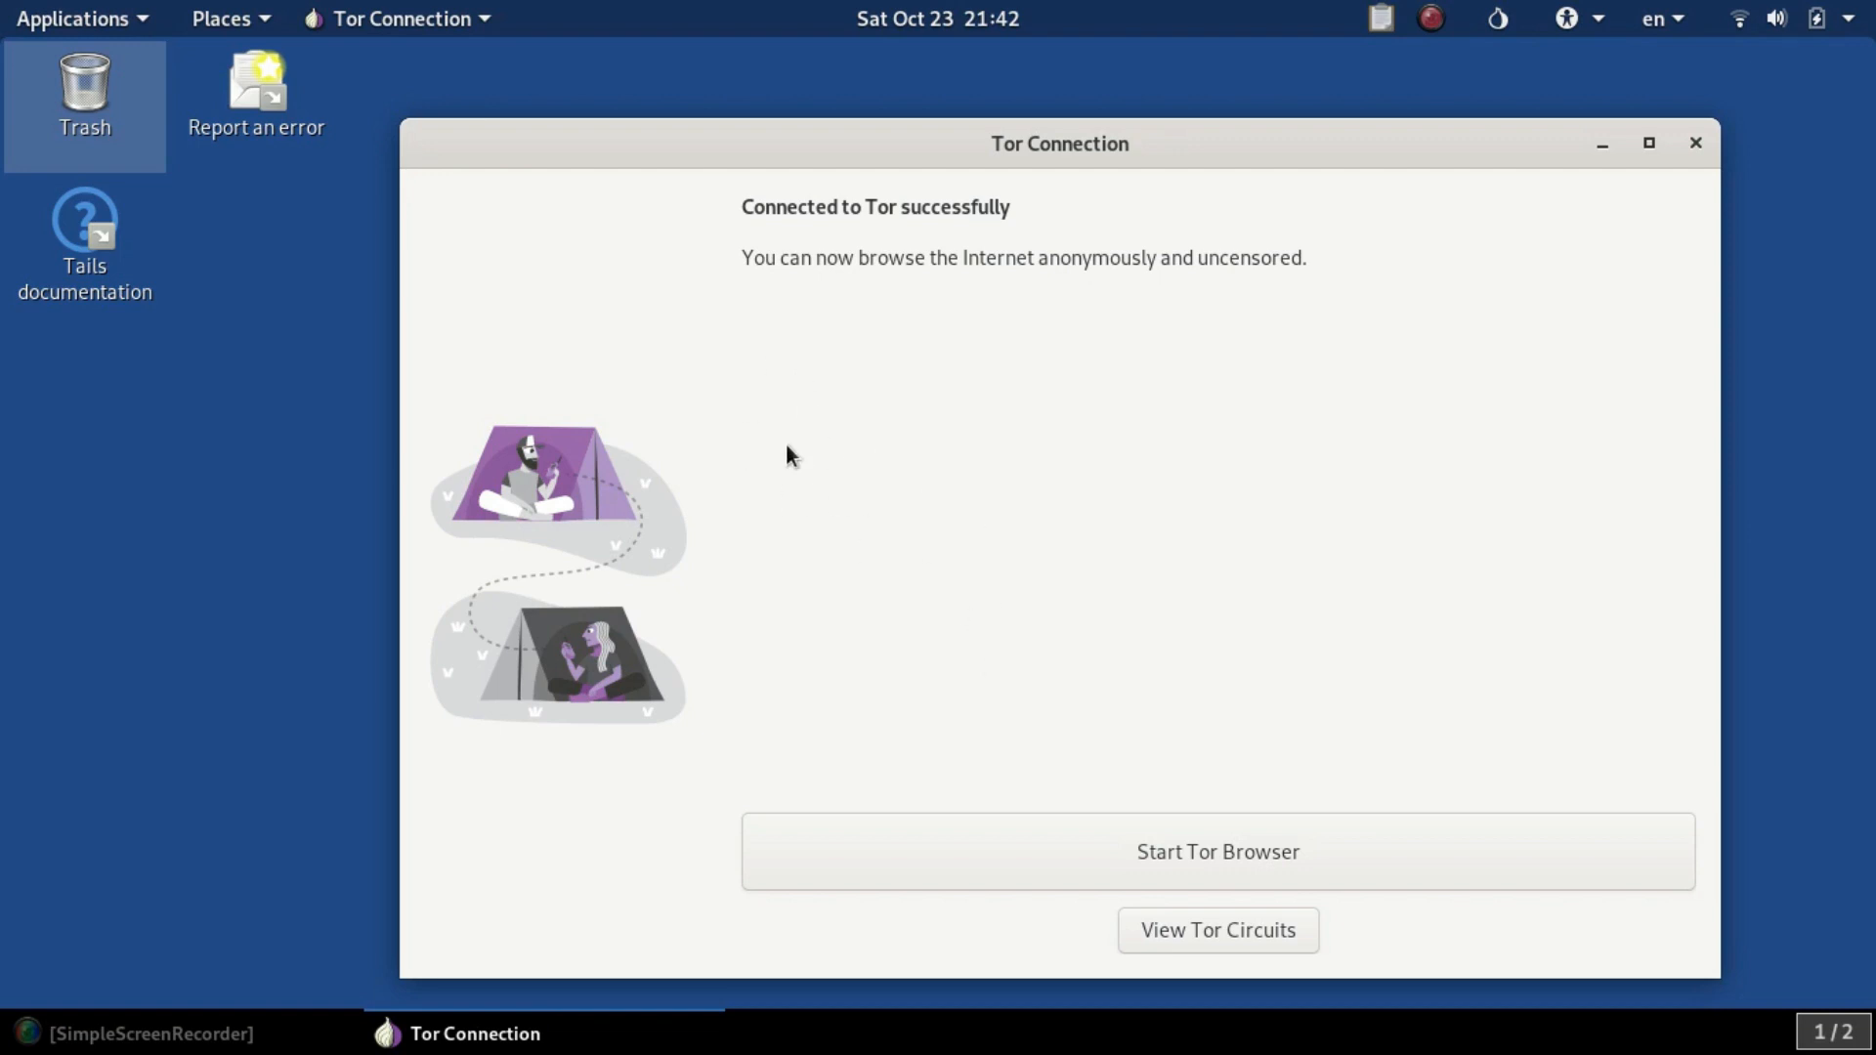
pyautogui.moveTo(772, 230)
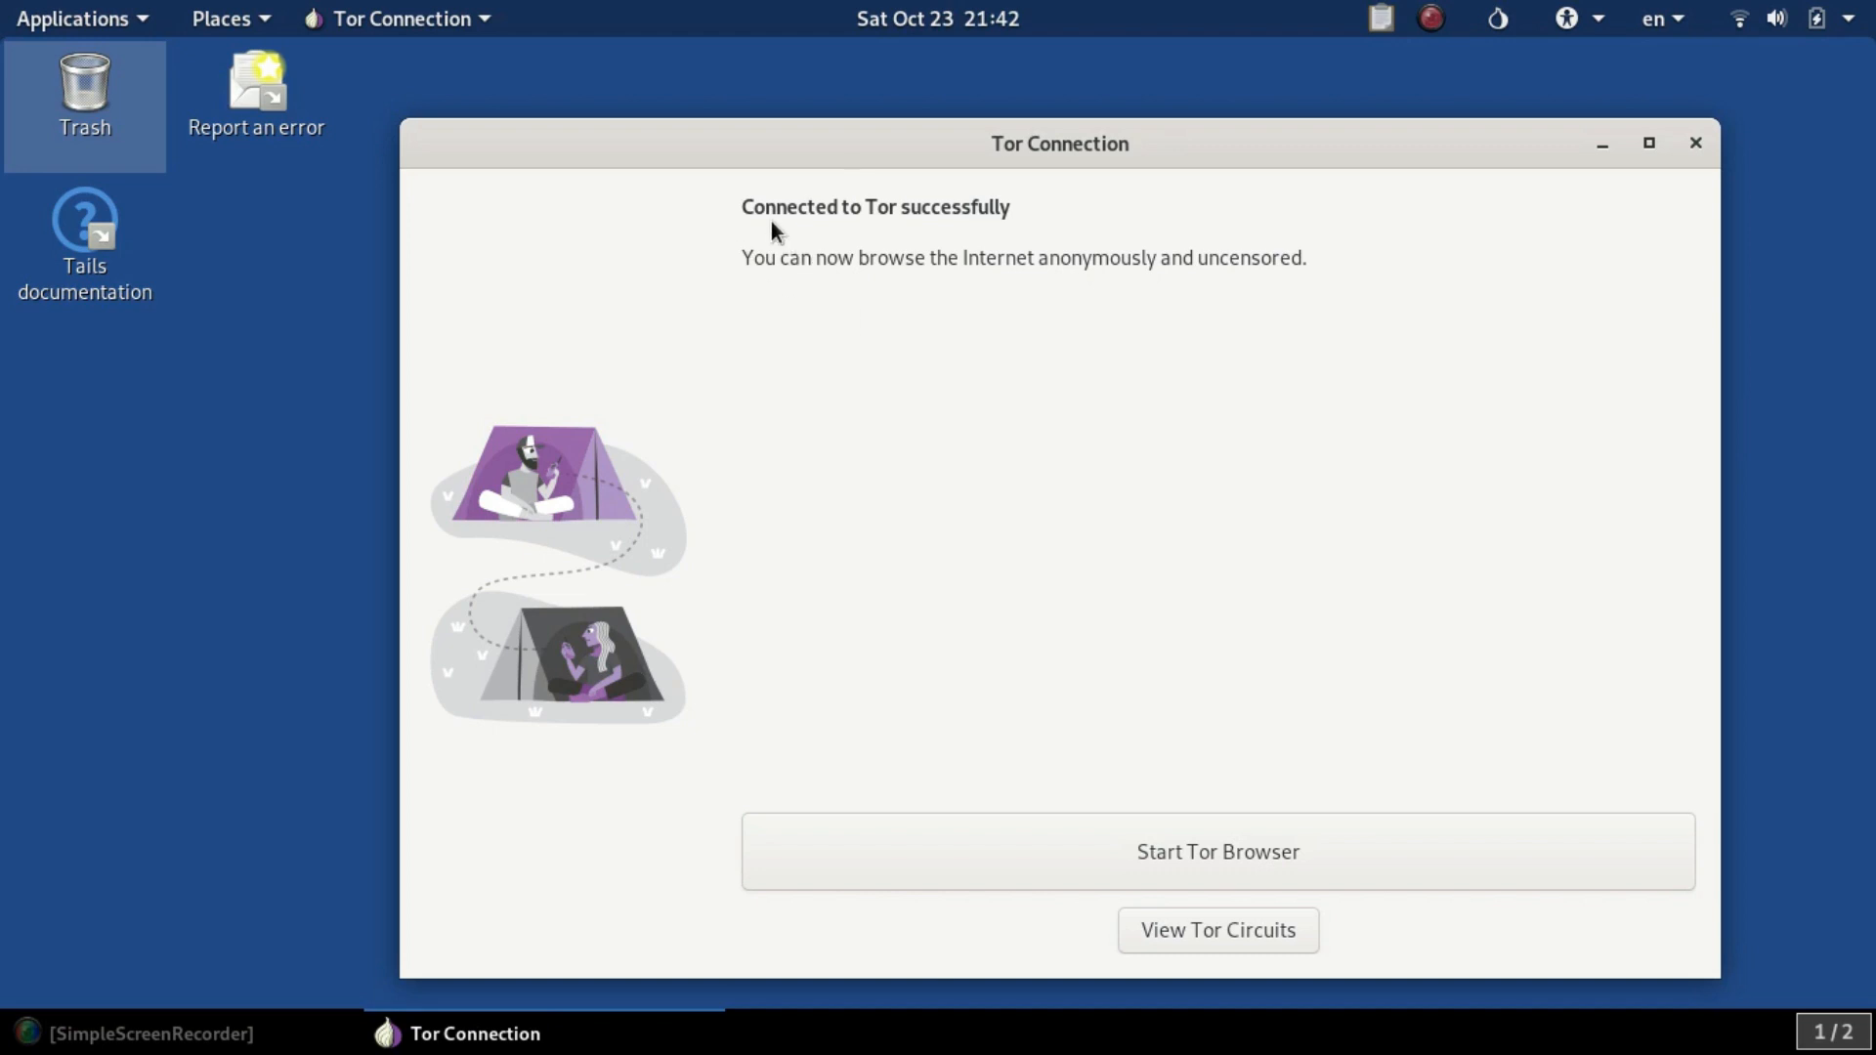
pyautogui.moveTo(823, 361)
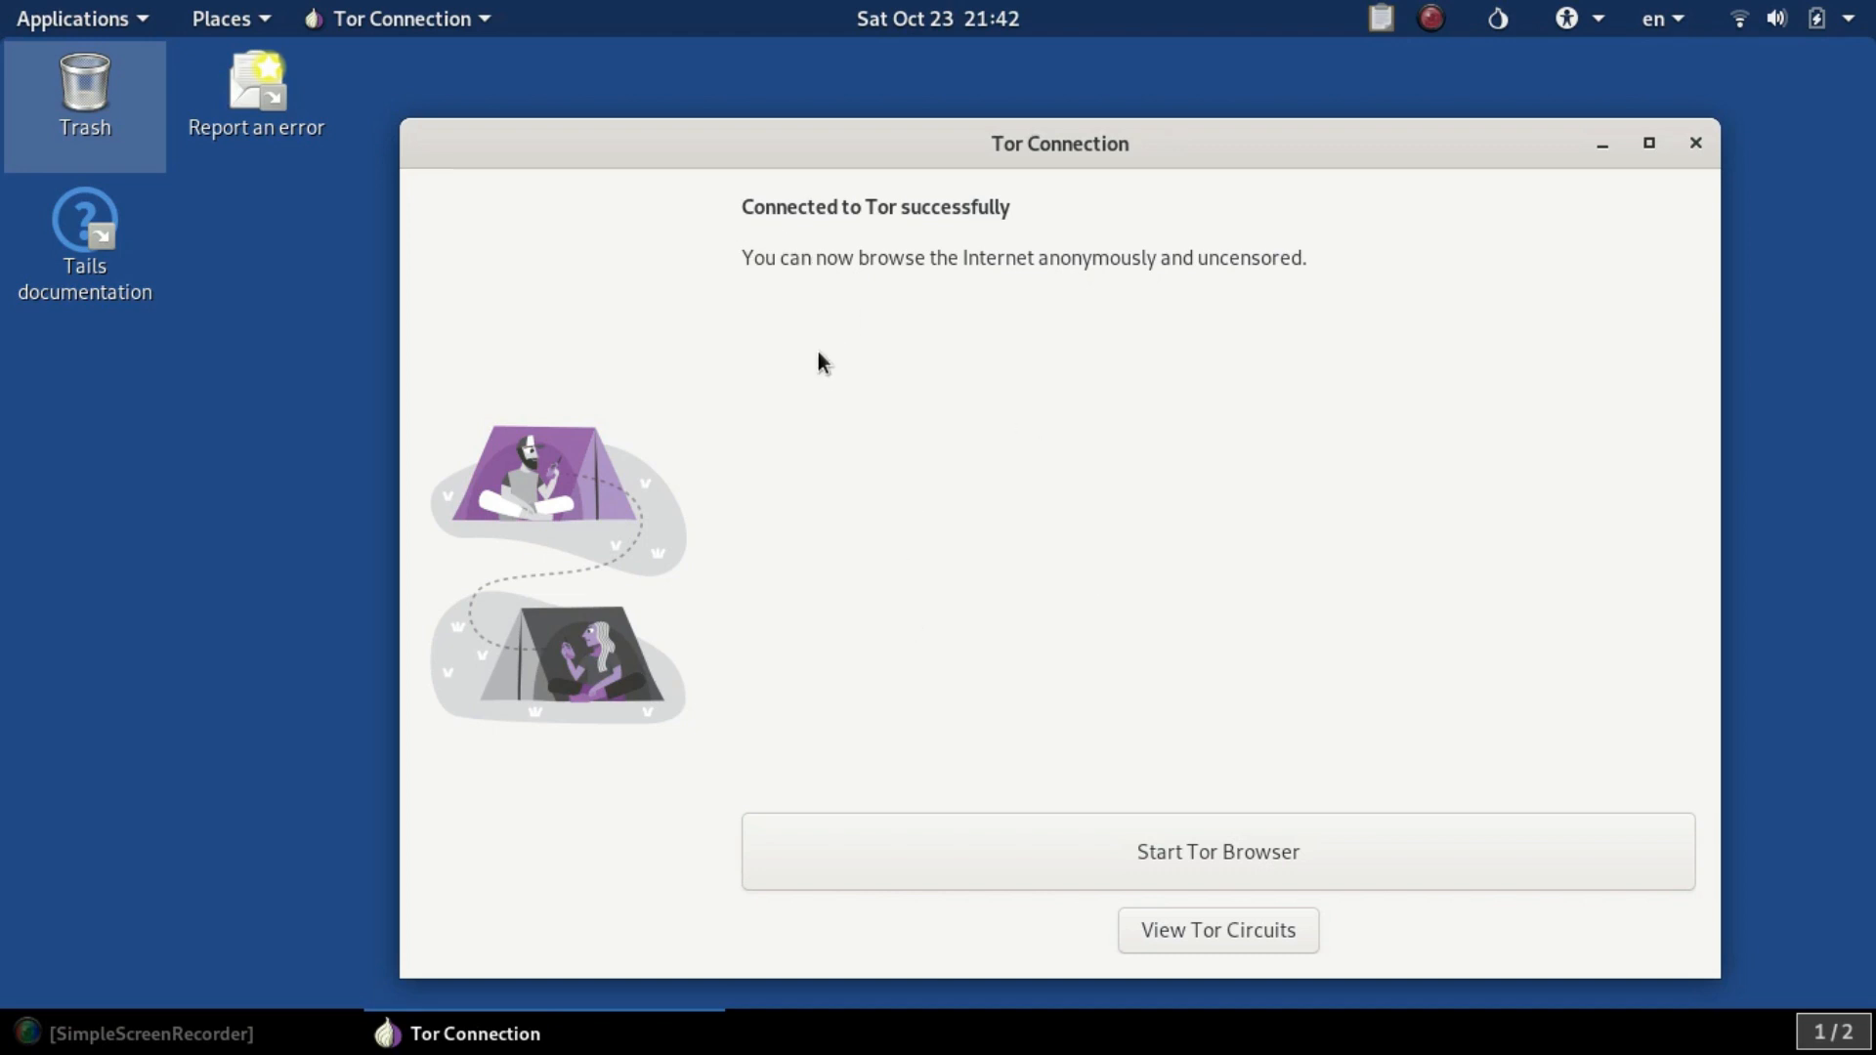
pyautogui.moveTo(848, 520)
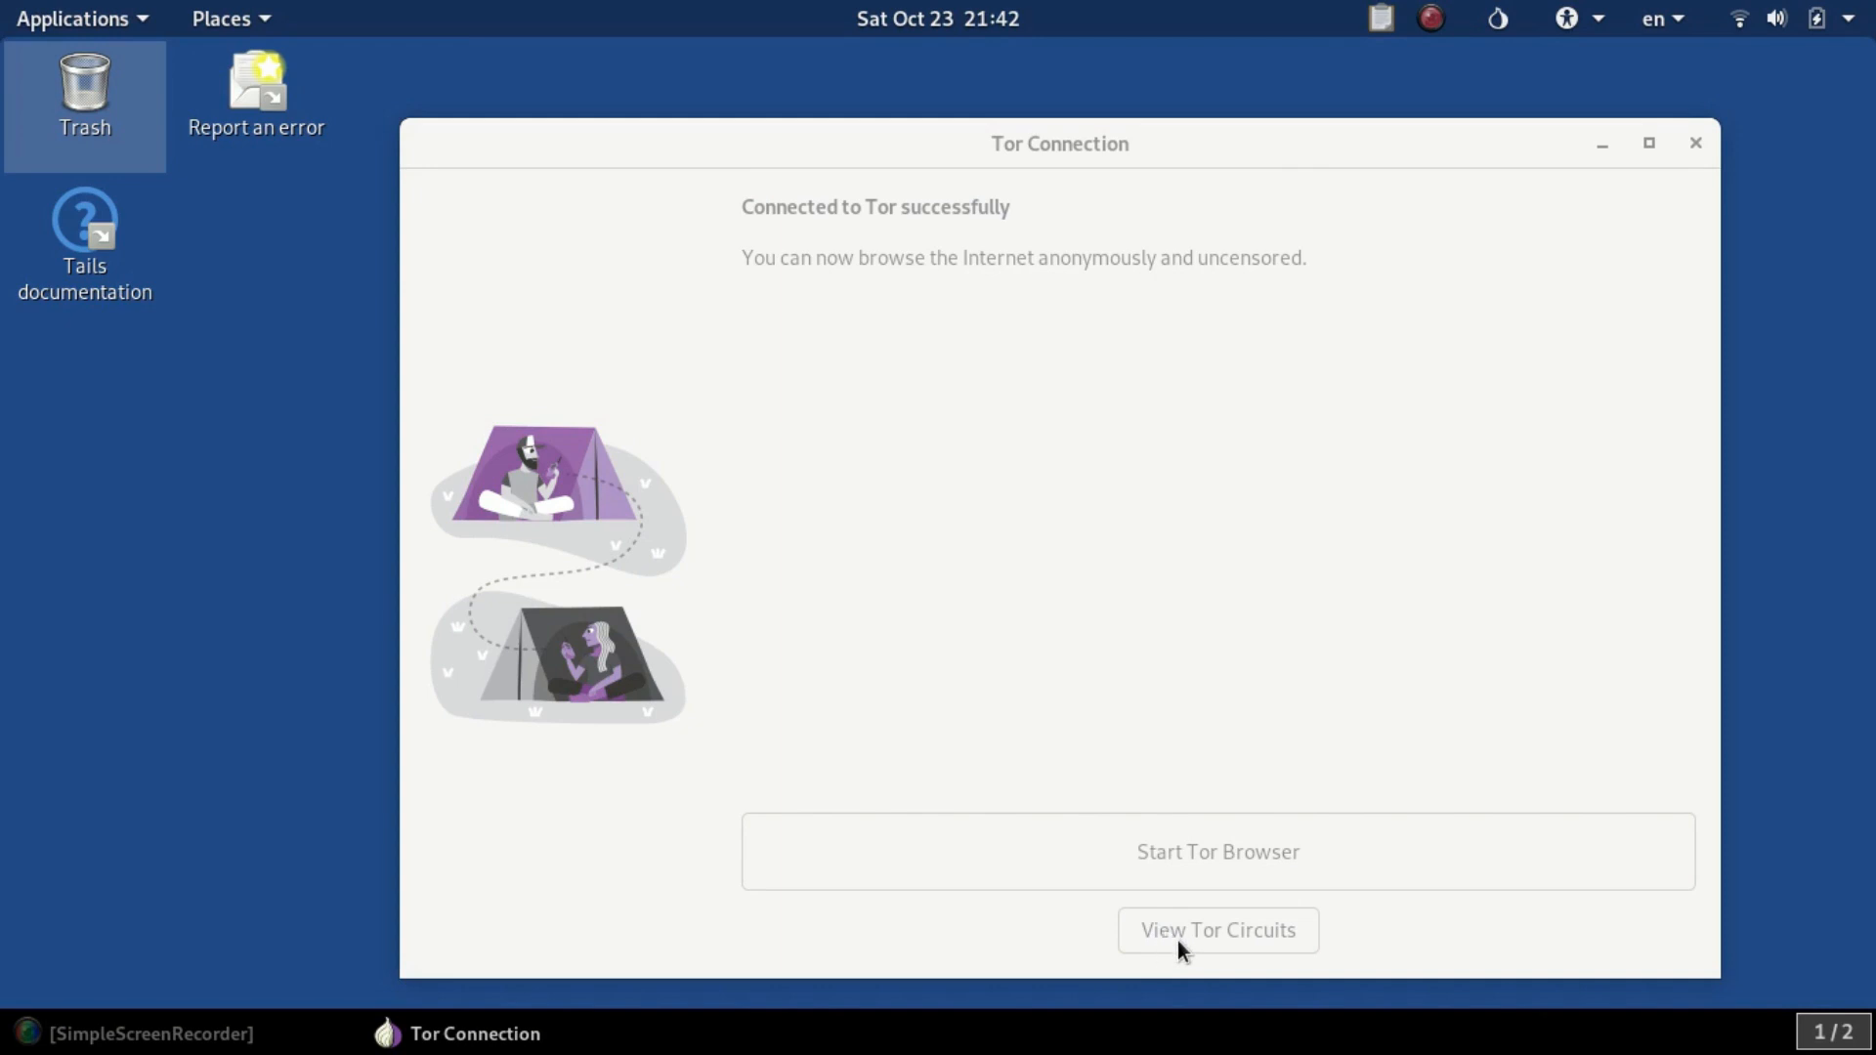
# - View the Tor circuits in Onion Circuits and inspect the first circuit's relay details
pyautogui.click(1215, 850)
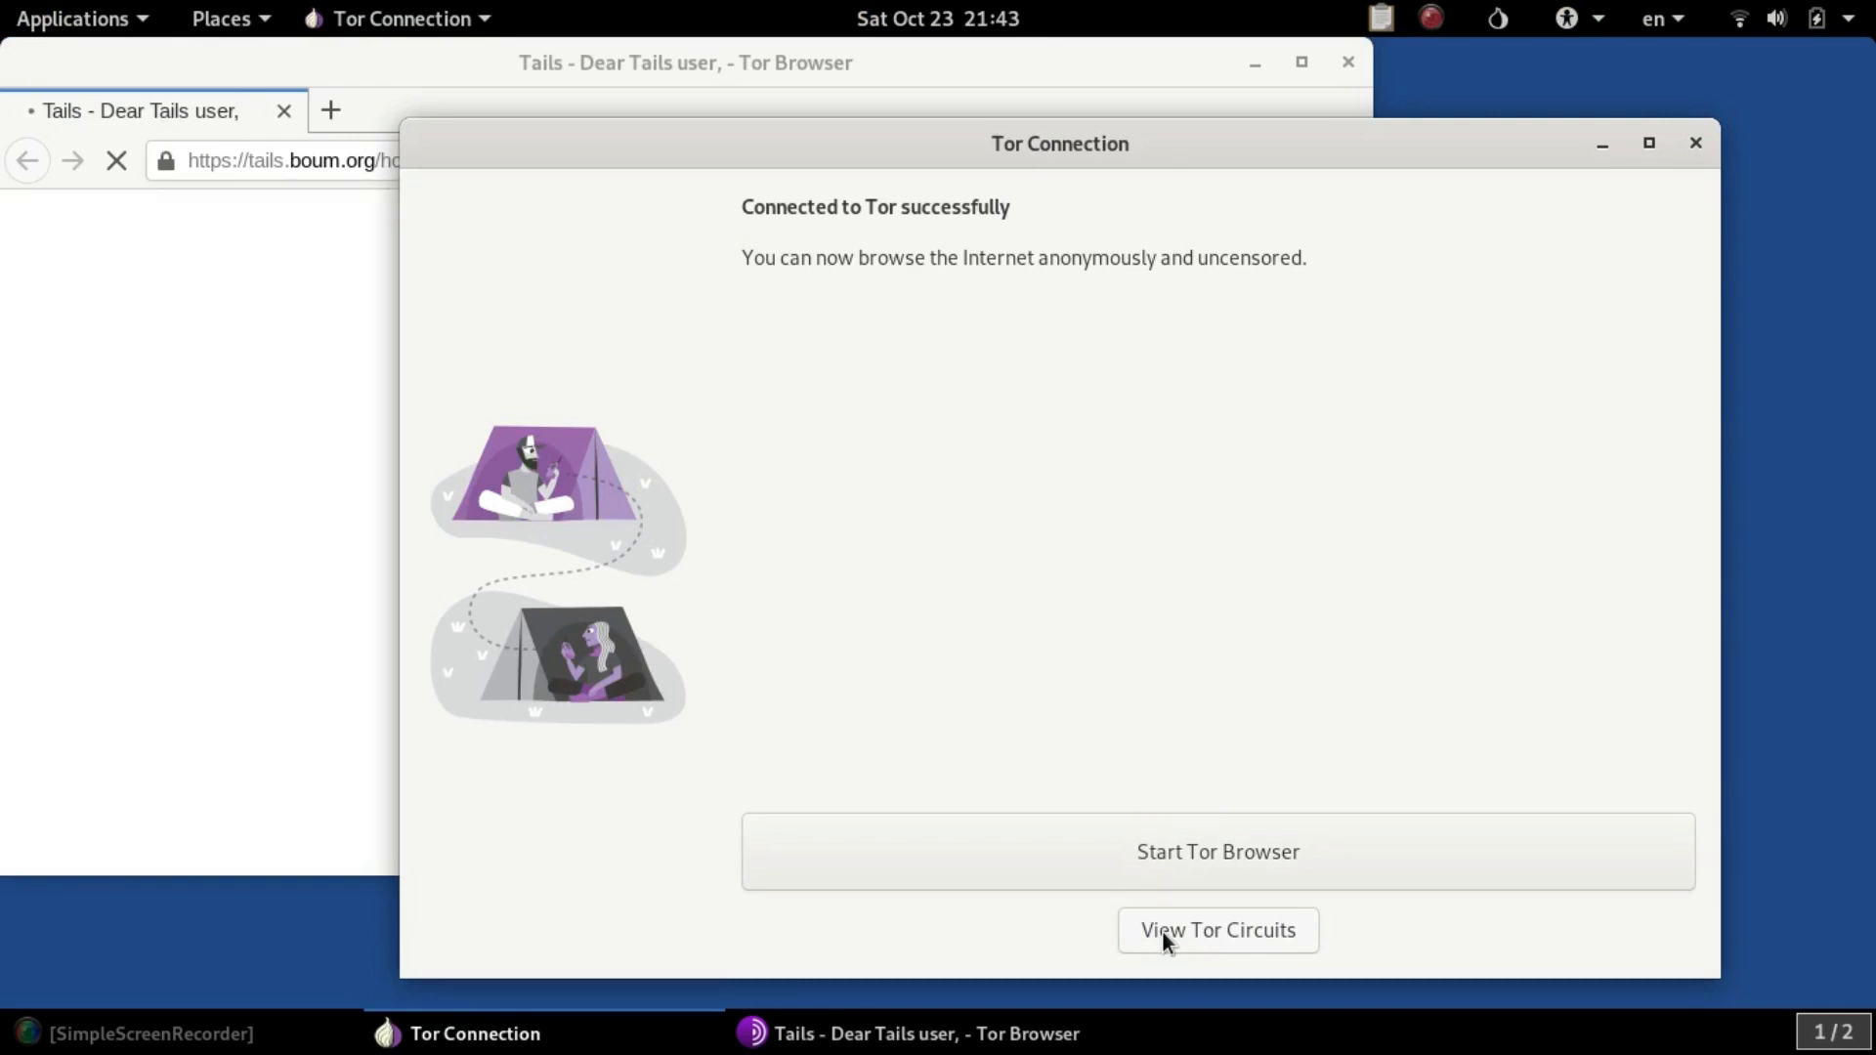
pyautogui.click(1217, 930)
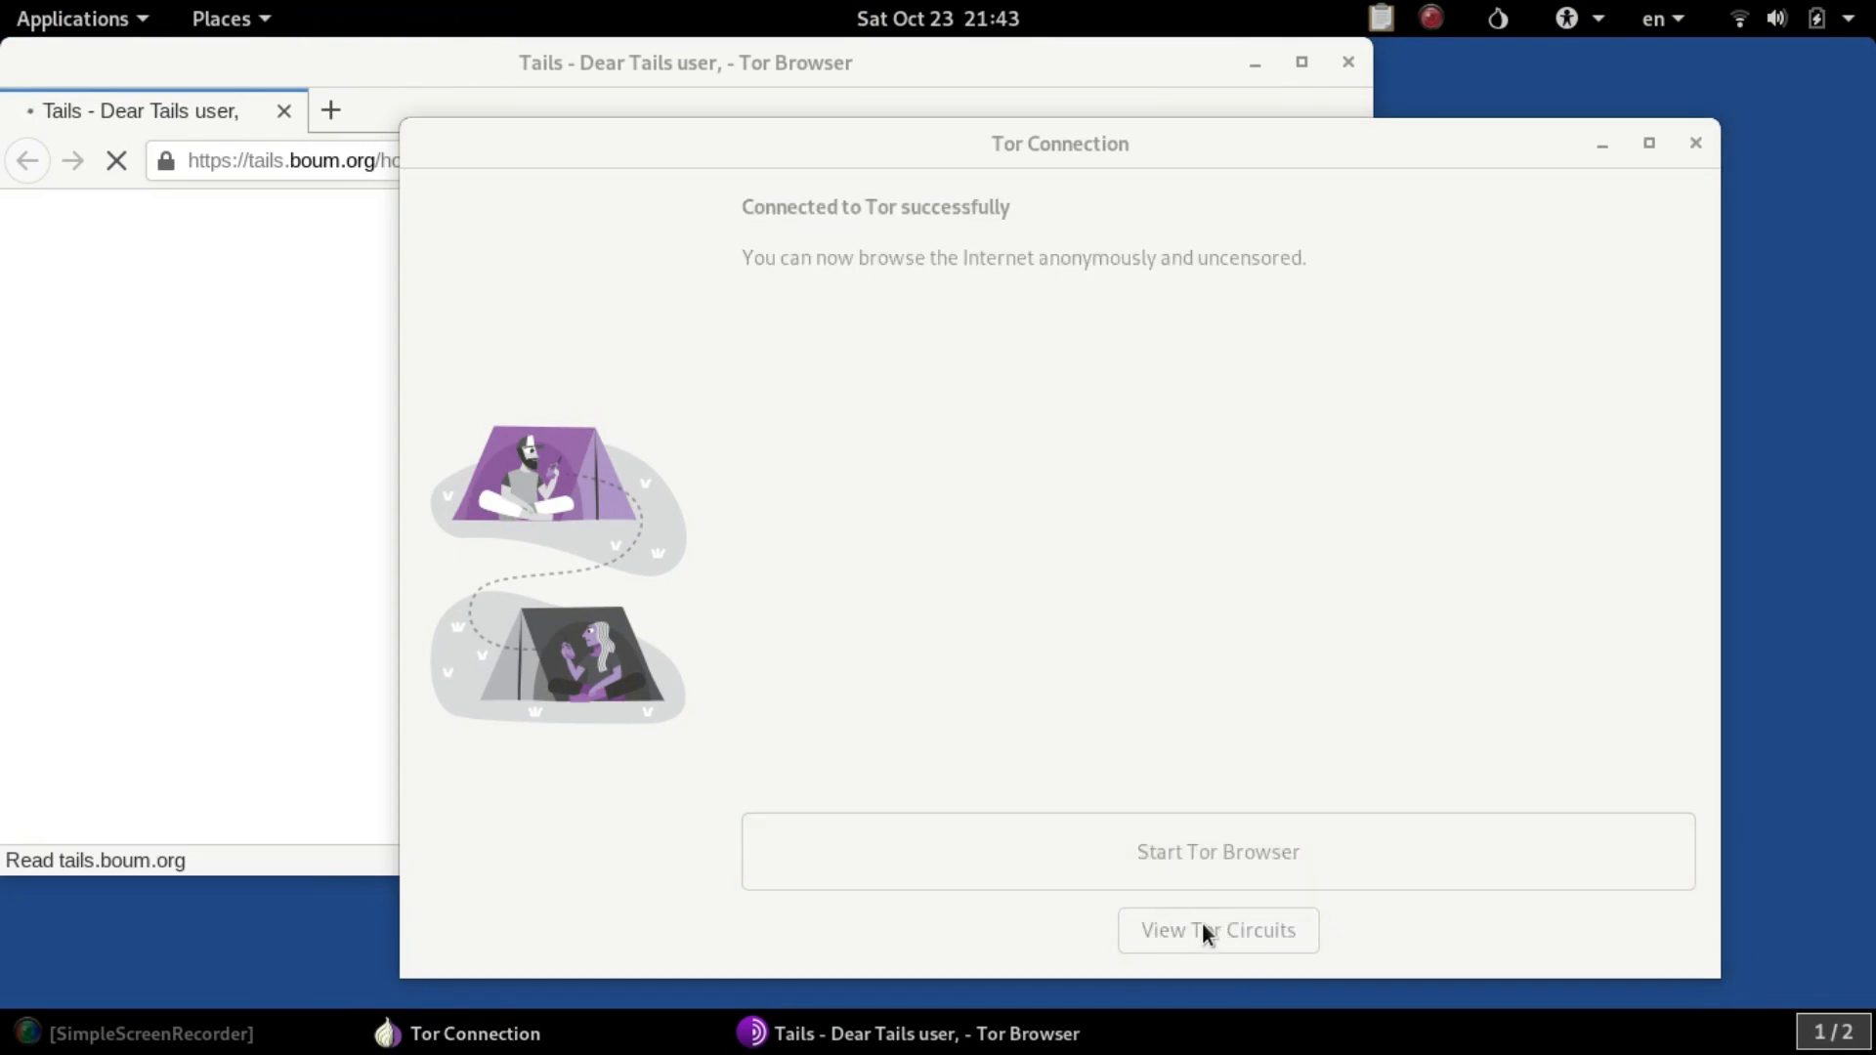
pyautogui.moveTo(1057, 905)
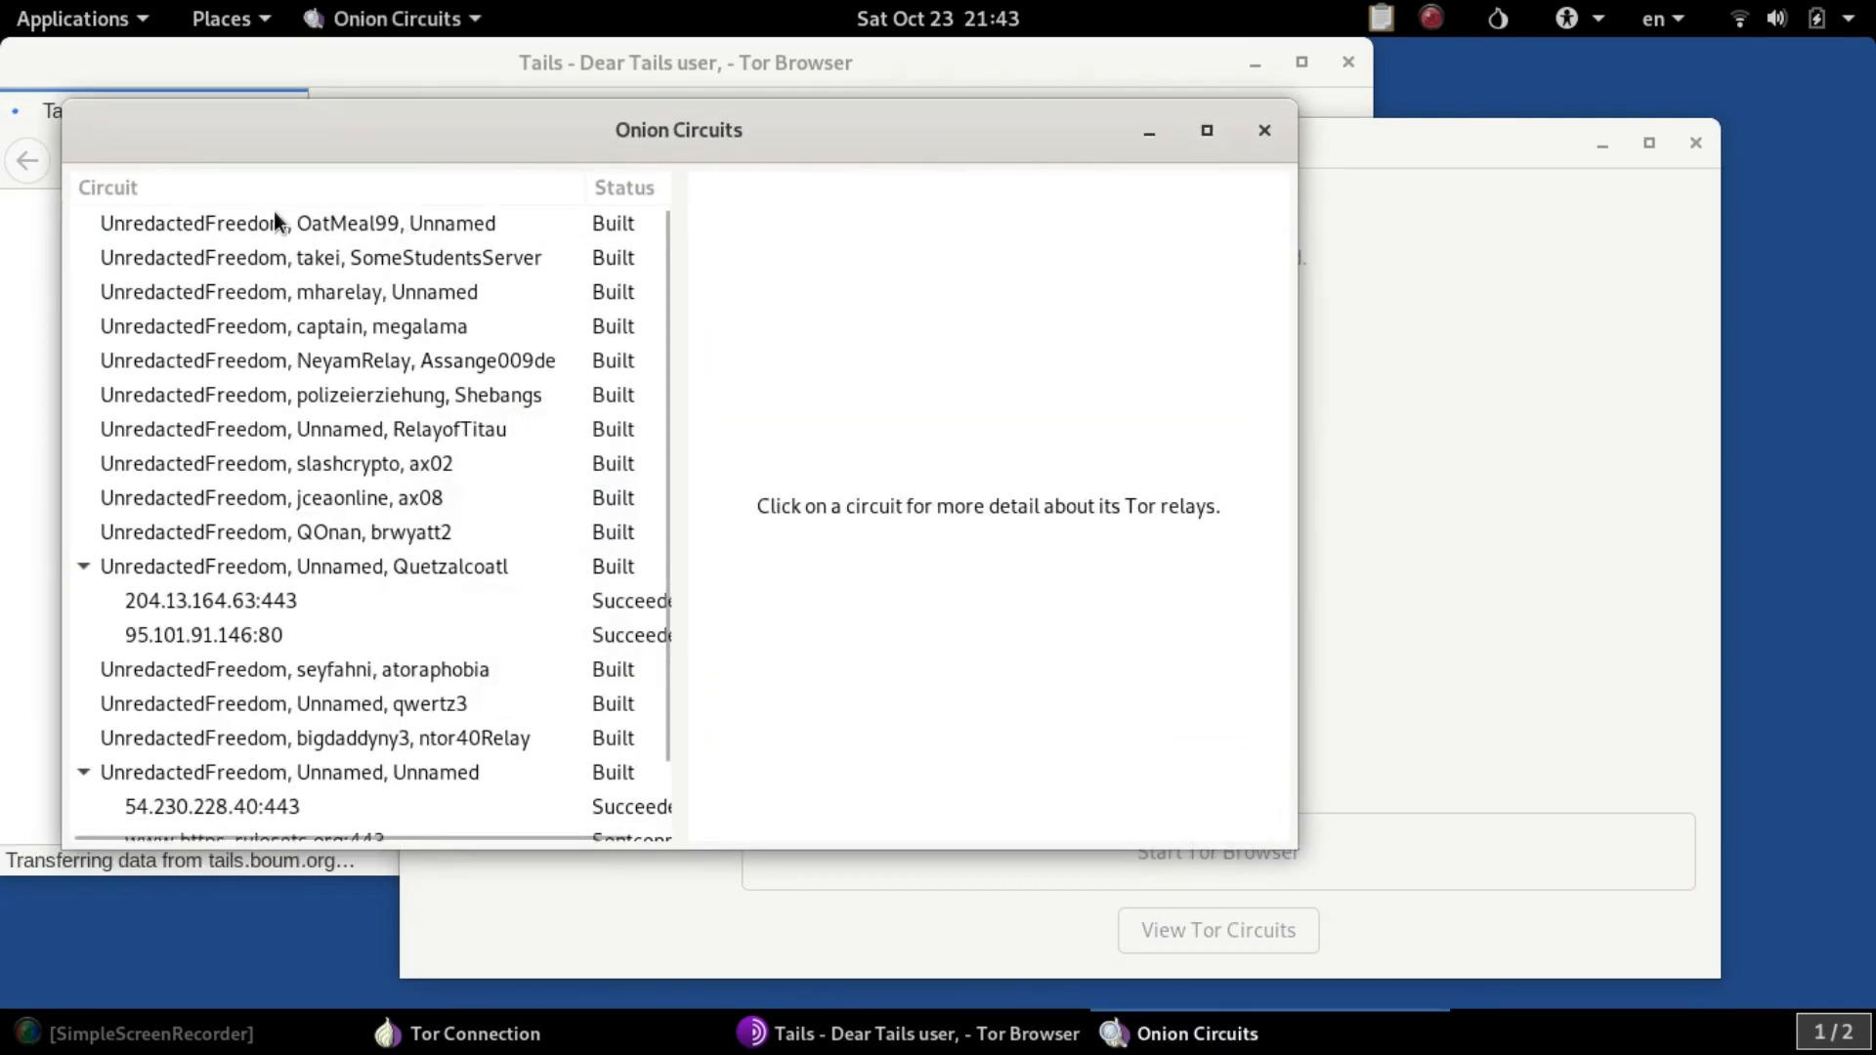
pyautogui.click(297, 223)
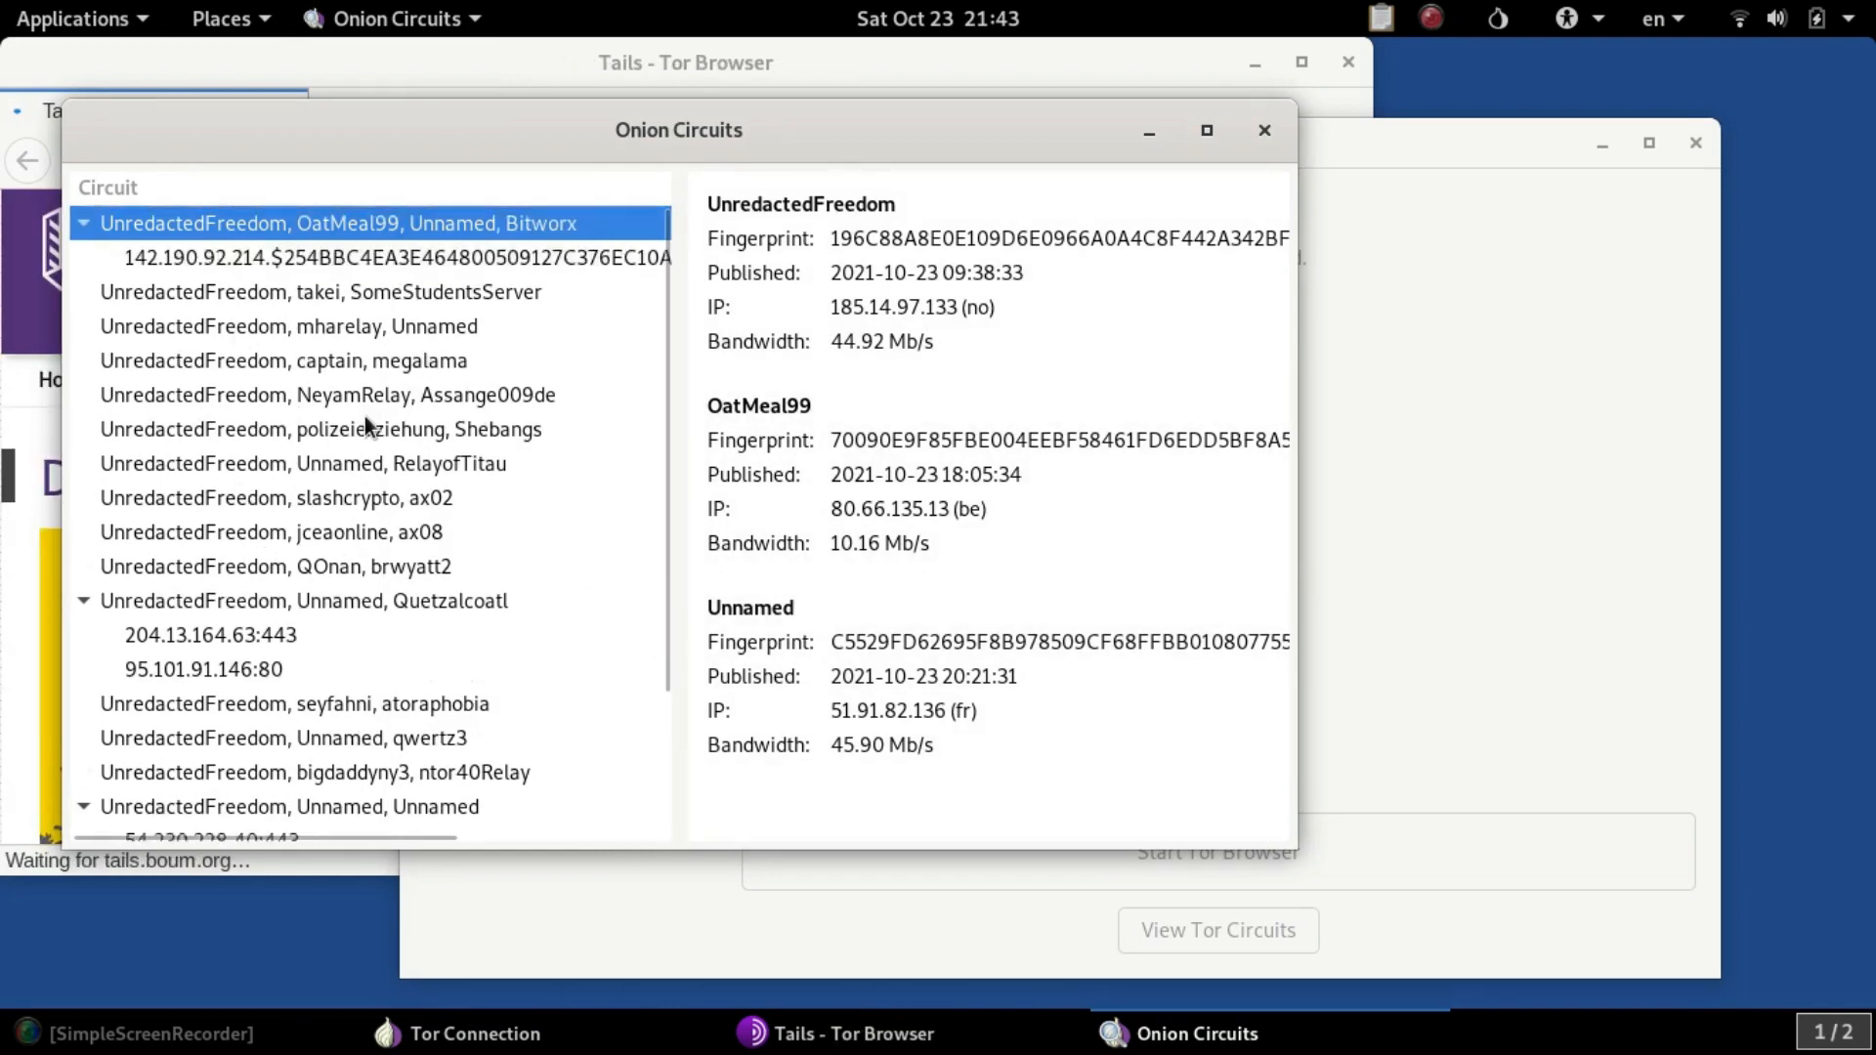
pyautogui.scroll(-3)
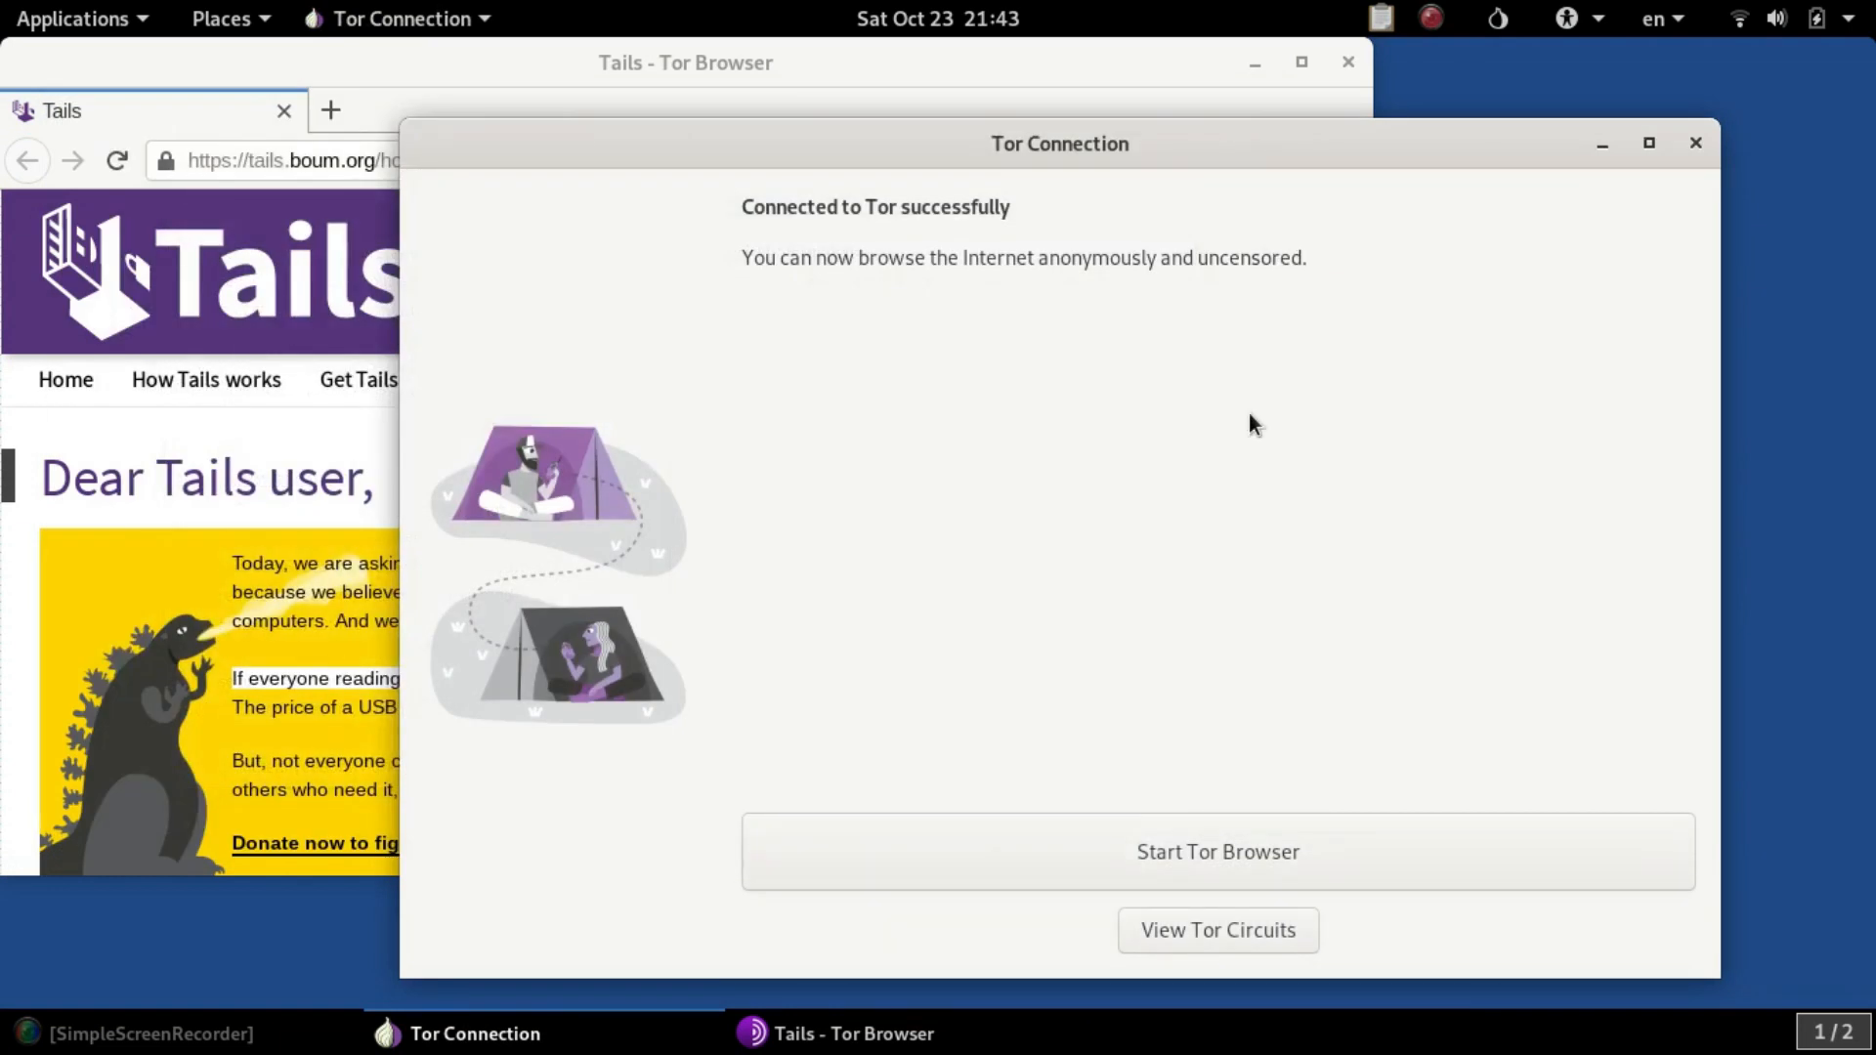
pyautogui.moveTo(633, 22)
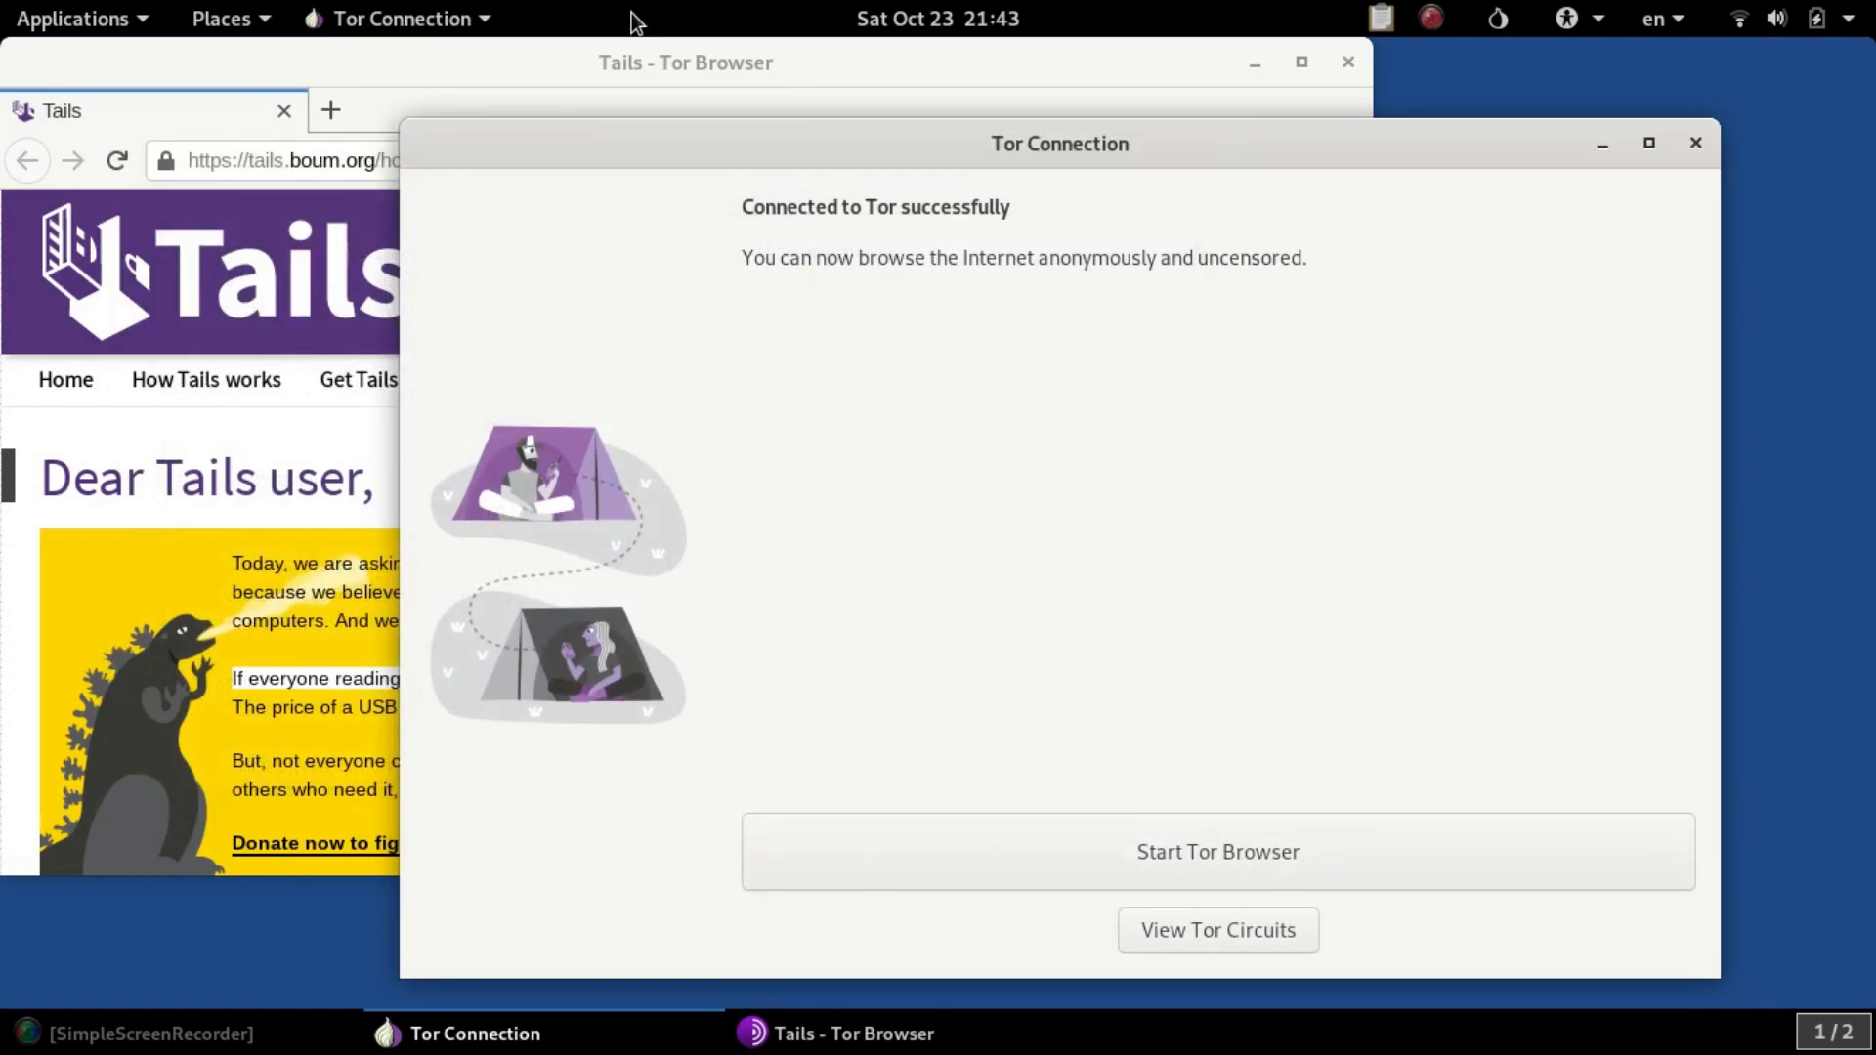
# - Navigate from the Tails homepage through Get Tails to the USB image download page
pyautogui.click(1217, 850)
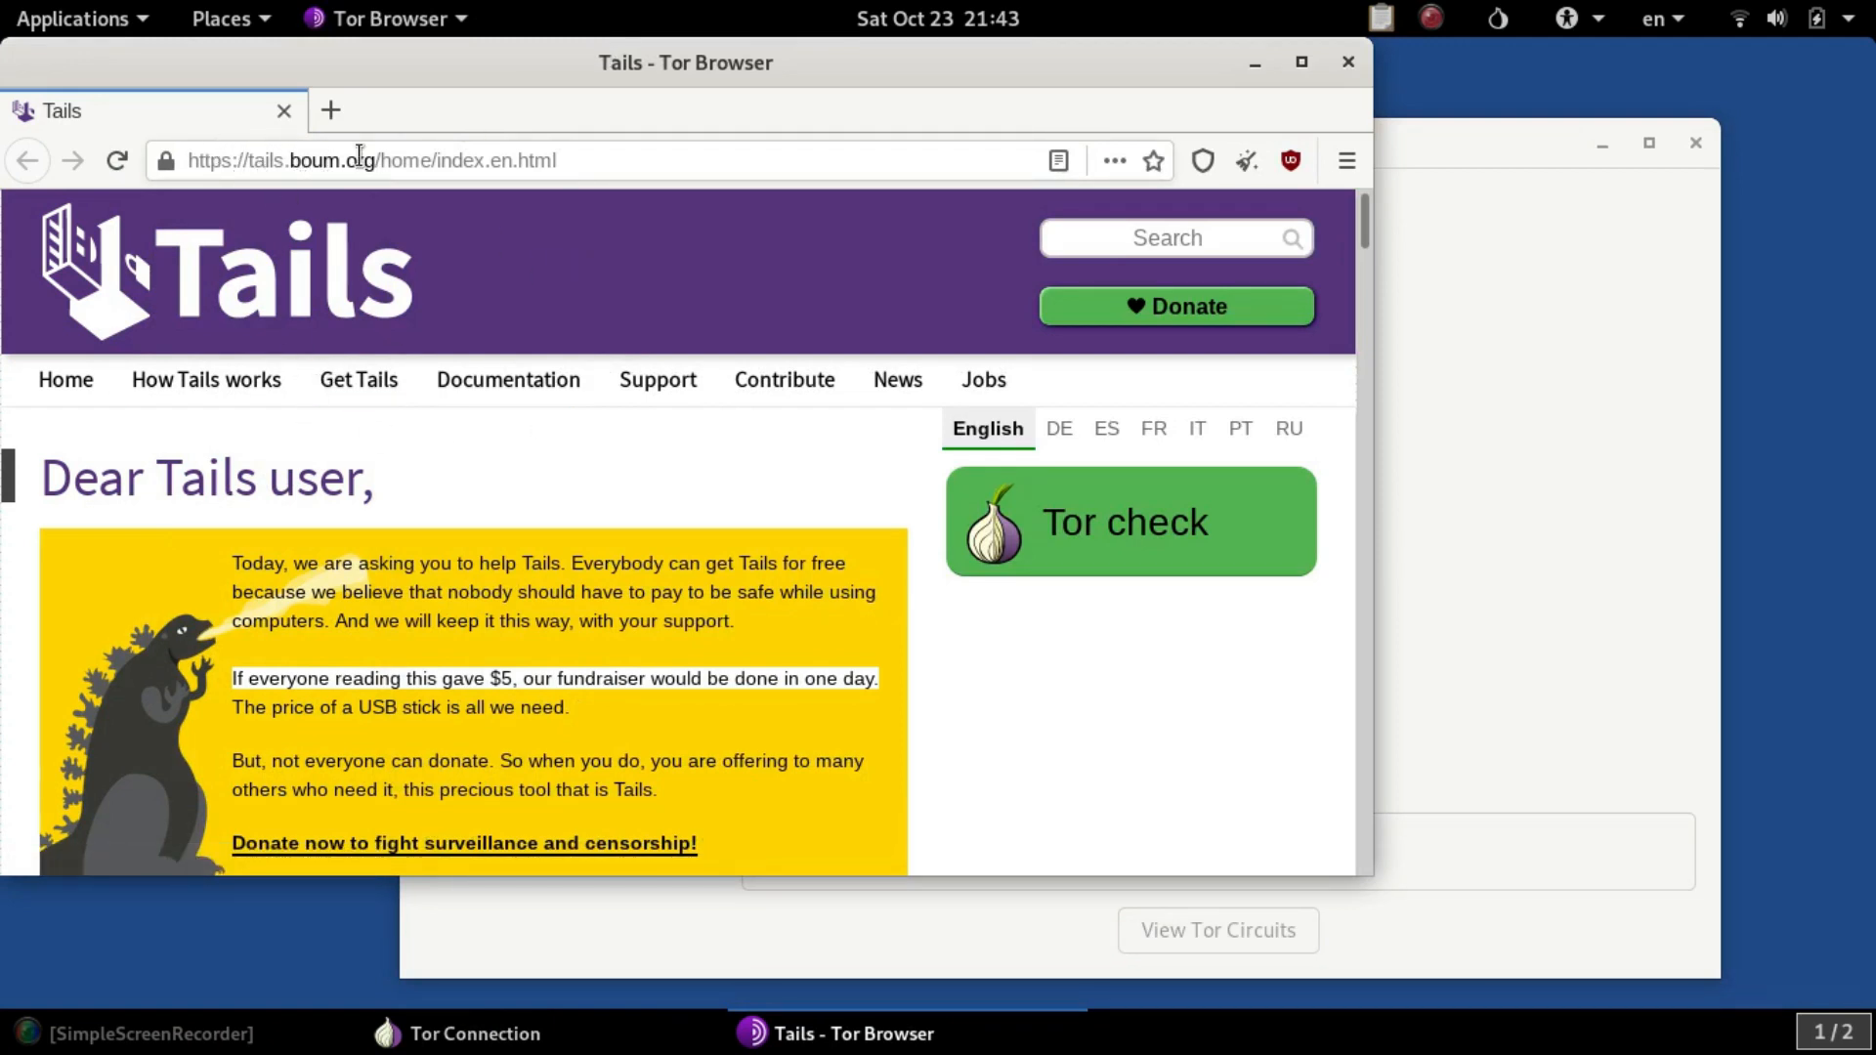
pyautogui.moveTo(356, 379)
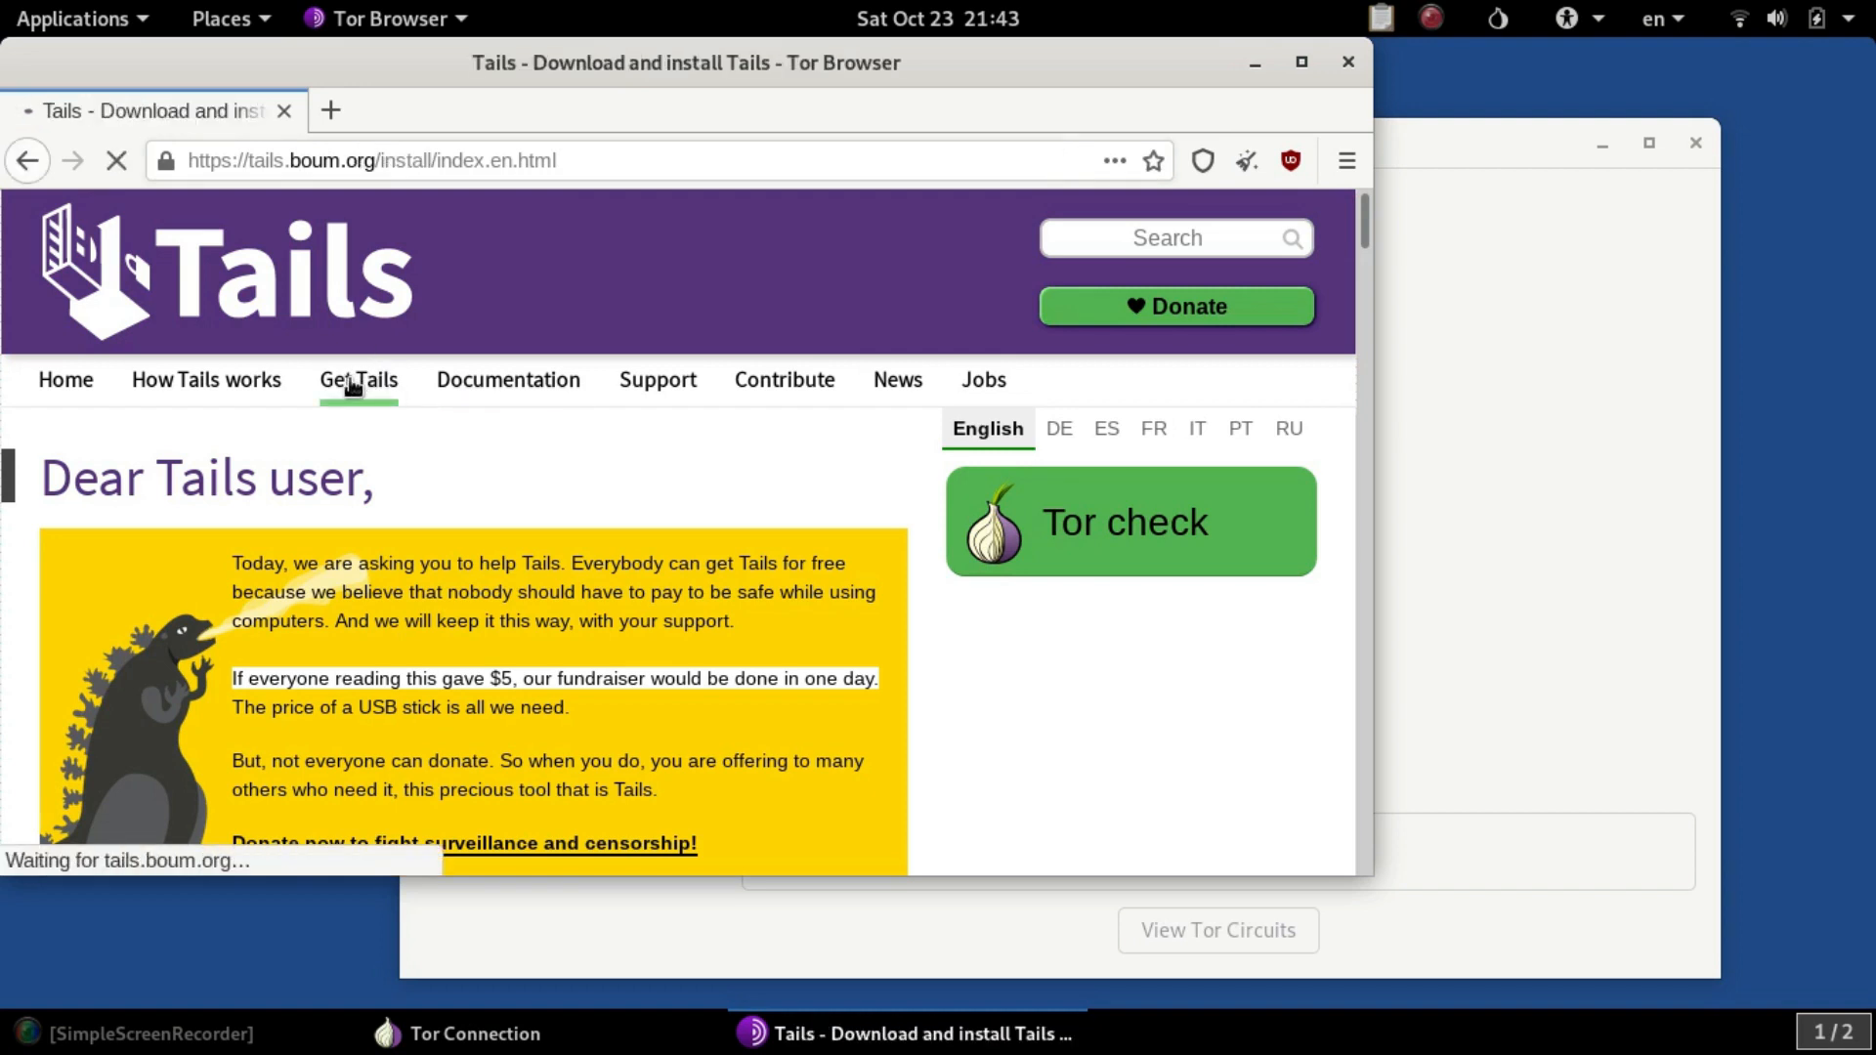
pyautogui.click(356, 379)
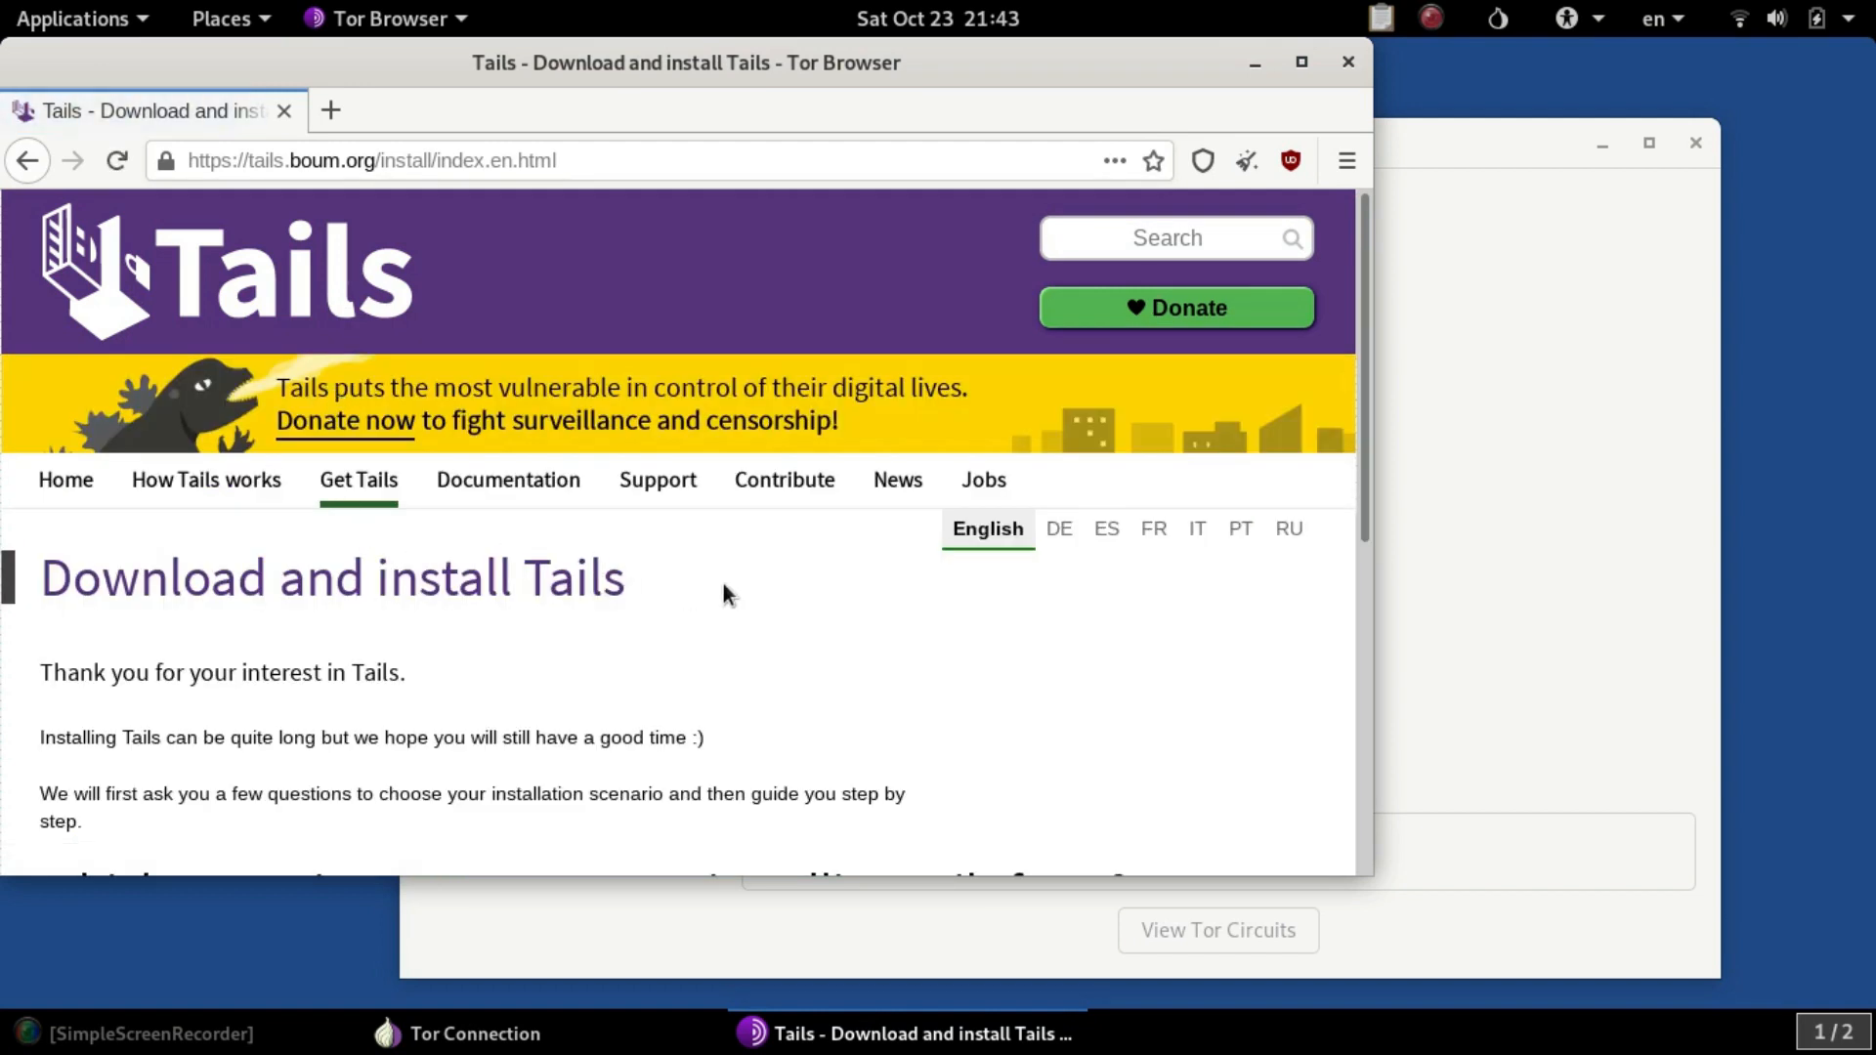
pyautogui.moveTo(754, 601)
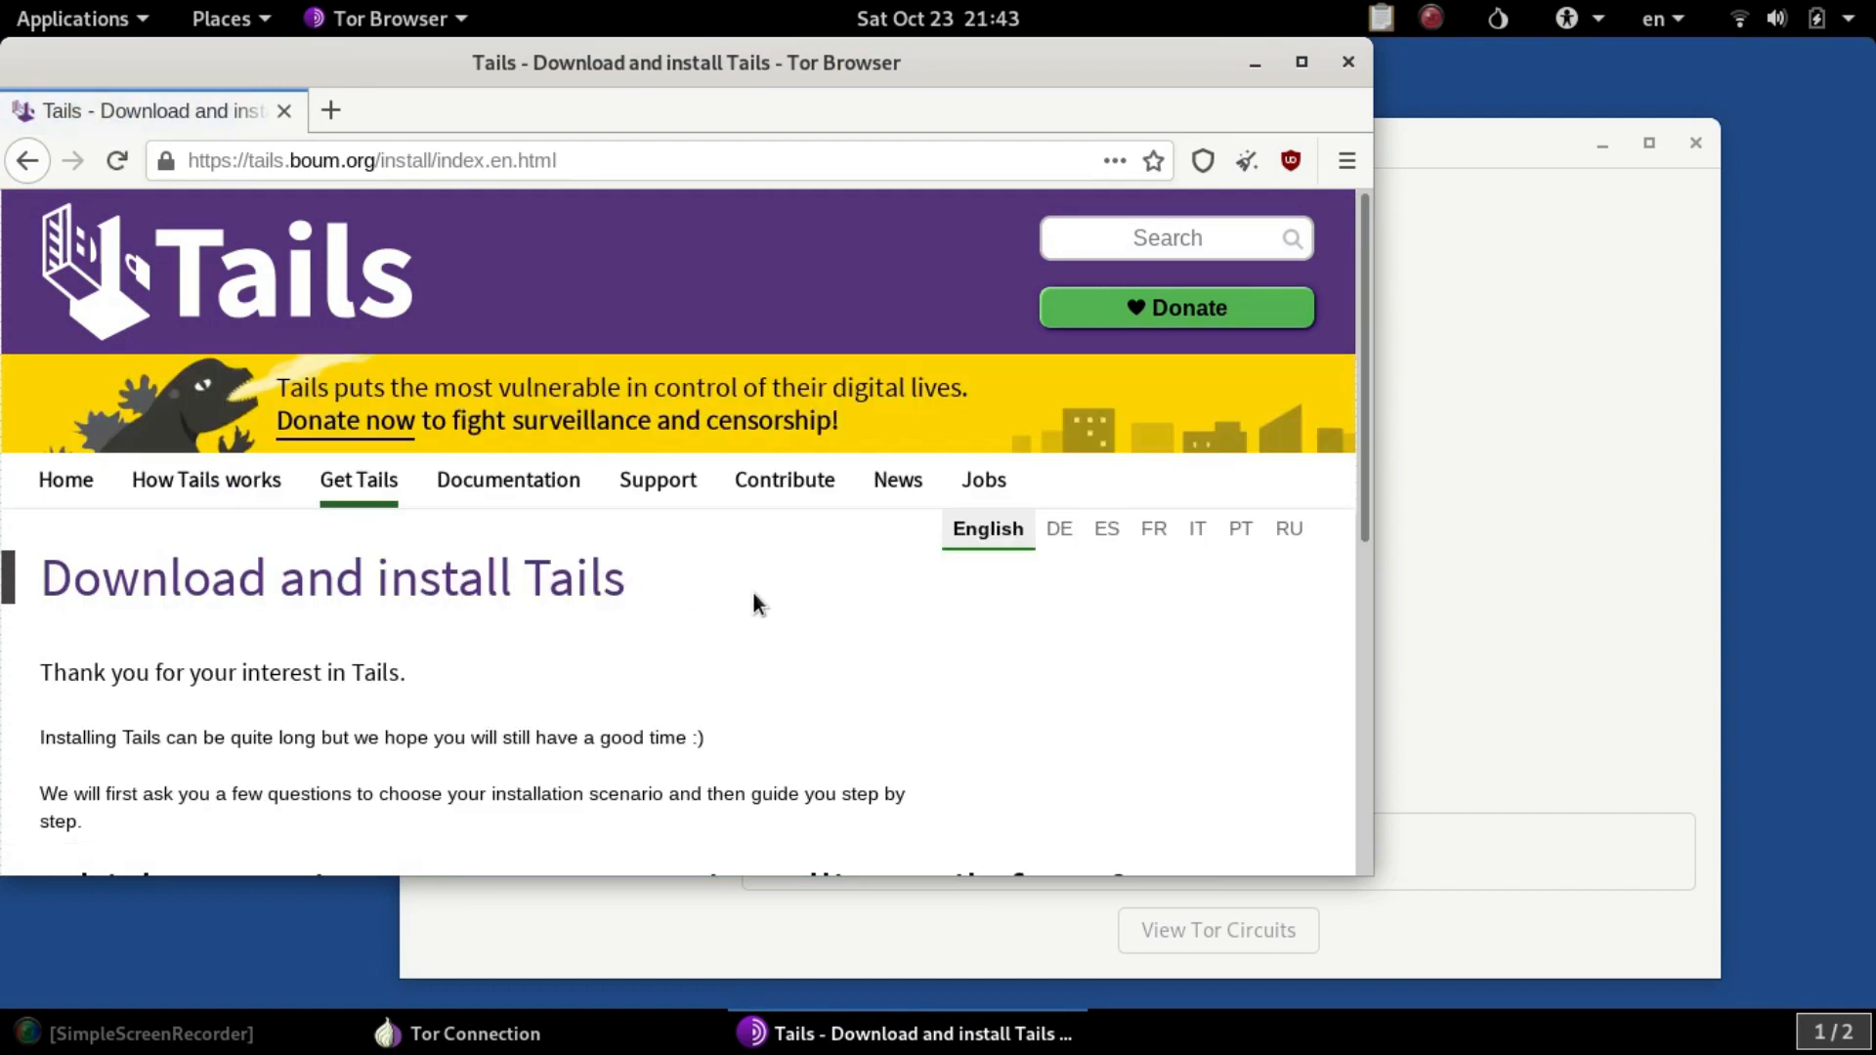
pyautogui.scroll(-3)
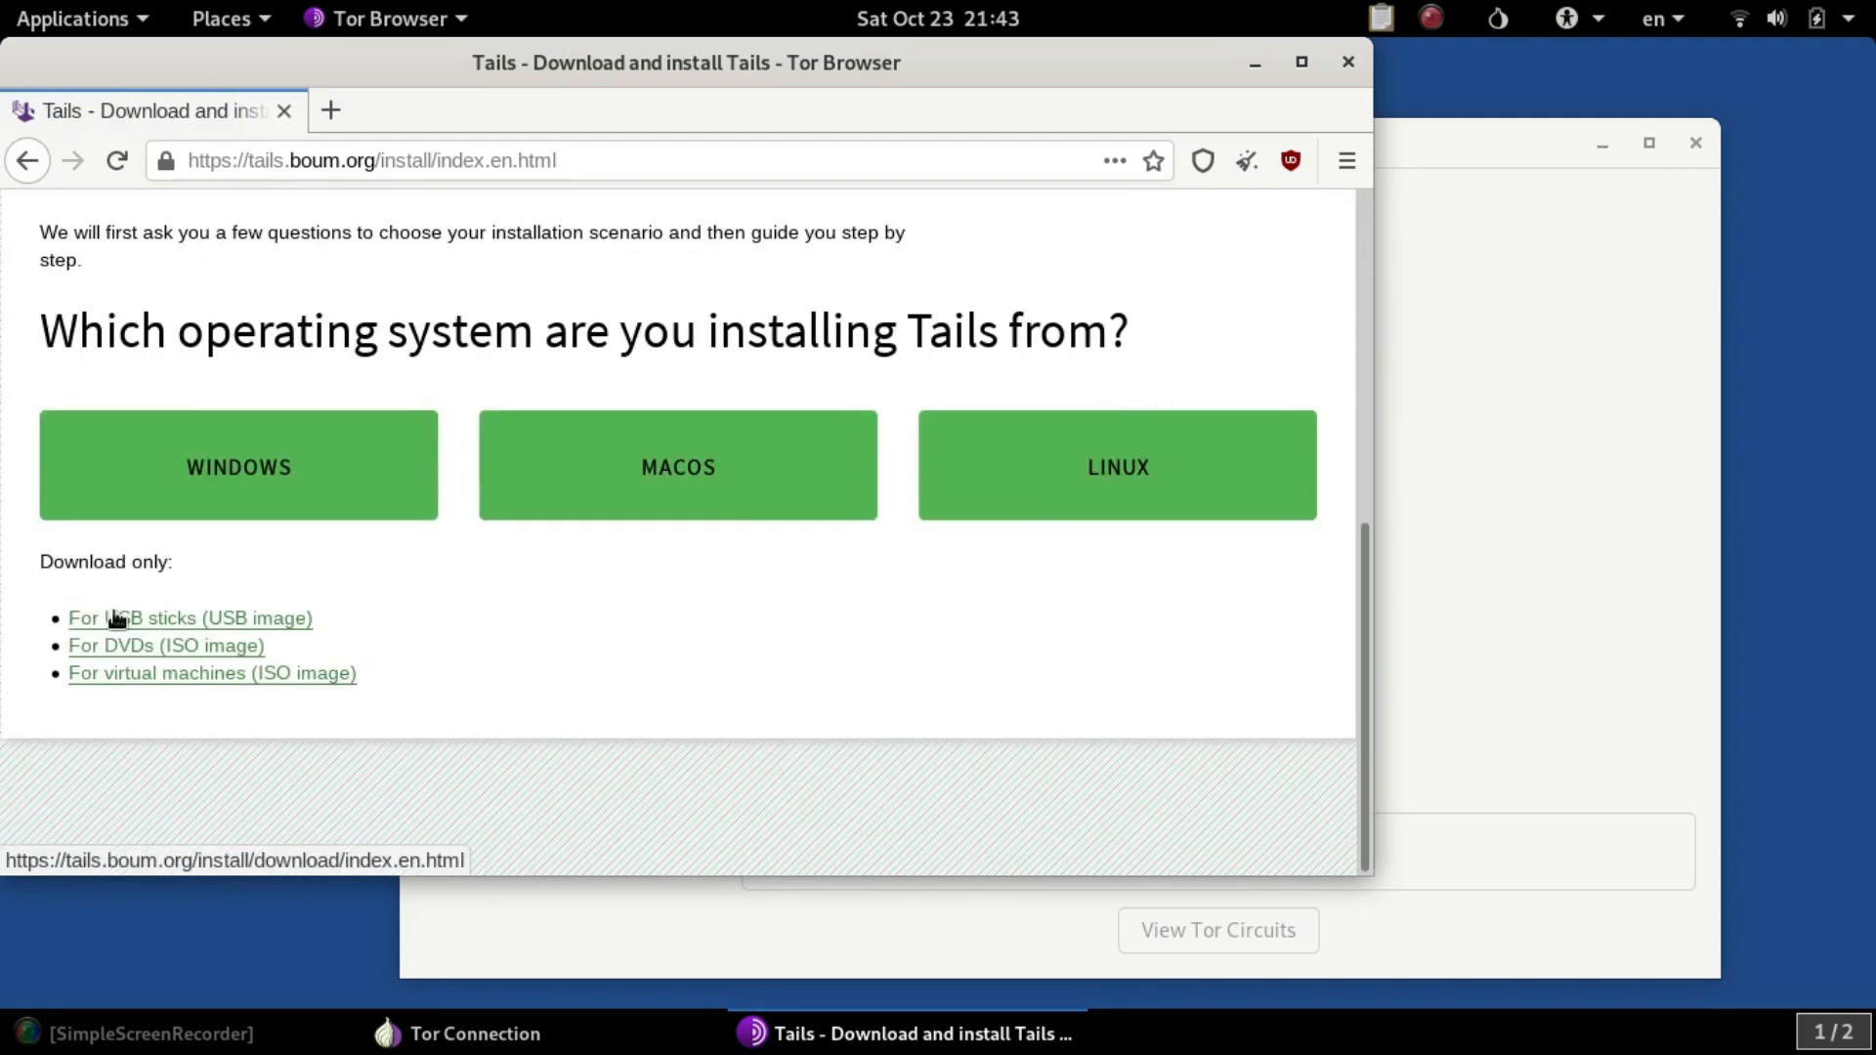
pyautogui.click(189, 618)
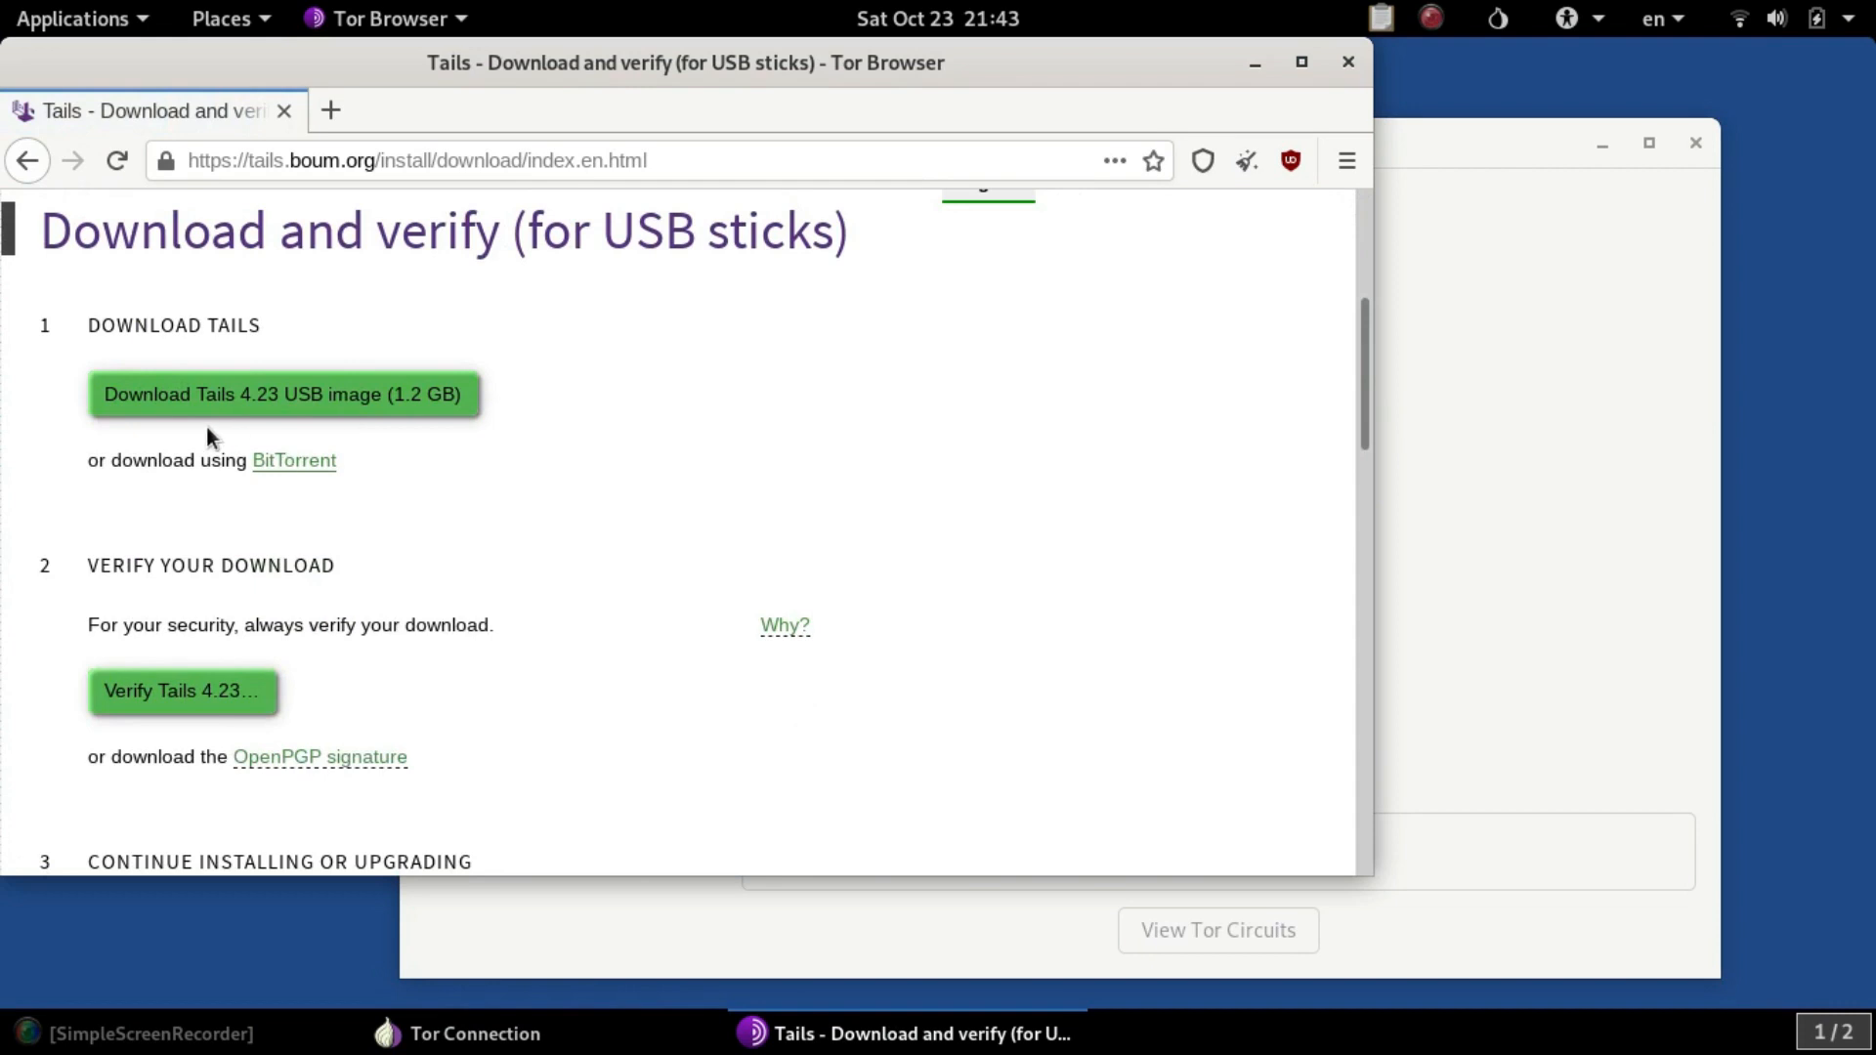
pyautogui.moveTo(434, 435)
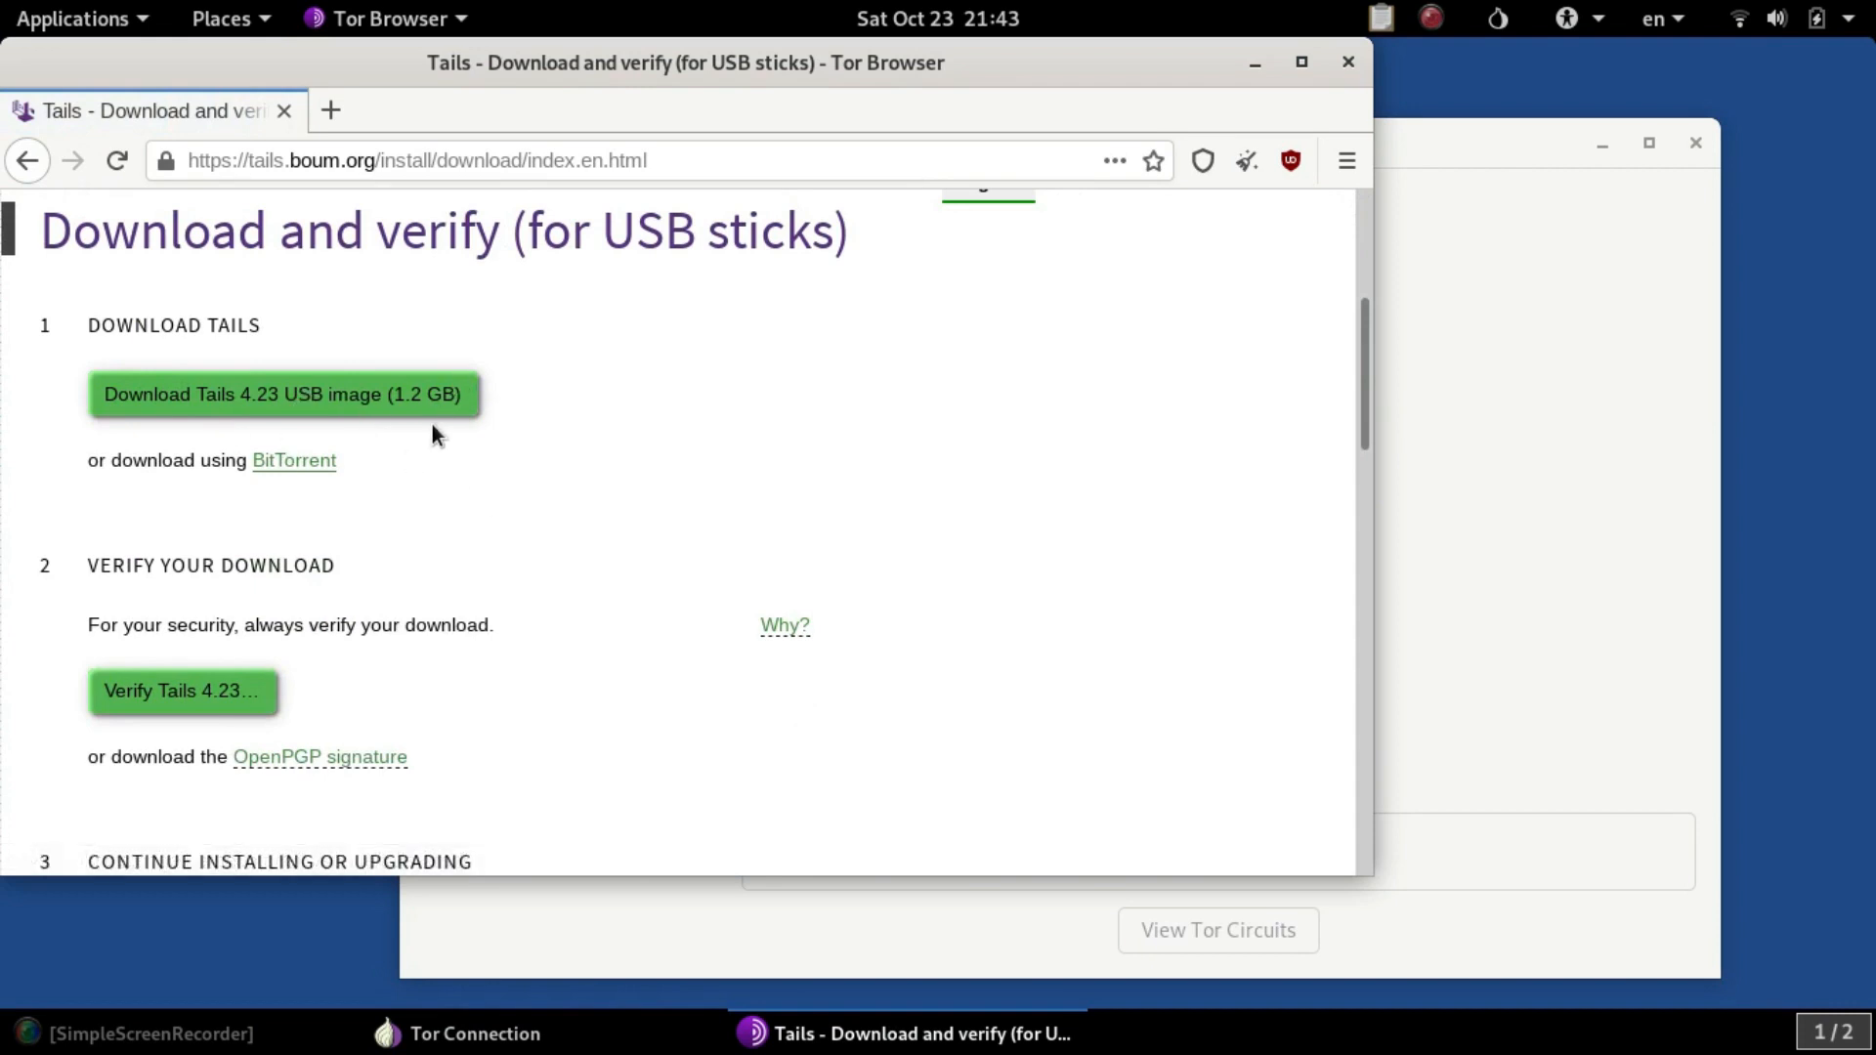
pyautogui.moveTo(364, 459)
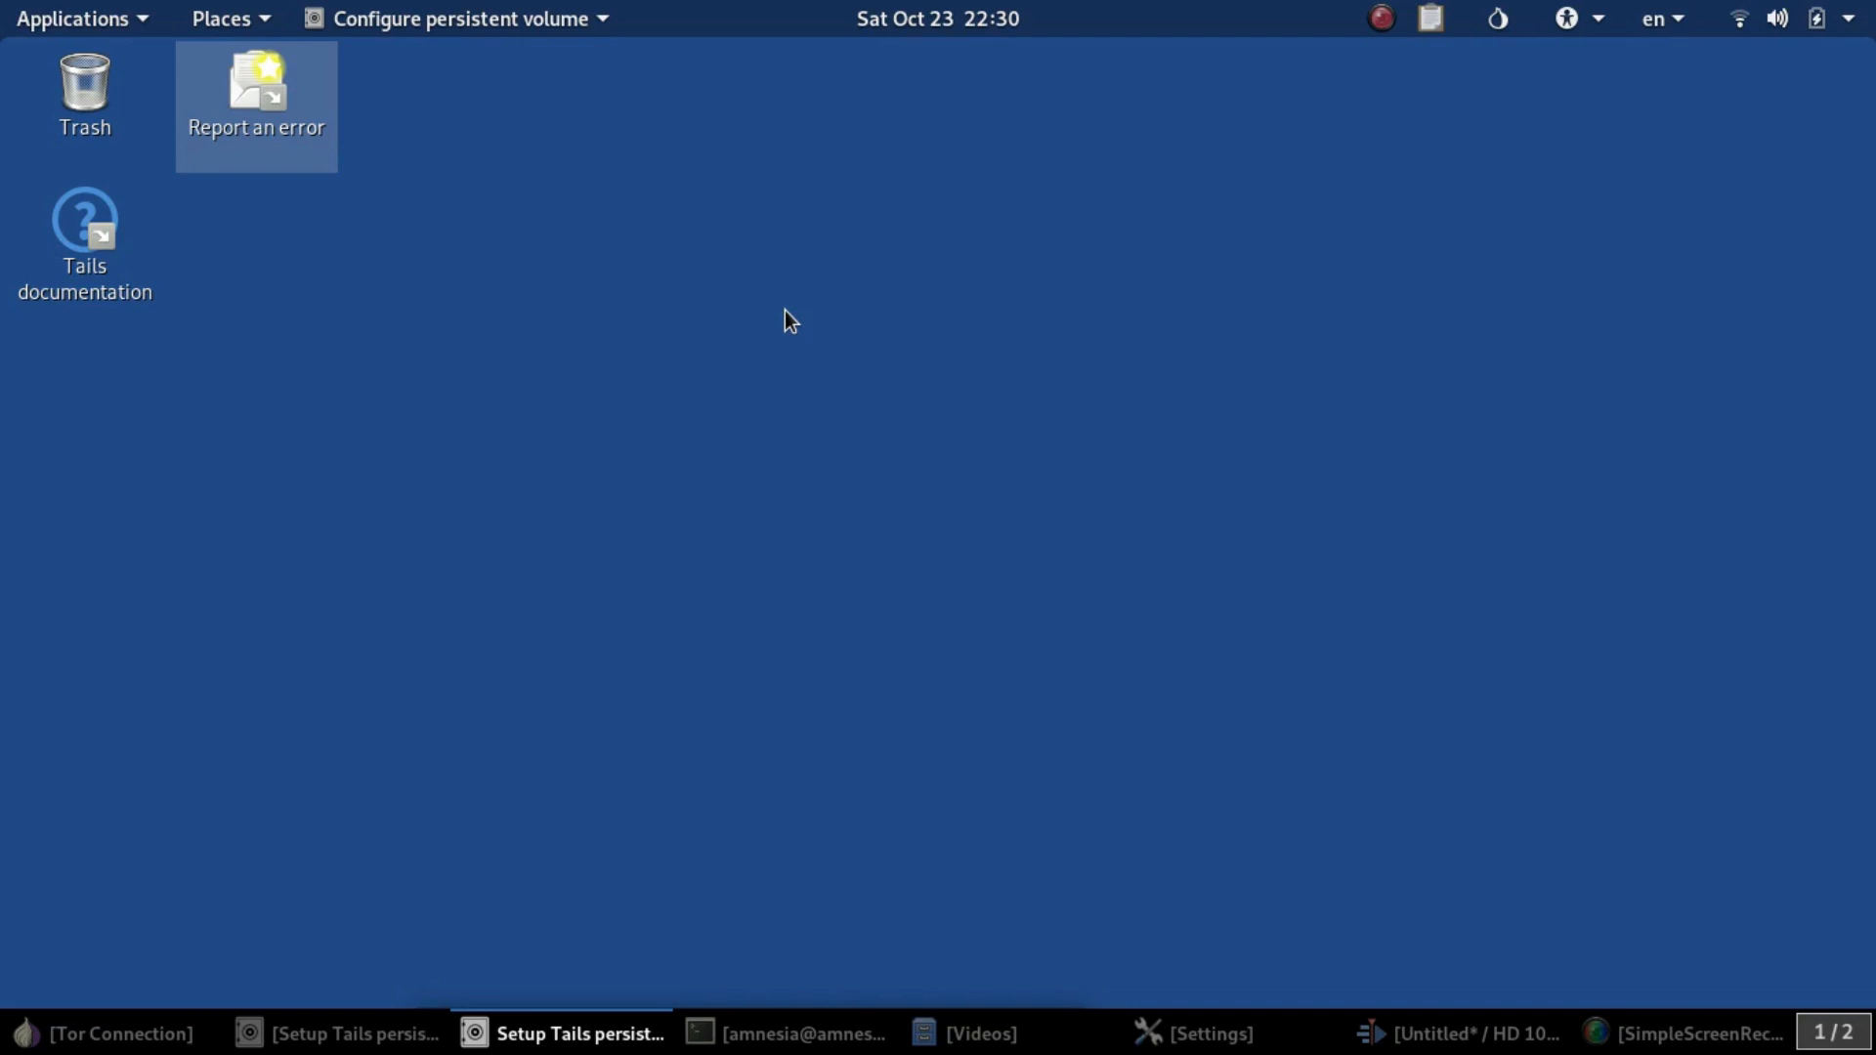
pyautogui.moveTo(72, 23)
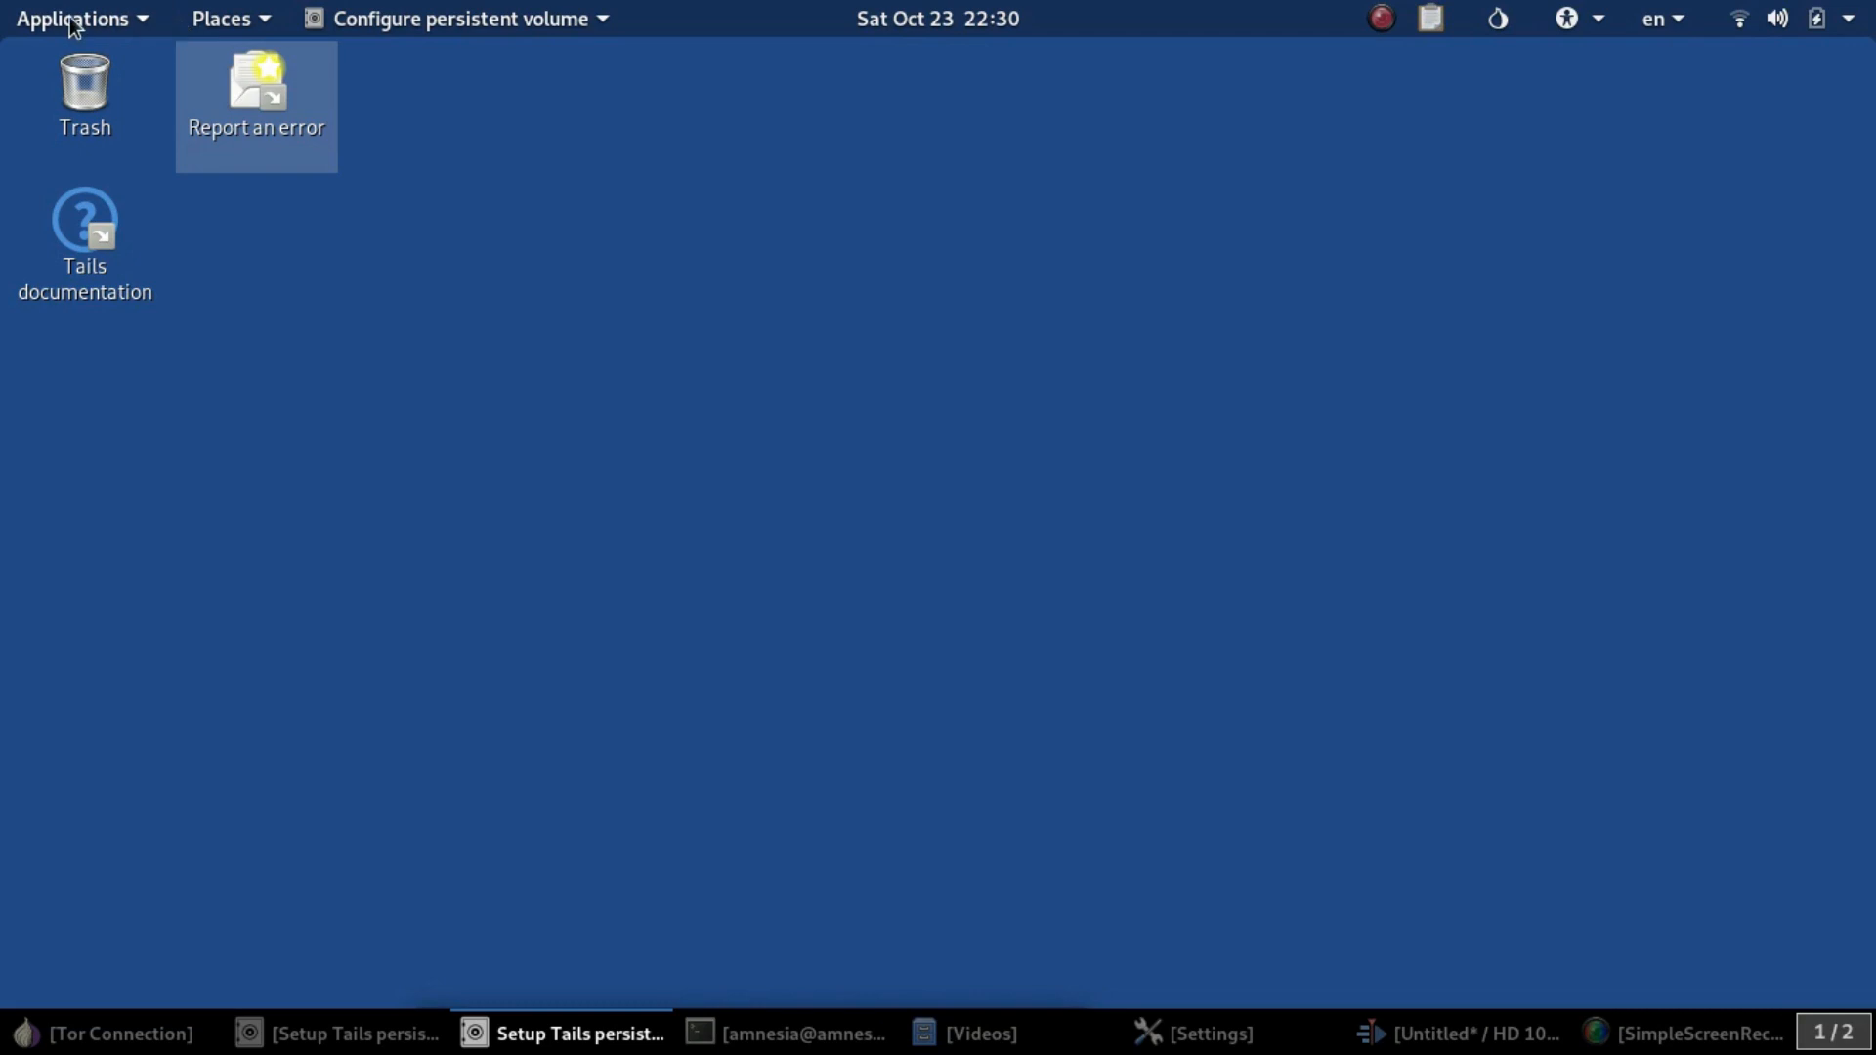
# - Bring up the Applications menu to reach the Tails Installer
pyautogui.click(74, 18)
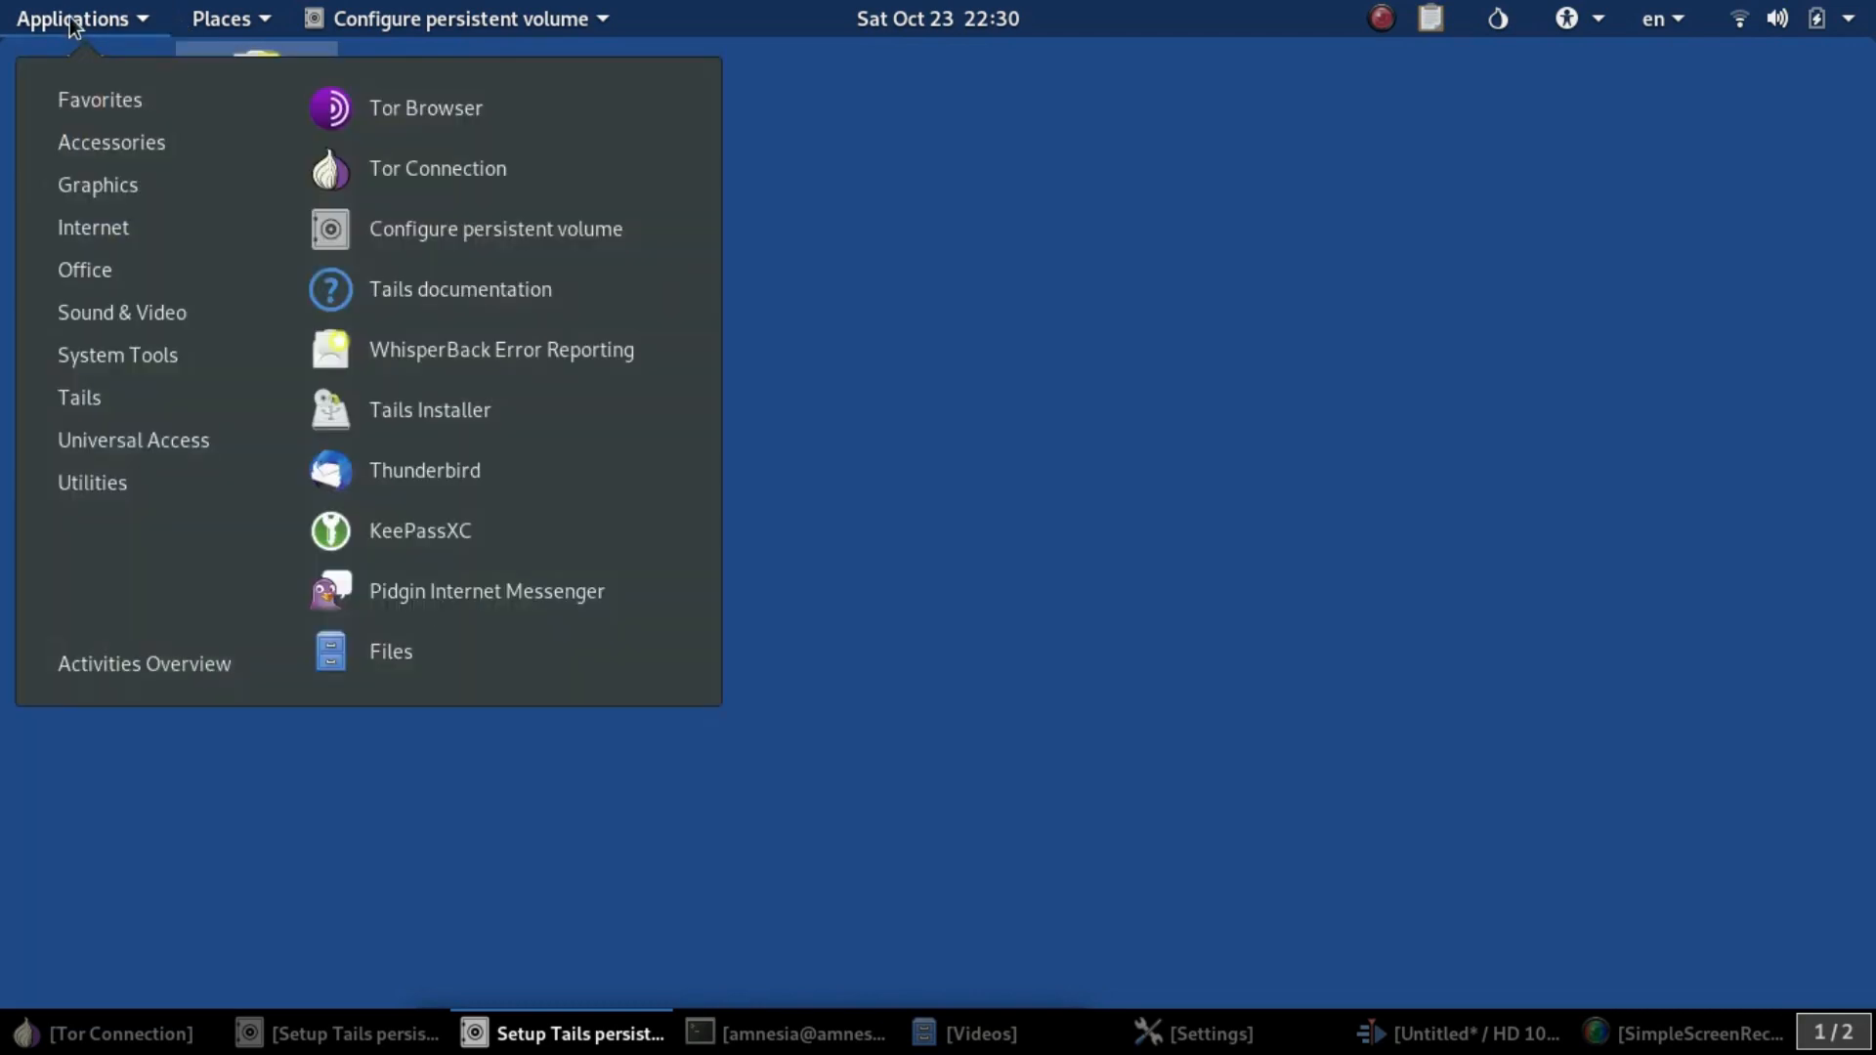
pyautogui.moveTo(100, 100)
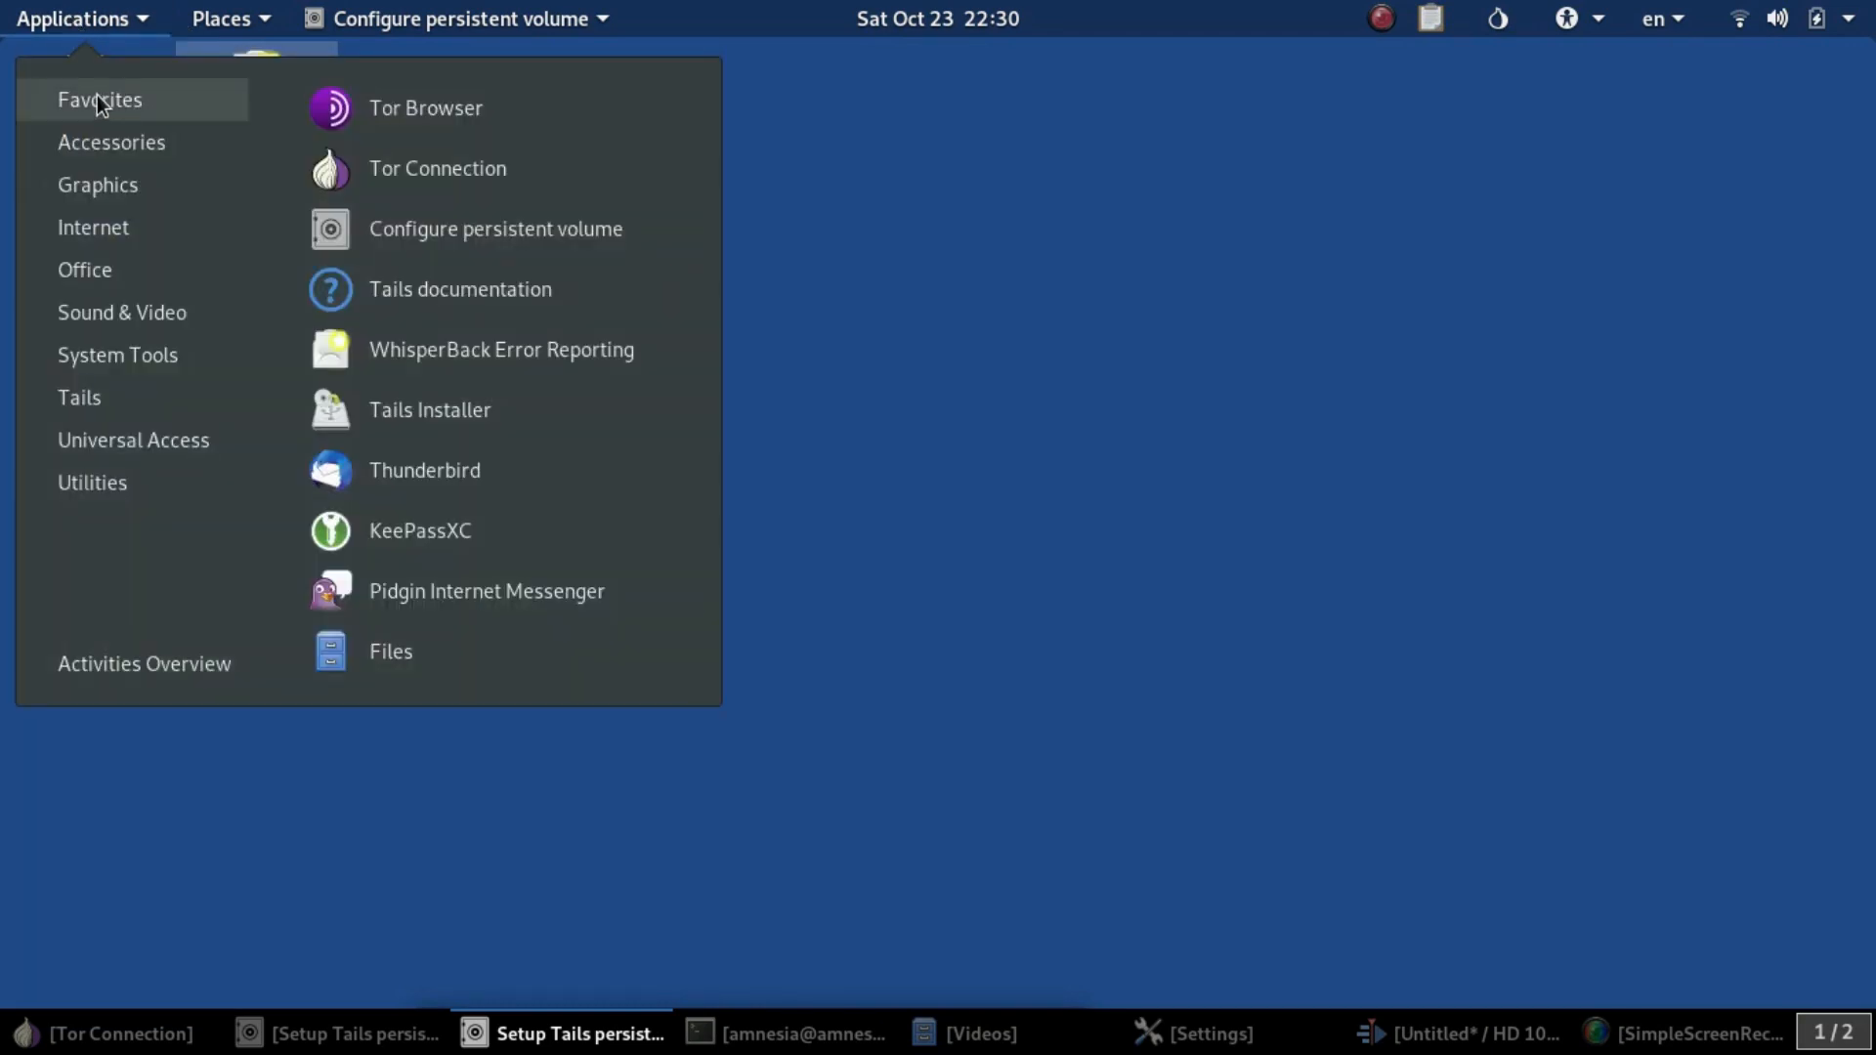
pyautogui.moveTo(428, 408)
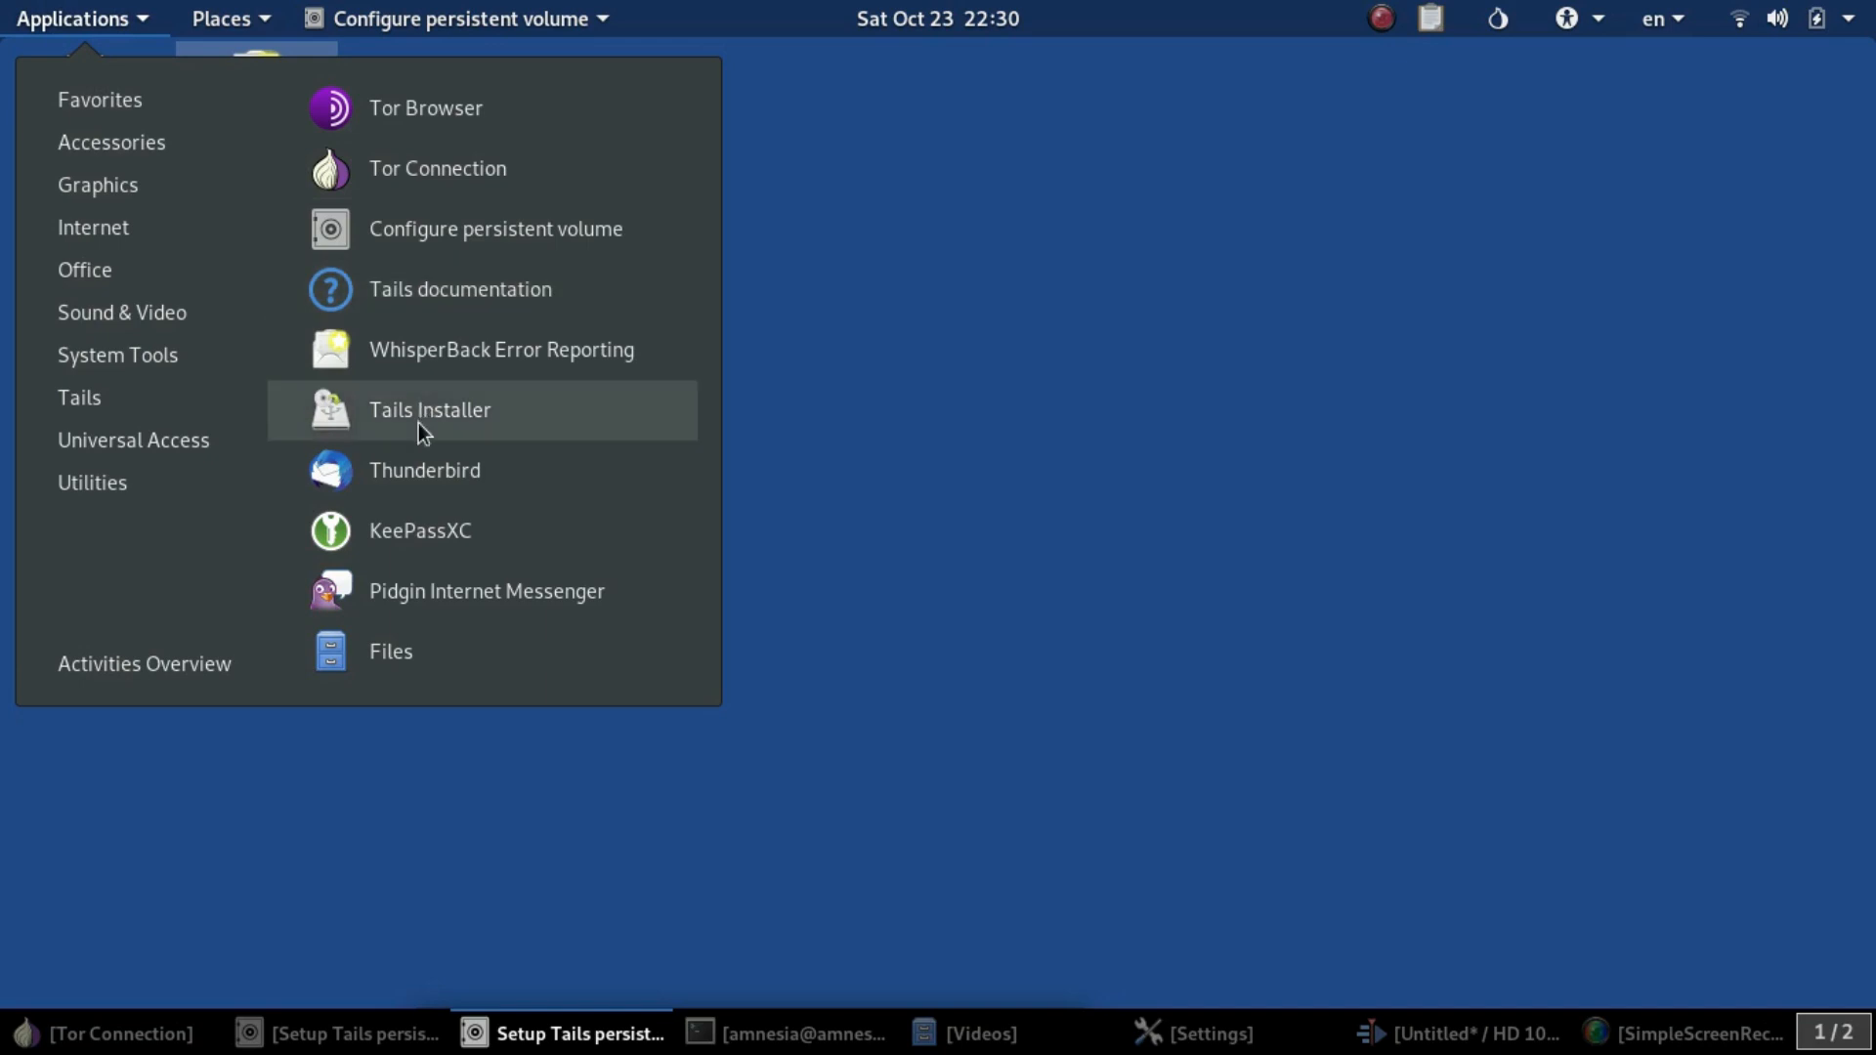
pyautogui.moveTo(451, 430)
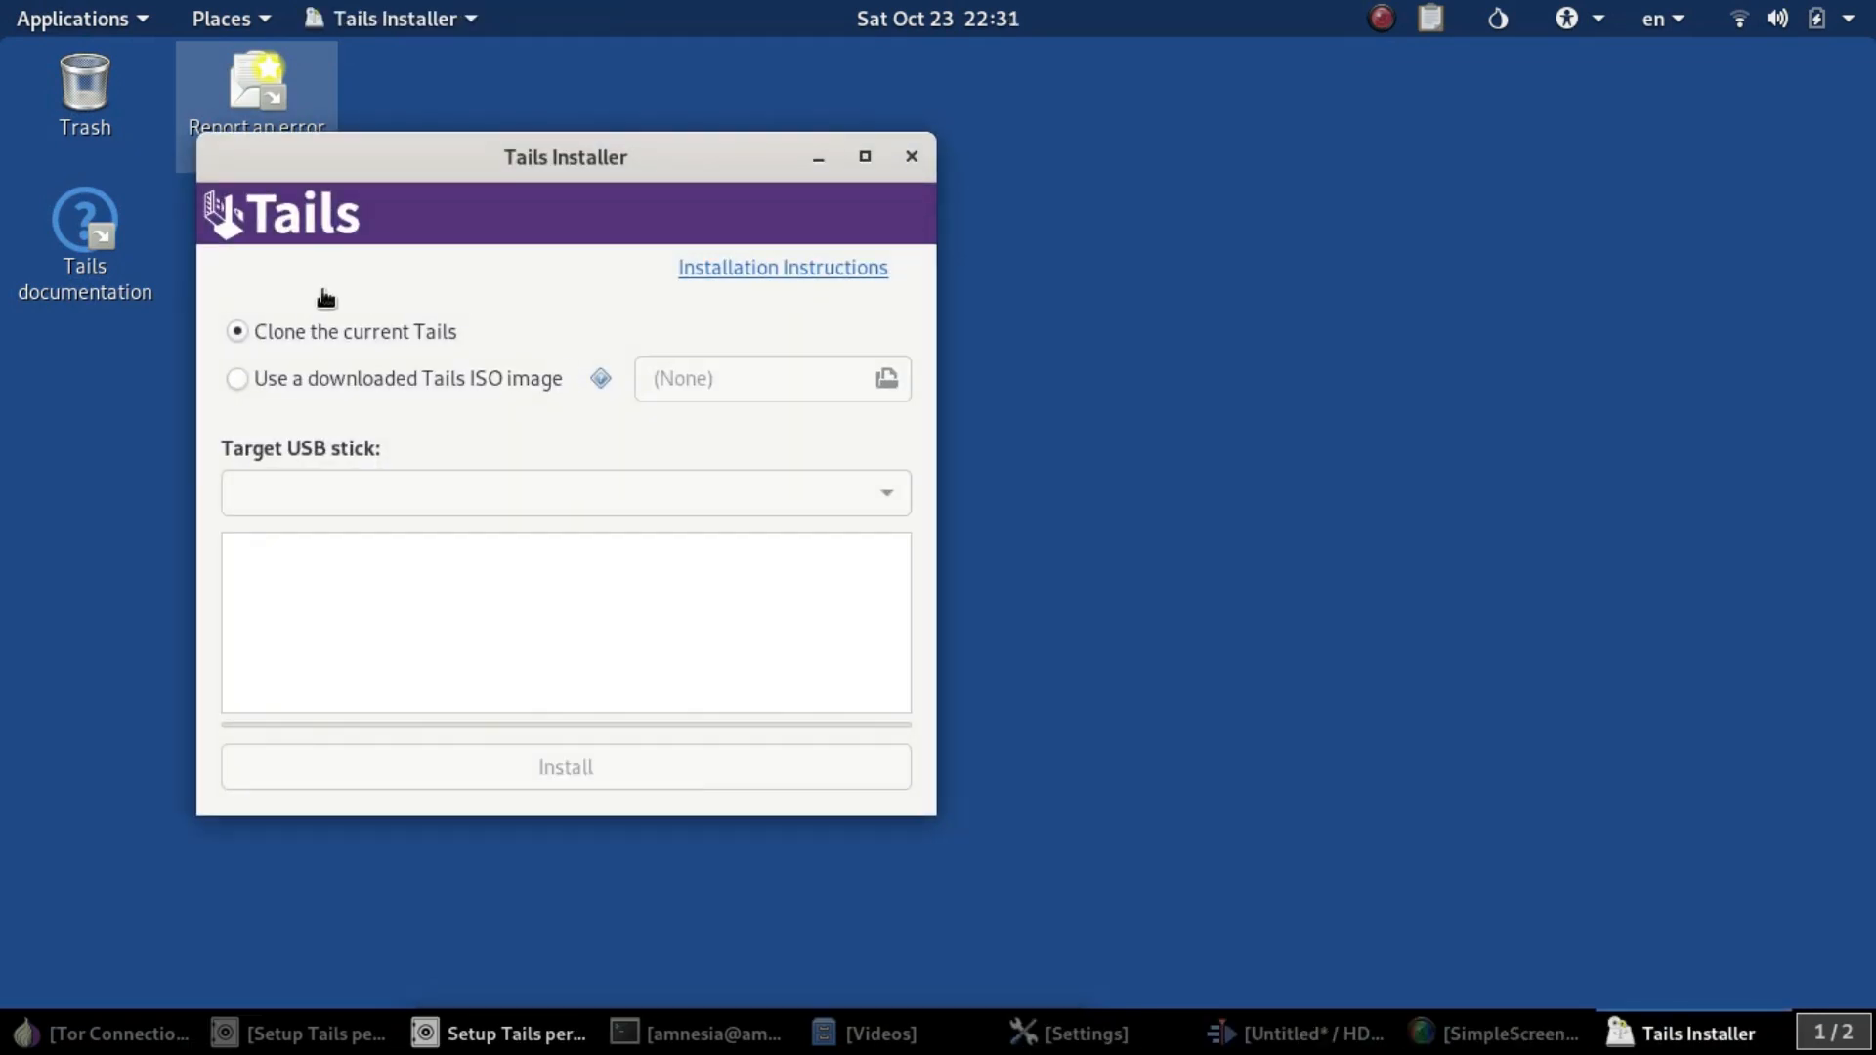
pyautogui.moveTo(406, 327)
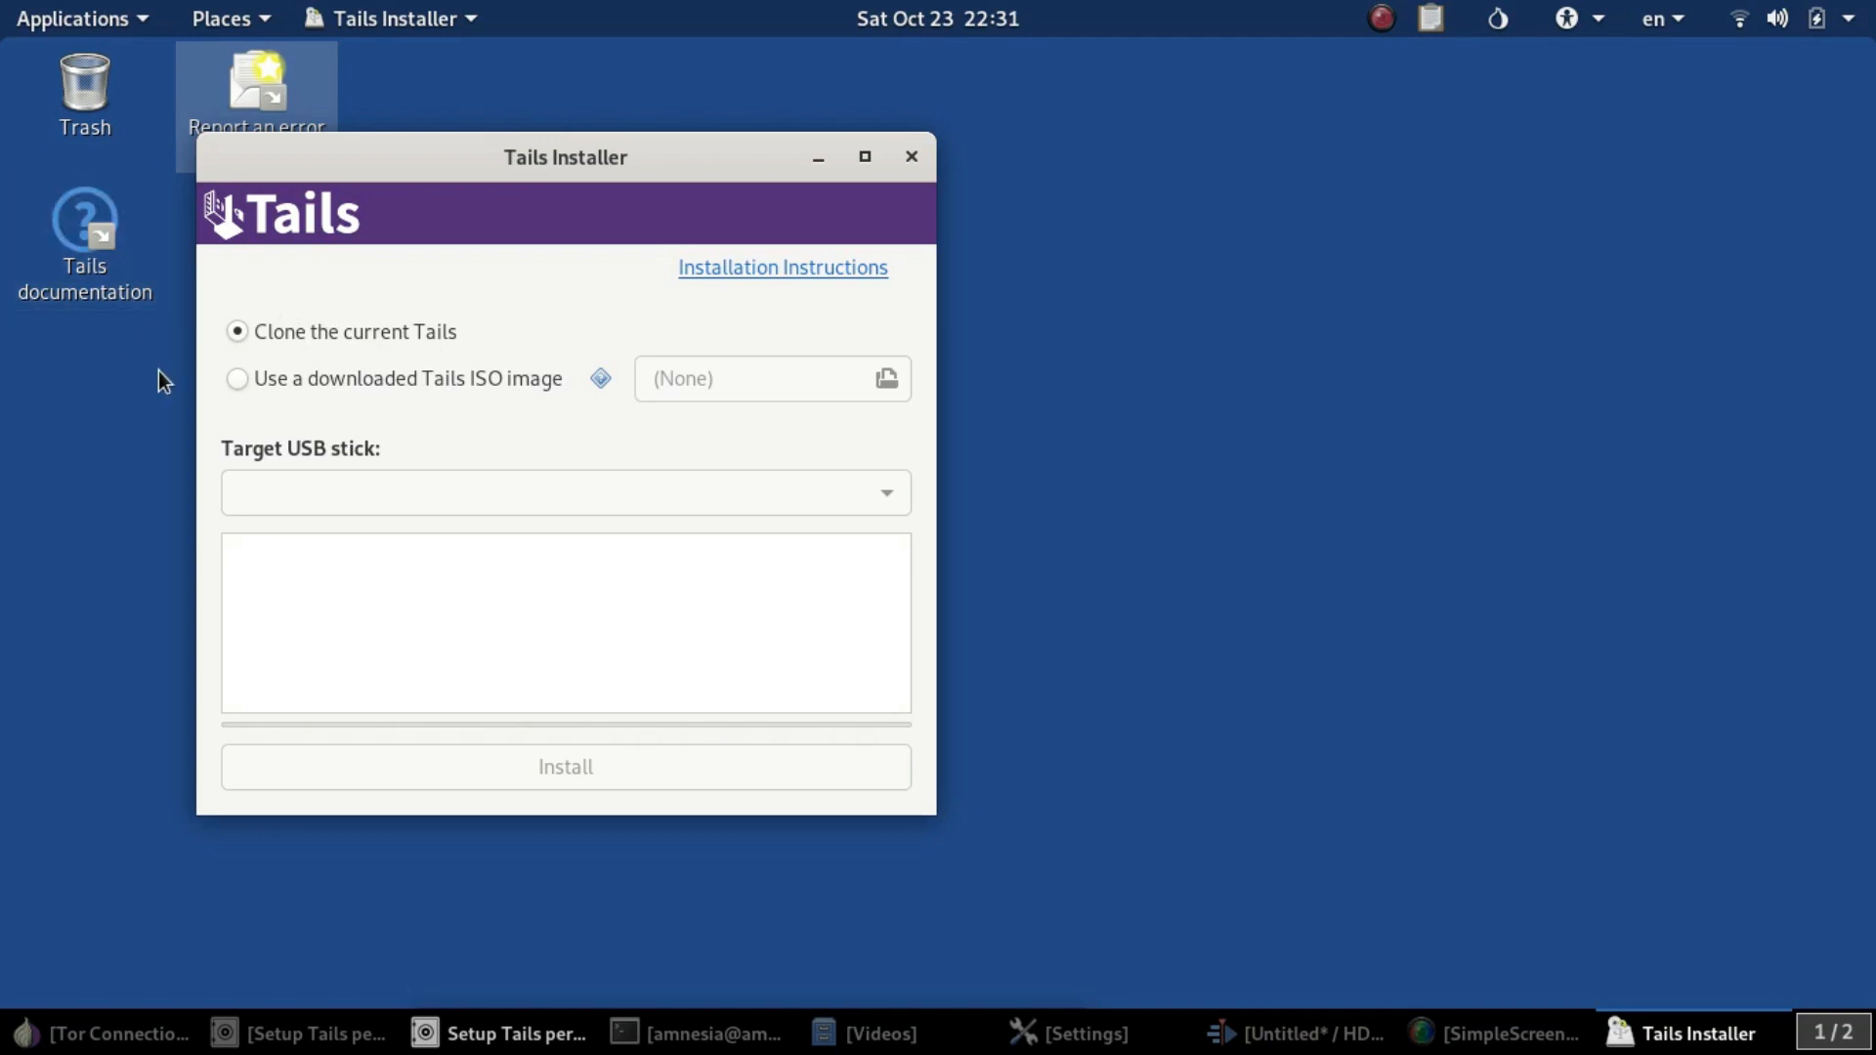
pyautogui.moveTo(565, 514)
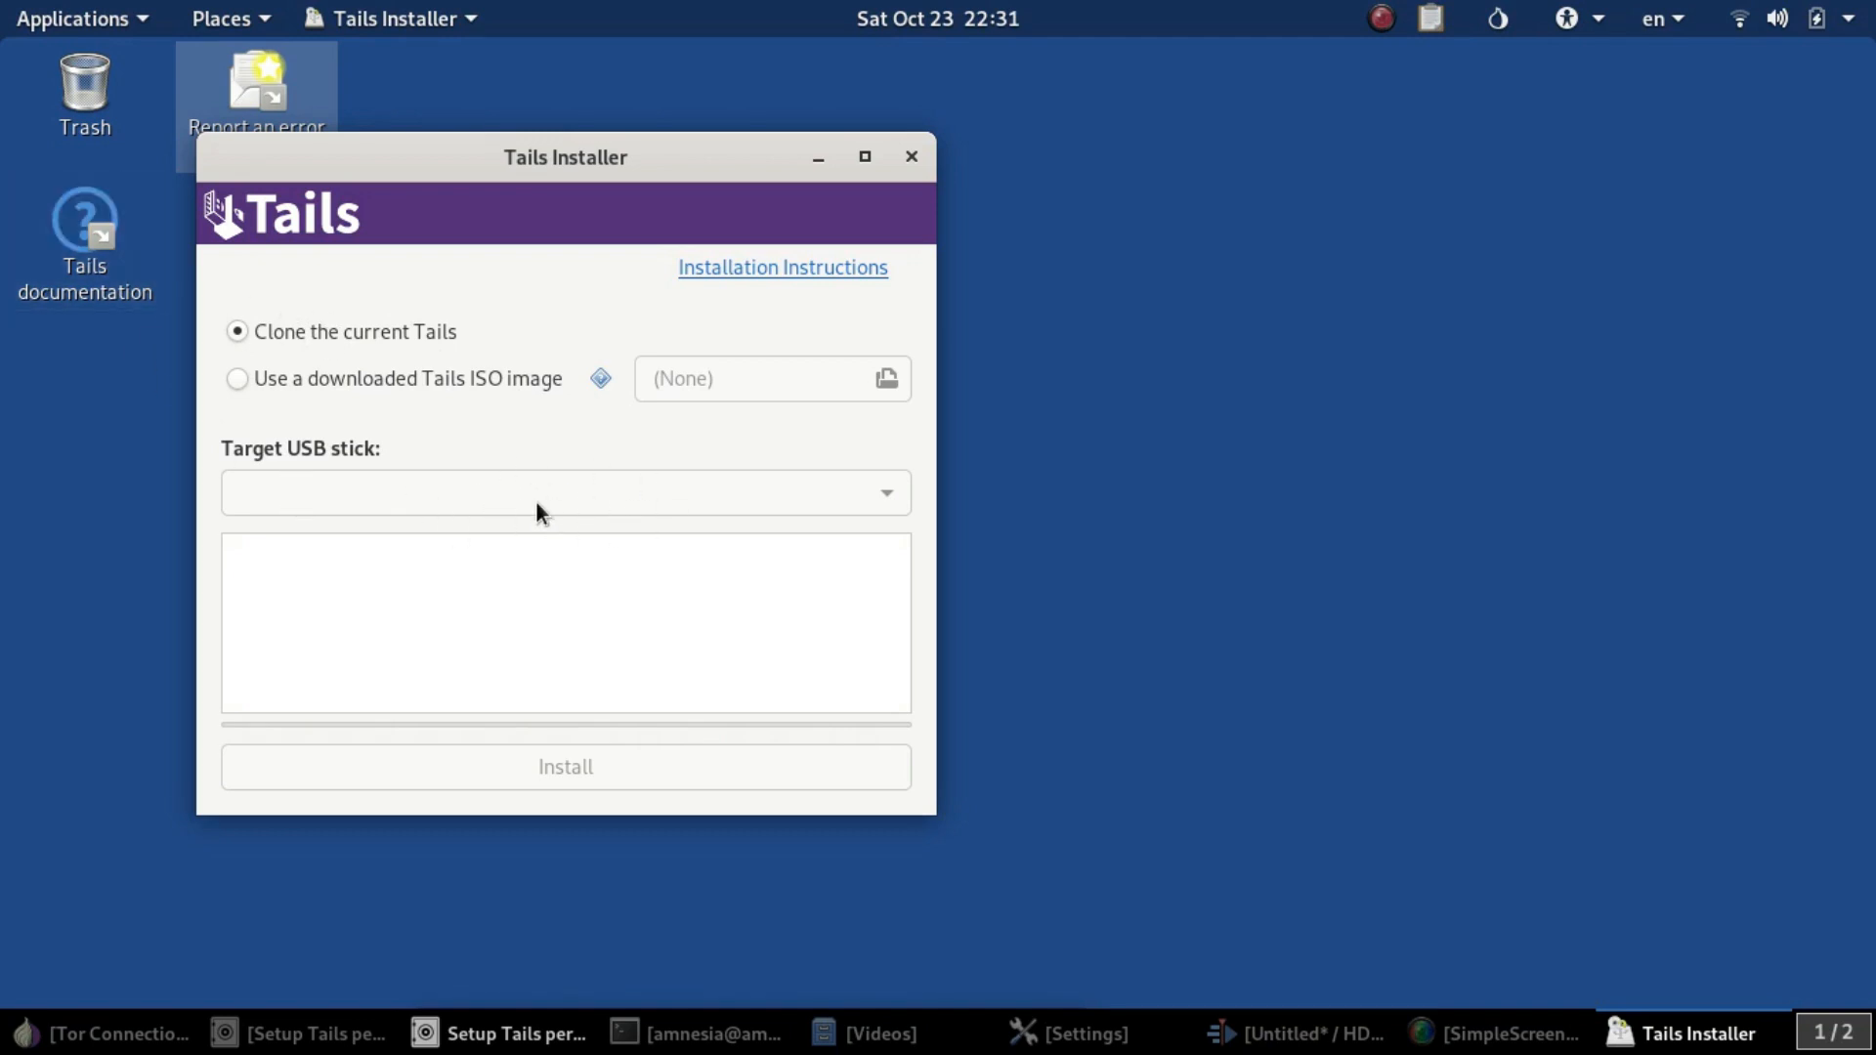
pyautogui.moveTo(519, 519)
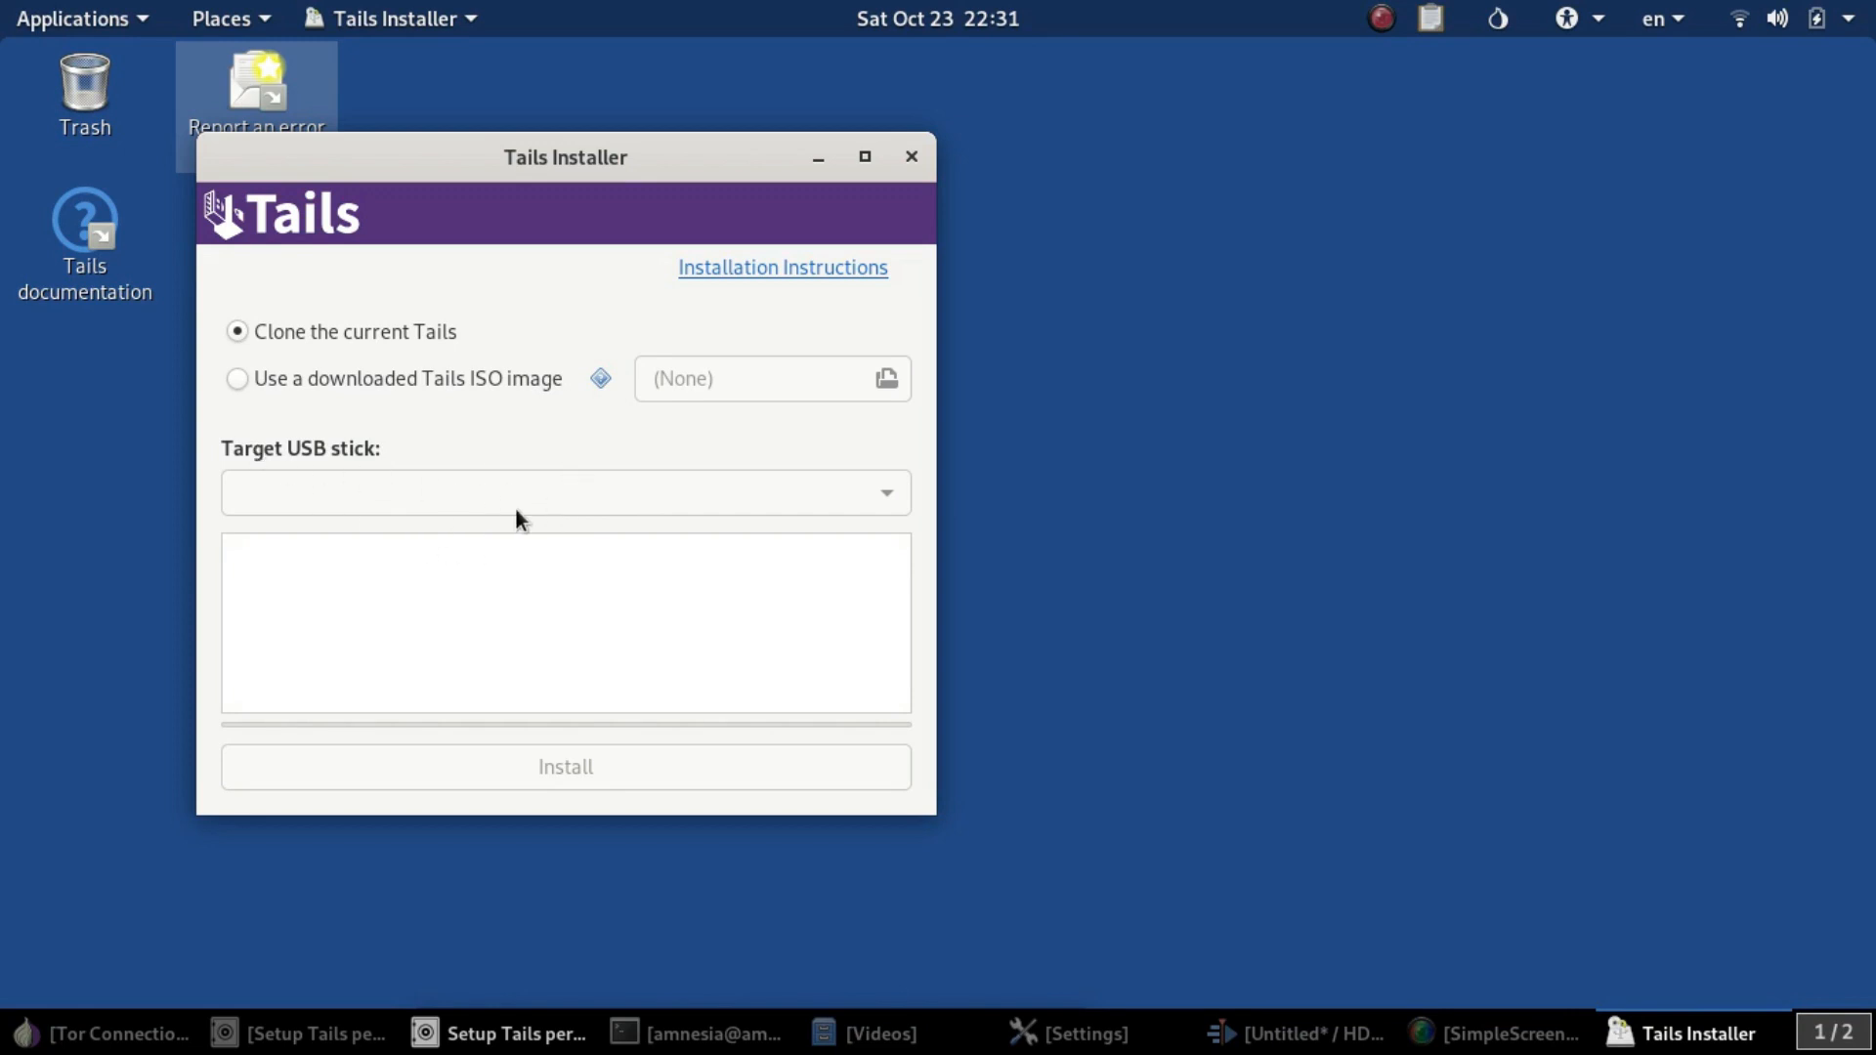
pyautogui.moveTo(377, 526)
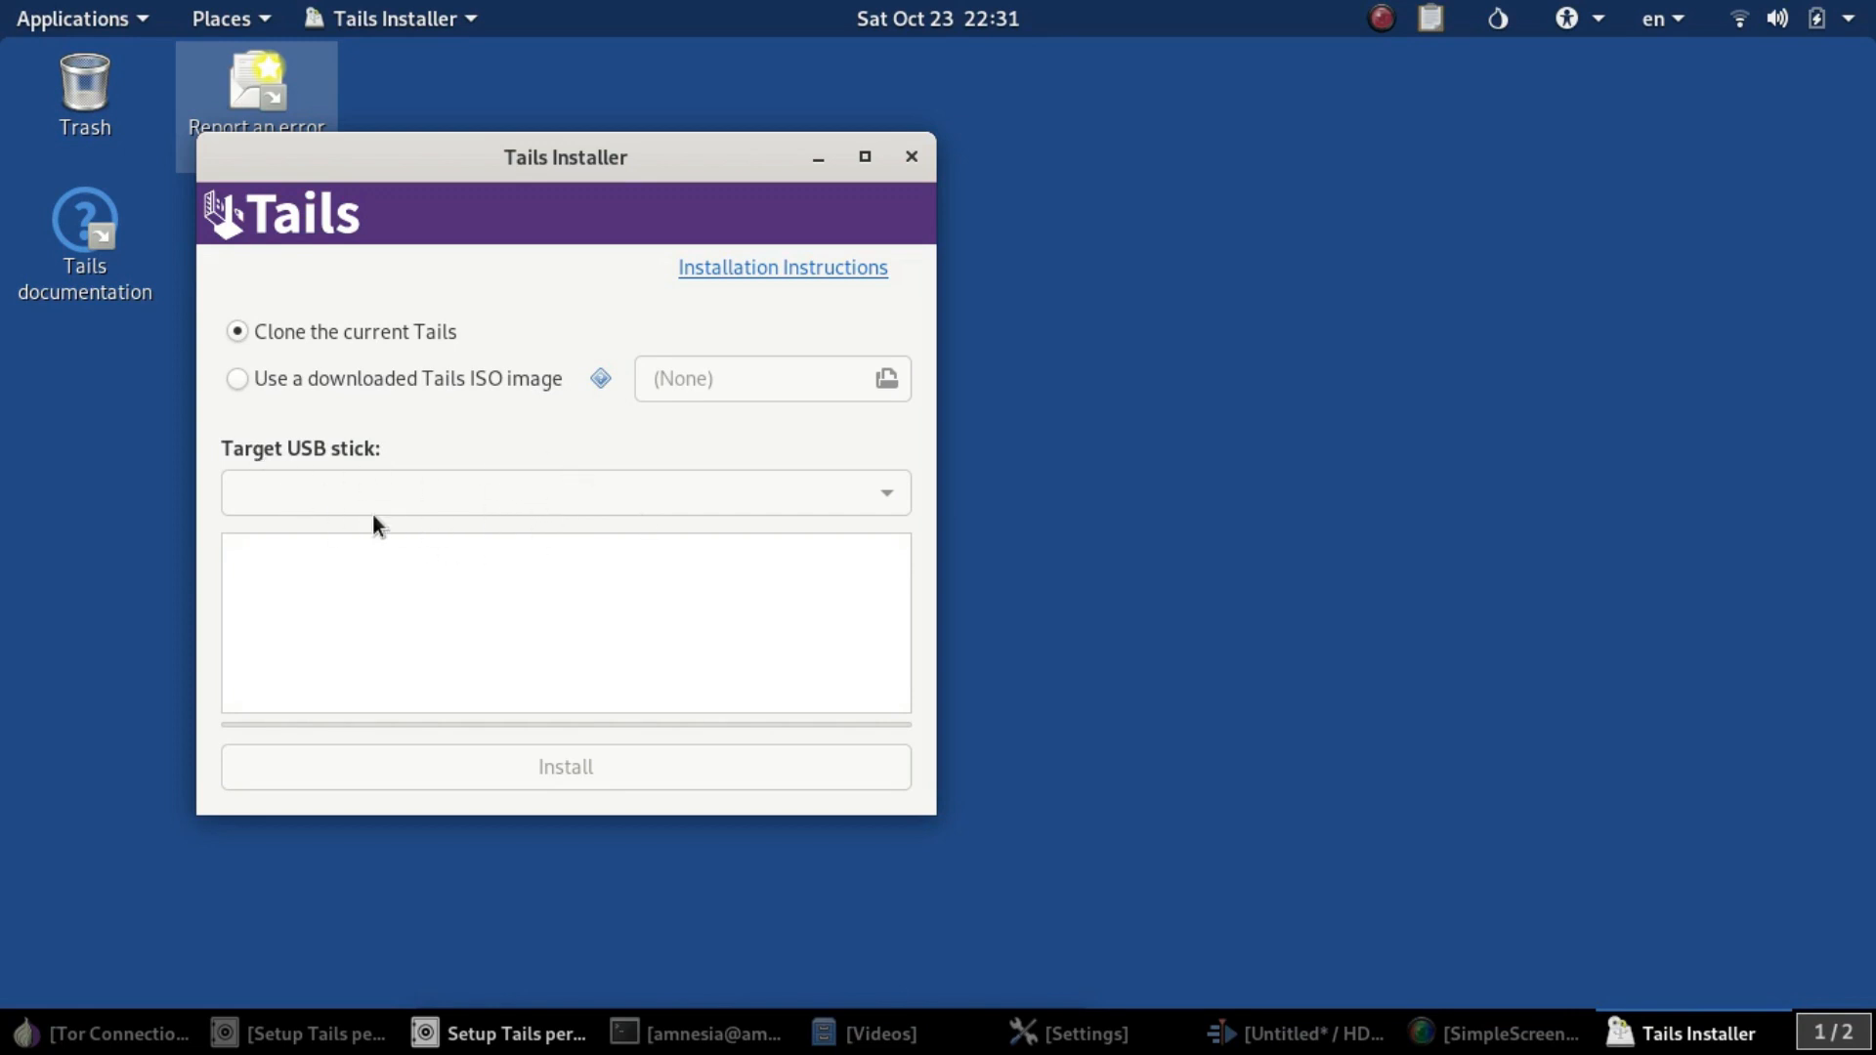
pyautogui.moveTo(487, 508)
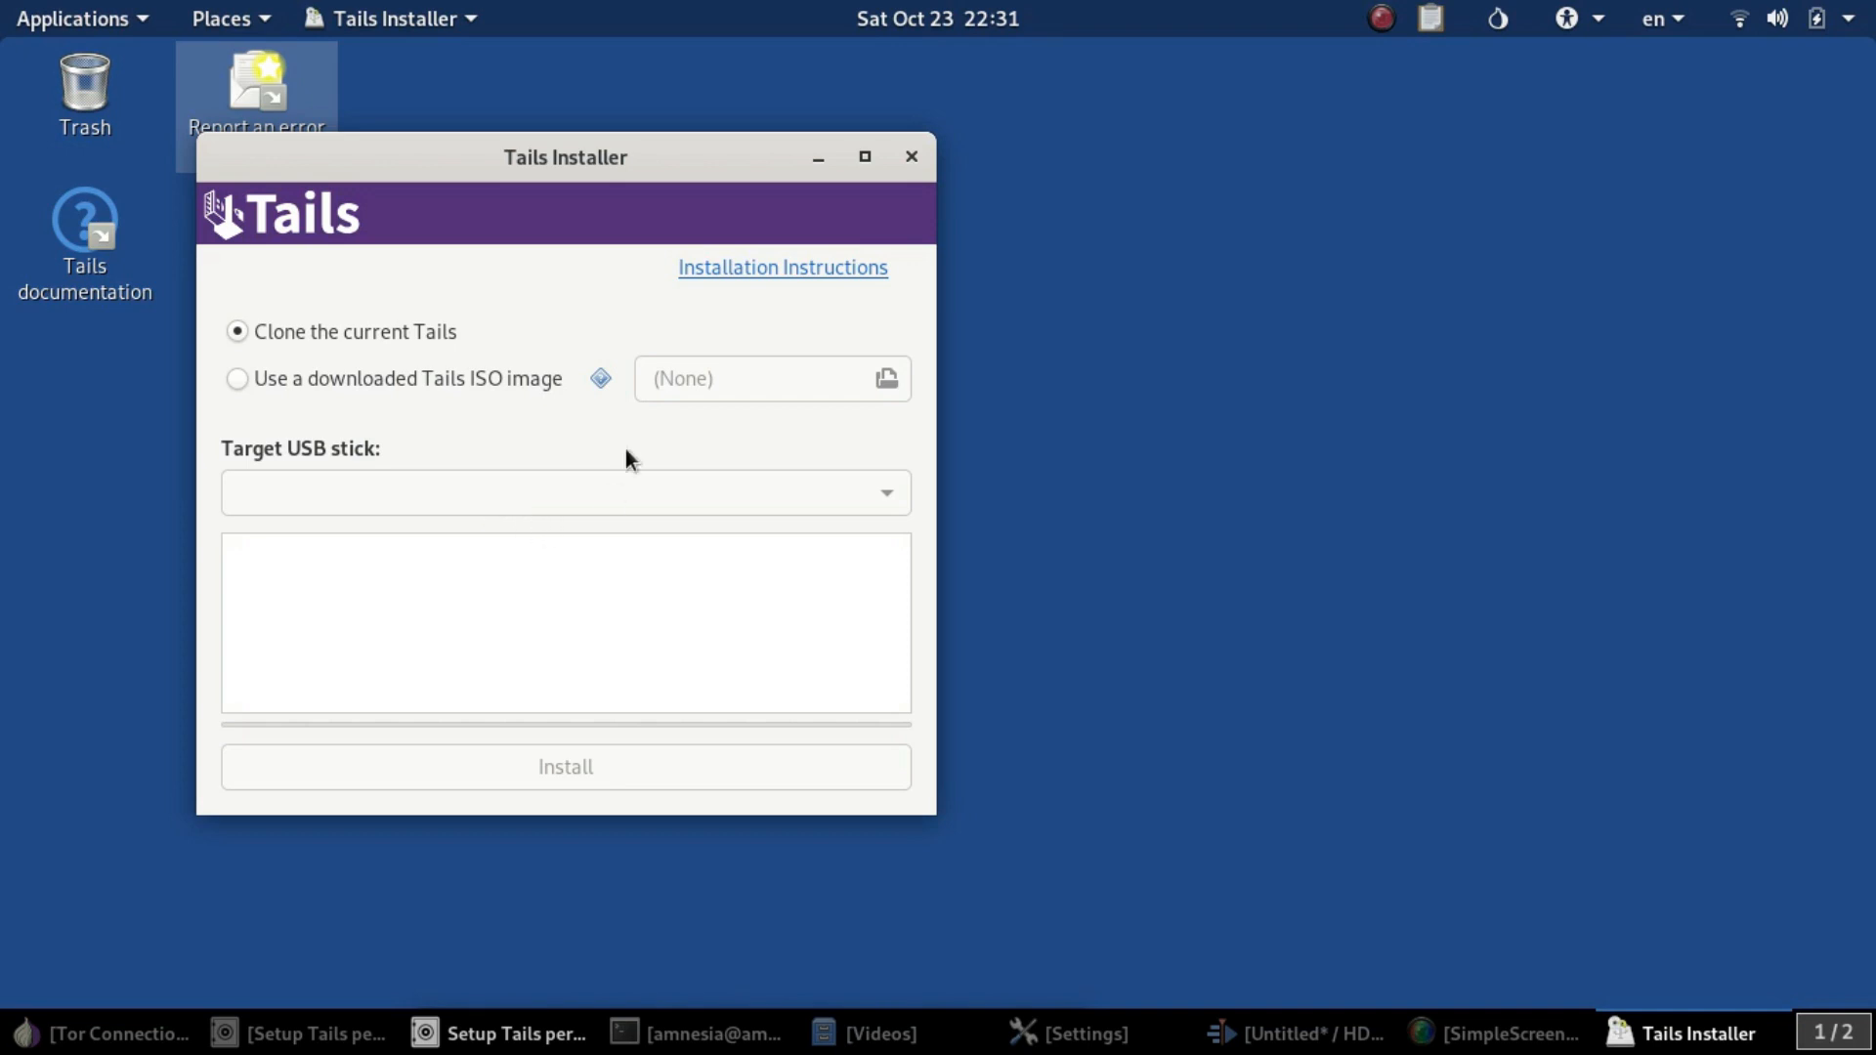
pyautogui.moveTo(547, 762)
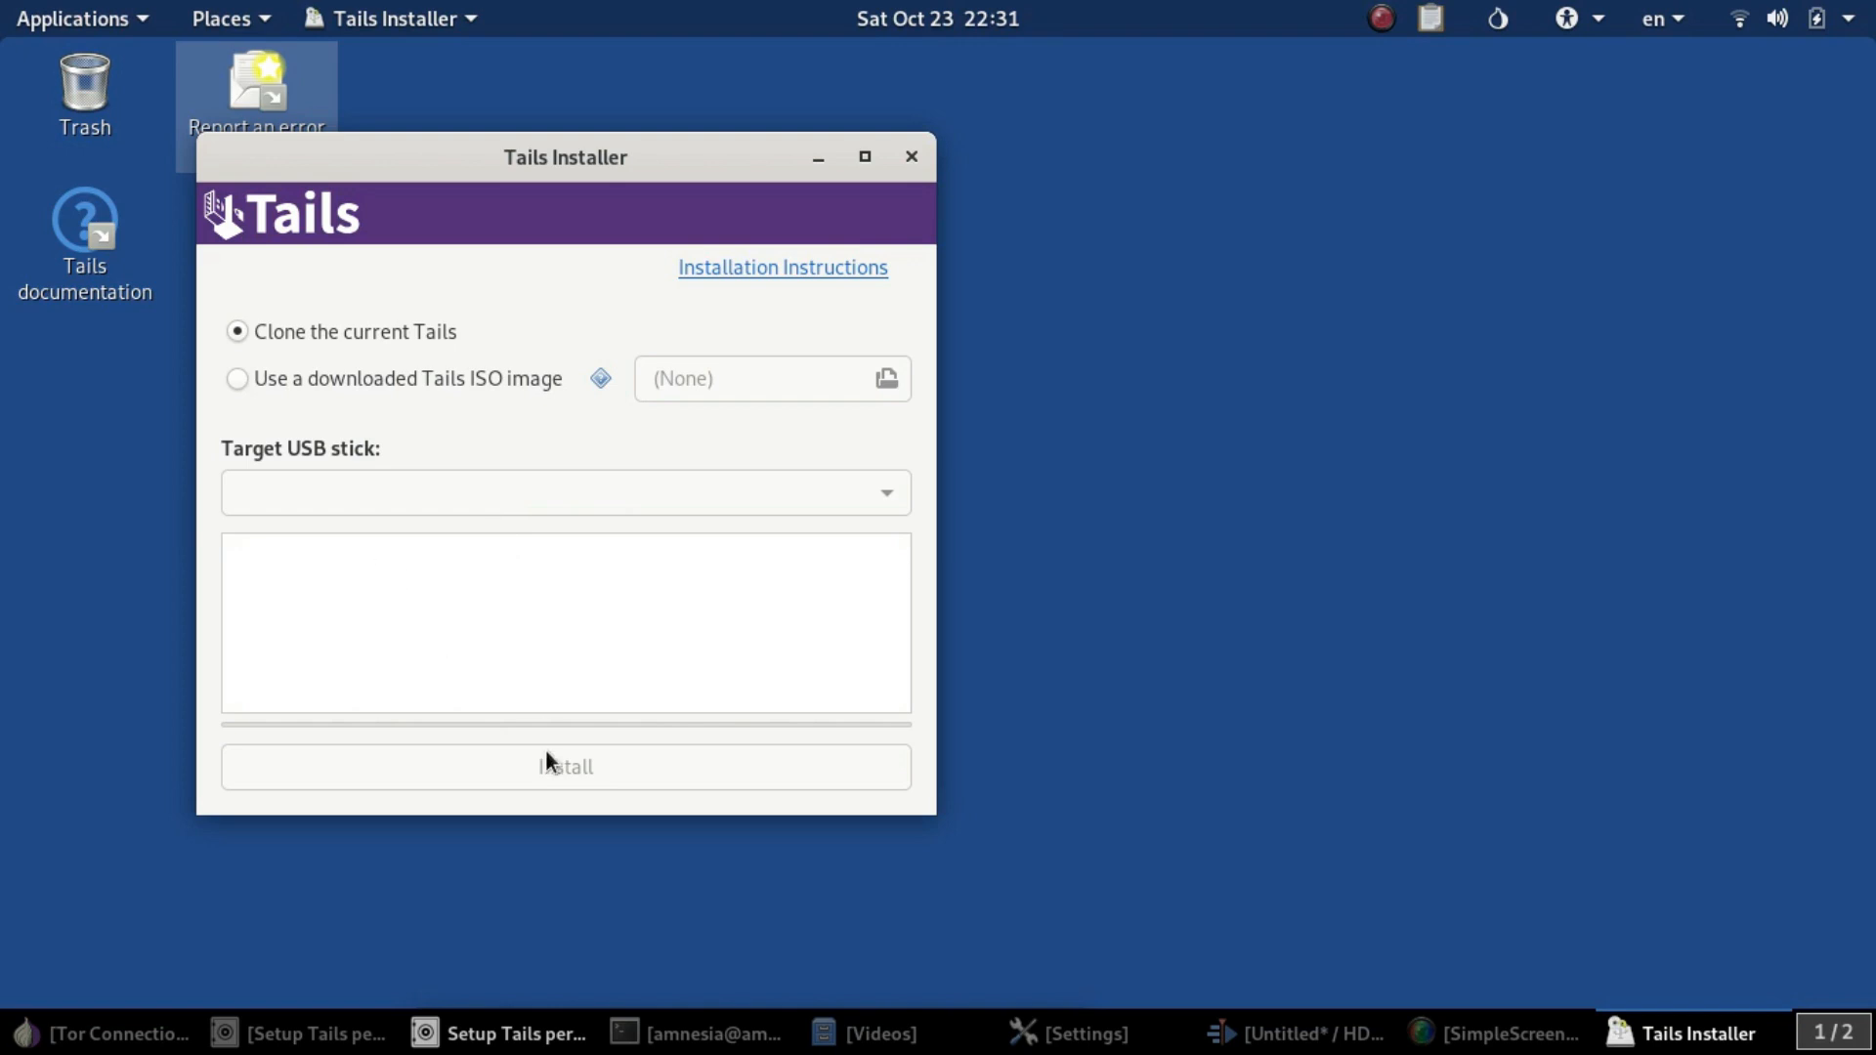
pyautogui.moveTo(553, 766)
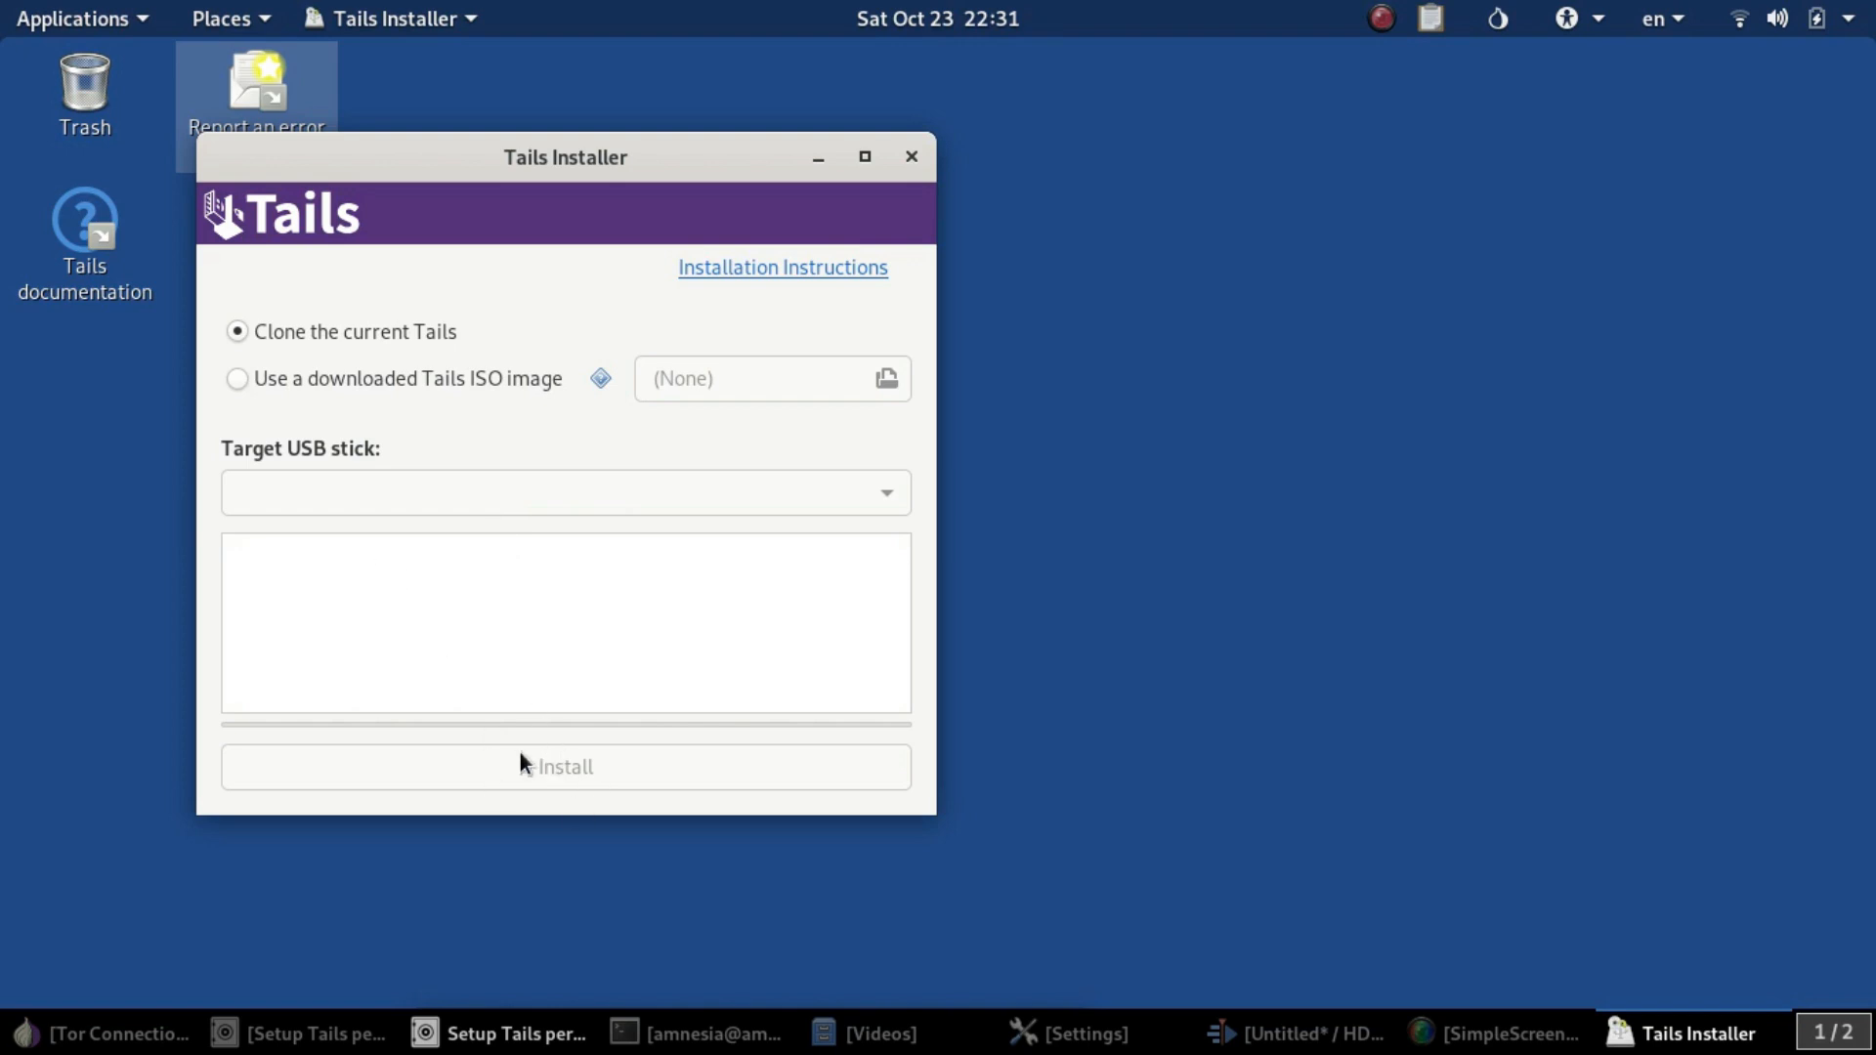
pyautogui.moveTo(610, 754)
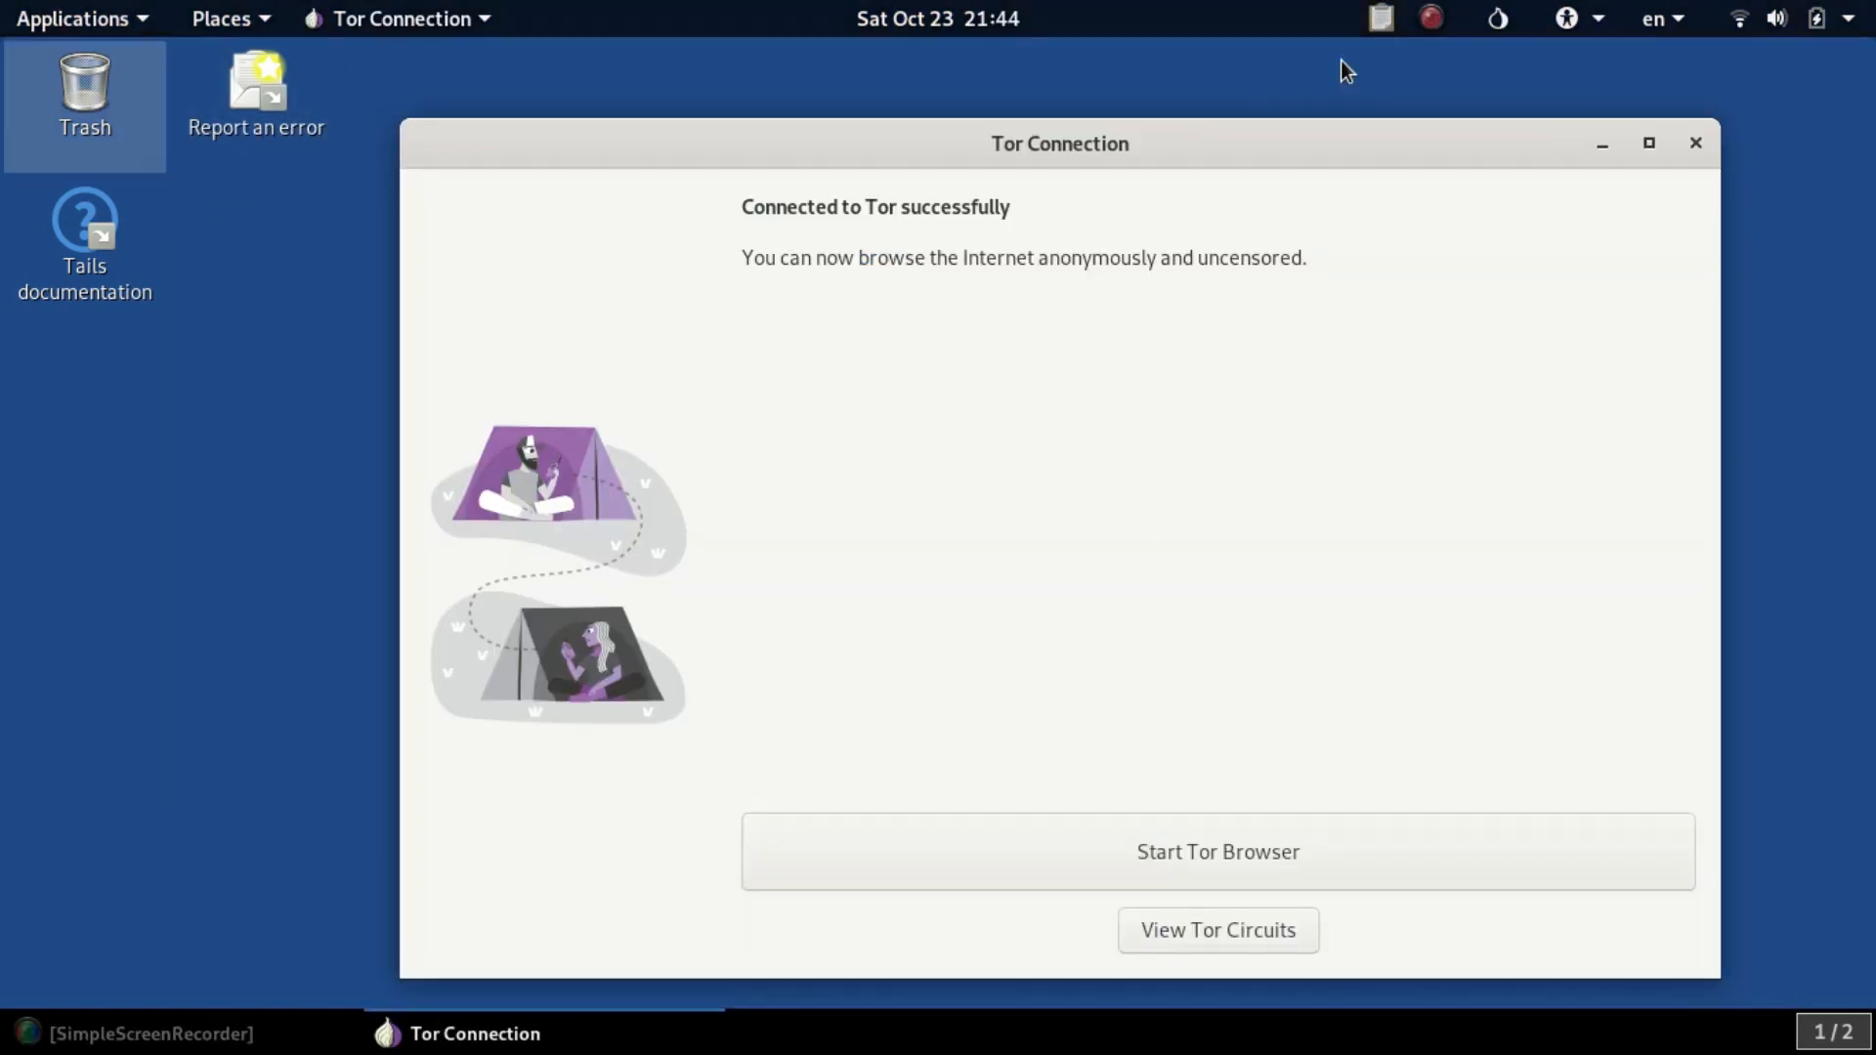
pyautogui.moveTo(1603, 119)
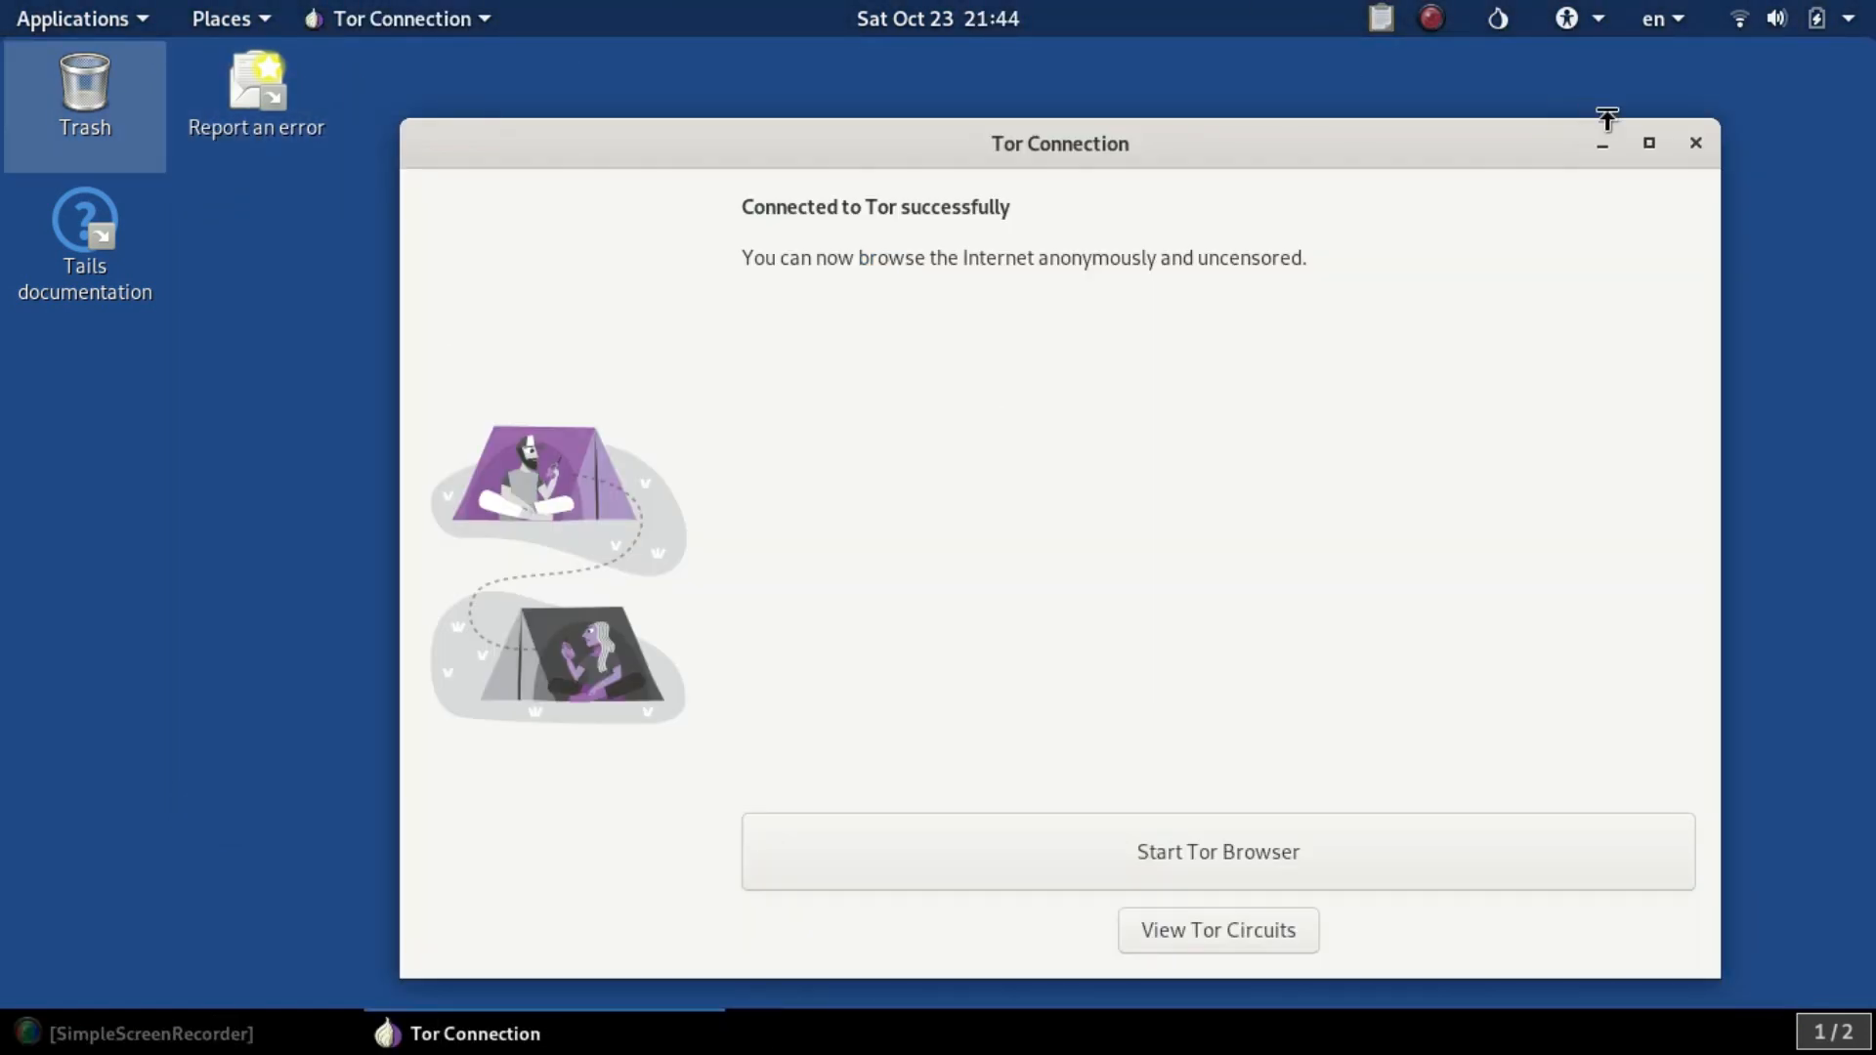
# - Minimize Tor Connection and show the Accessories programs like Calculator and KeePassXC
pyautogui.click(1600, 142)
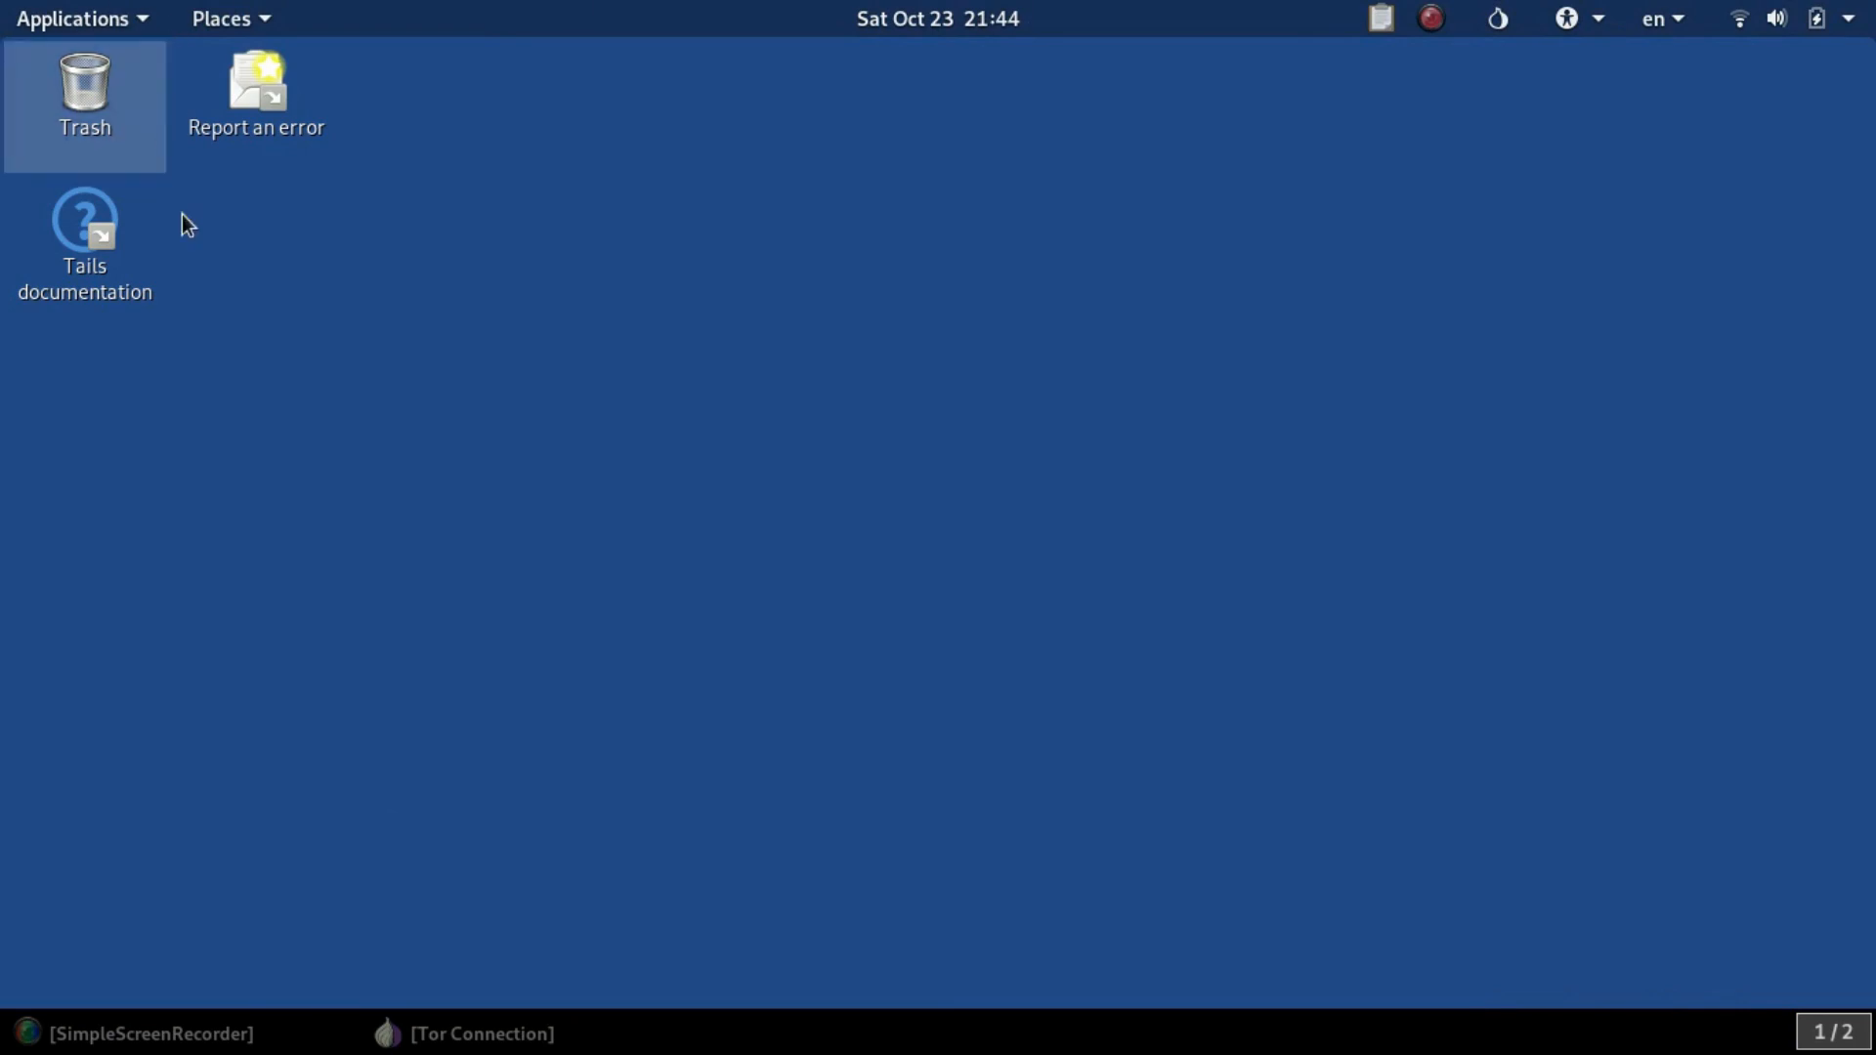
pyautogui.click(75, 18)
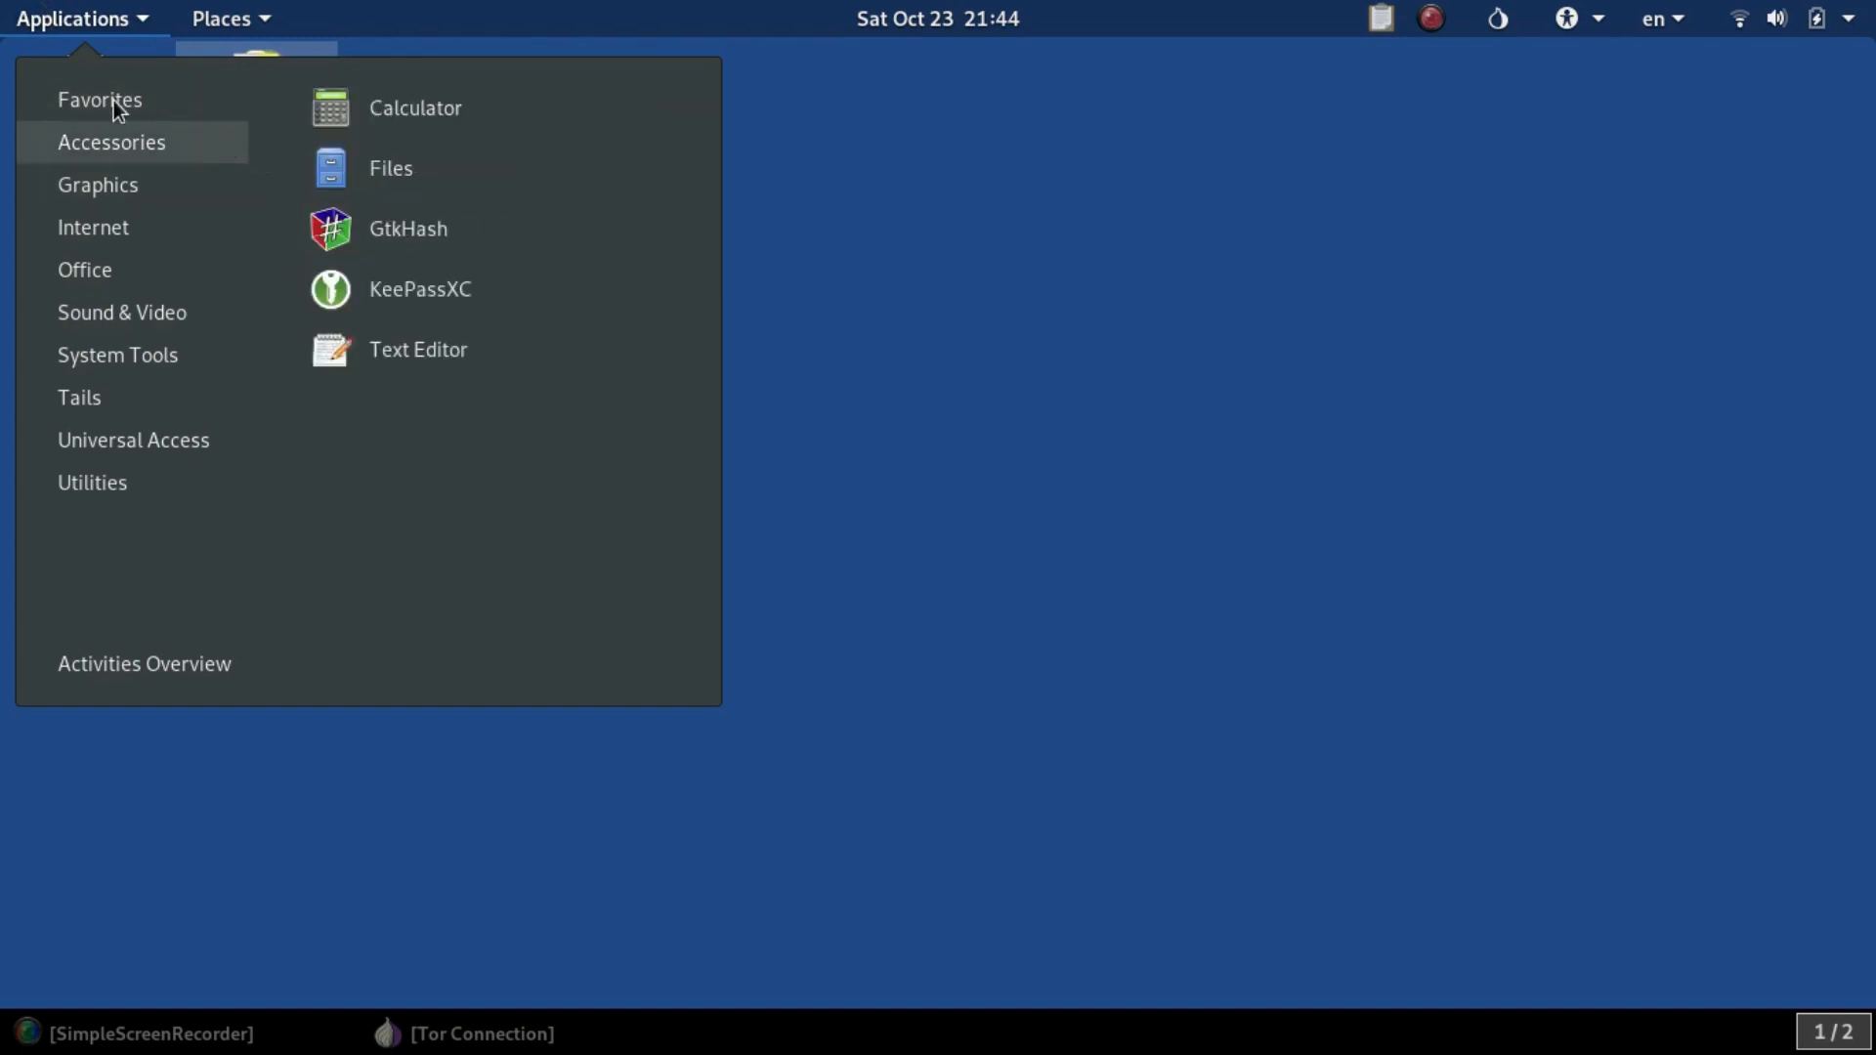
# - Show the Sound & Video category listing Audacity, Brasero, Kdenlive and SimpleScreenRecorder
pyautogui.click(99, 99)
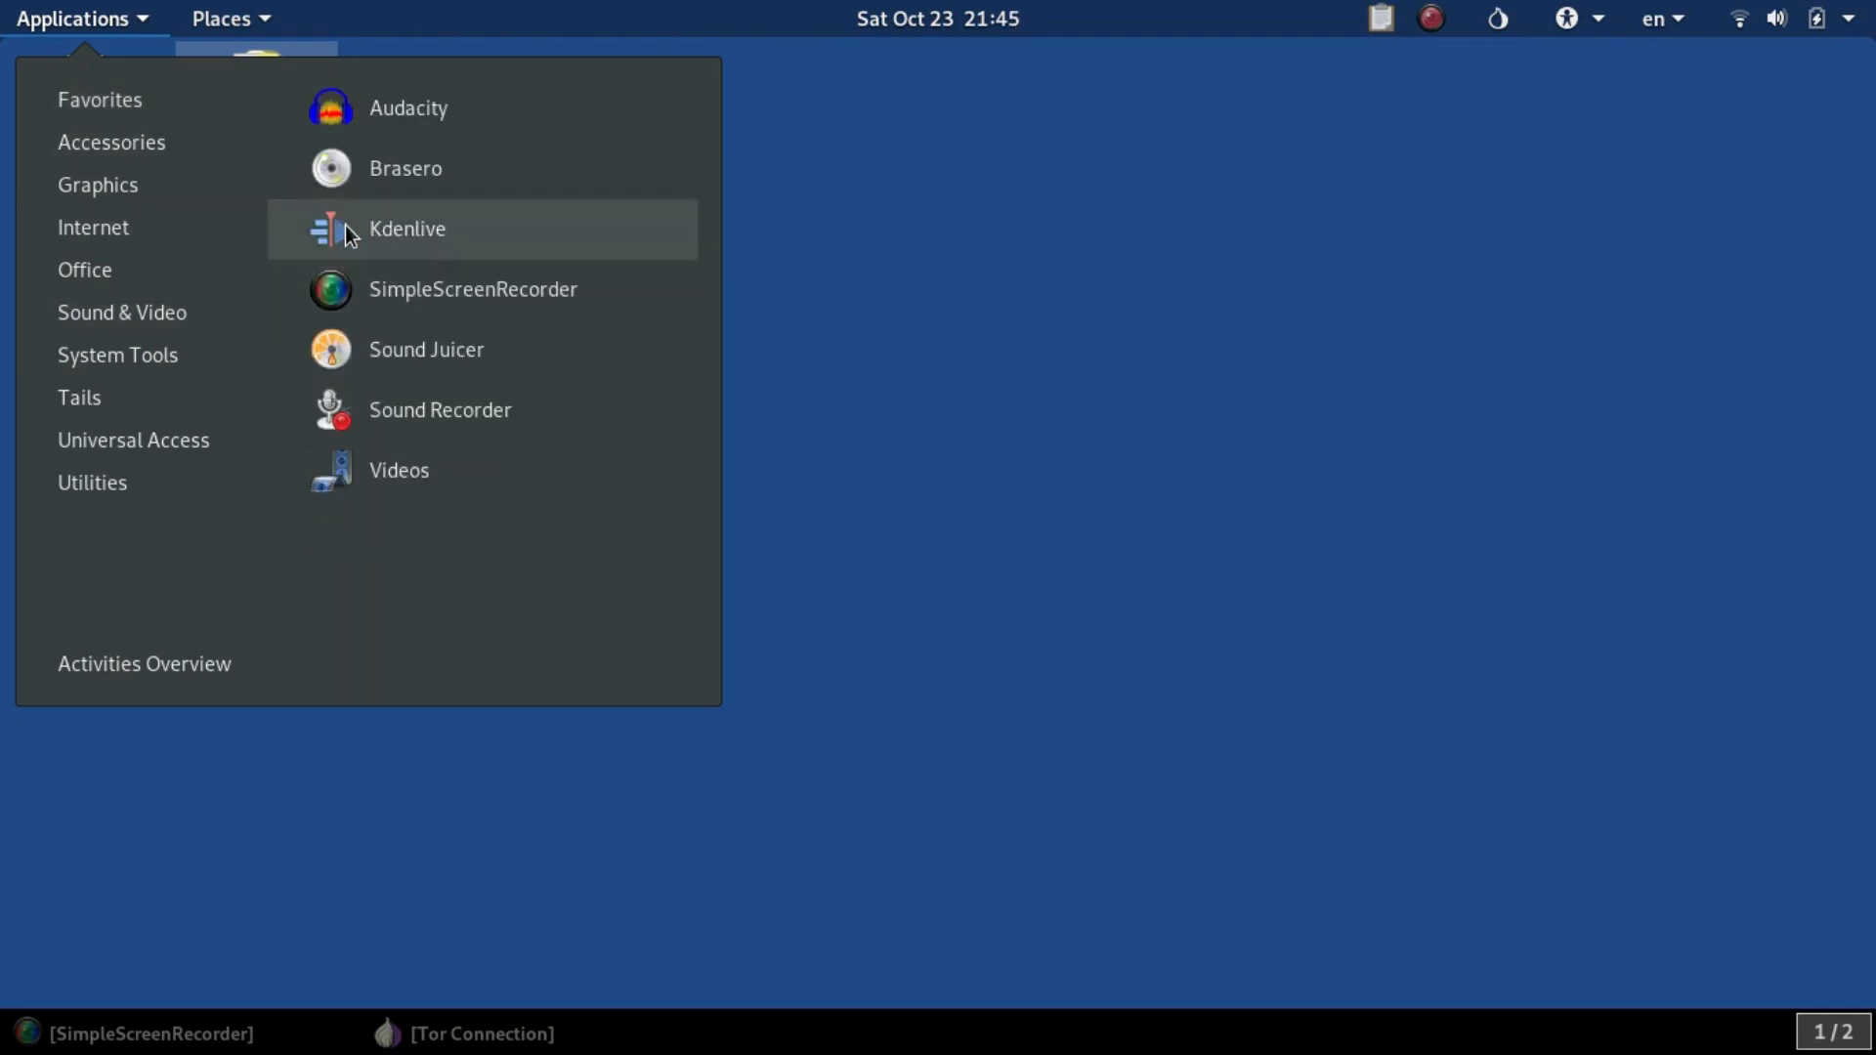
pyautogui.moveTo(390, 297)
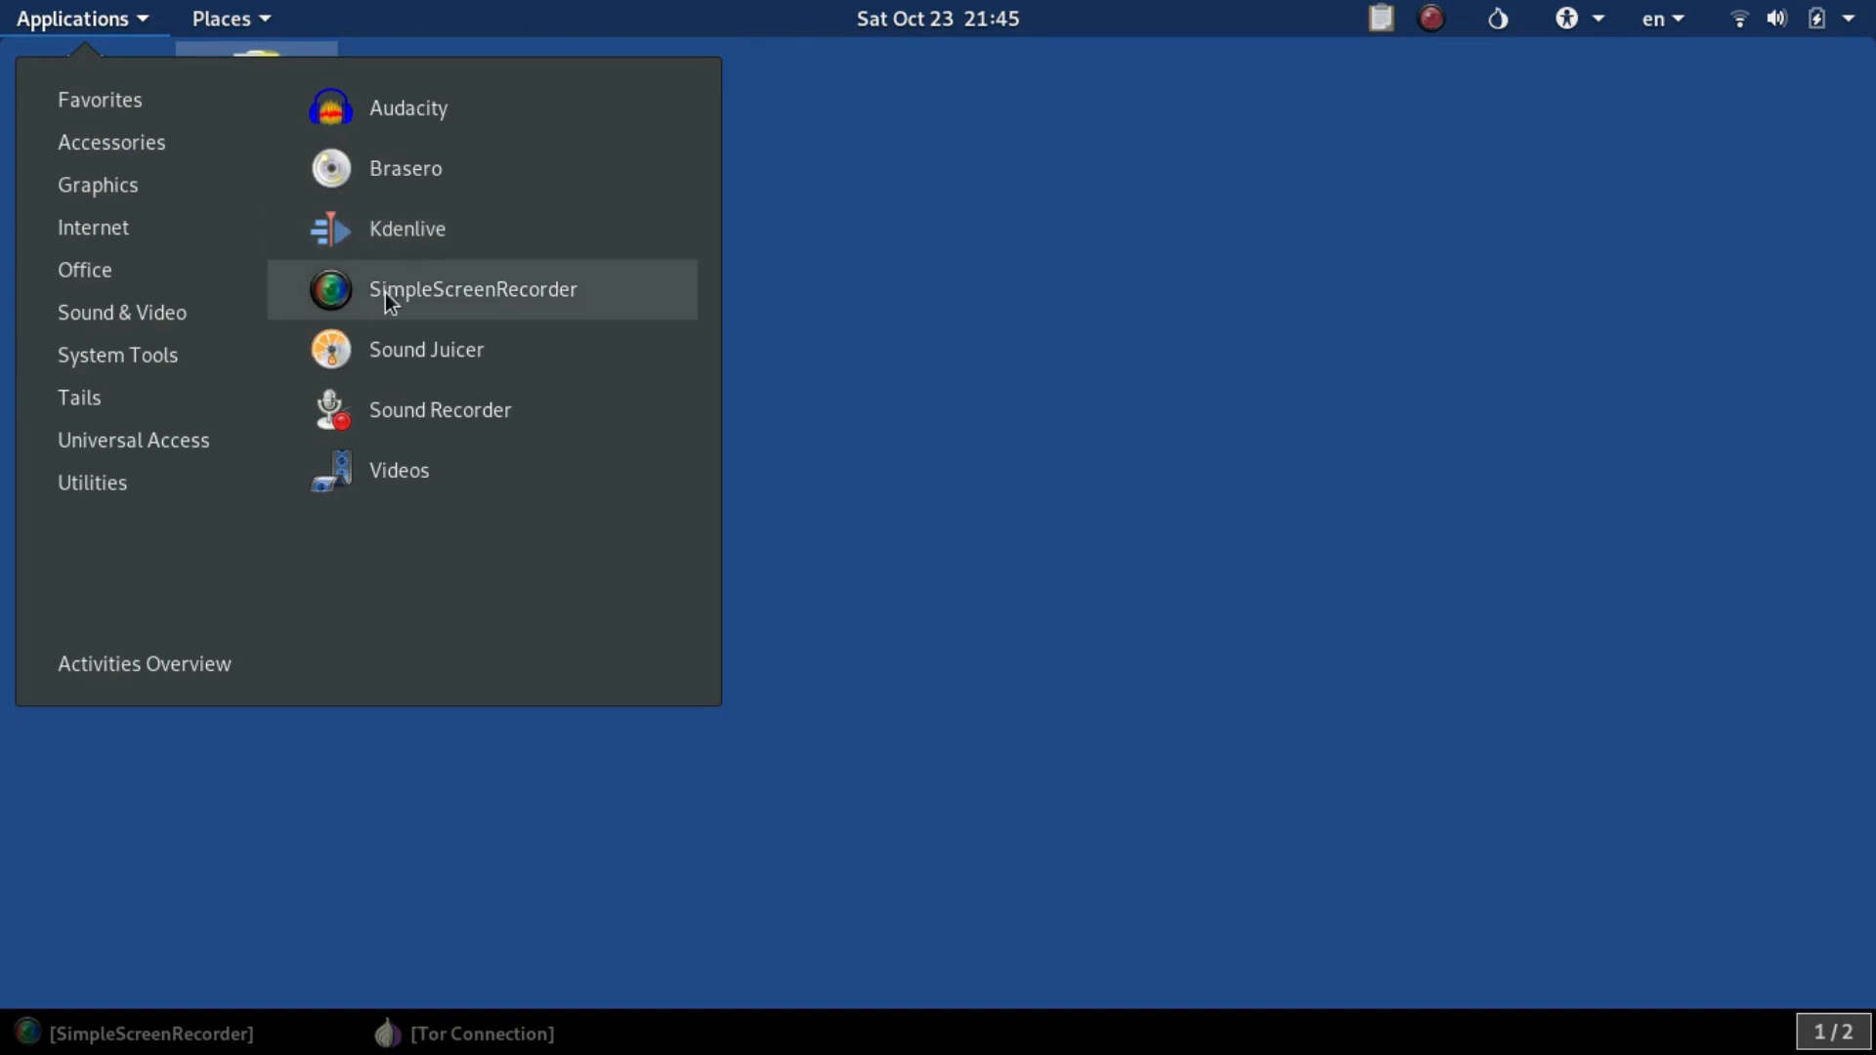
pyautogui.moveTo(418, 305)
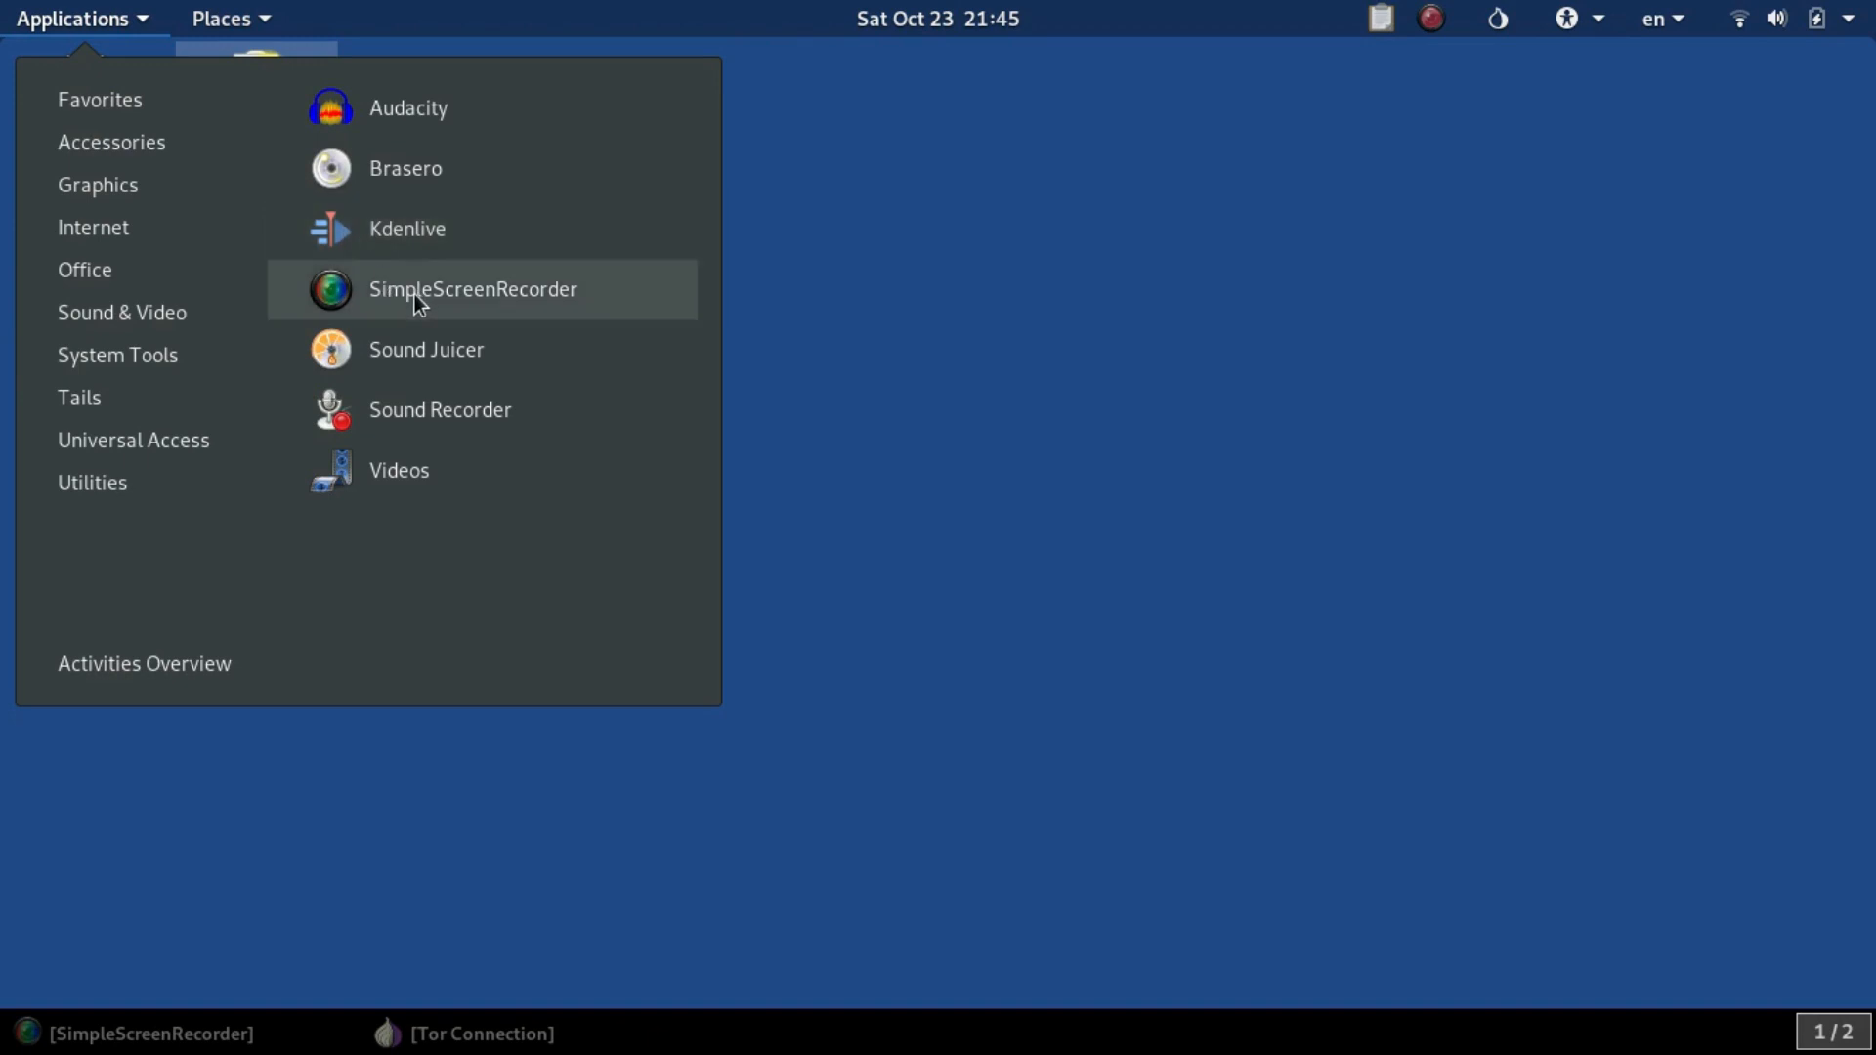
pyautogui.moveTo(387, 314)
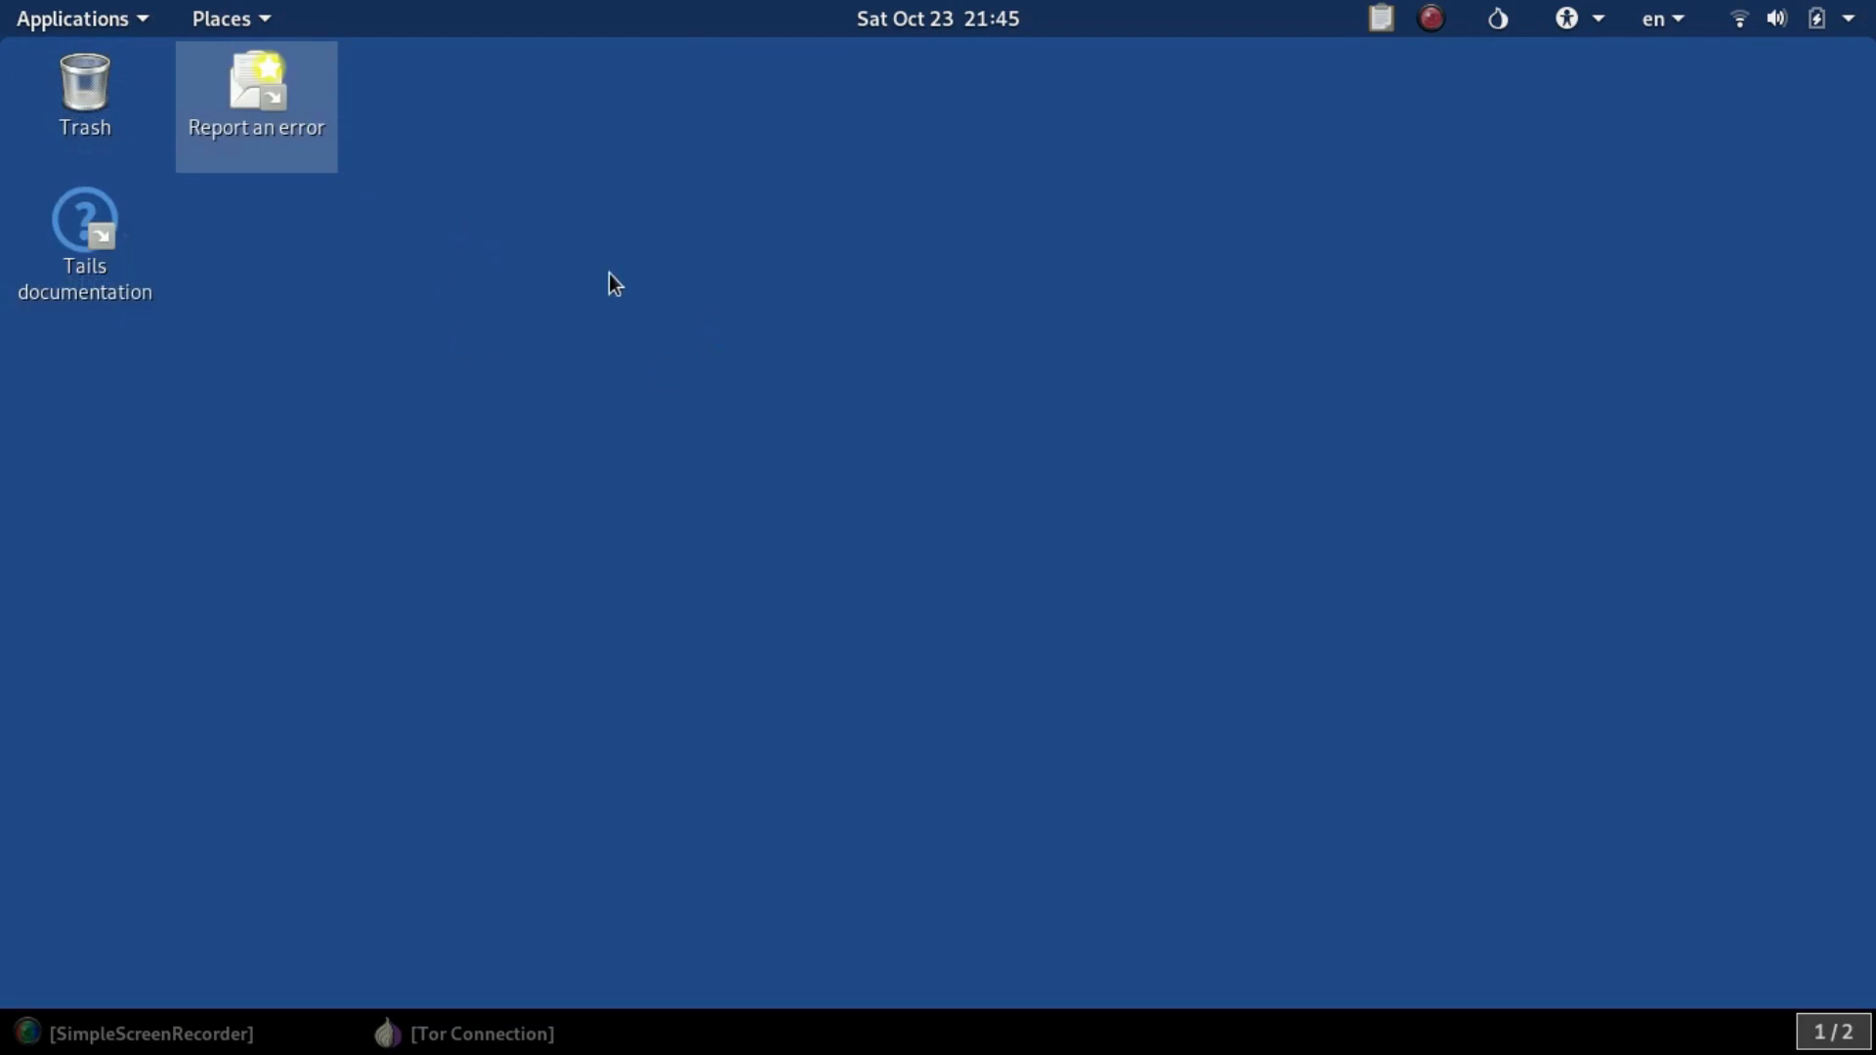
pyautogui.moveTo(598, 354)
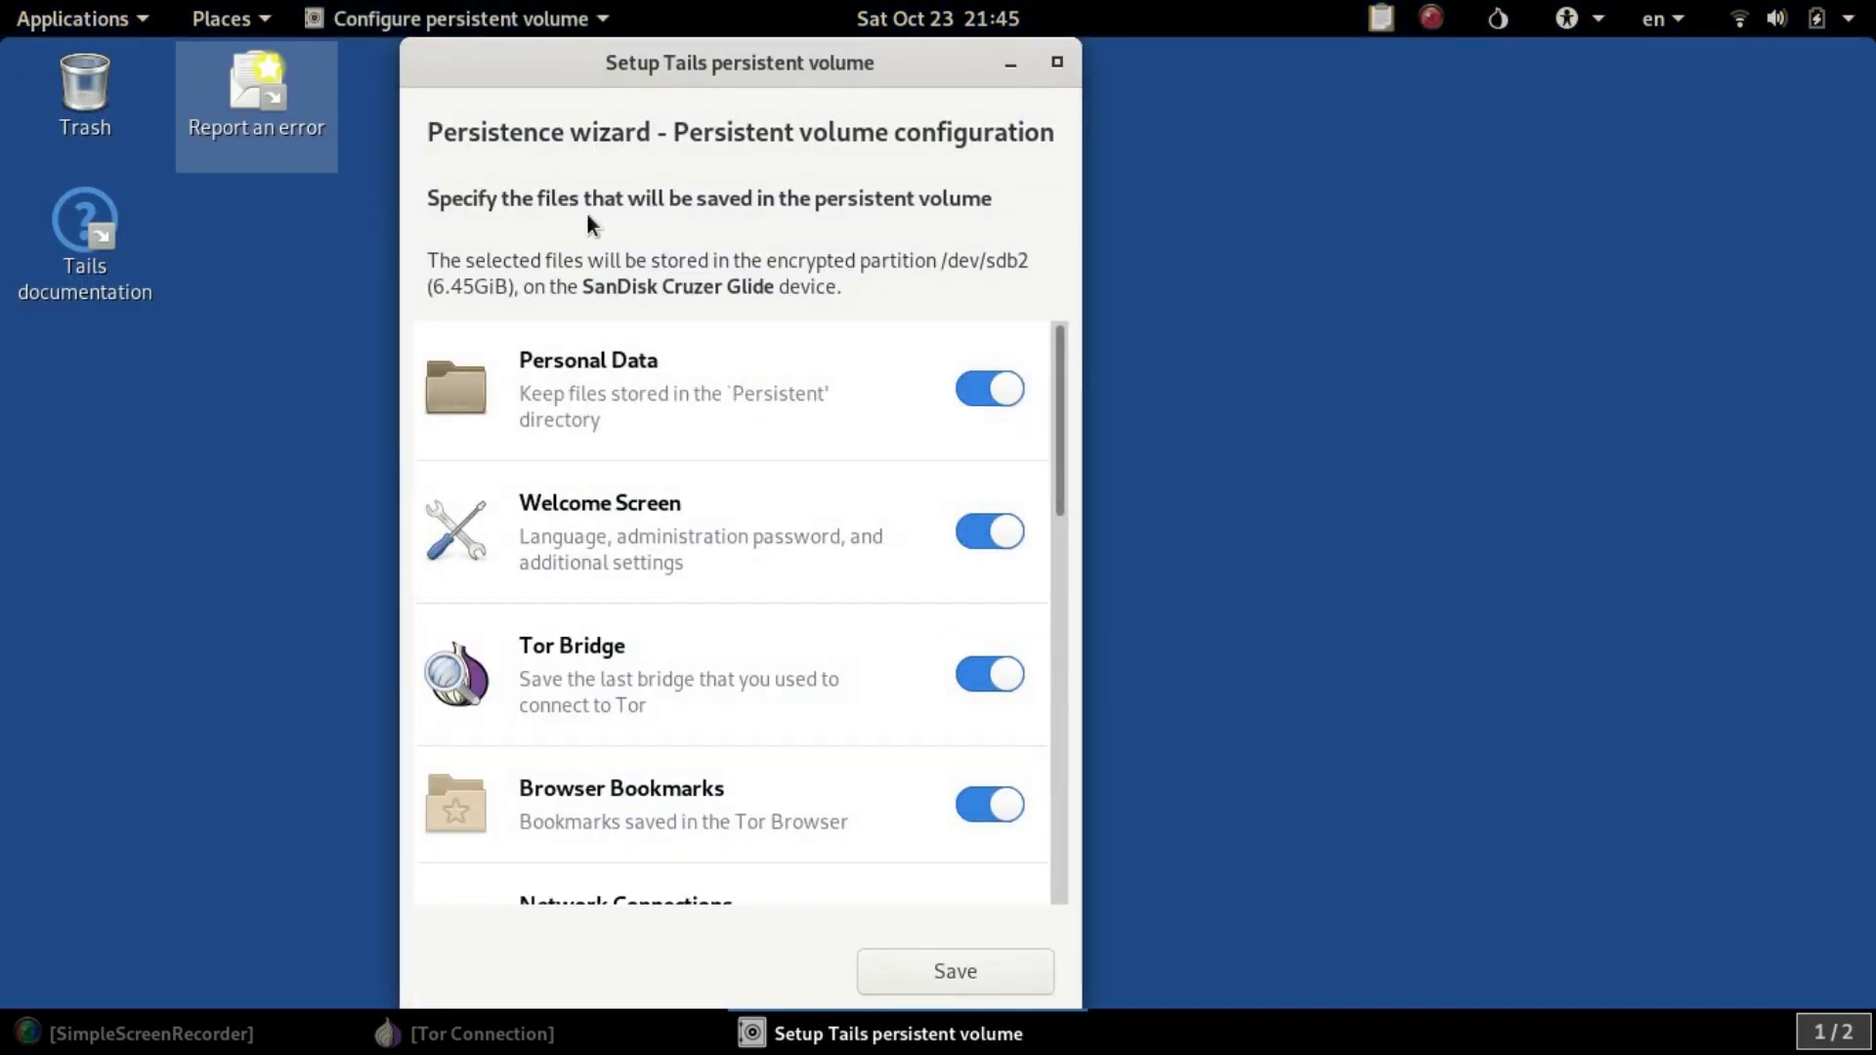
pyautogui.moveTo(685, 168)
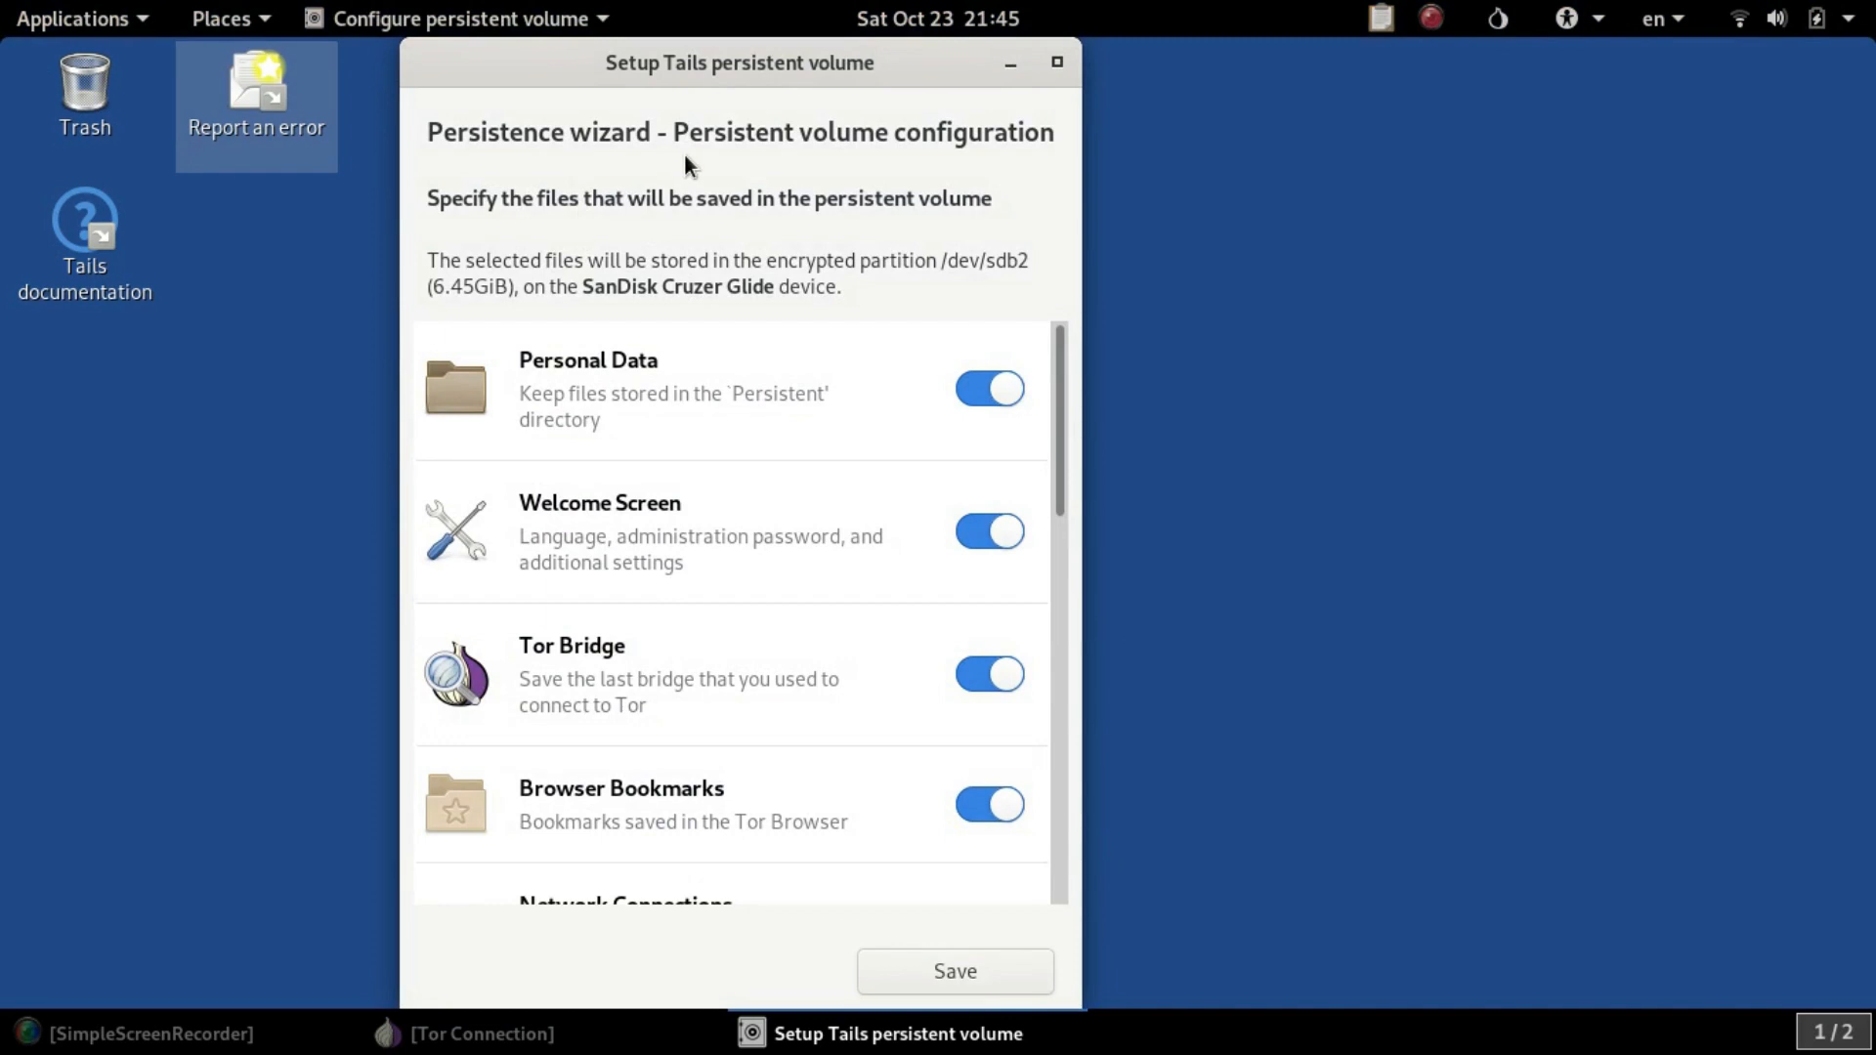
pyautogui.moveTo(613, 320)
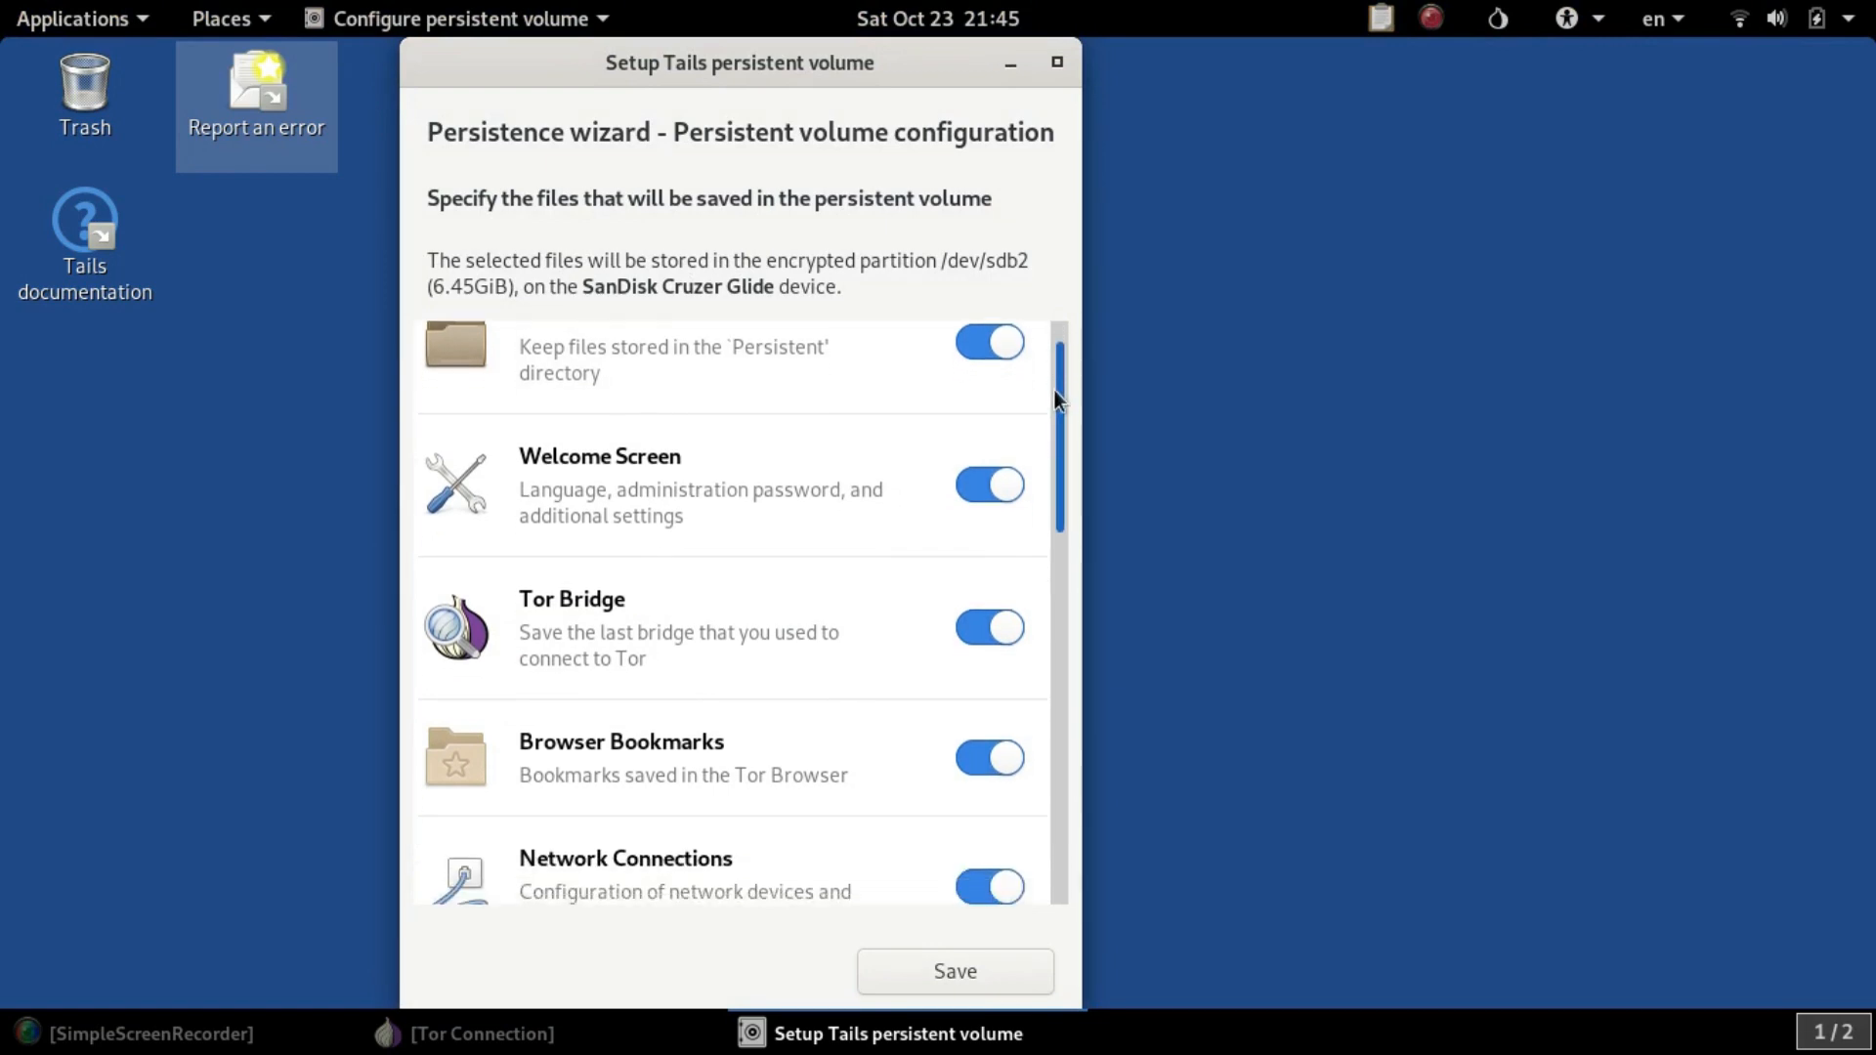
# - Review the persistence feature toggles and save them so the wizard reports Finished
pyautogui.scroll(-3)
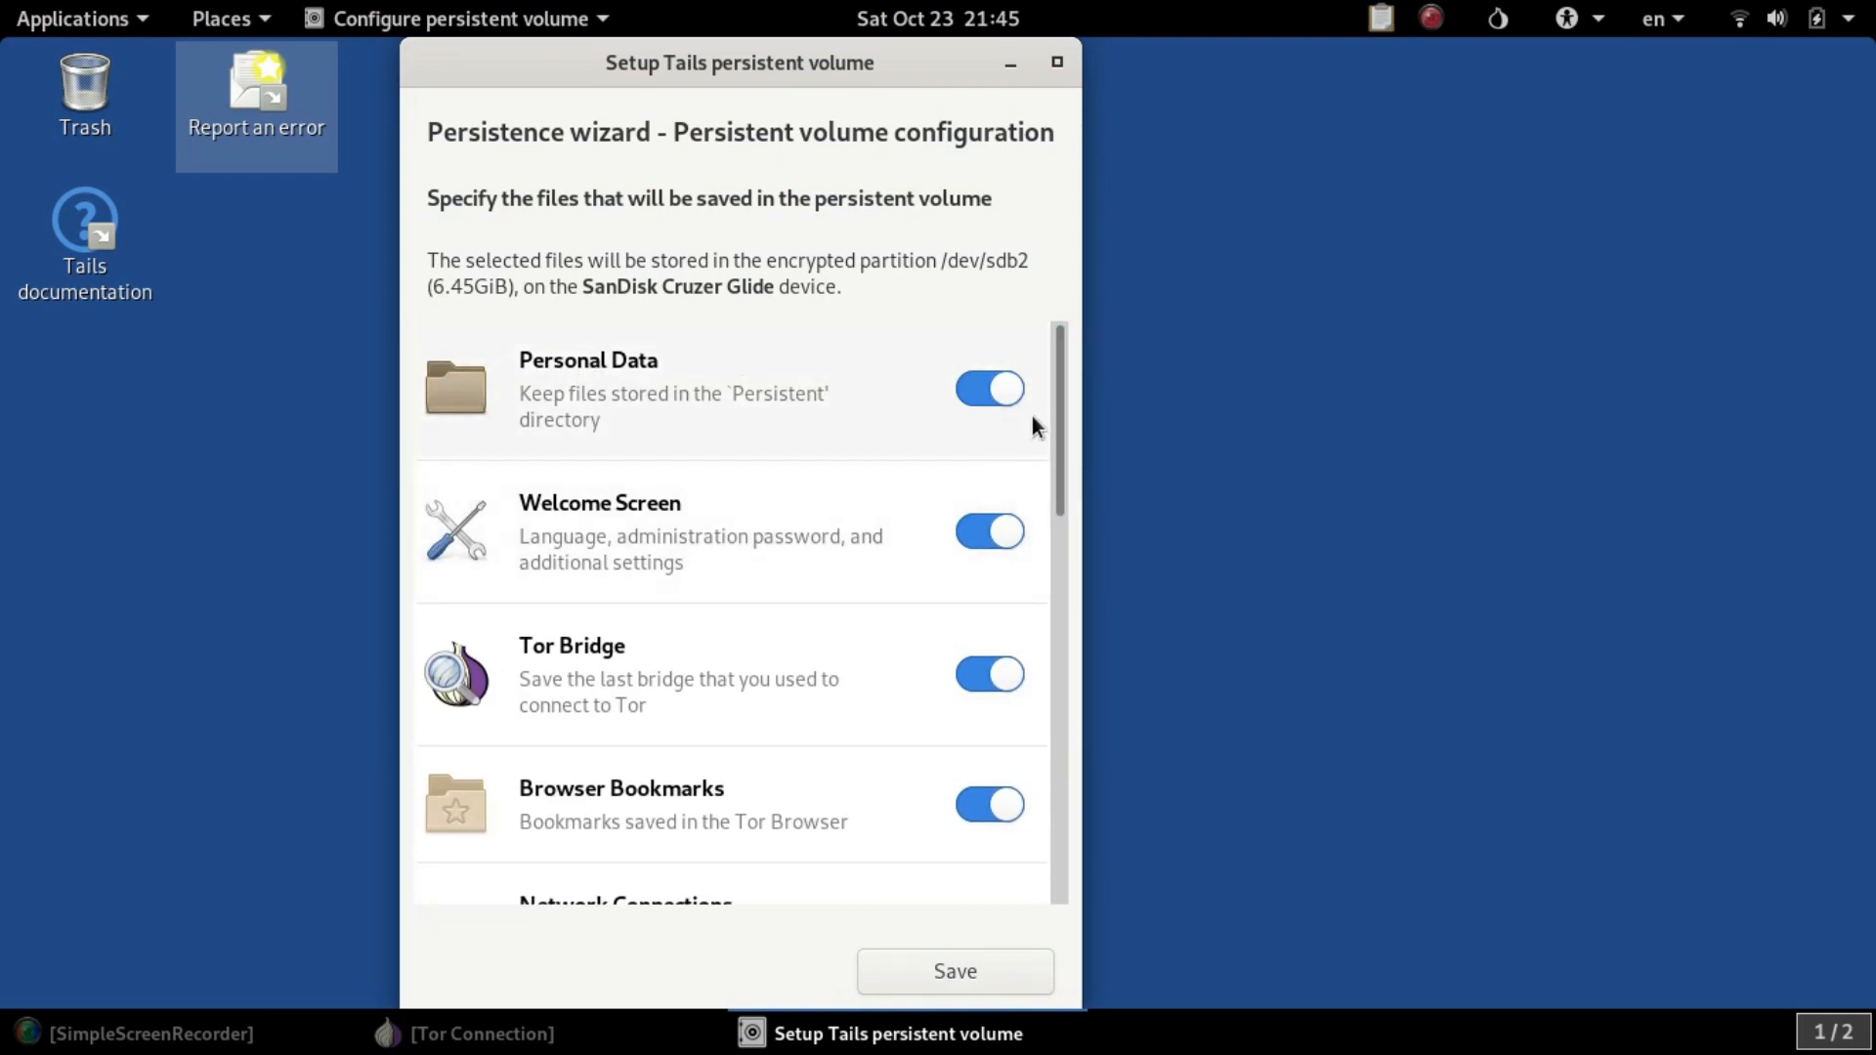
pyautogui.scroll(-3)
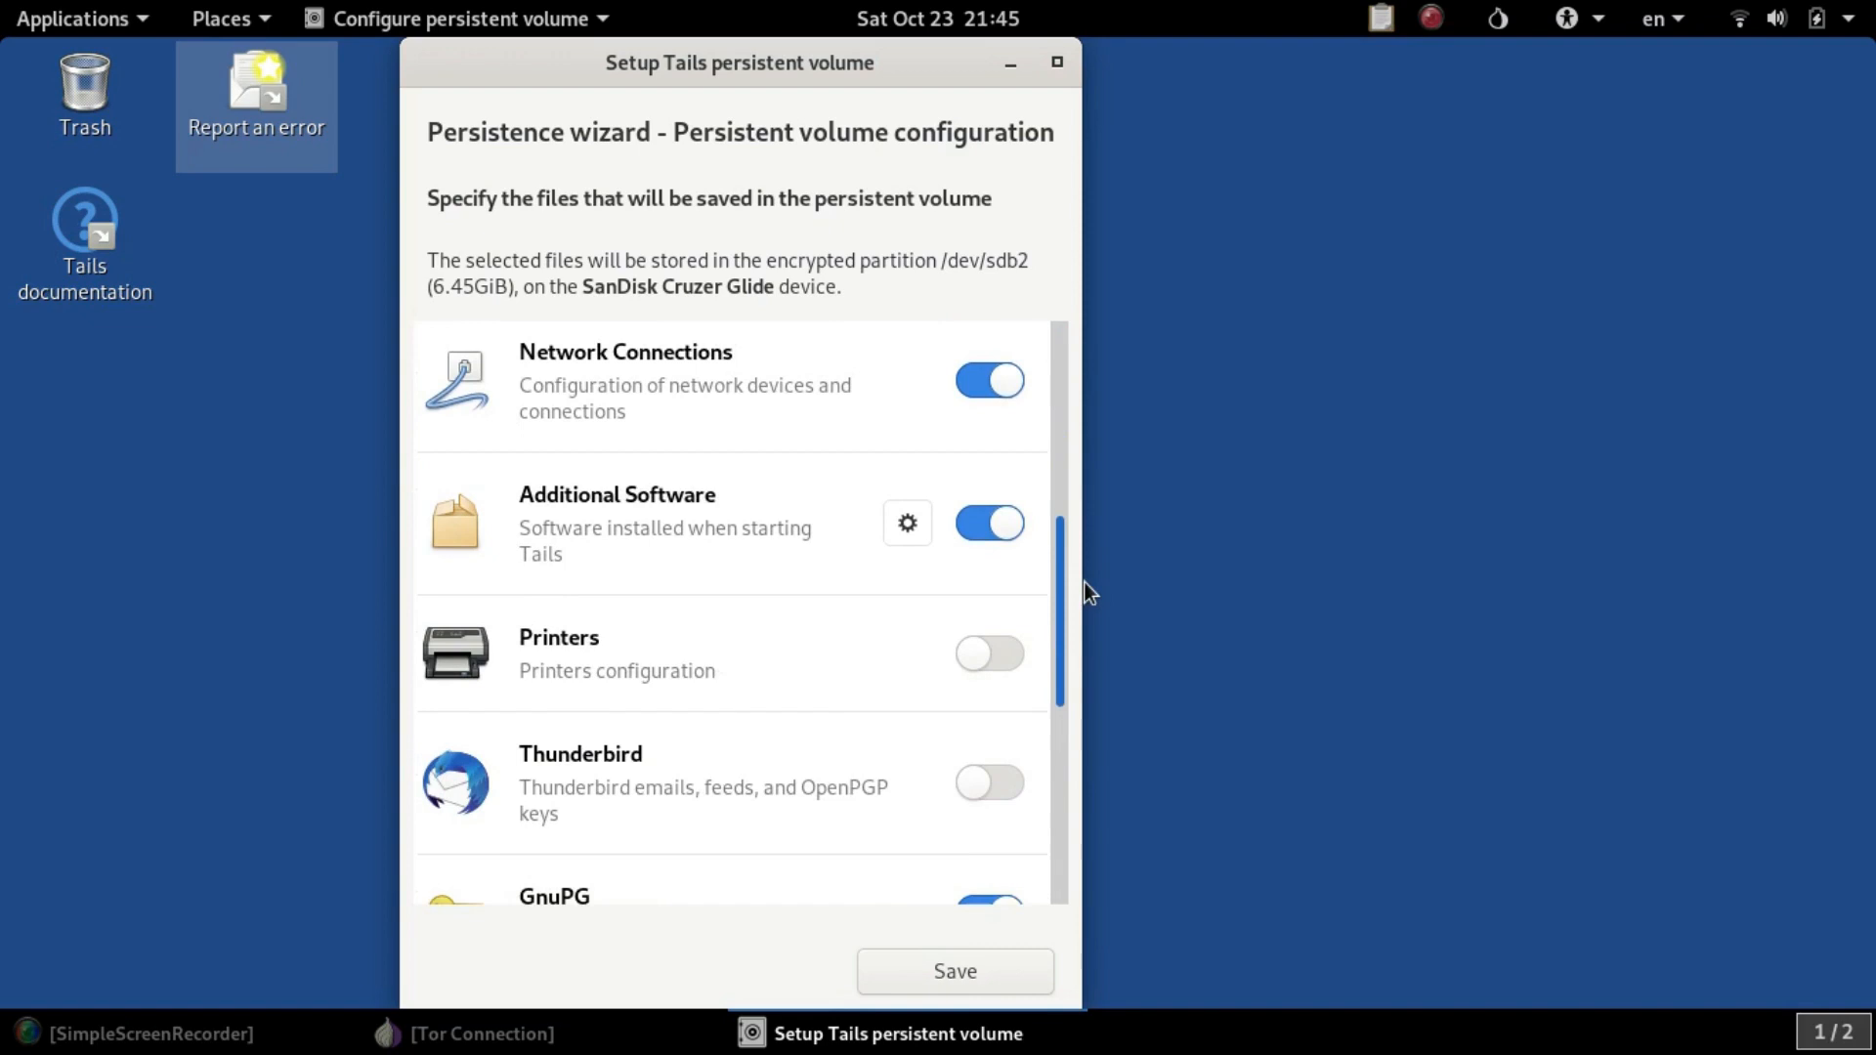
pyautogui.scroll(-3)
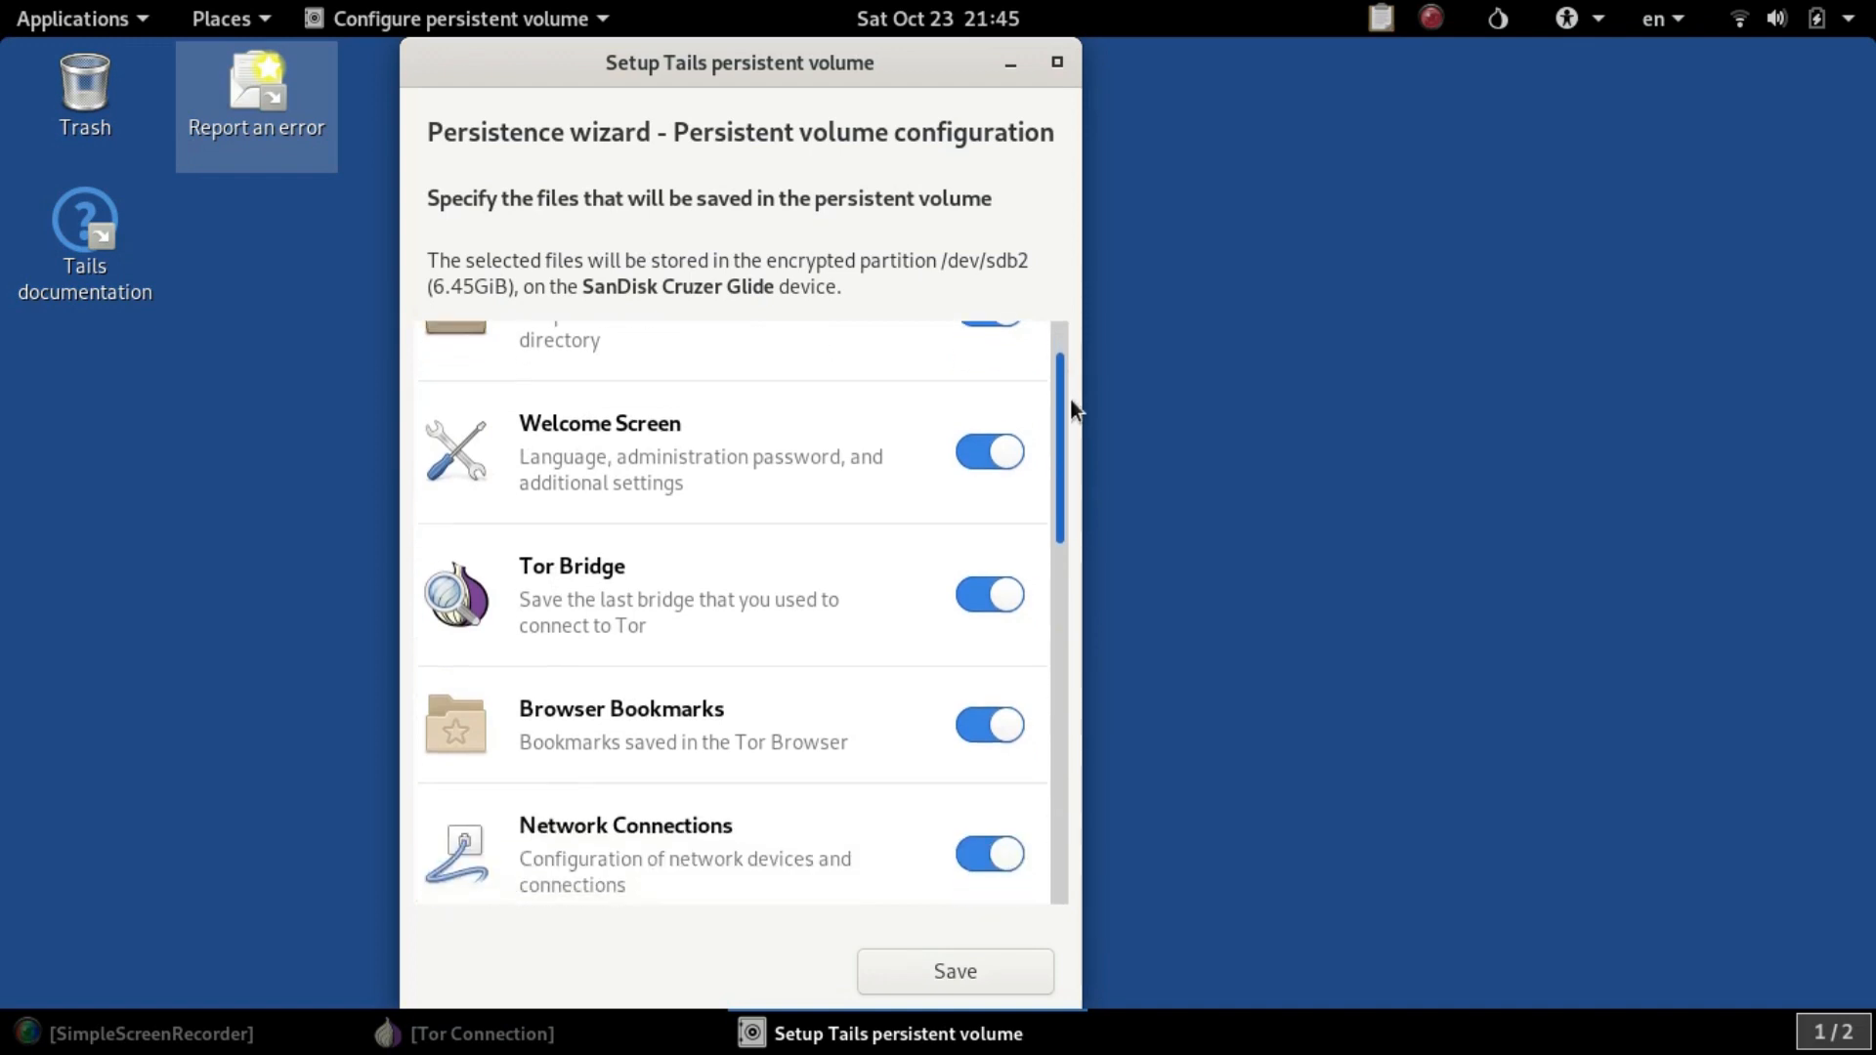
pyautogui.scroll(-3)
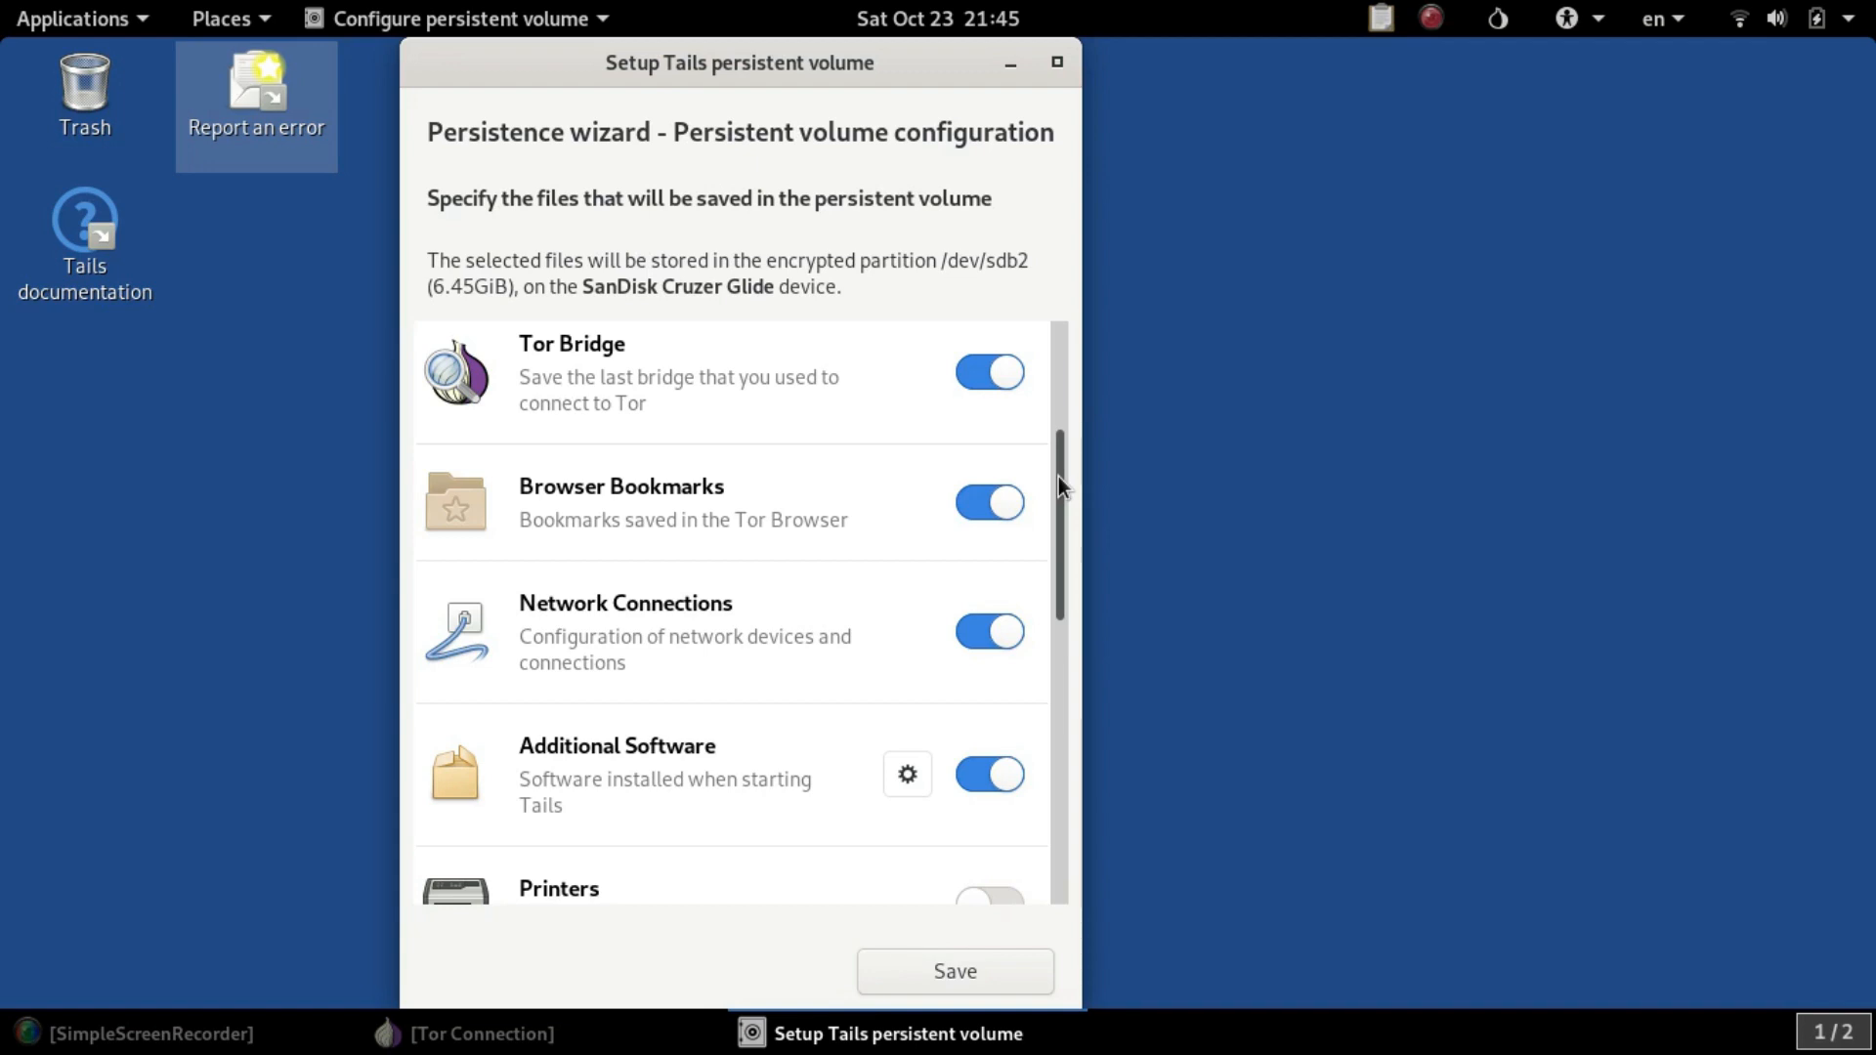
pyautogui.scroll(-3)
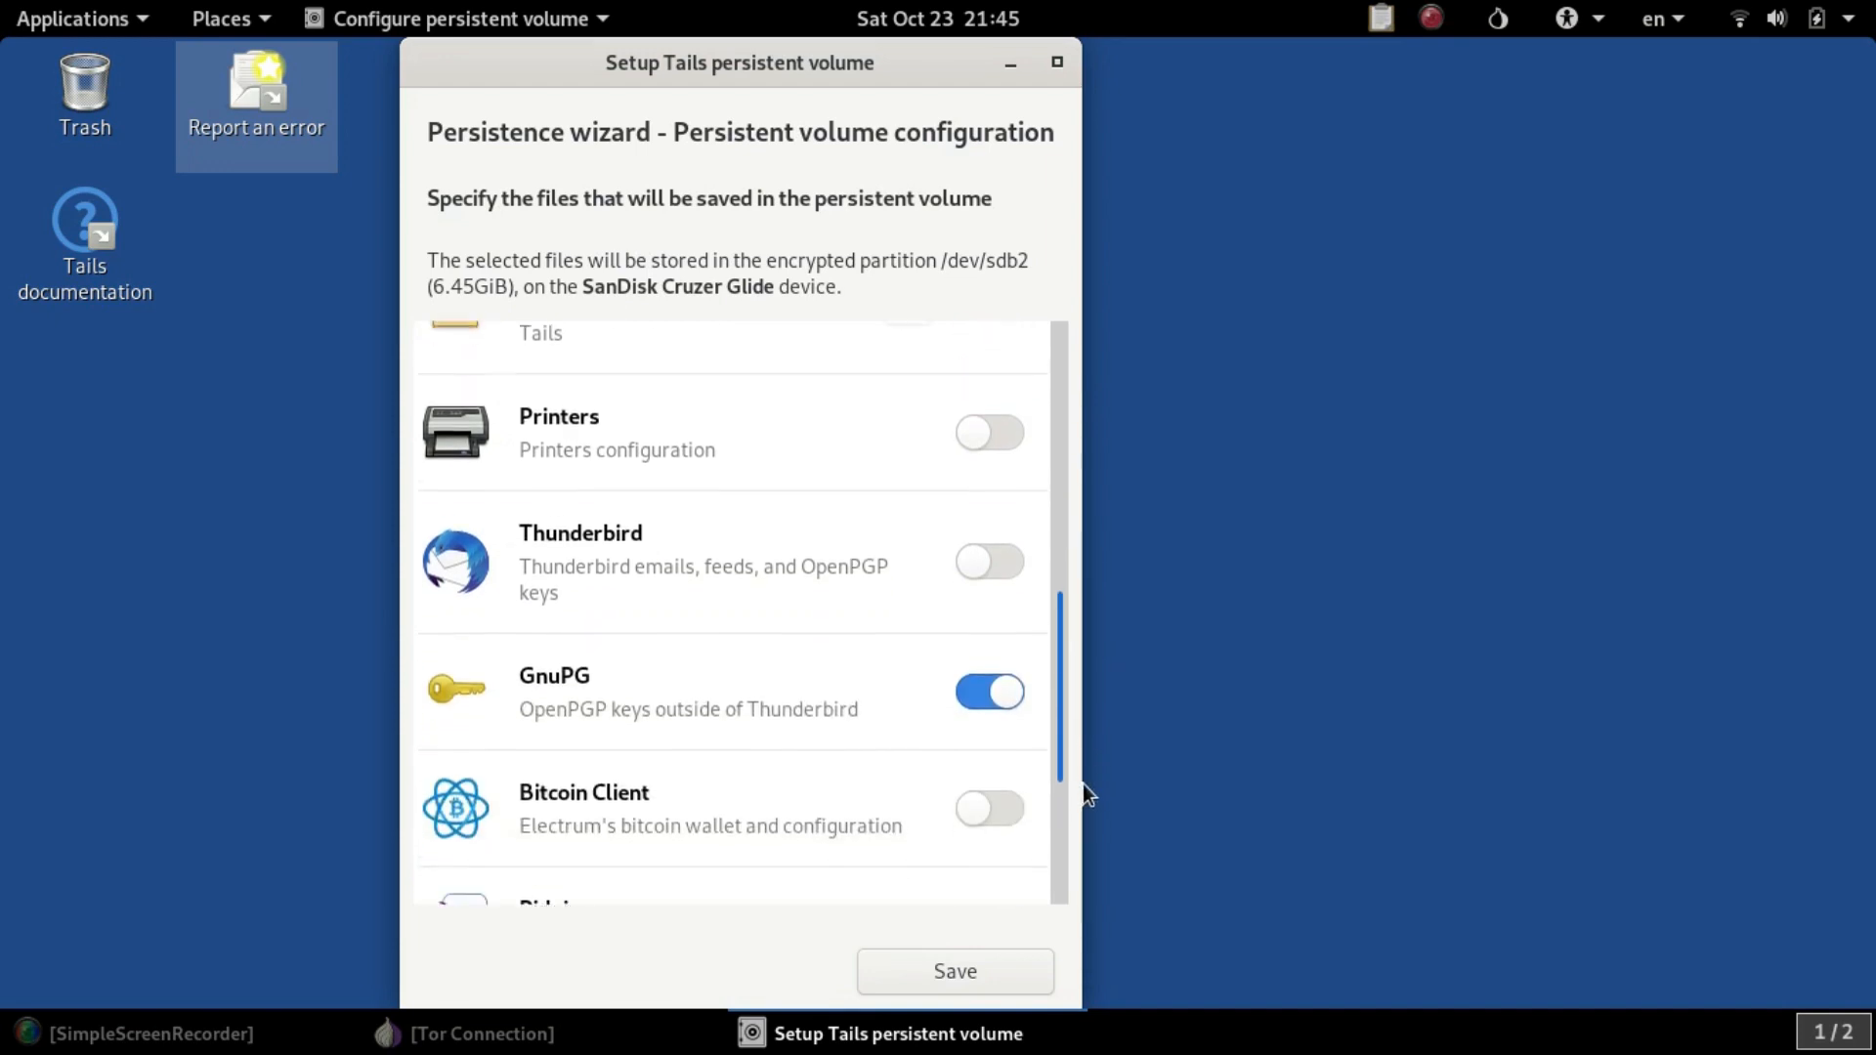
pyautogui.scroll(-3)
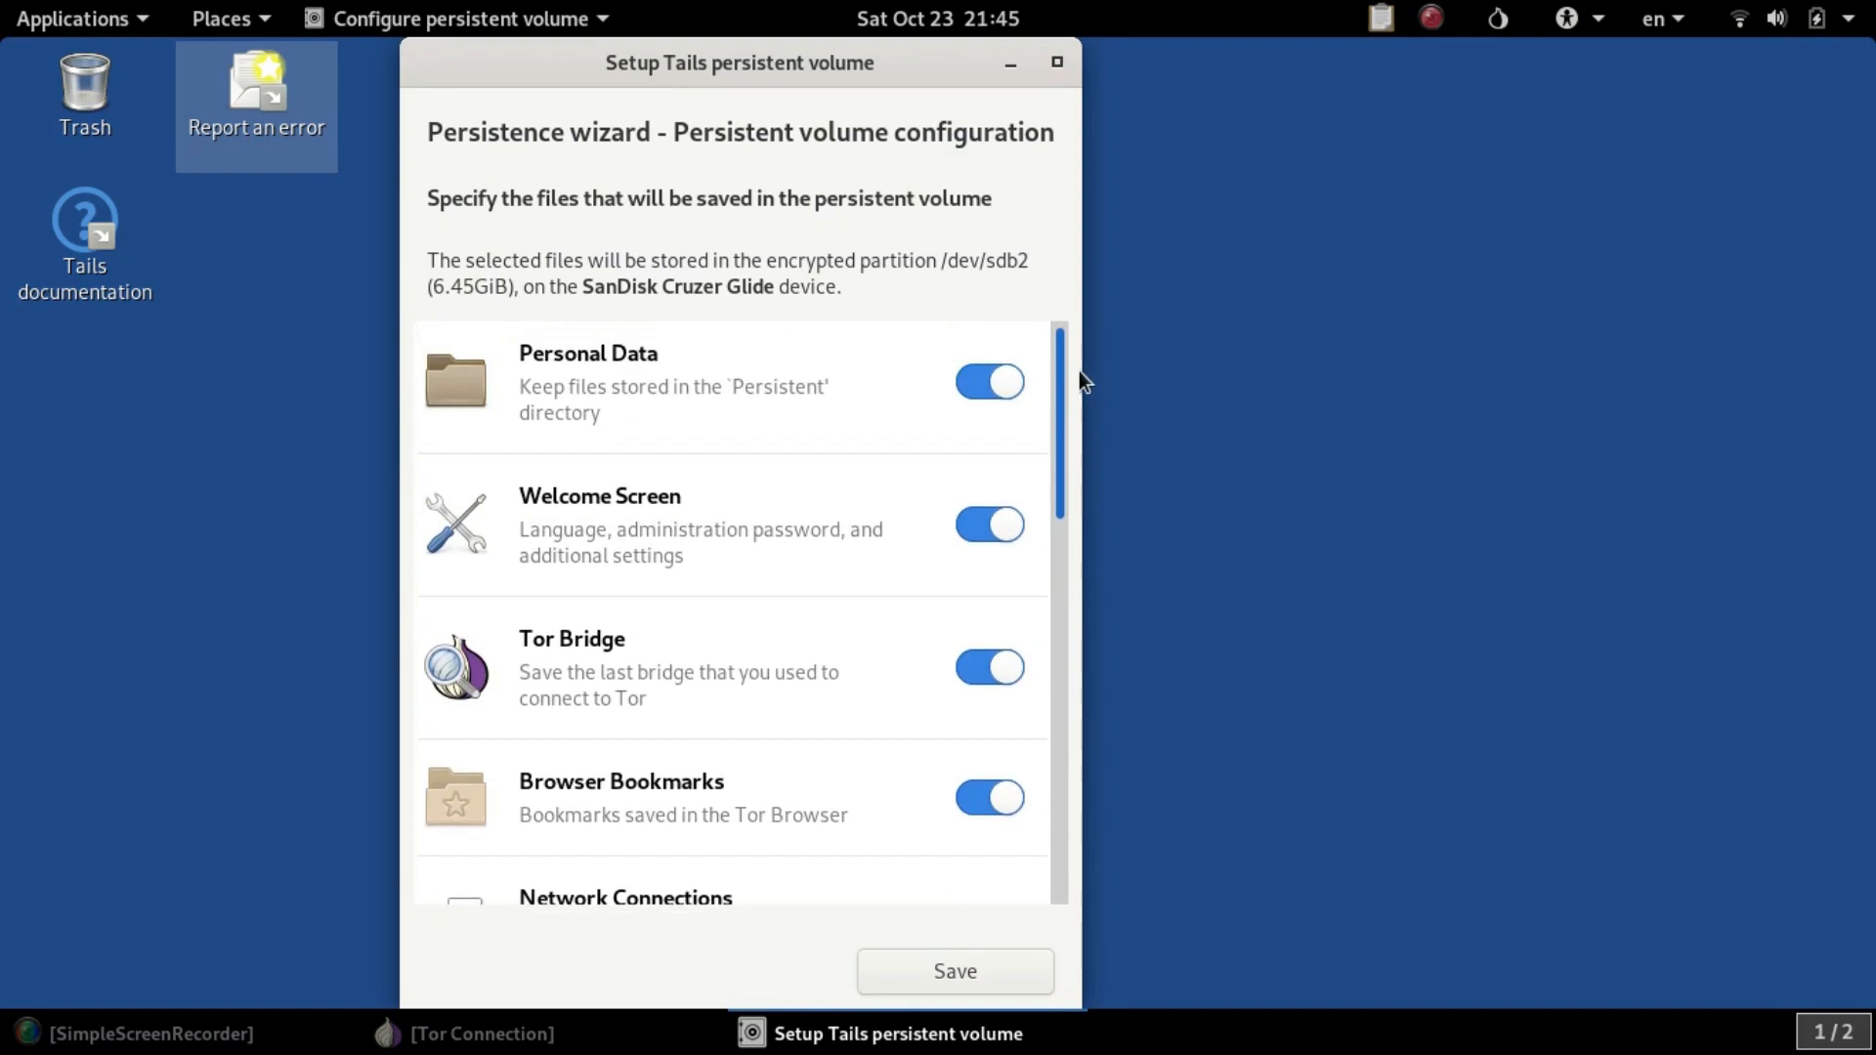
pyautogui.scroll(-3)
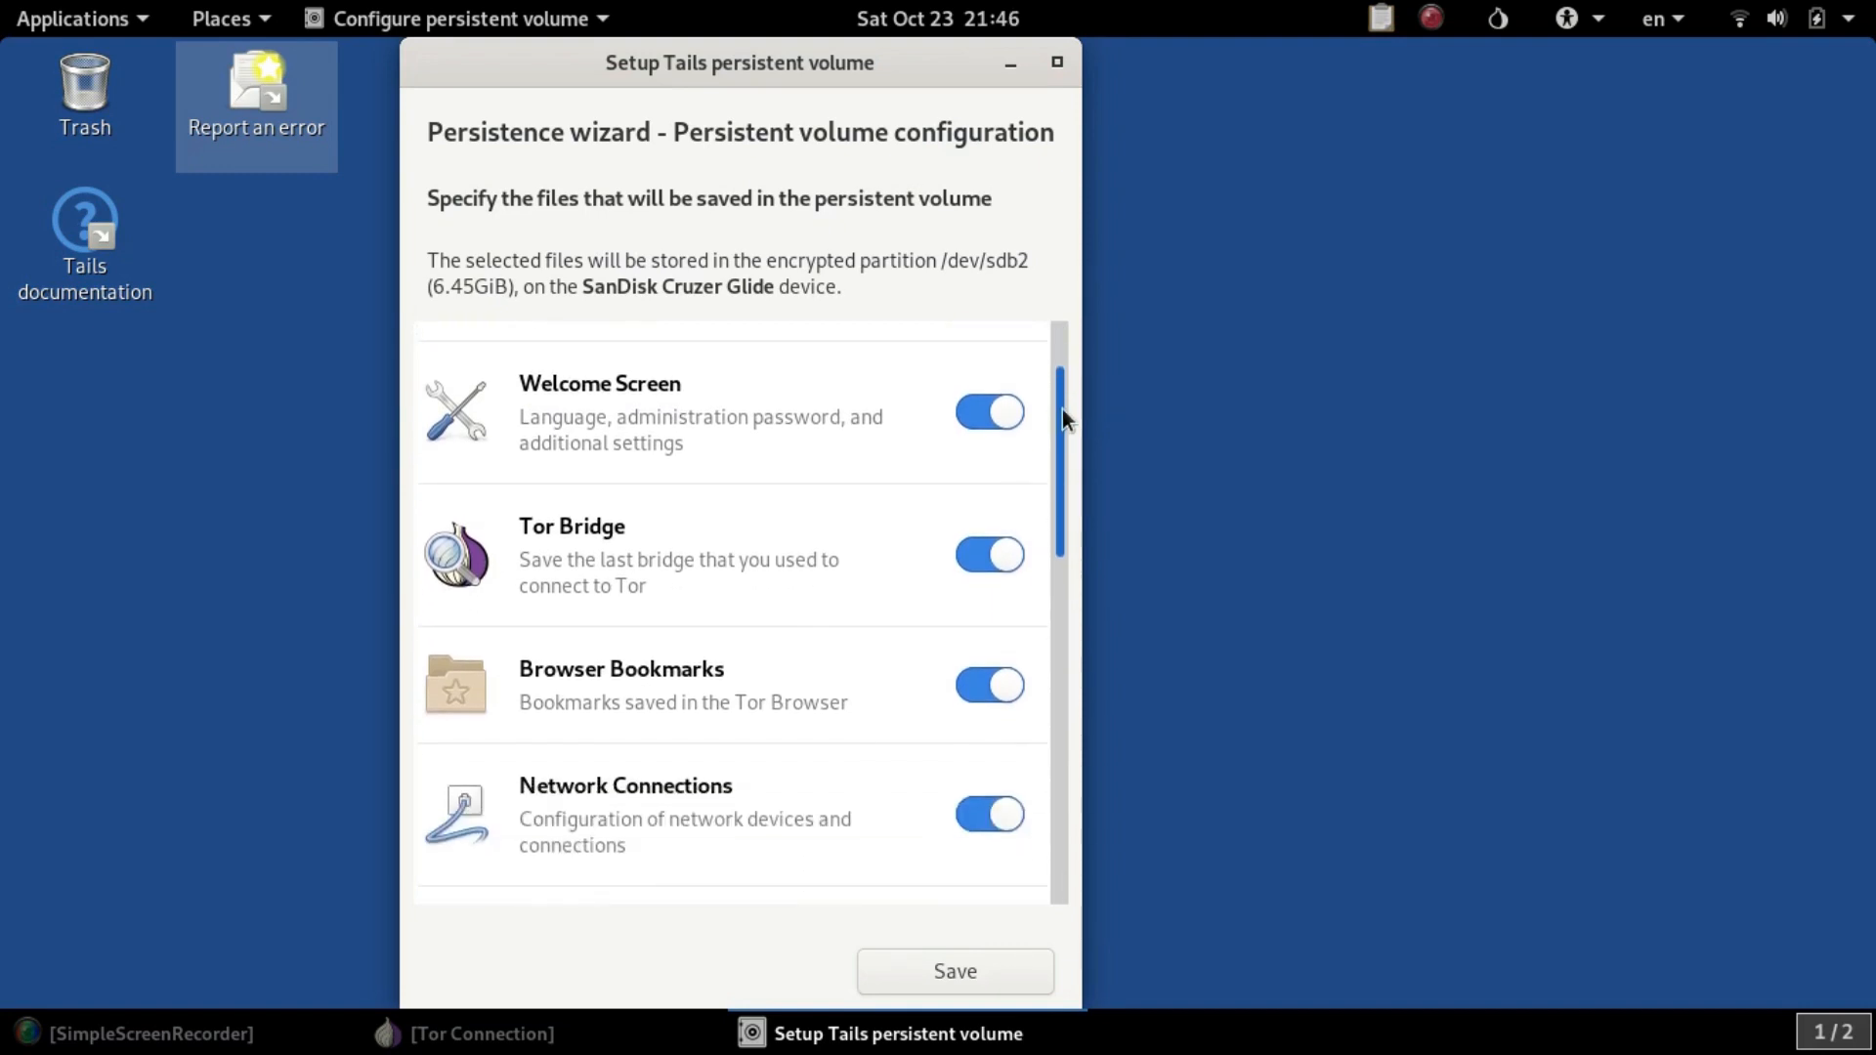
pyautogui.scroll(-3)
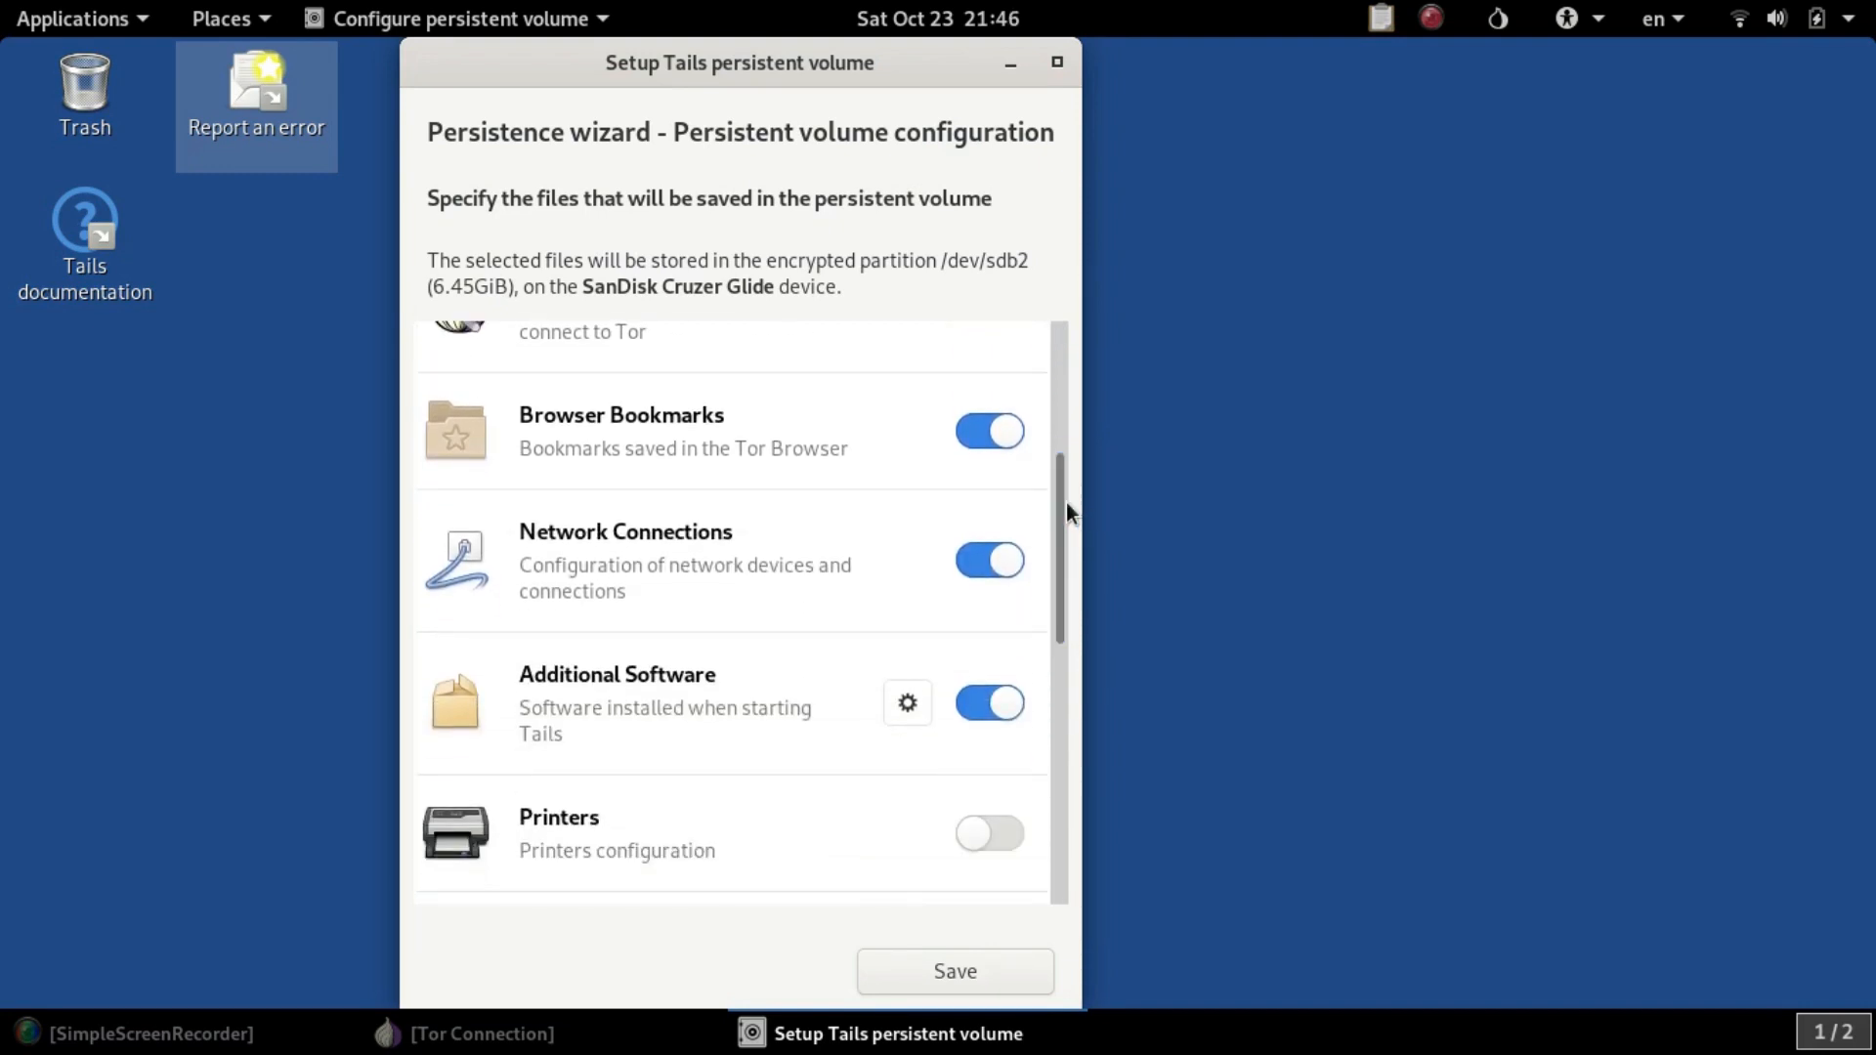
pyautogui.scroll(-3)
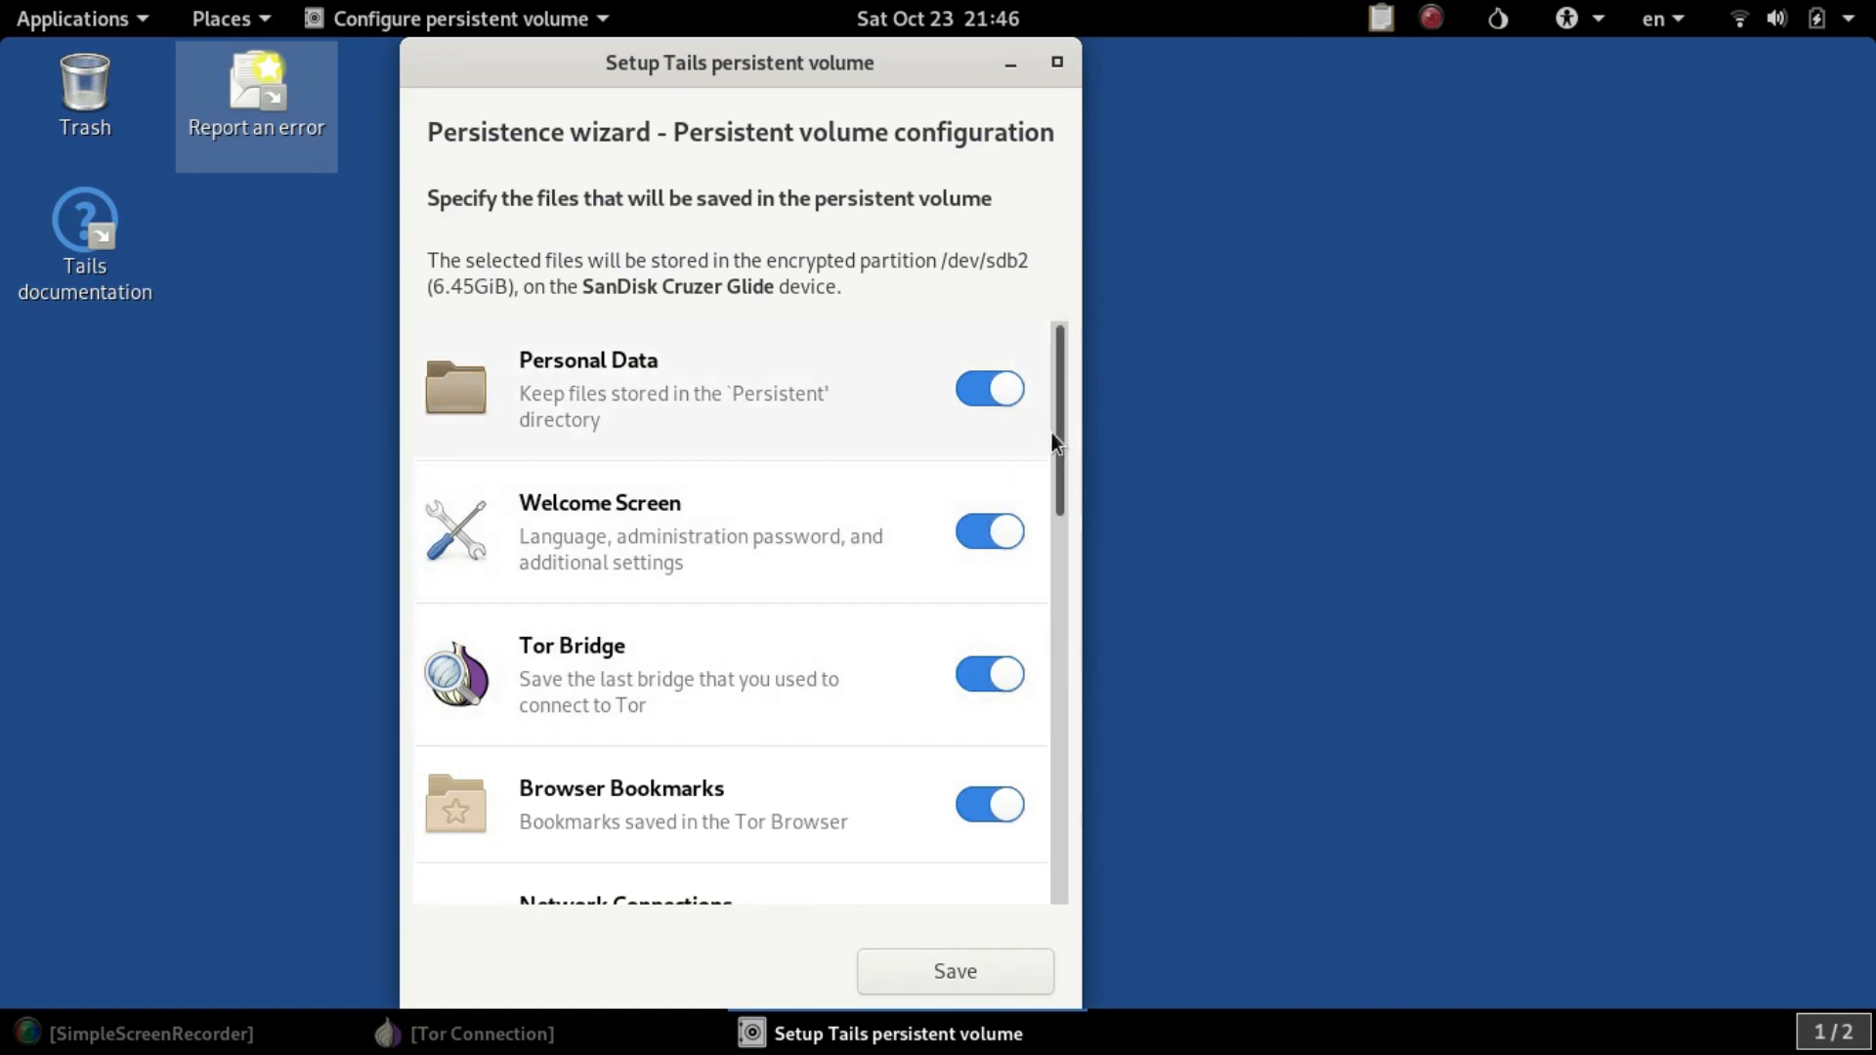
pyautogui.scroll(-3)
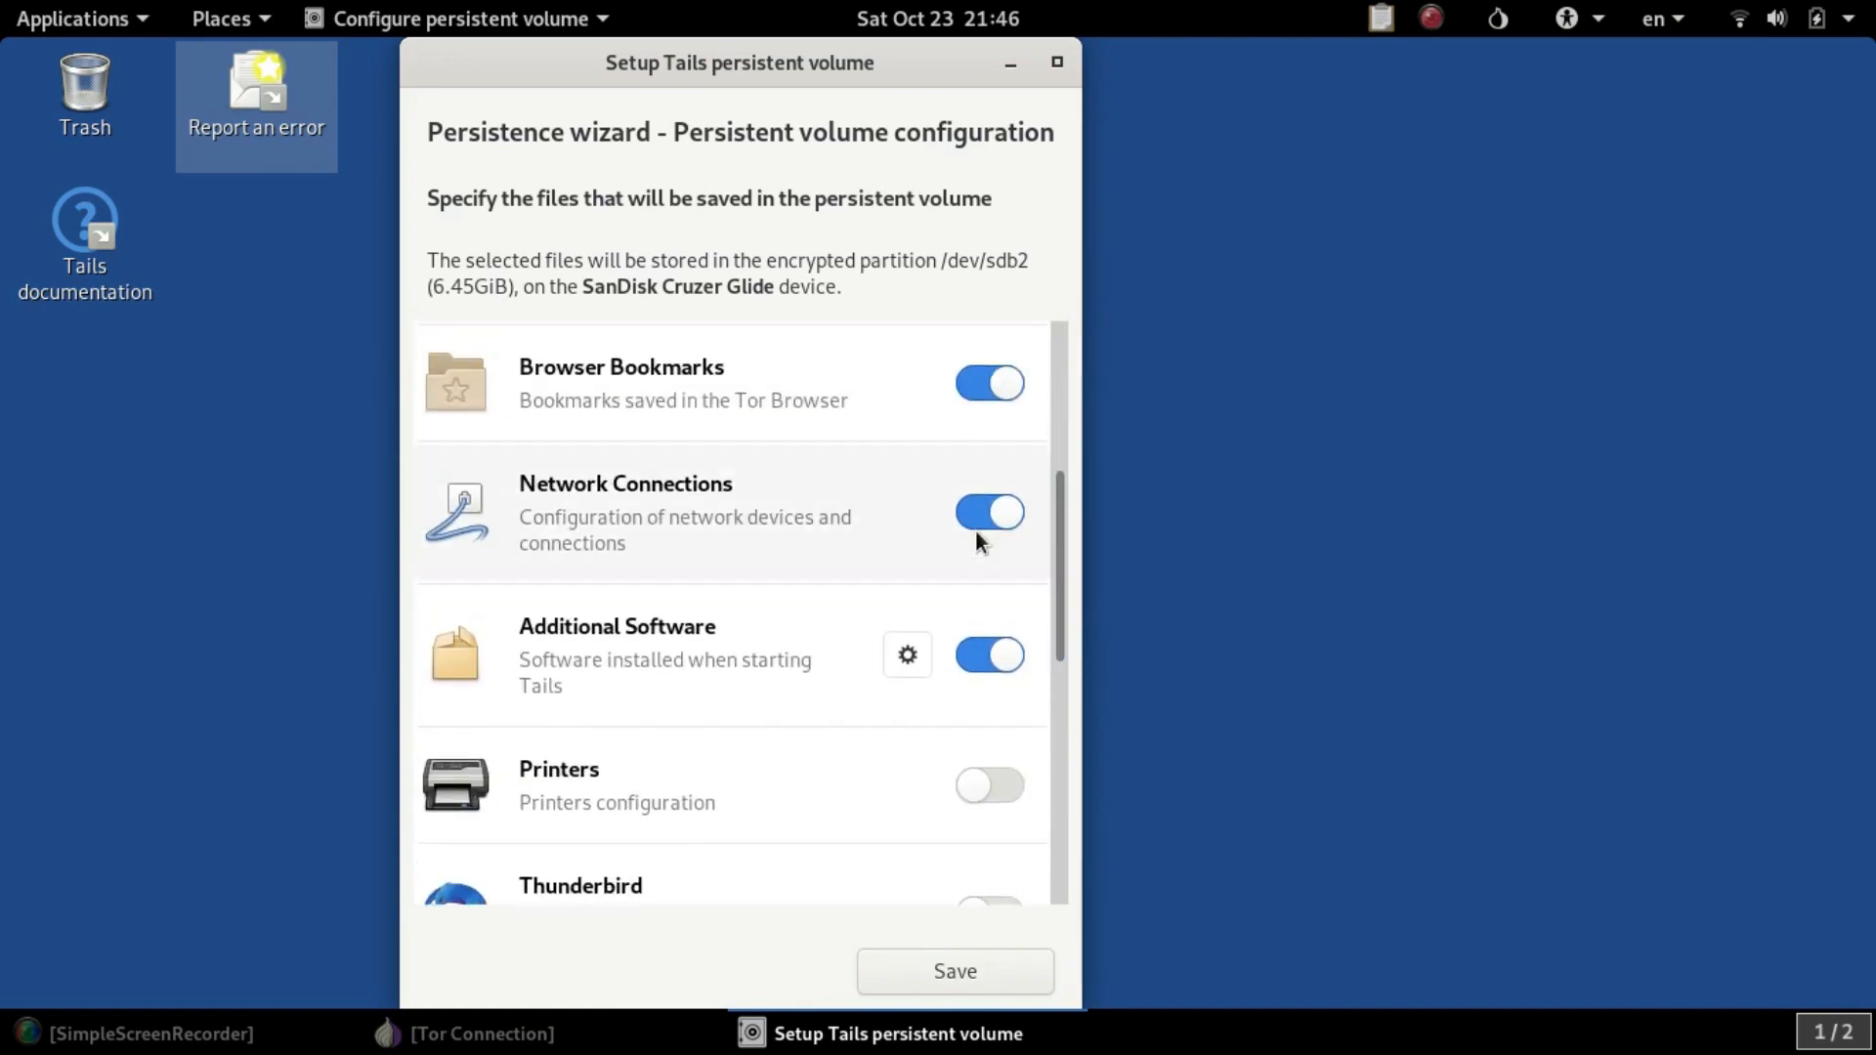
pyautogui.moveTo(676, 576)
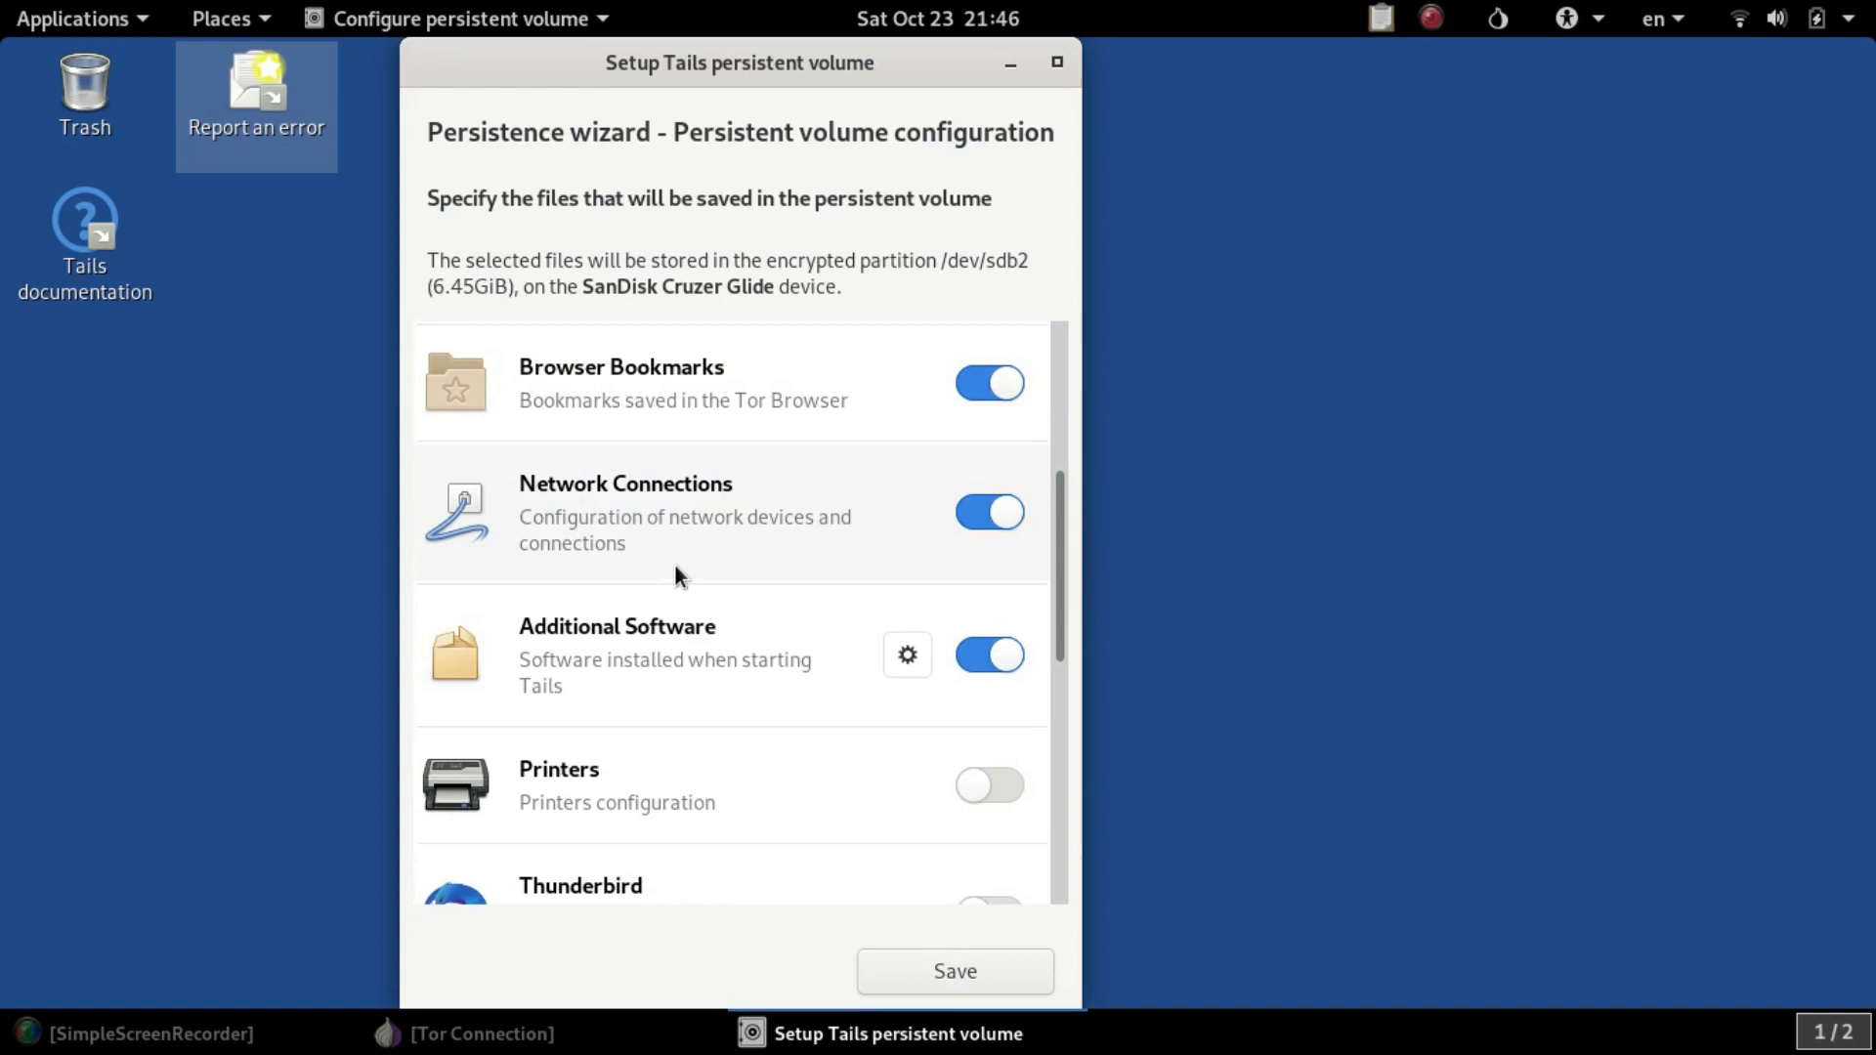
pyautogui.moveTo(705, 532)
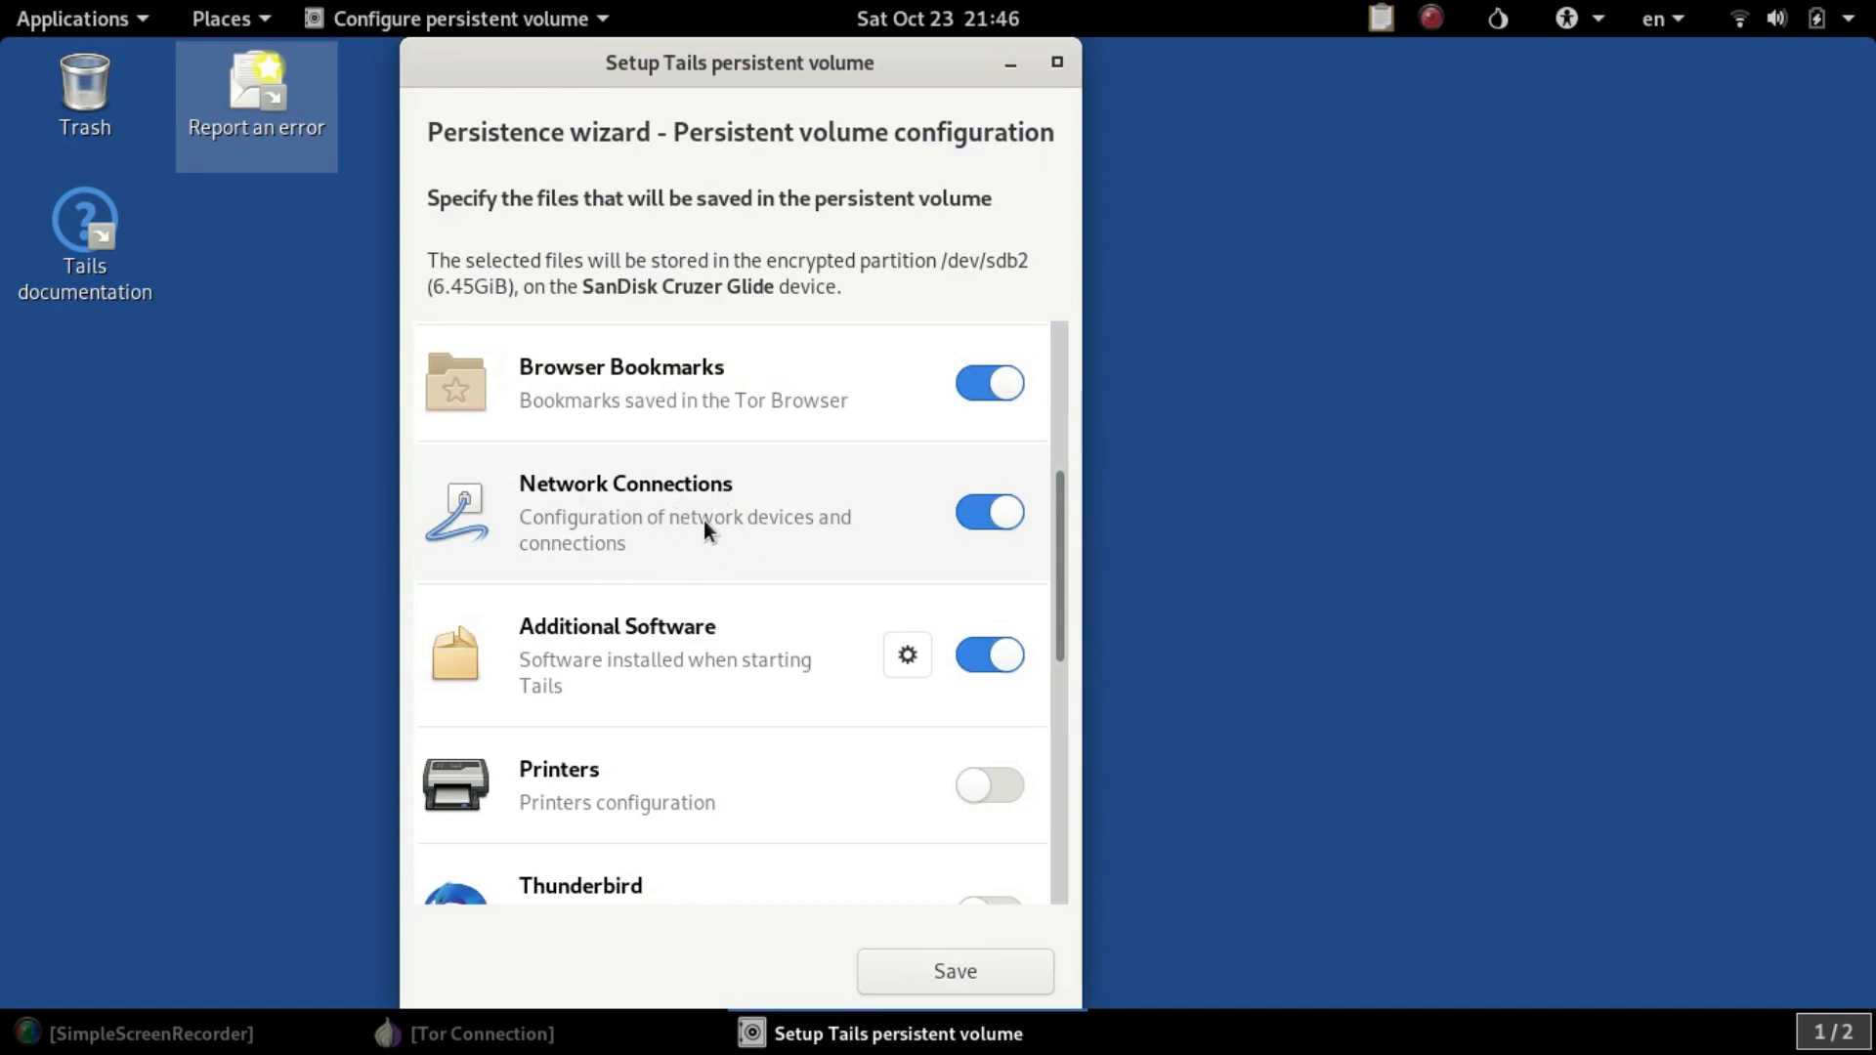
pyautogui.moveTo(694, 514)
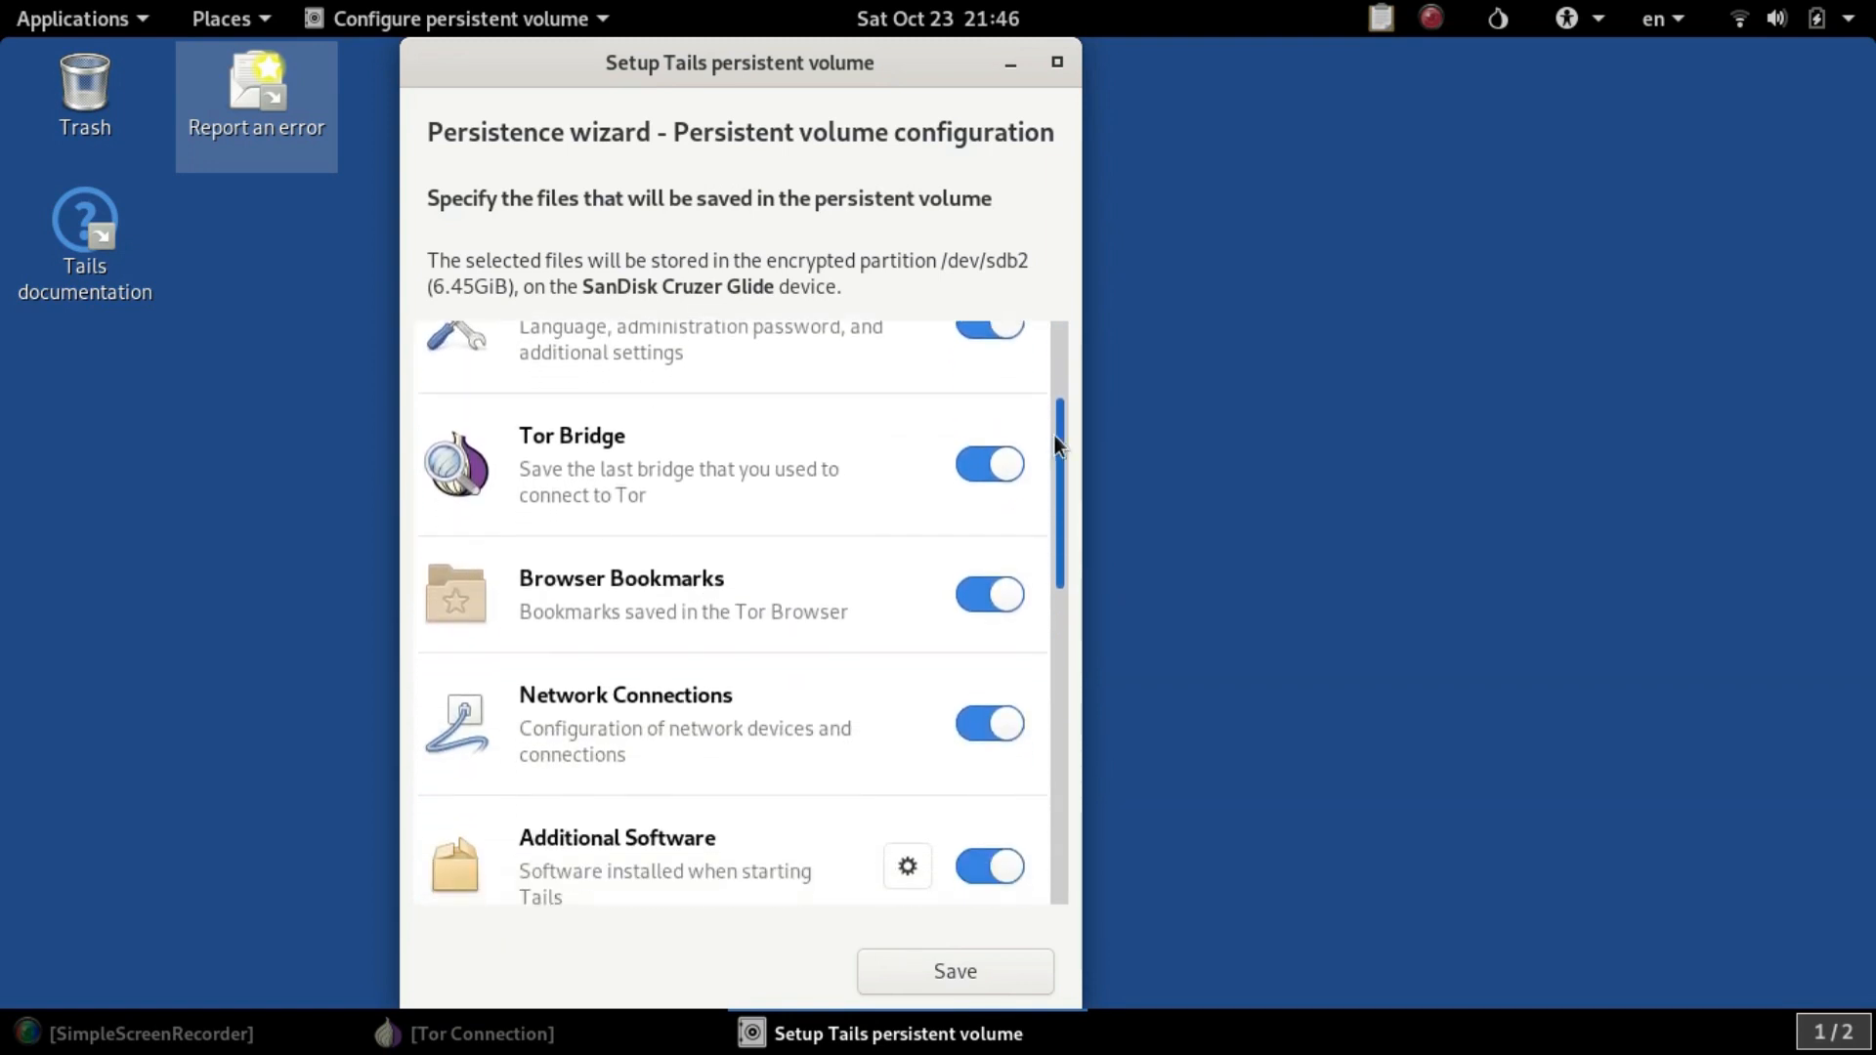
pyautogui.scroll(-3)
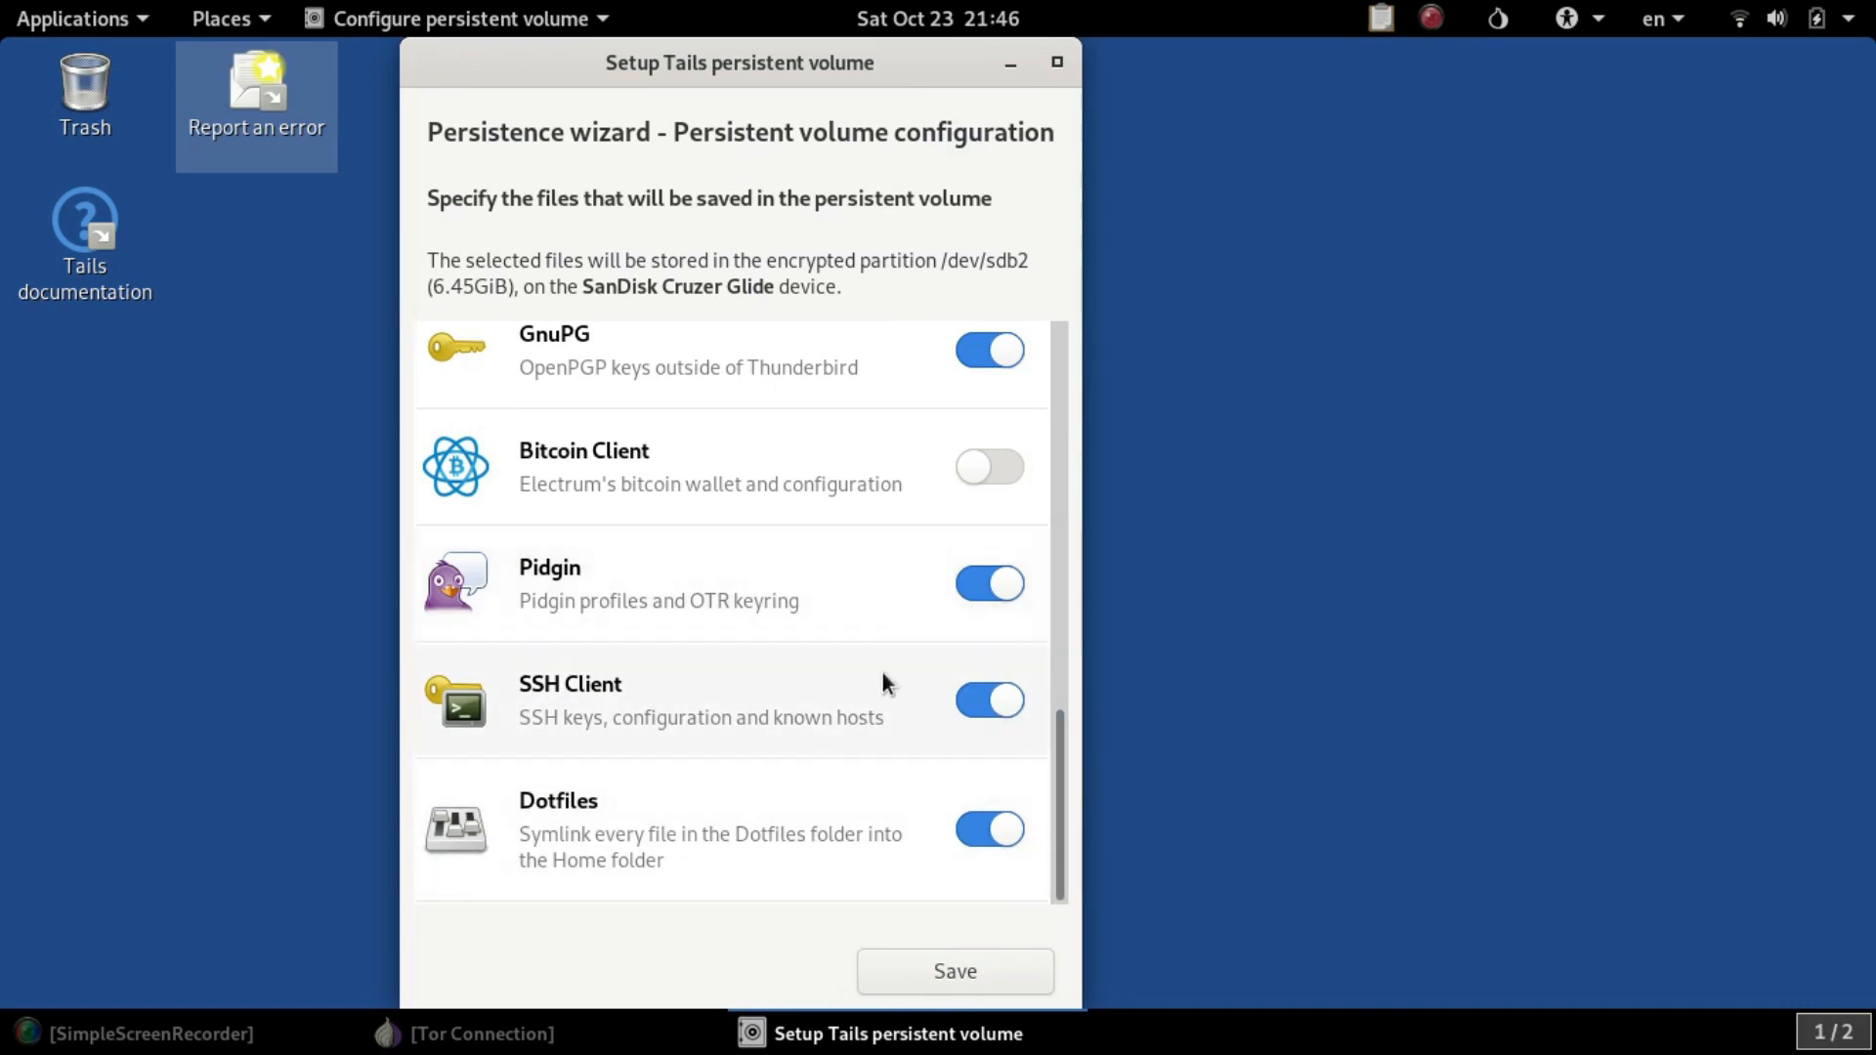
pyautogui.click(954, 971)
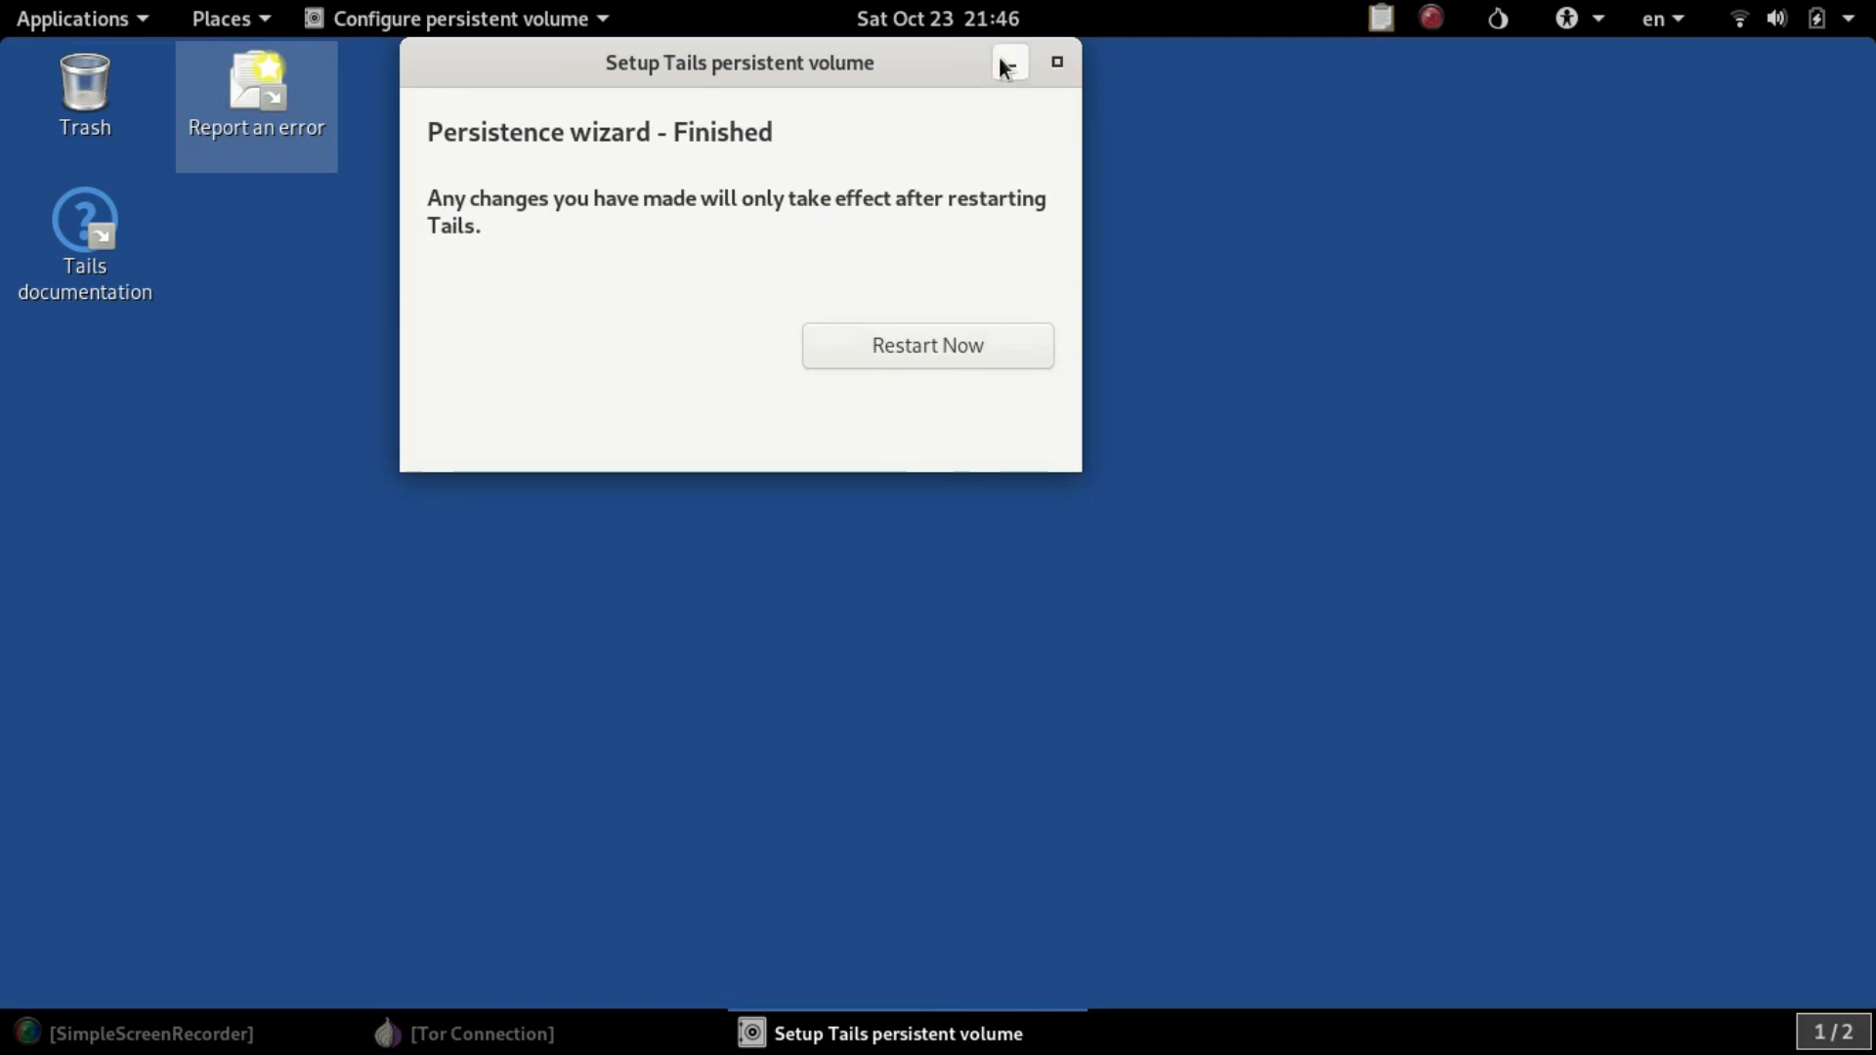
# - Minimize the finished wizard and launch Synaptic Package Manager from System Tools
pyautogui.click(1006, 63)
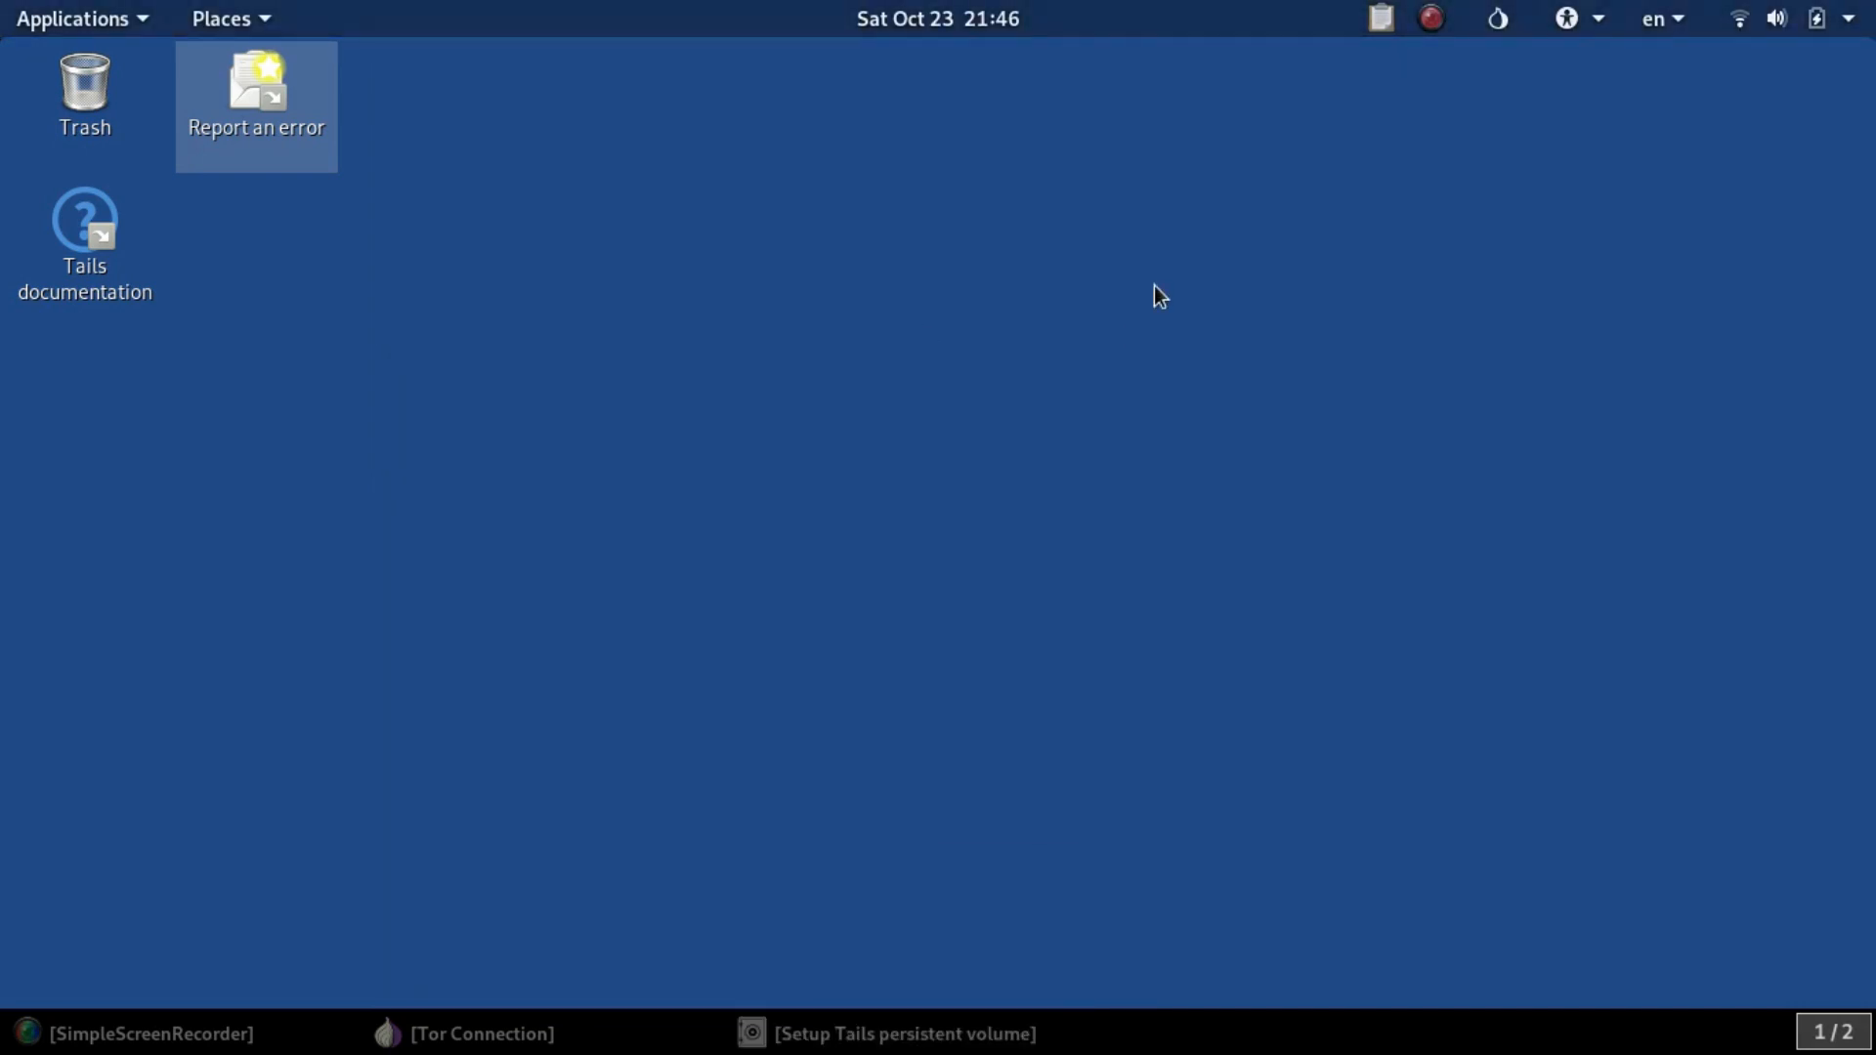
pyautogui.click(74, 18)
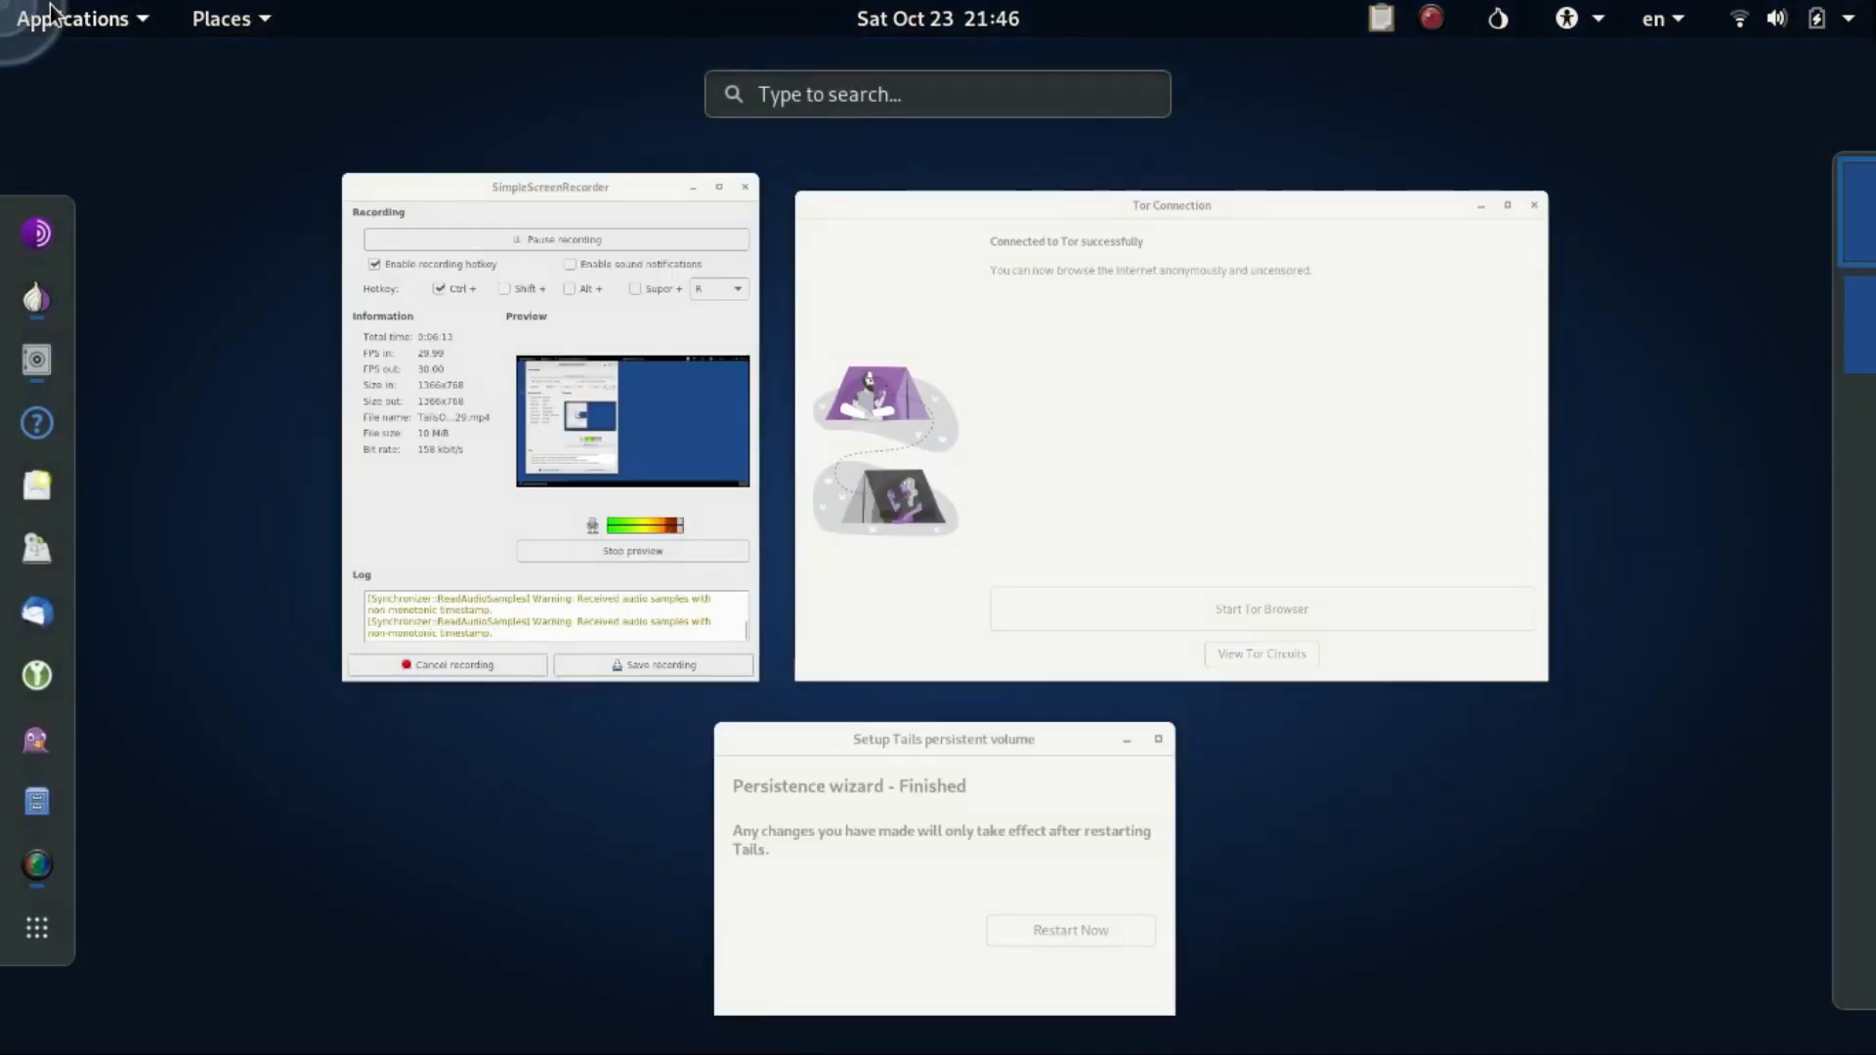
pyautogui.click(72, 17)
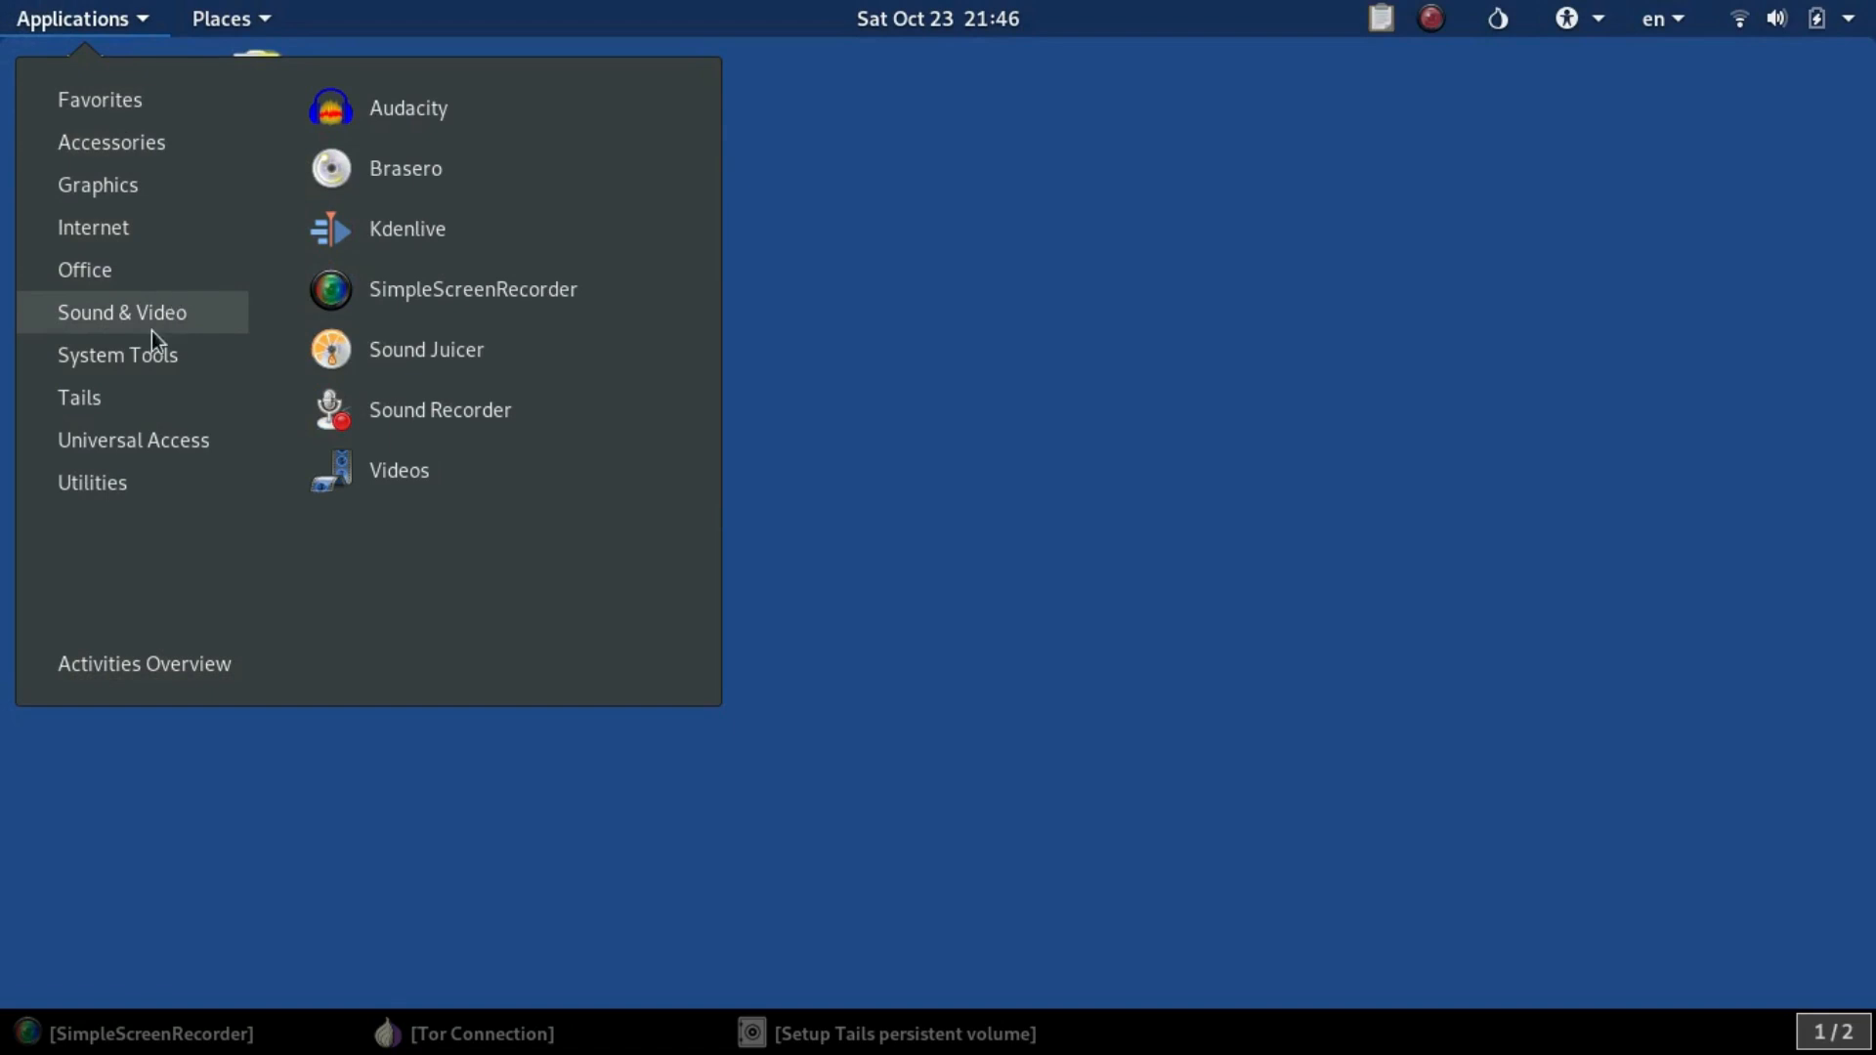
pyautogui.moveTo(78, 397)
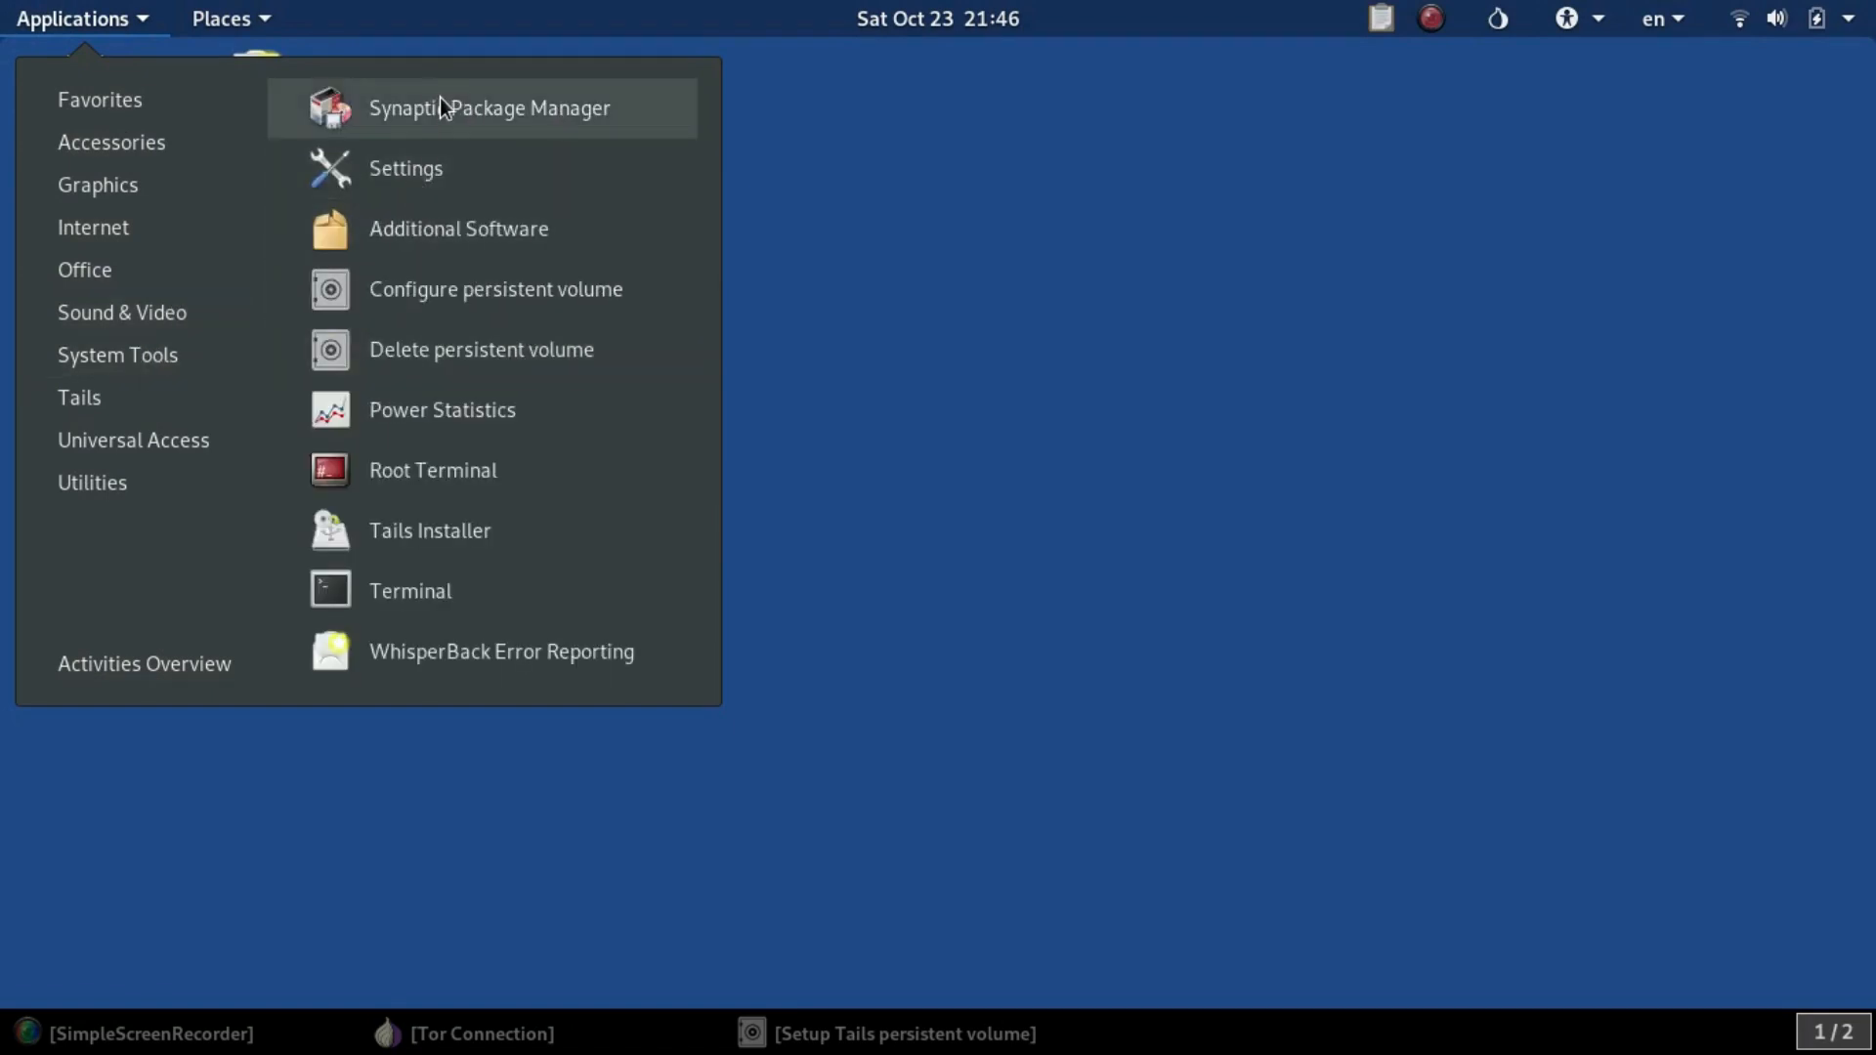
pyautogui.click(488, 107)
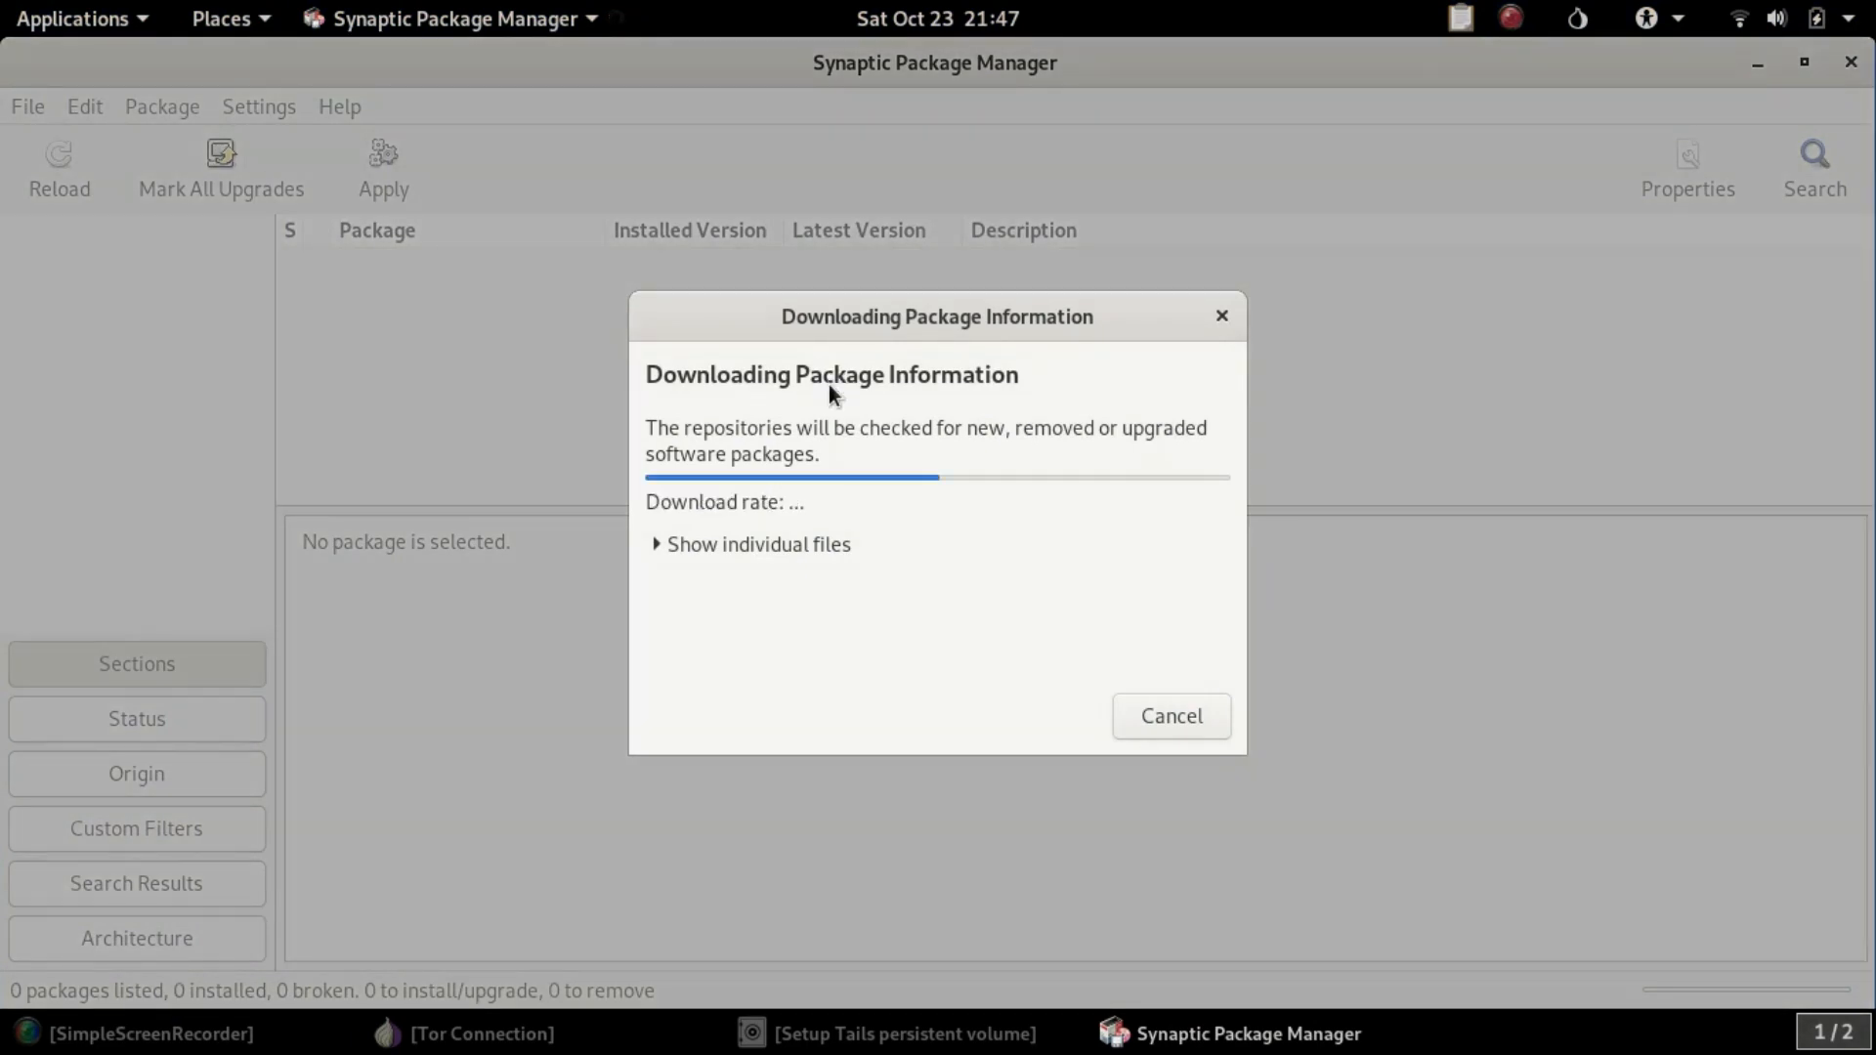
pyautogui.moveTo(939, 590)
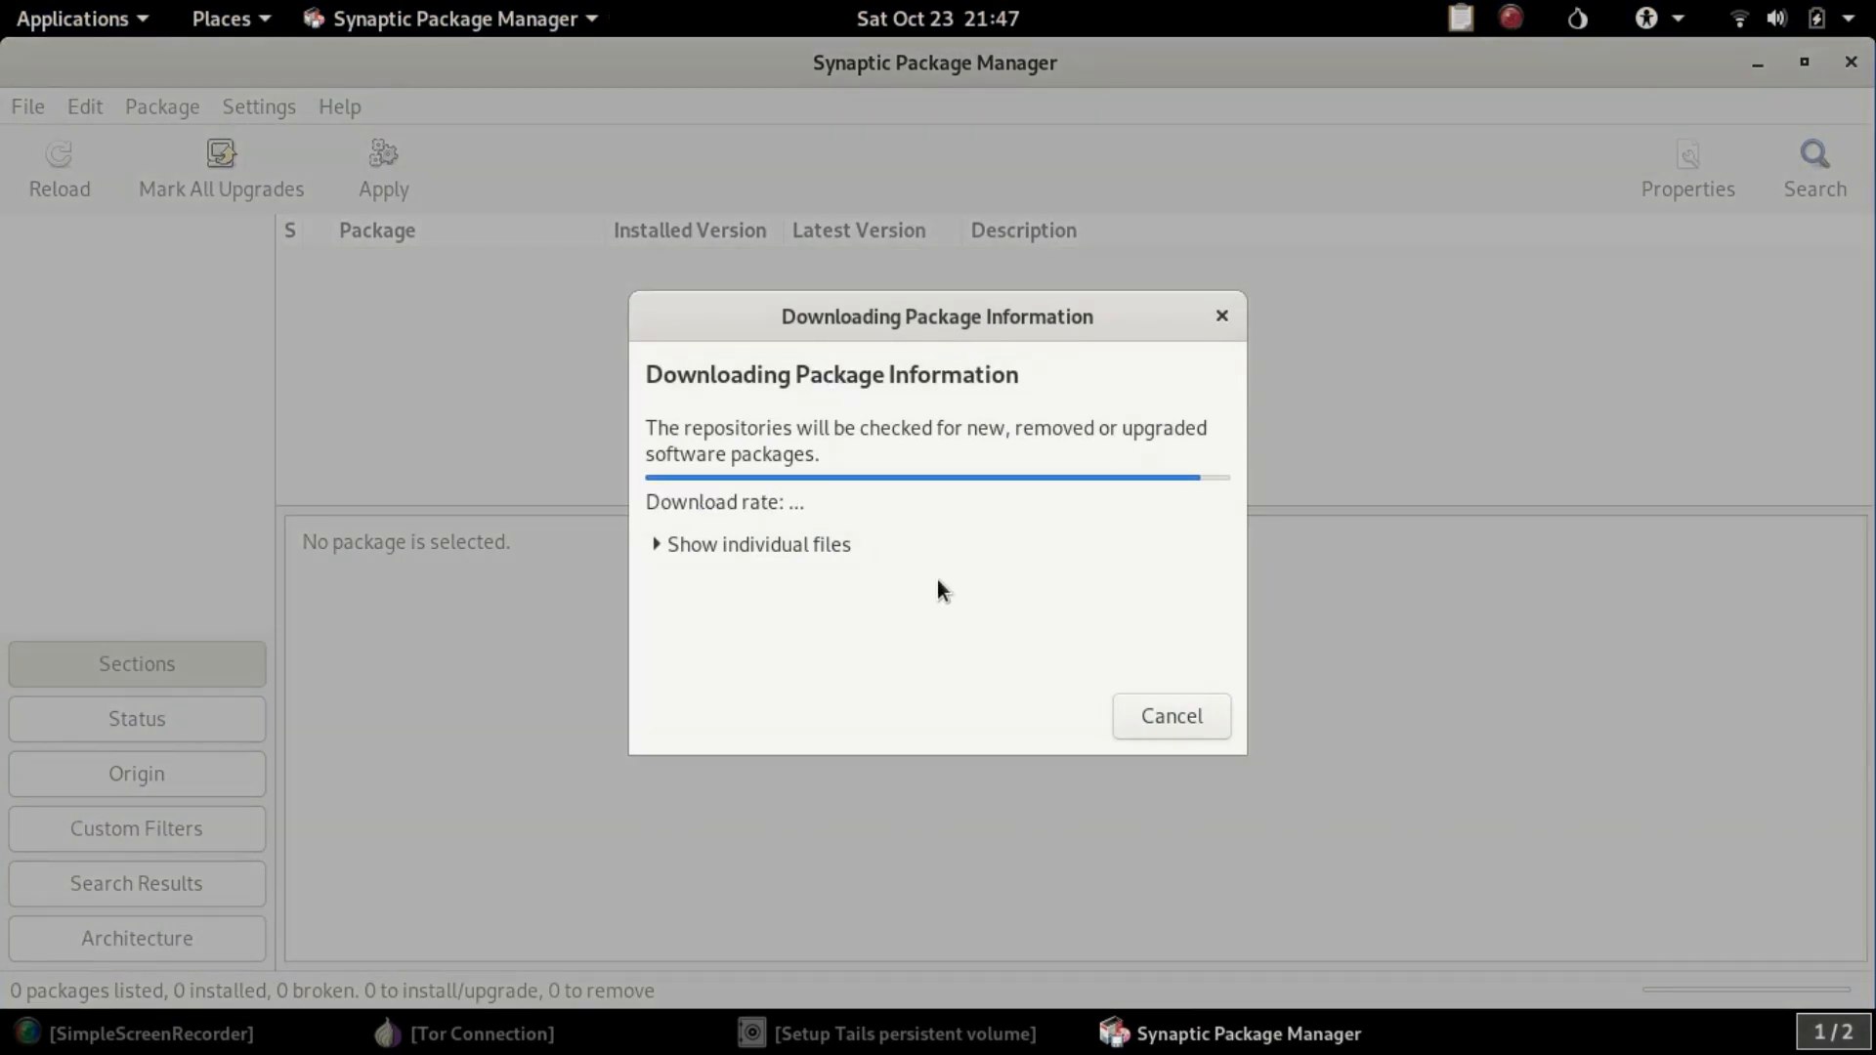
pyautogui.moveTo(985, 598)
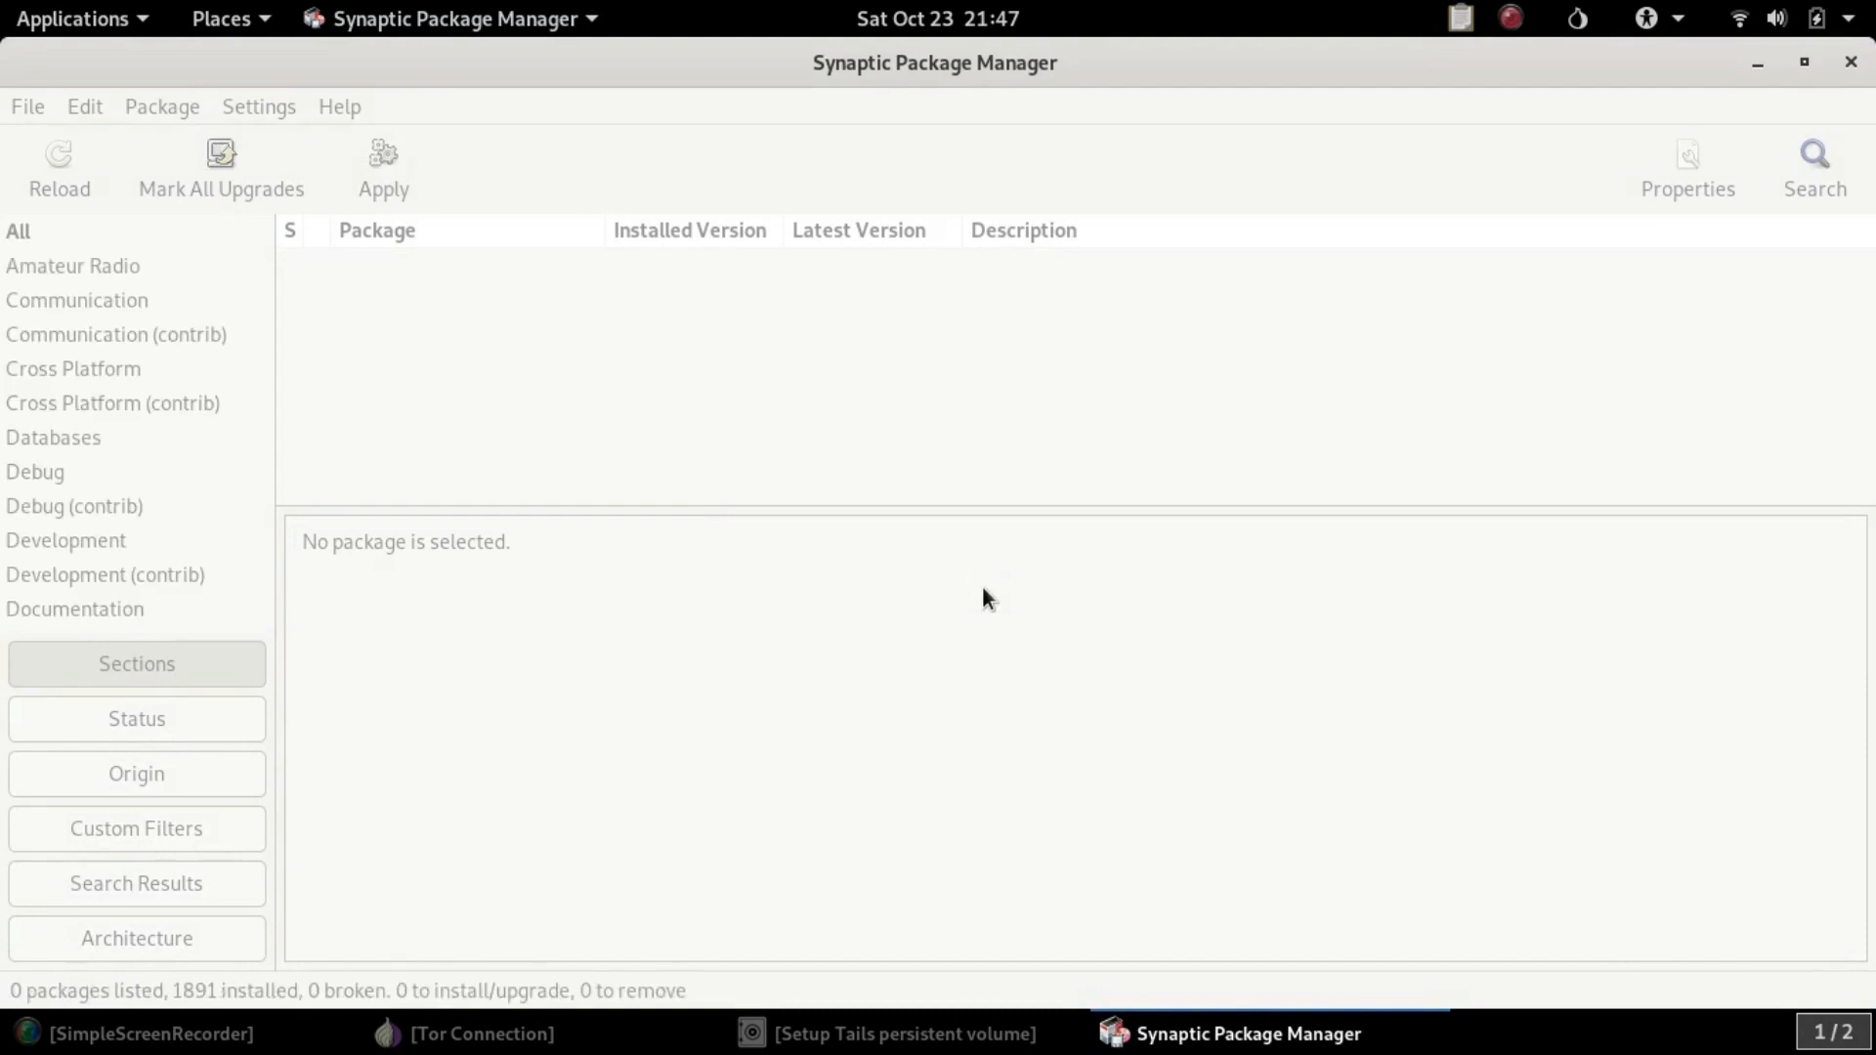
# - Filter packages by status, then search 'video edit' and browse the 58 matching packages
pyautogui.click(59, 168)
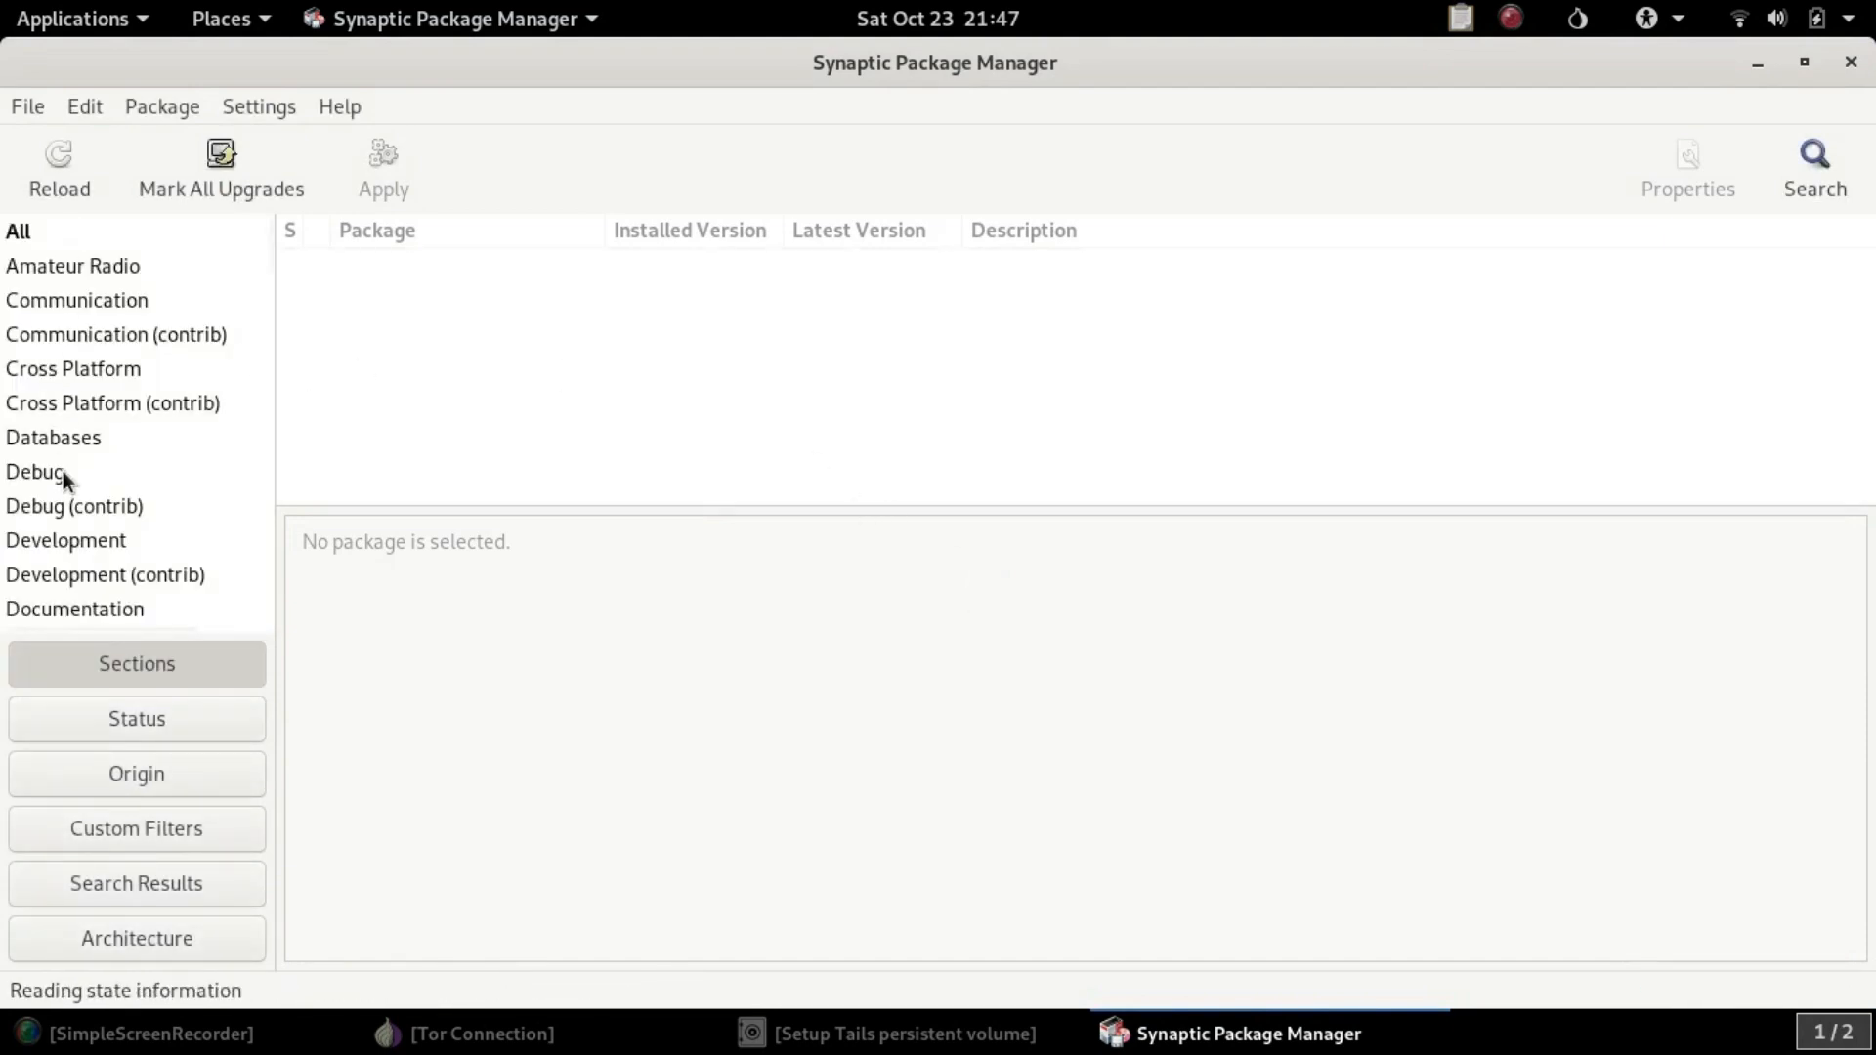
pyautogui.click(135, 717)
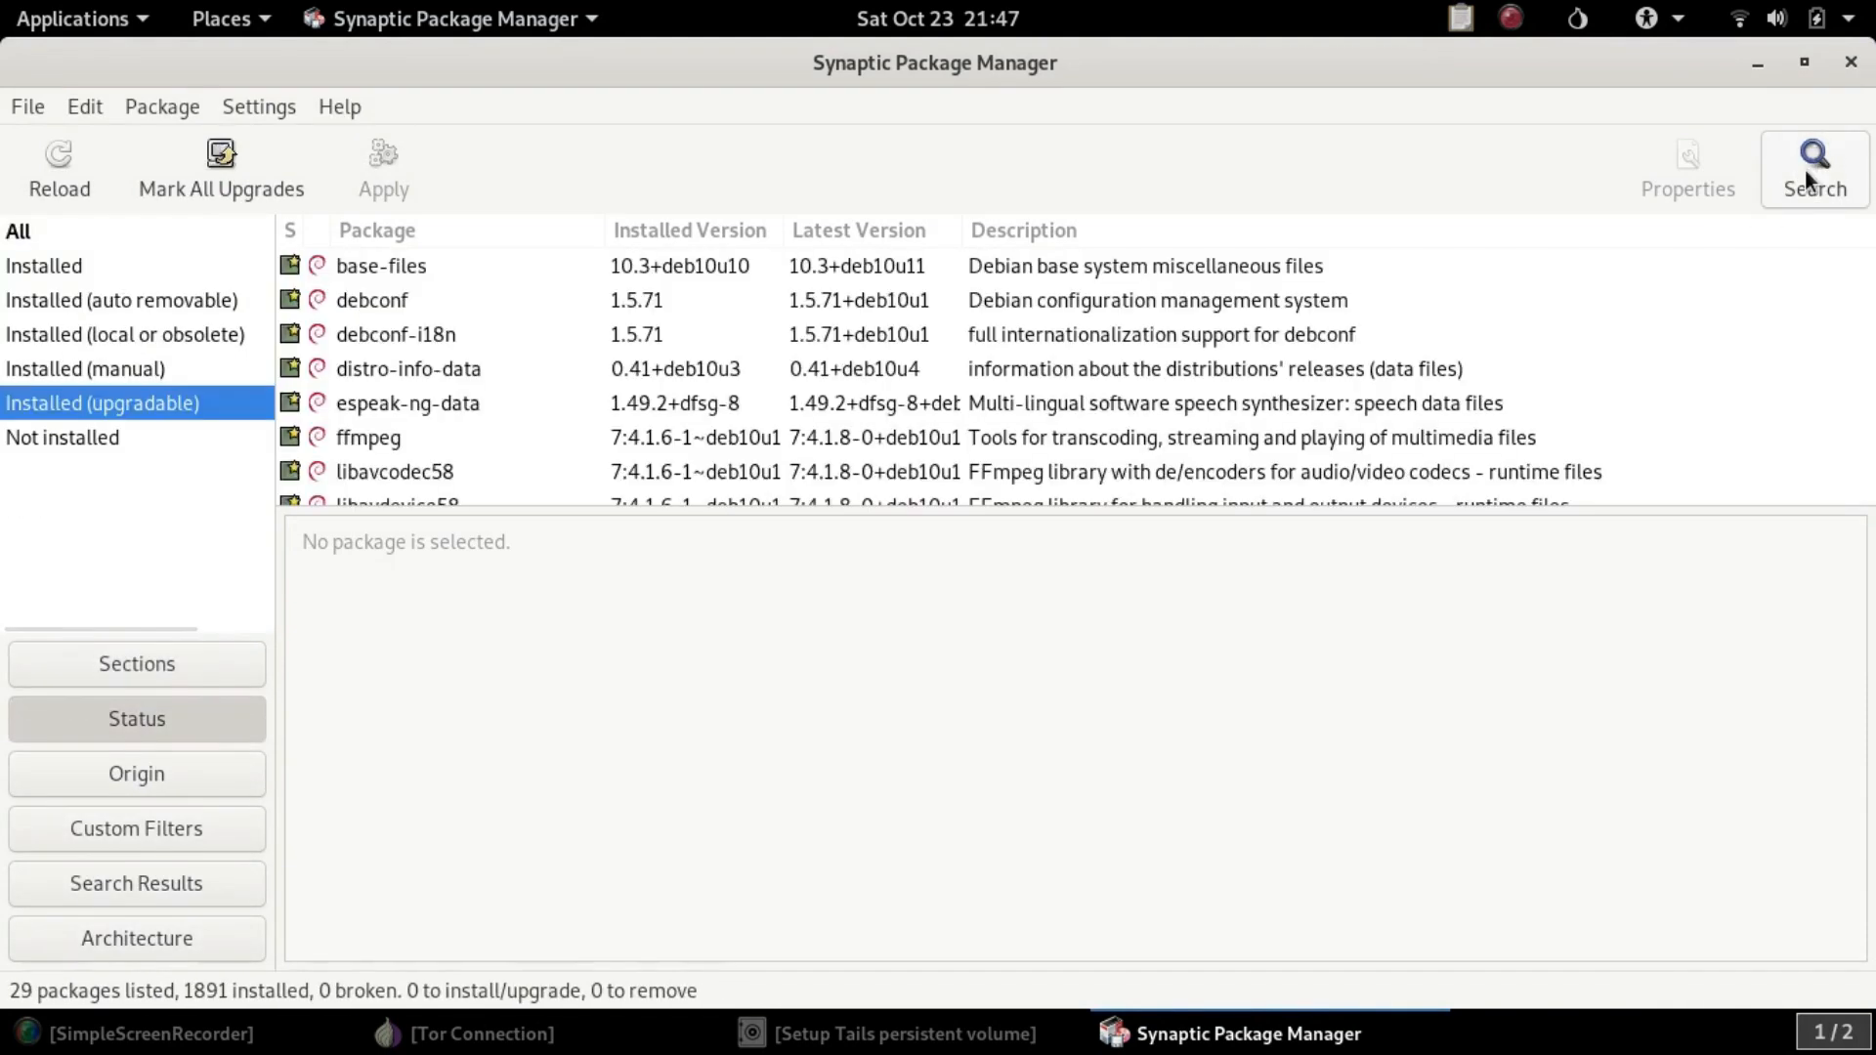
pyautogui.click(1813, 162)
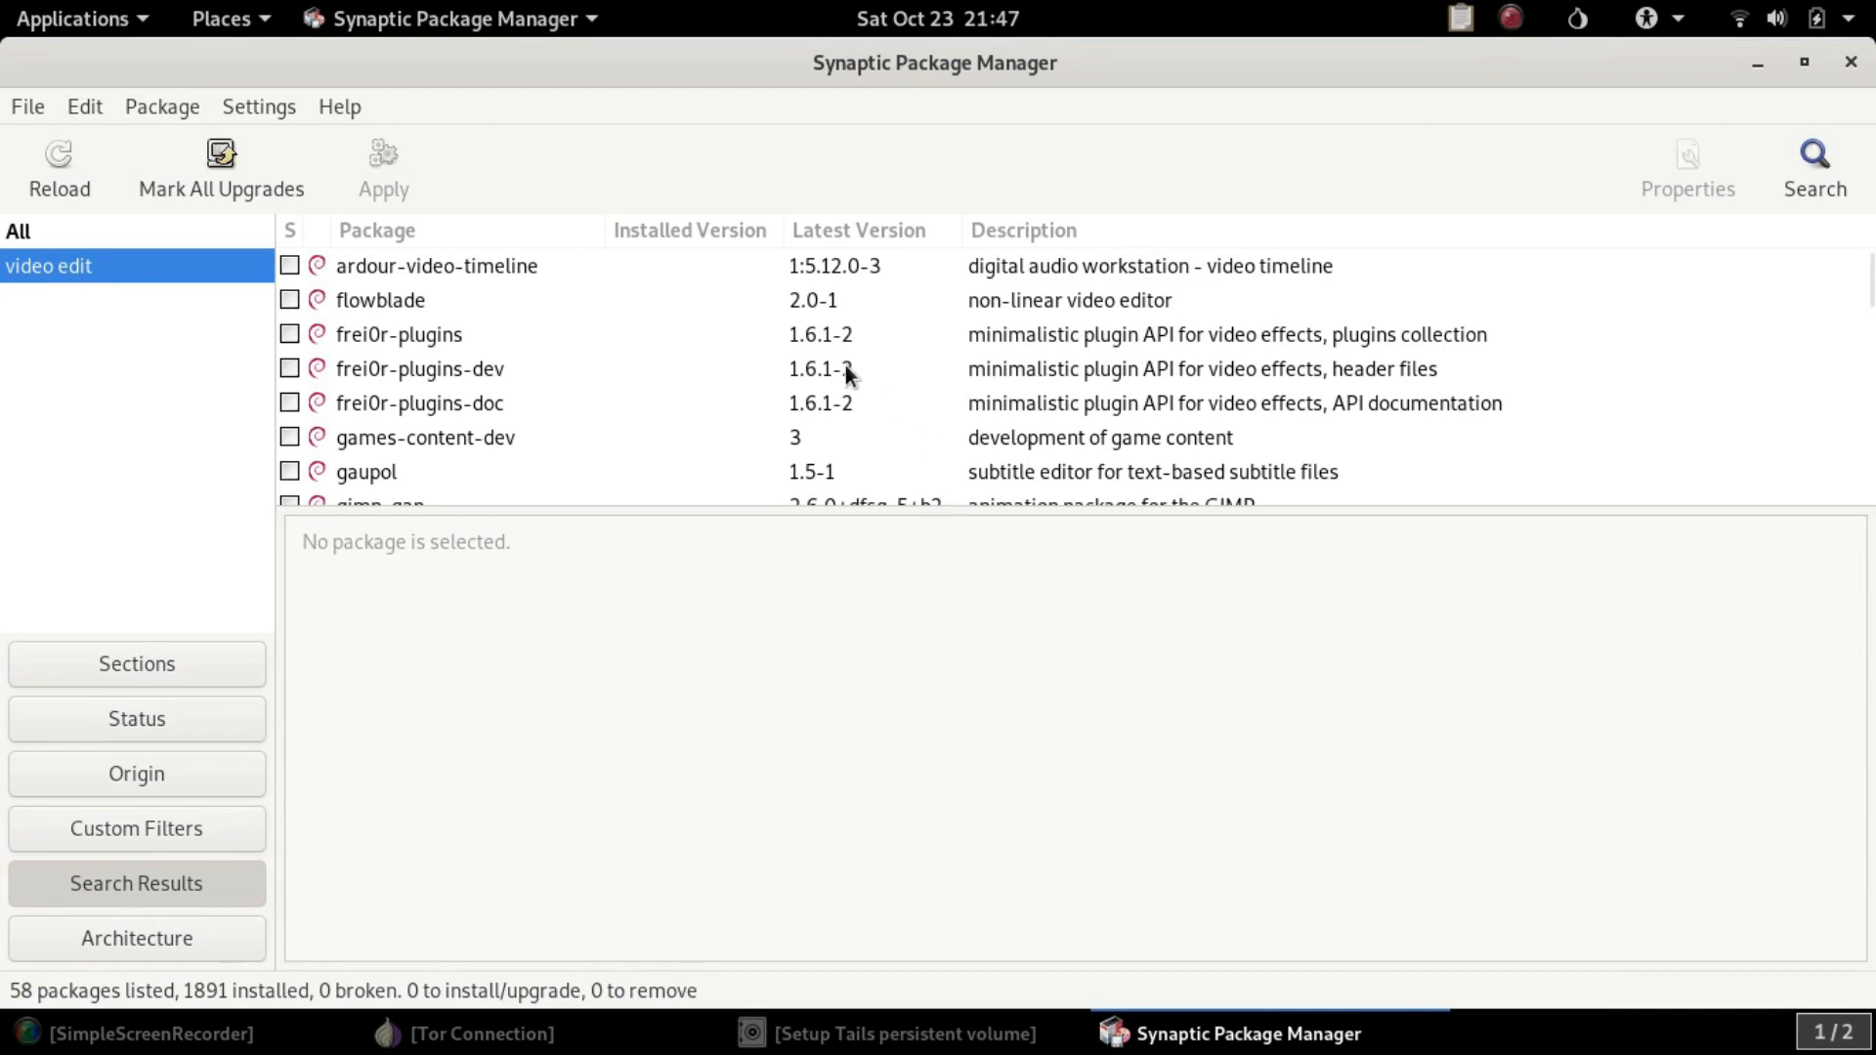
pyautogui.scroll(-3)
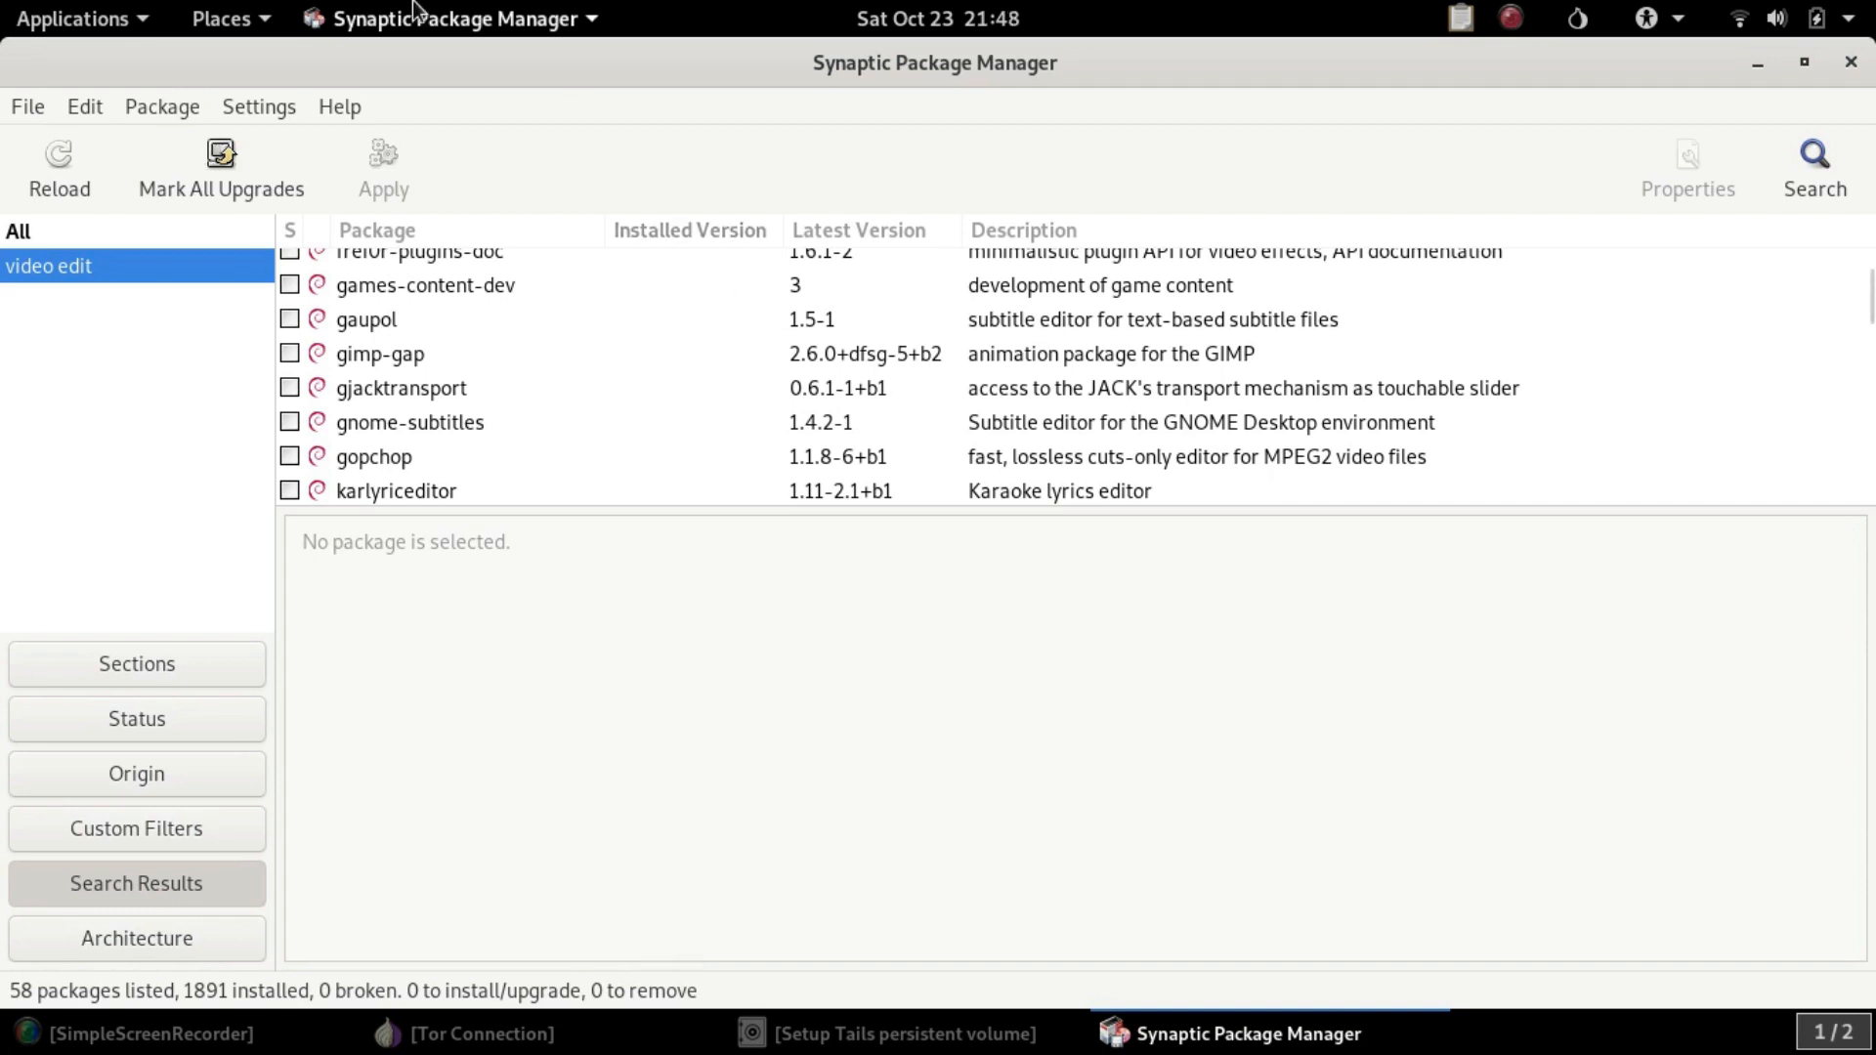
pyautogui.click(72, 17)
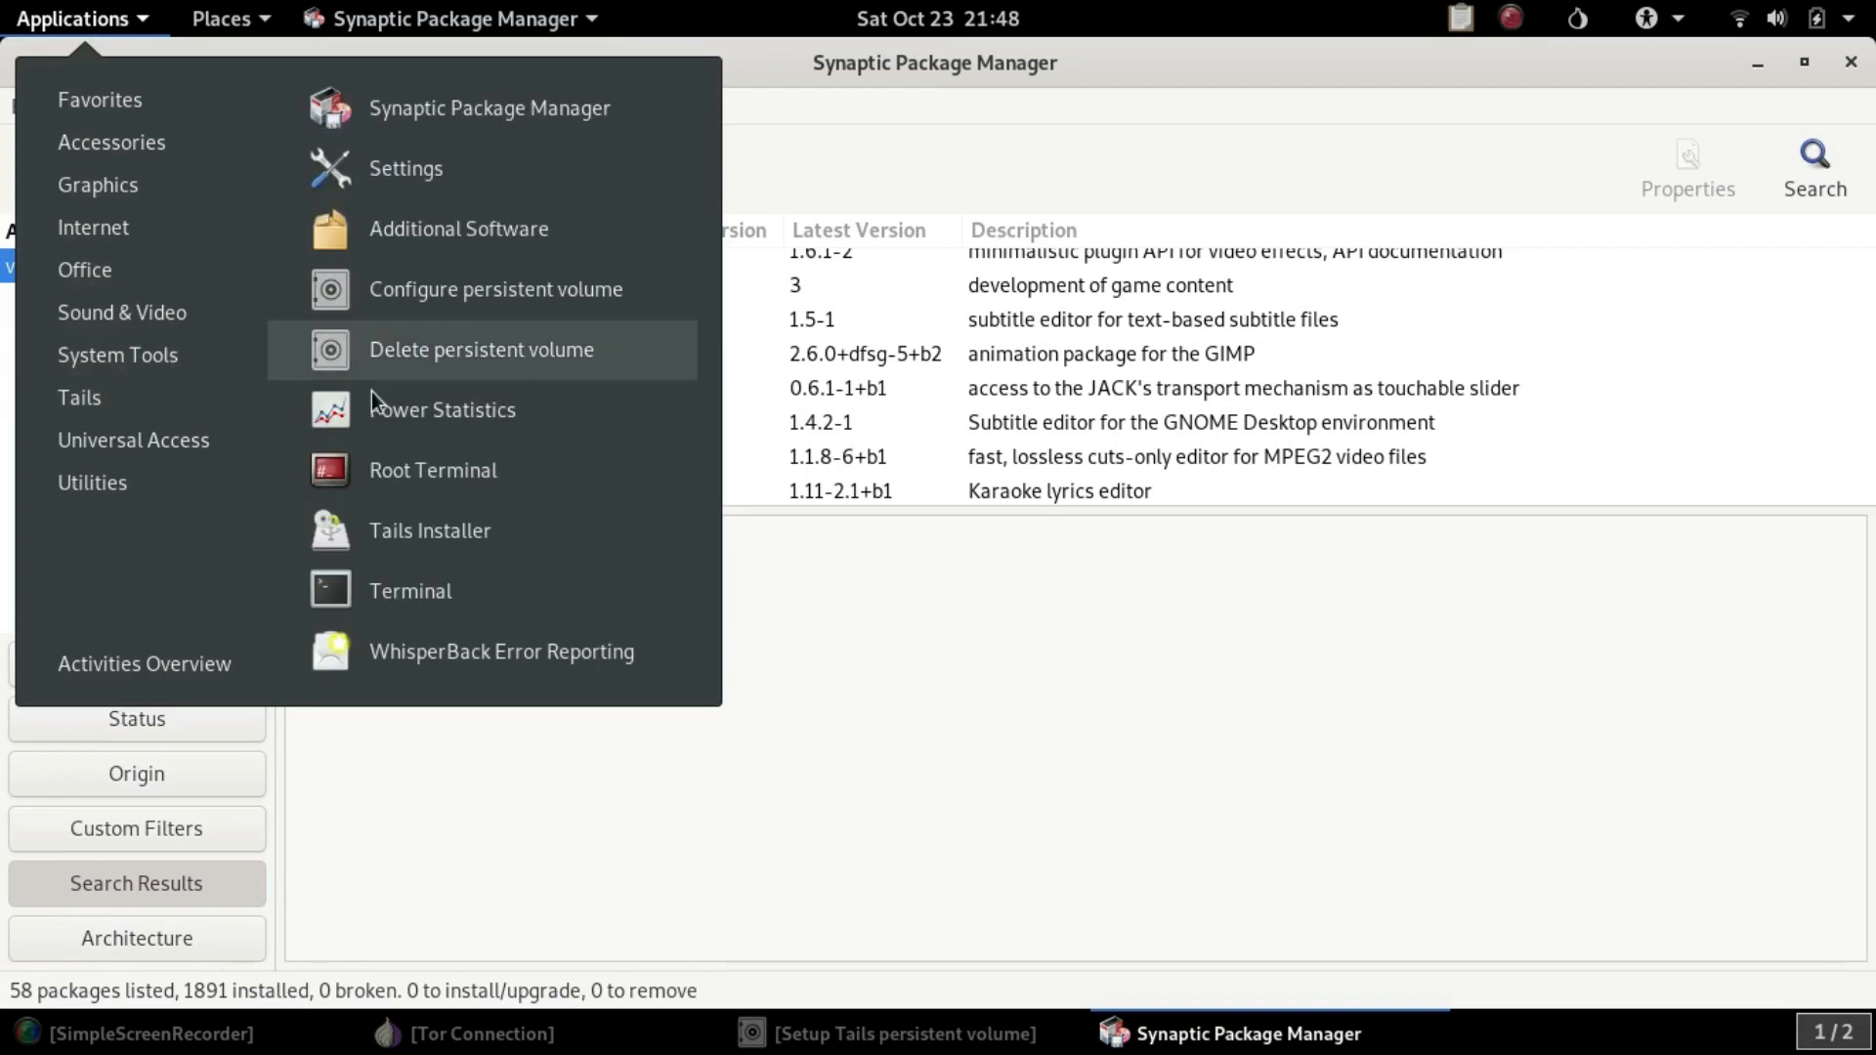
pyautogui.click(409, 590)
pyautogui.write('top')
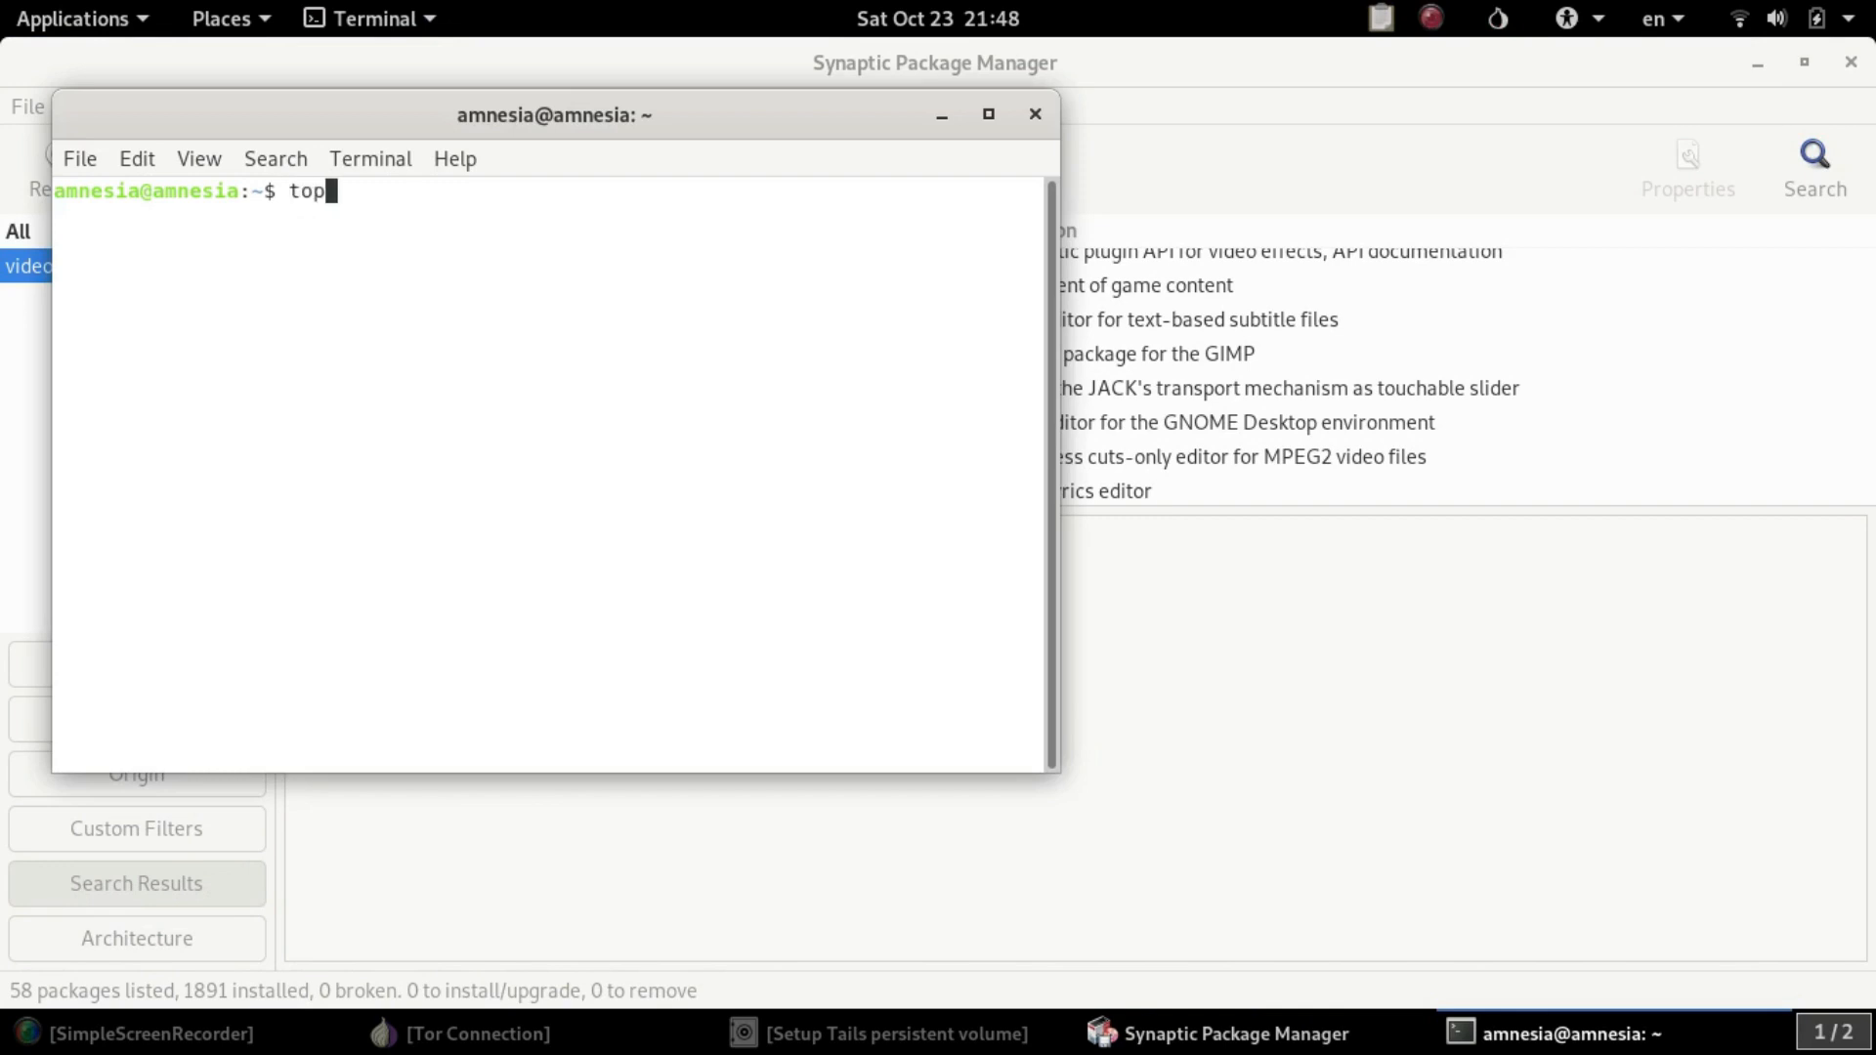
pyautogui.press('Return')
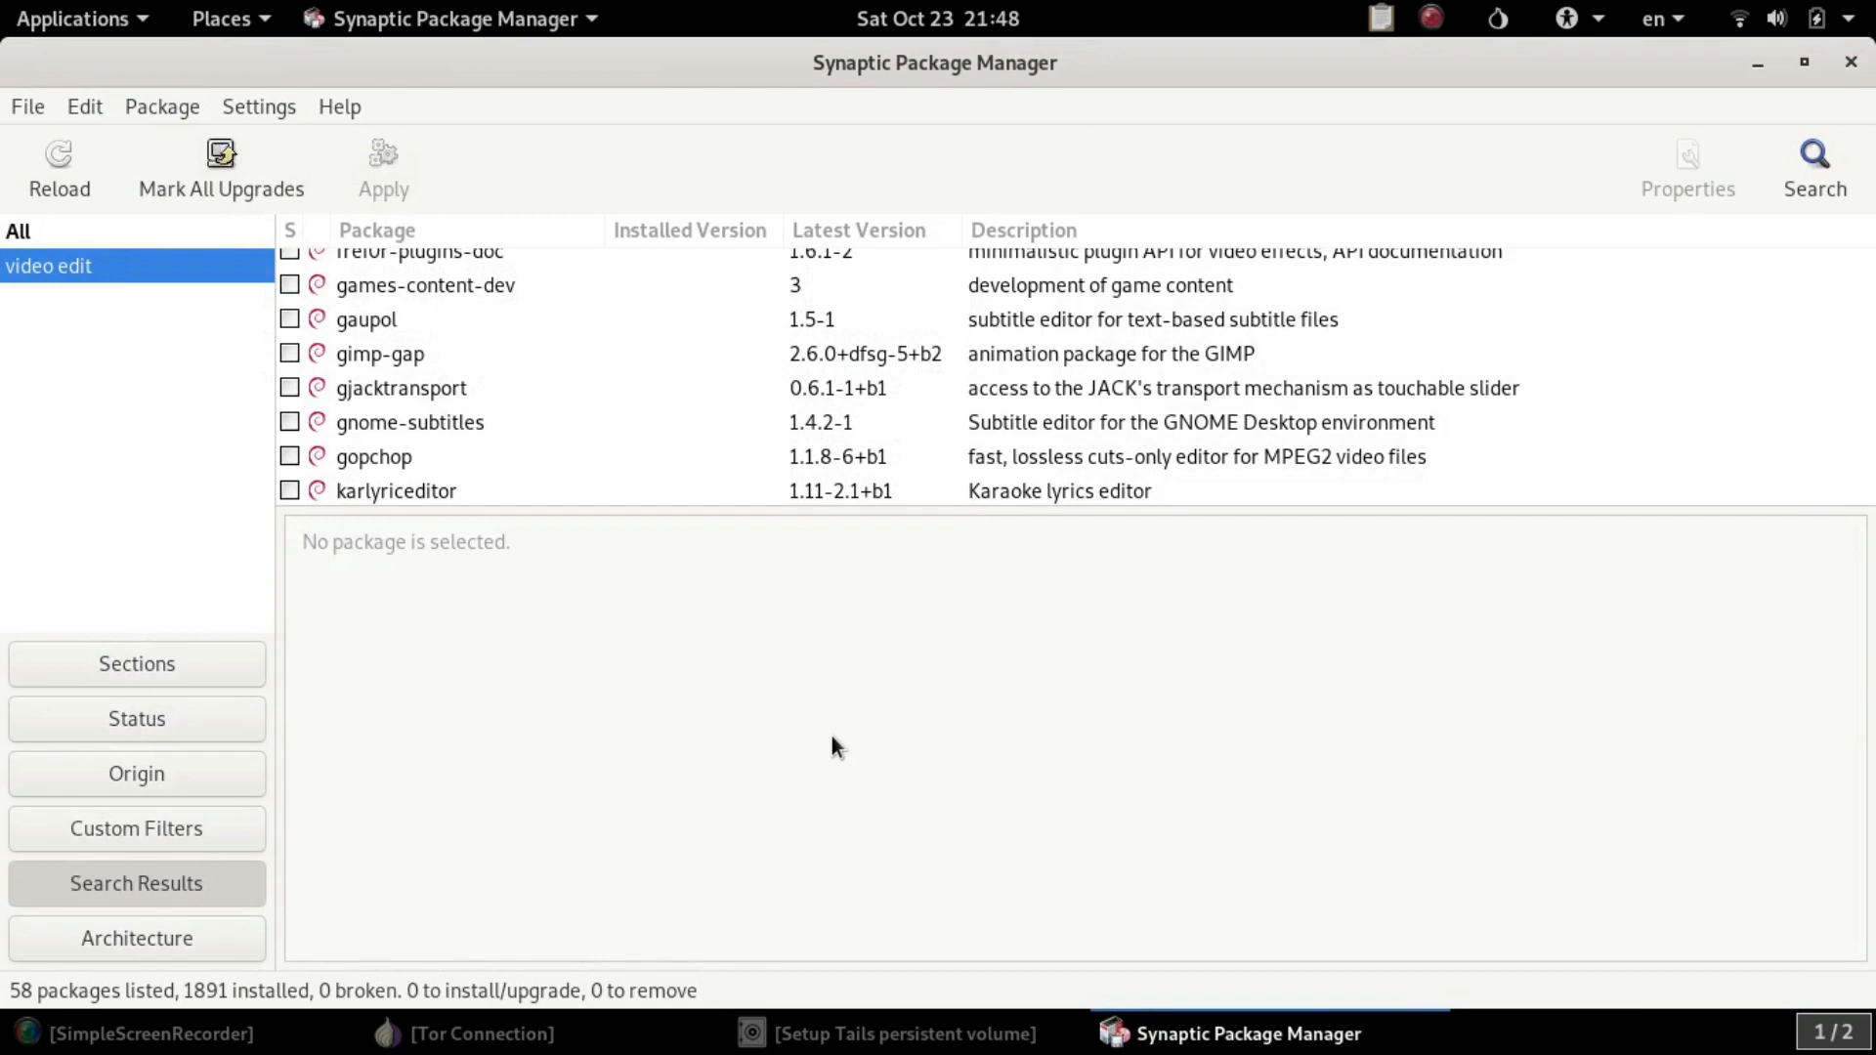
pyautogui.moveTo(885, 709)
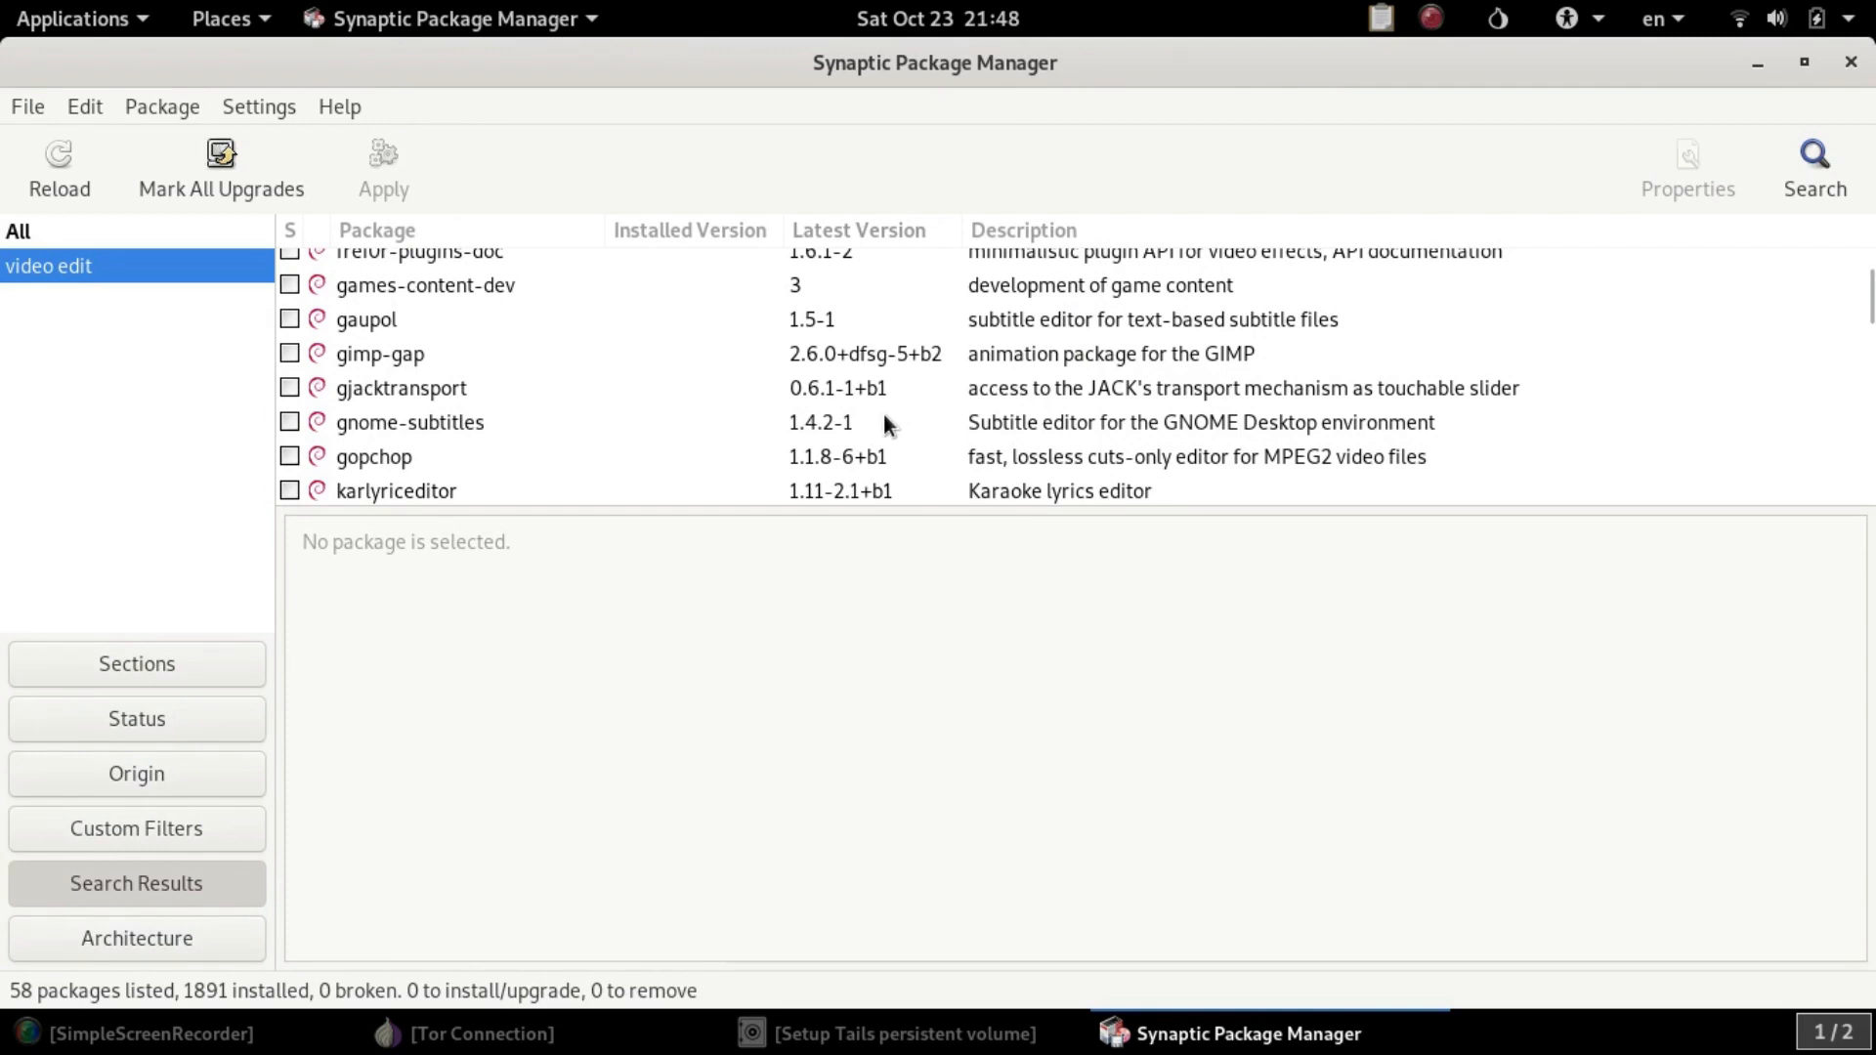
pyautogui.moveTo(853, 598)
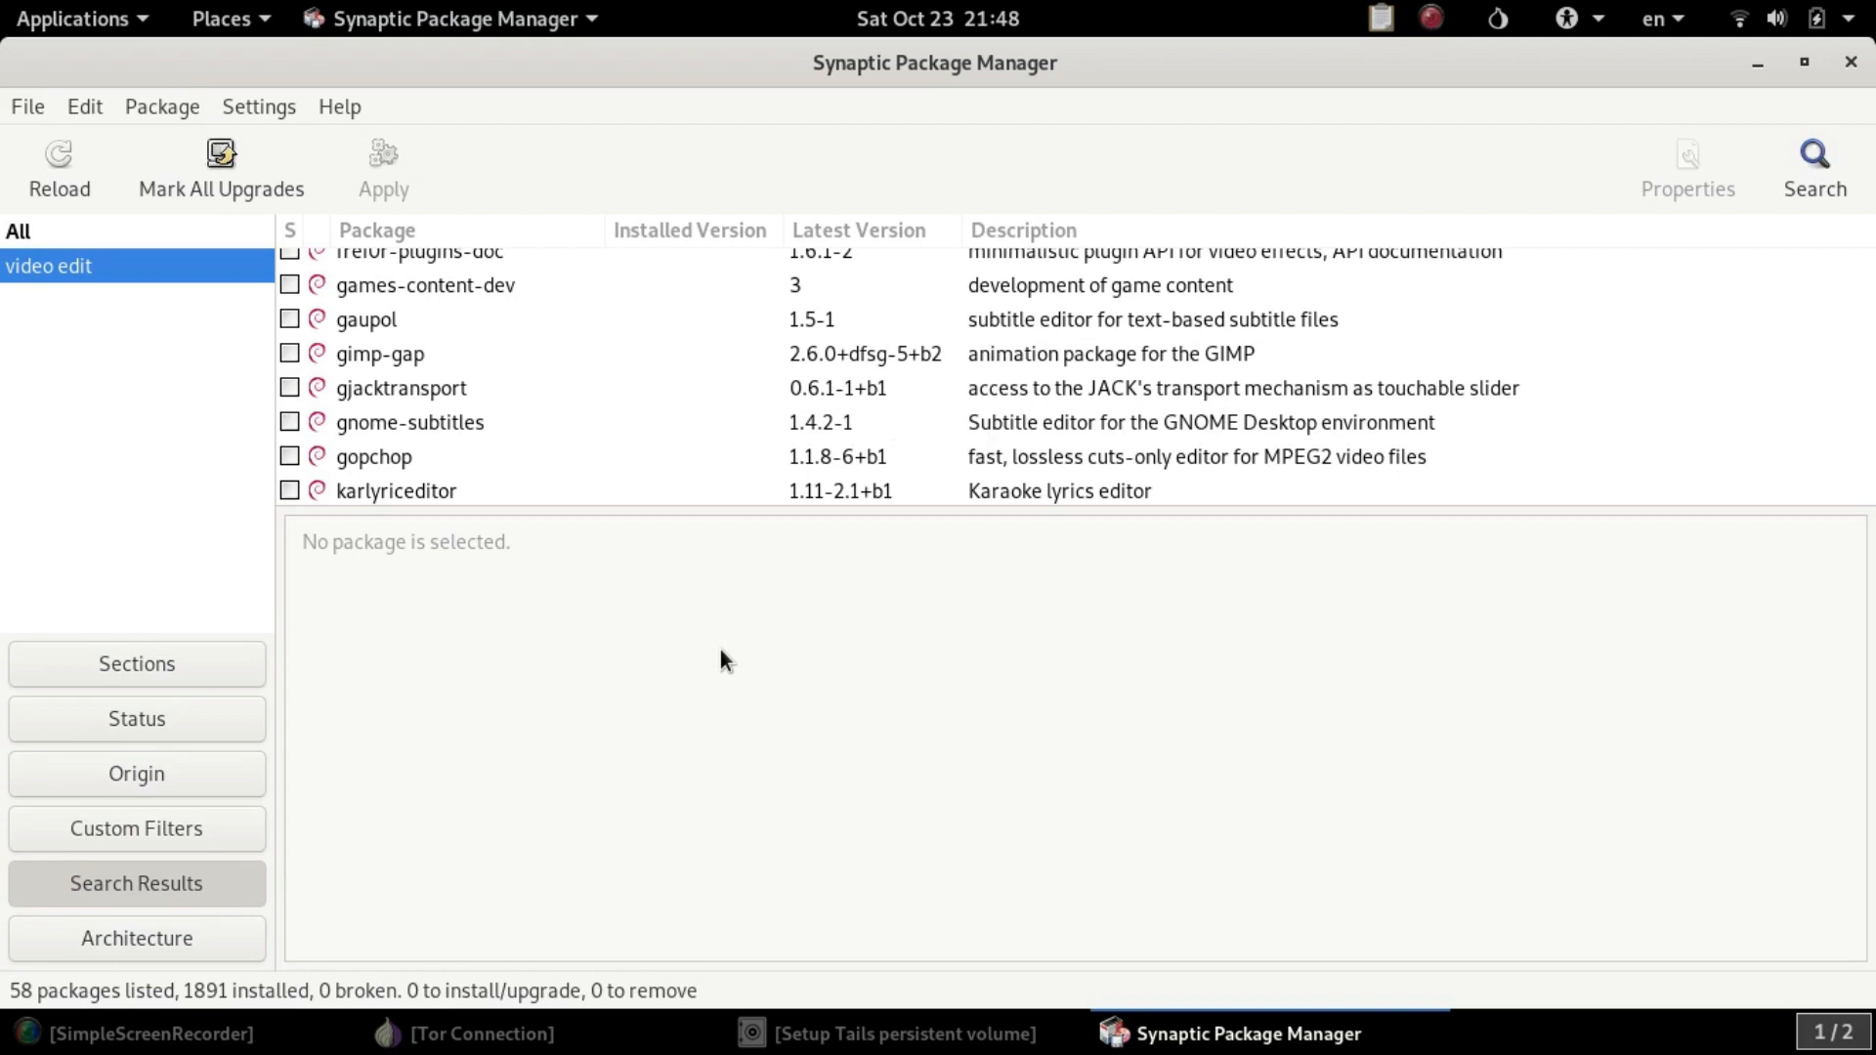
pyautogui.moveTo(803, 678)
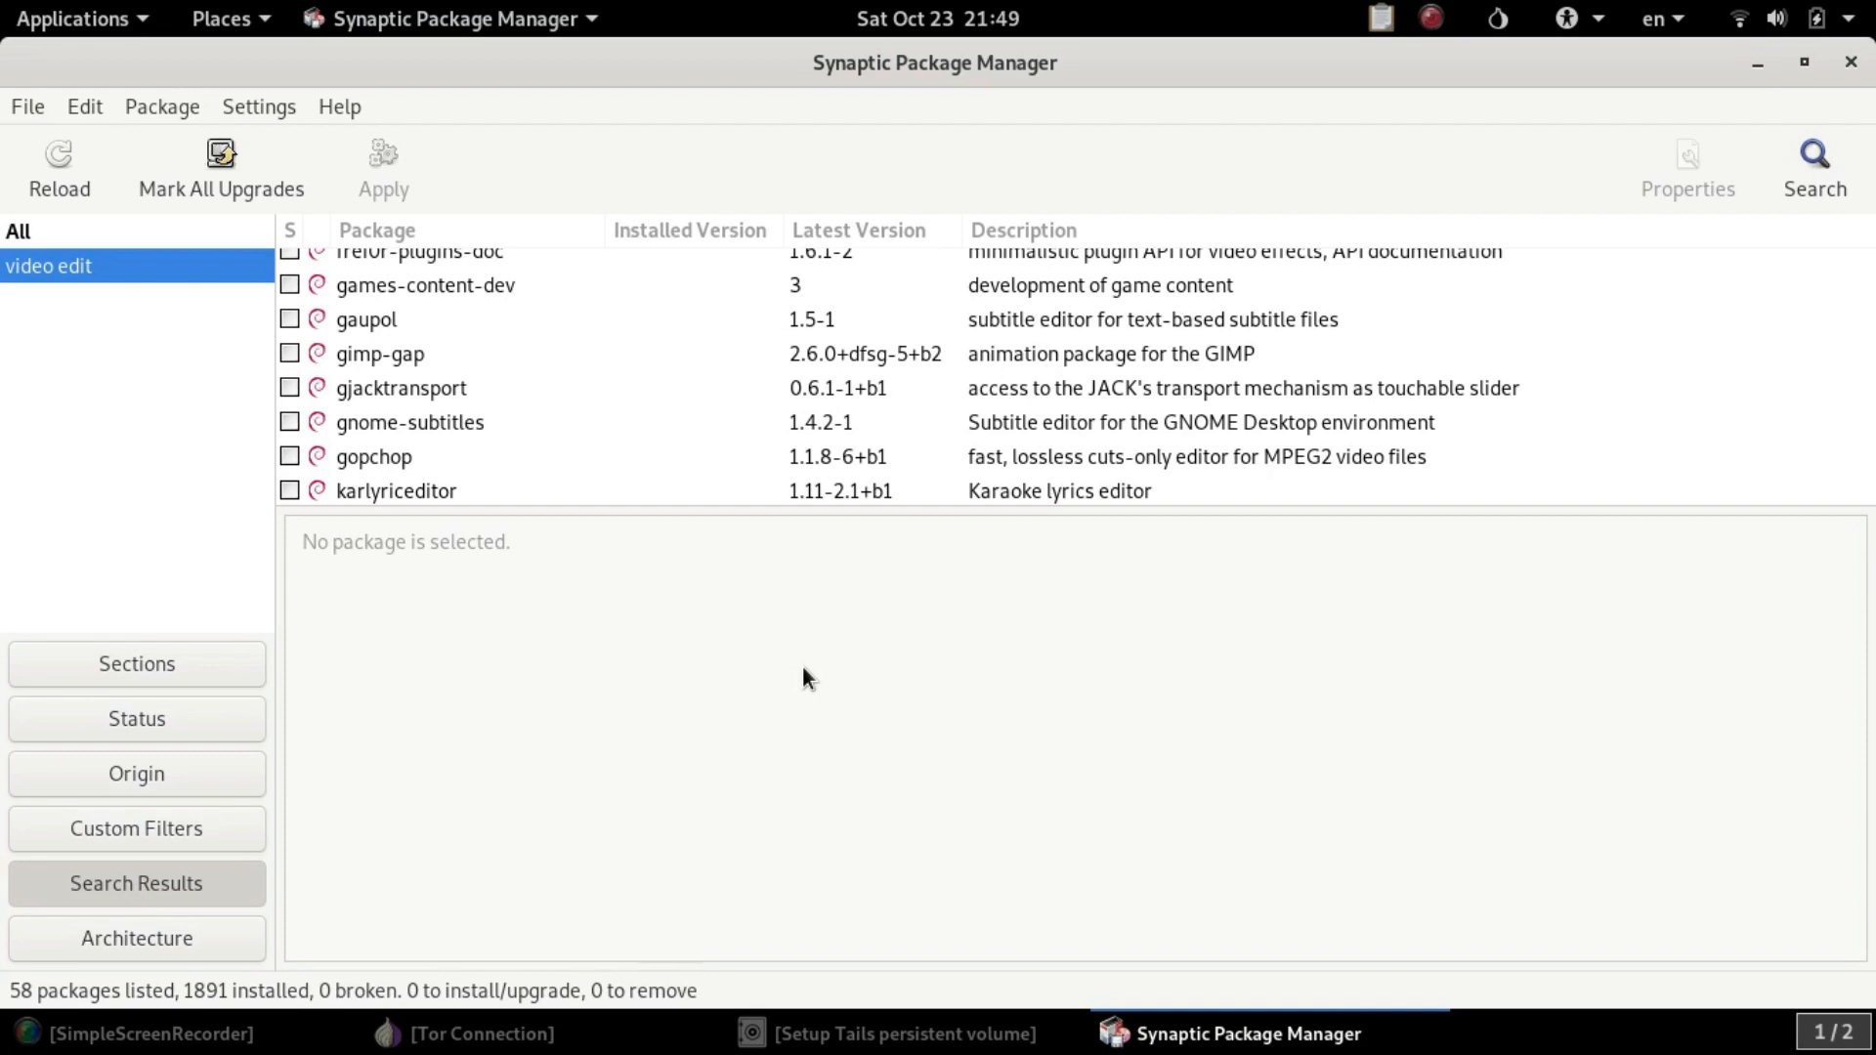
pyautogui.moveTo(1768, 119)
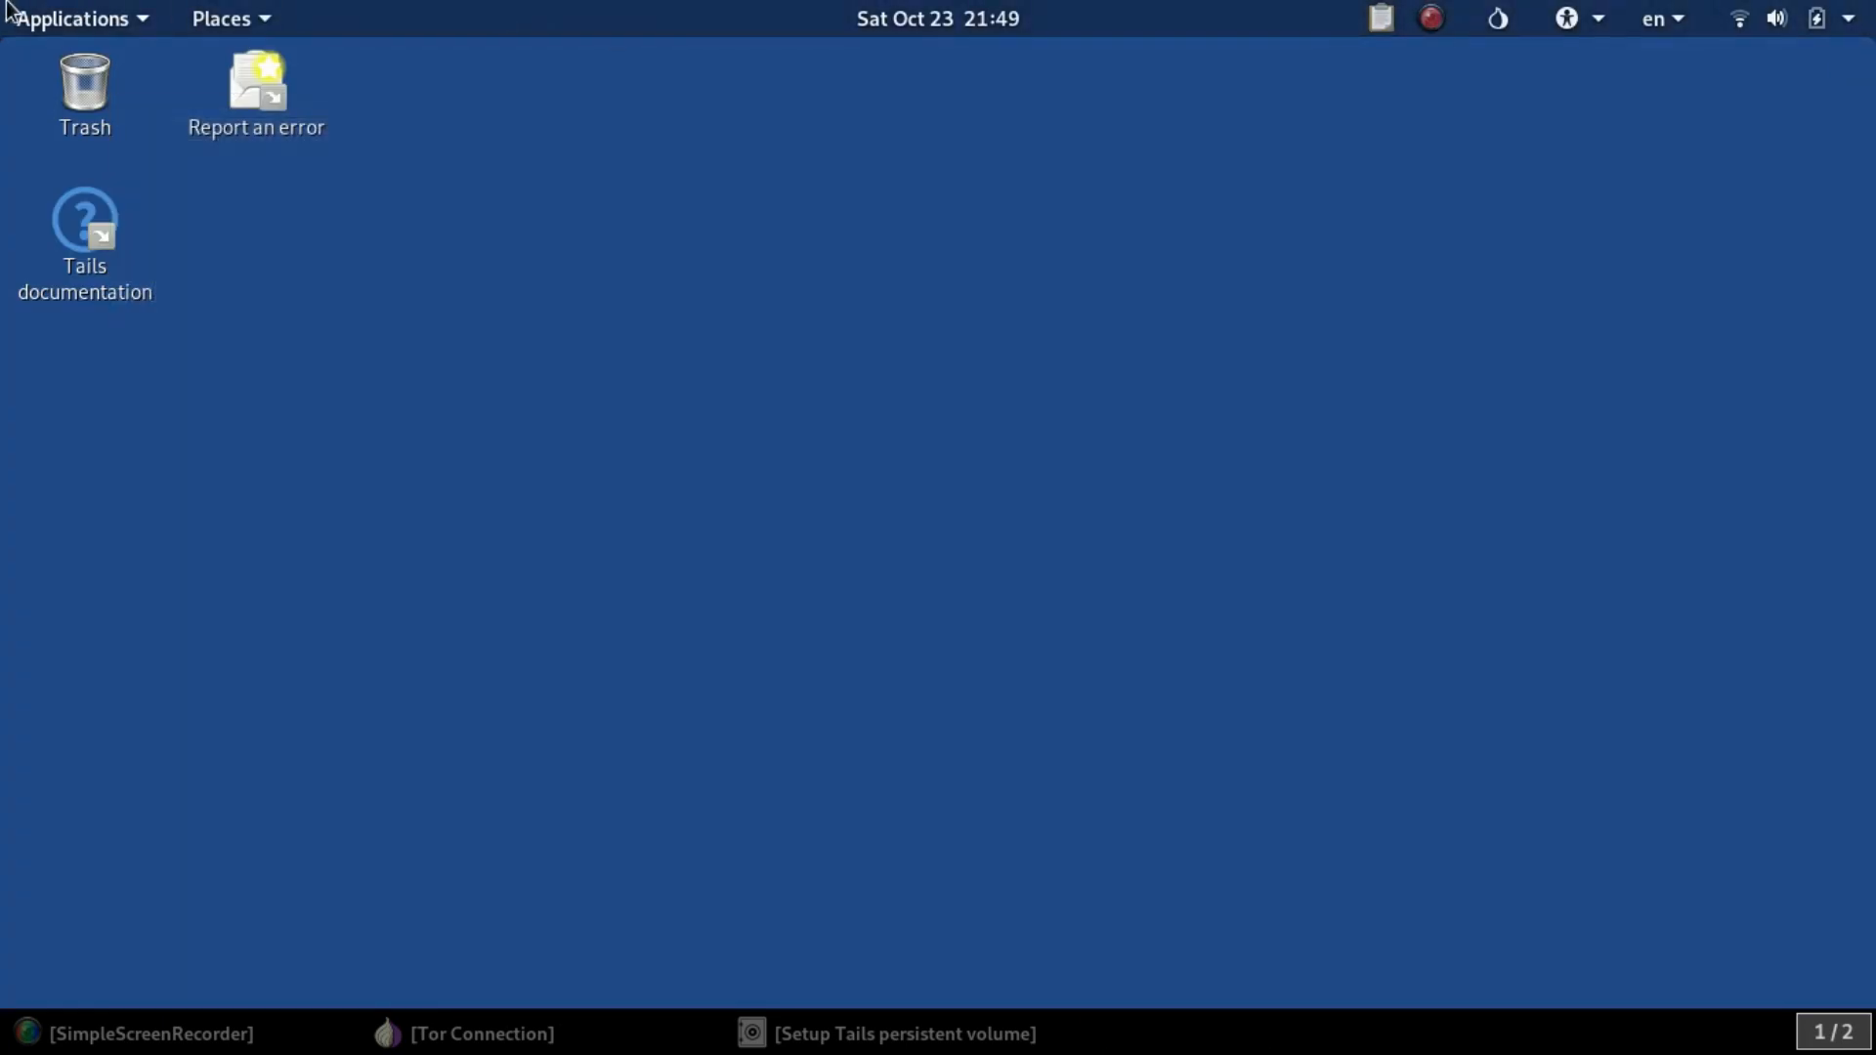
# - Start WhisperBack from Applications > Tails, view the empty bug report form, then quit without sending
pyautogui.click(74, 17)
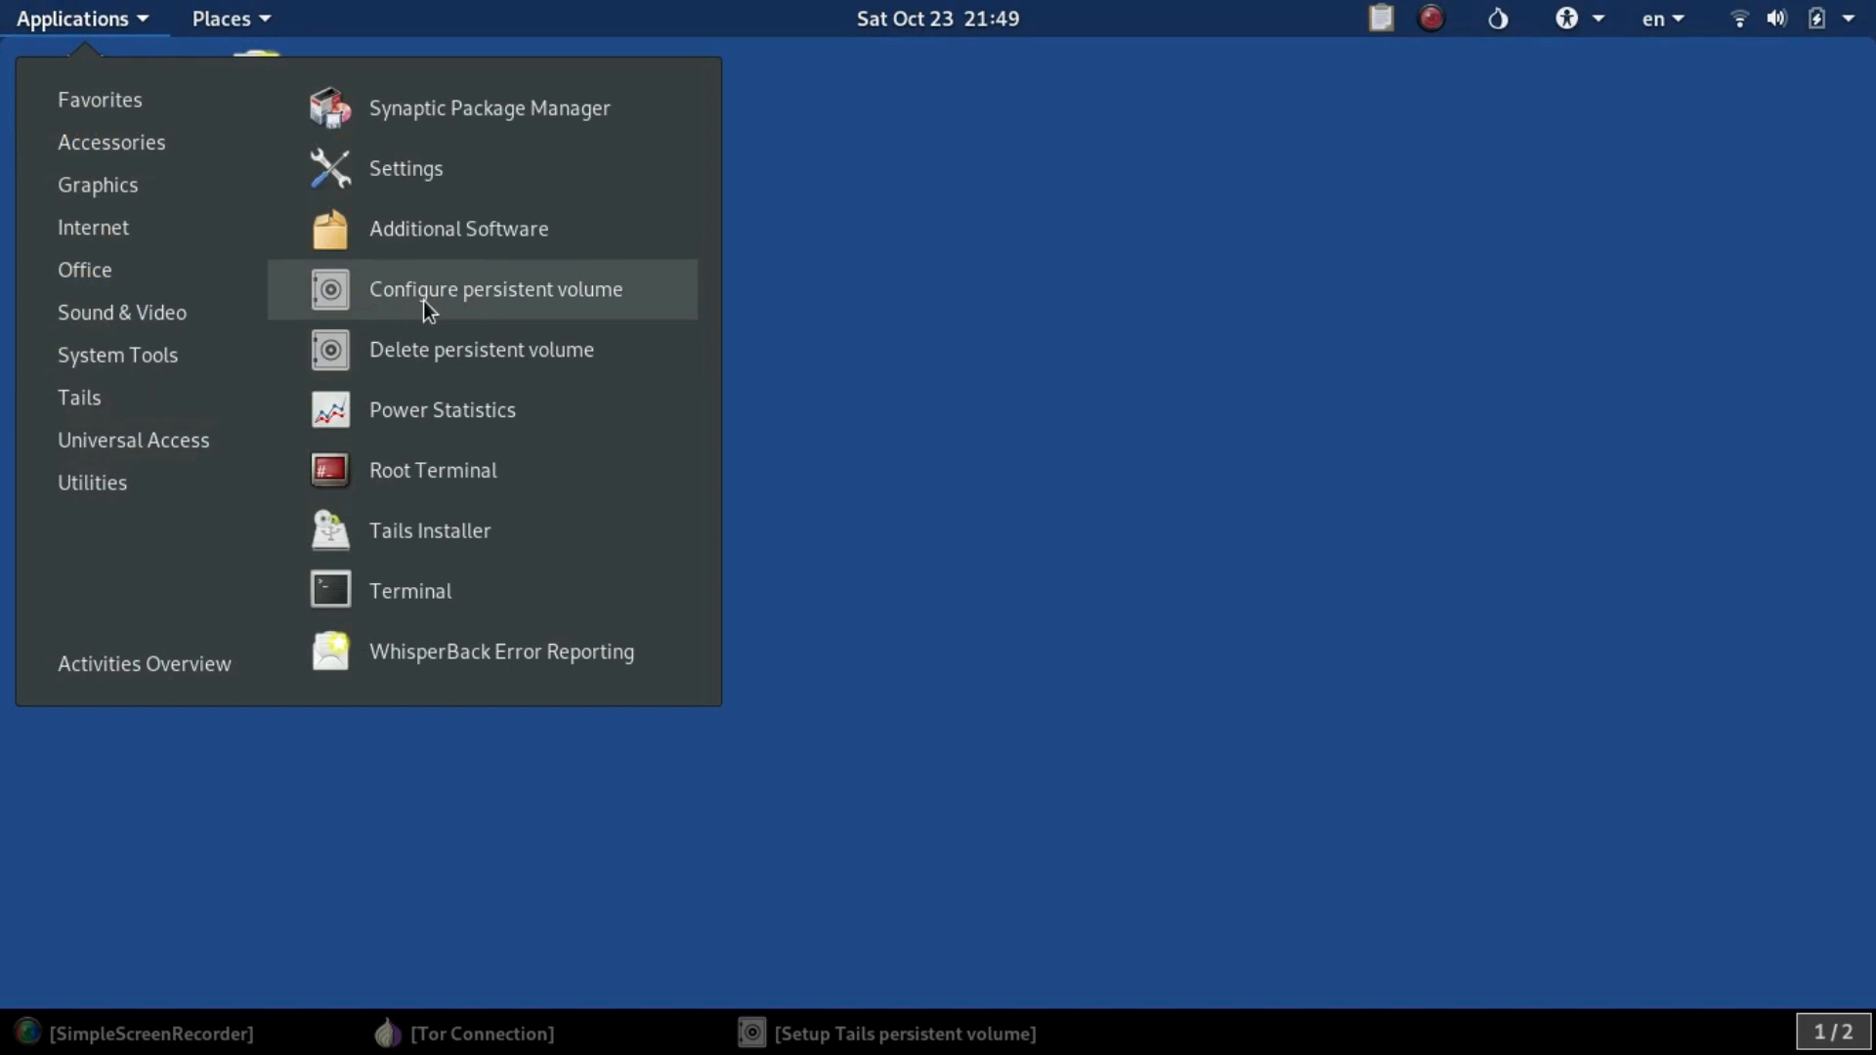
pyautogui.moveTo(469, 315)
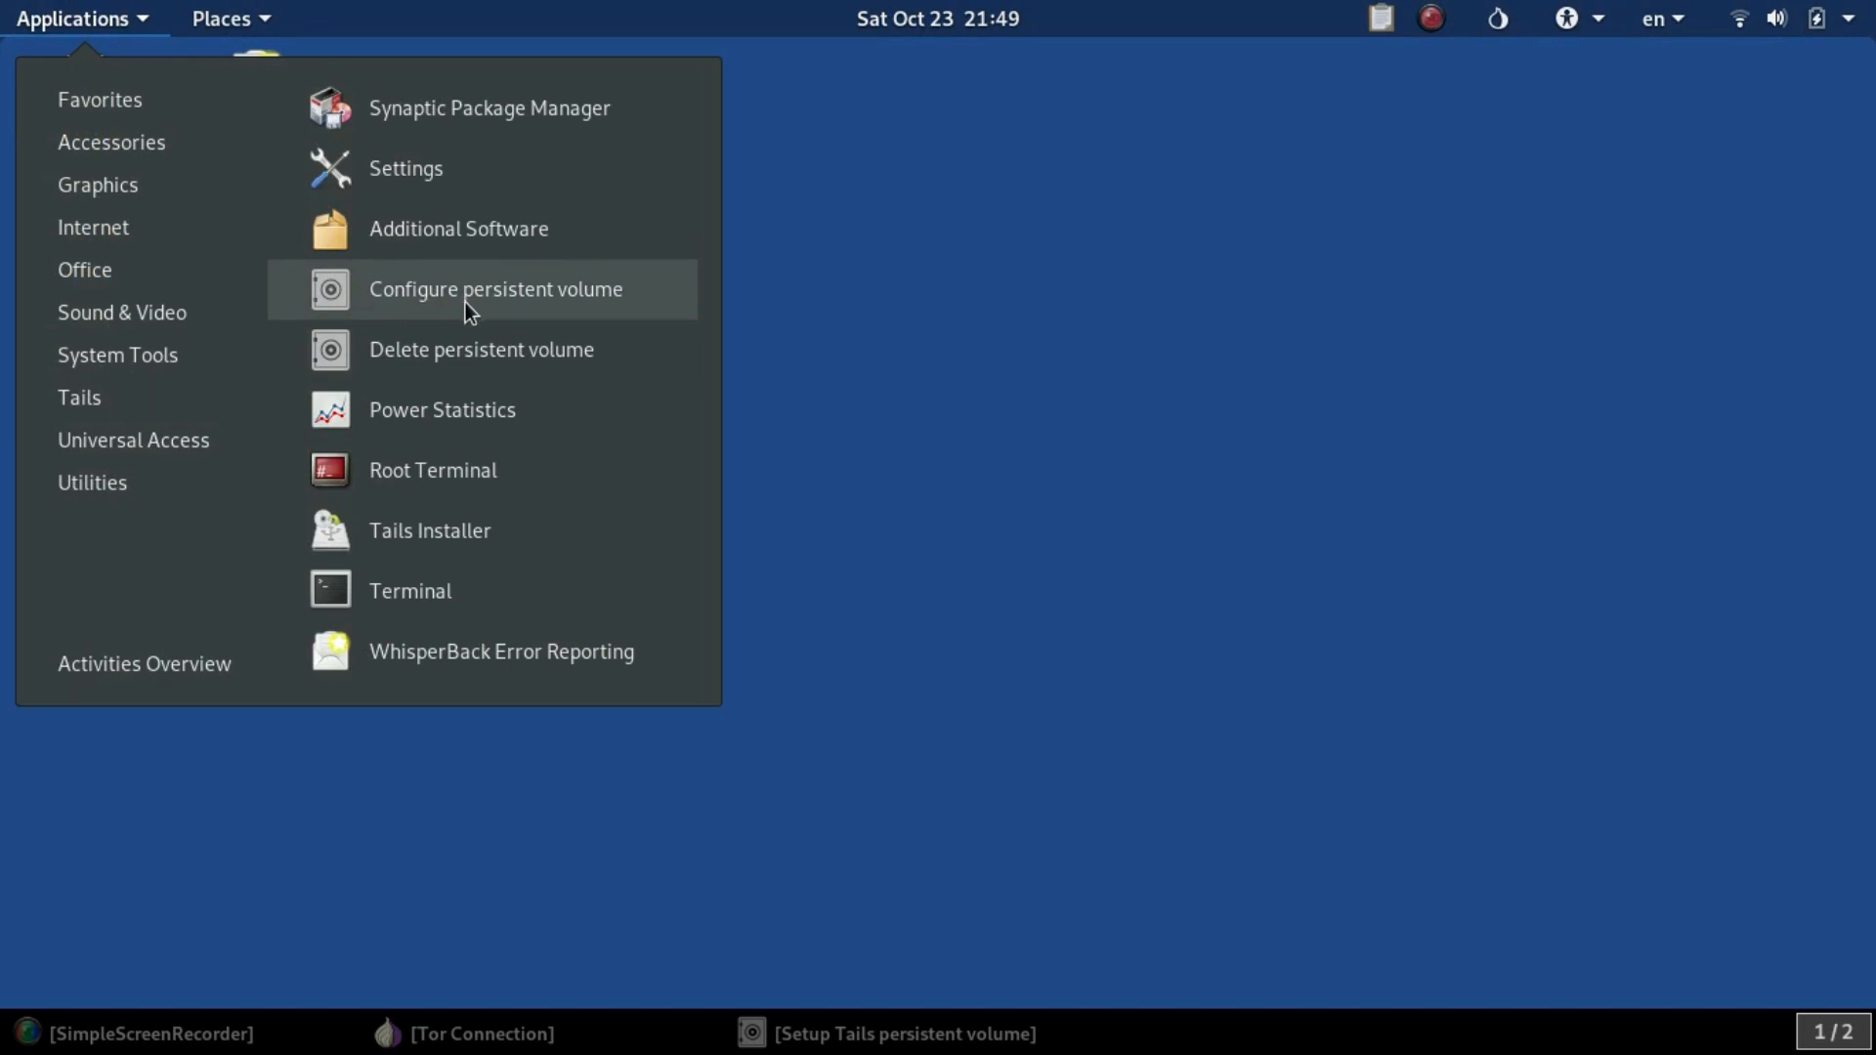
pyautogui.moveTo(514, 305)
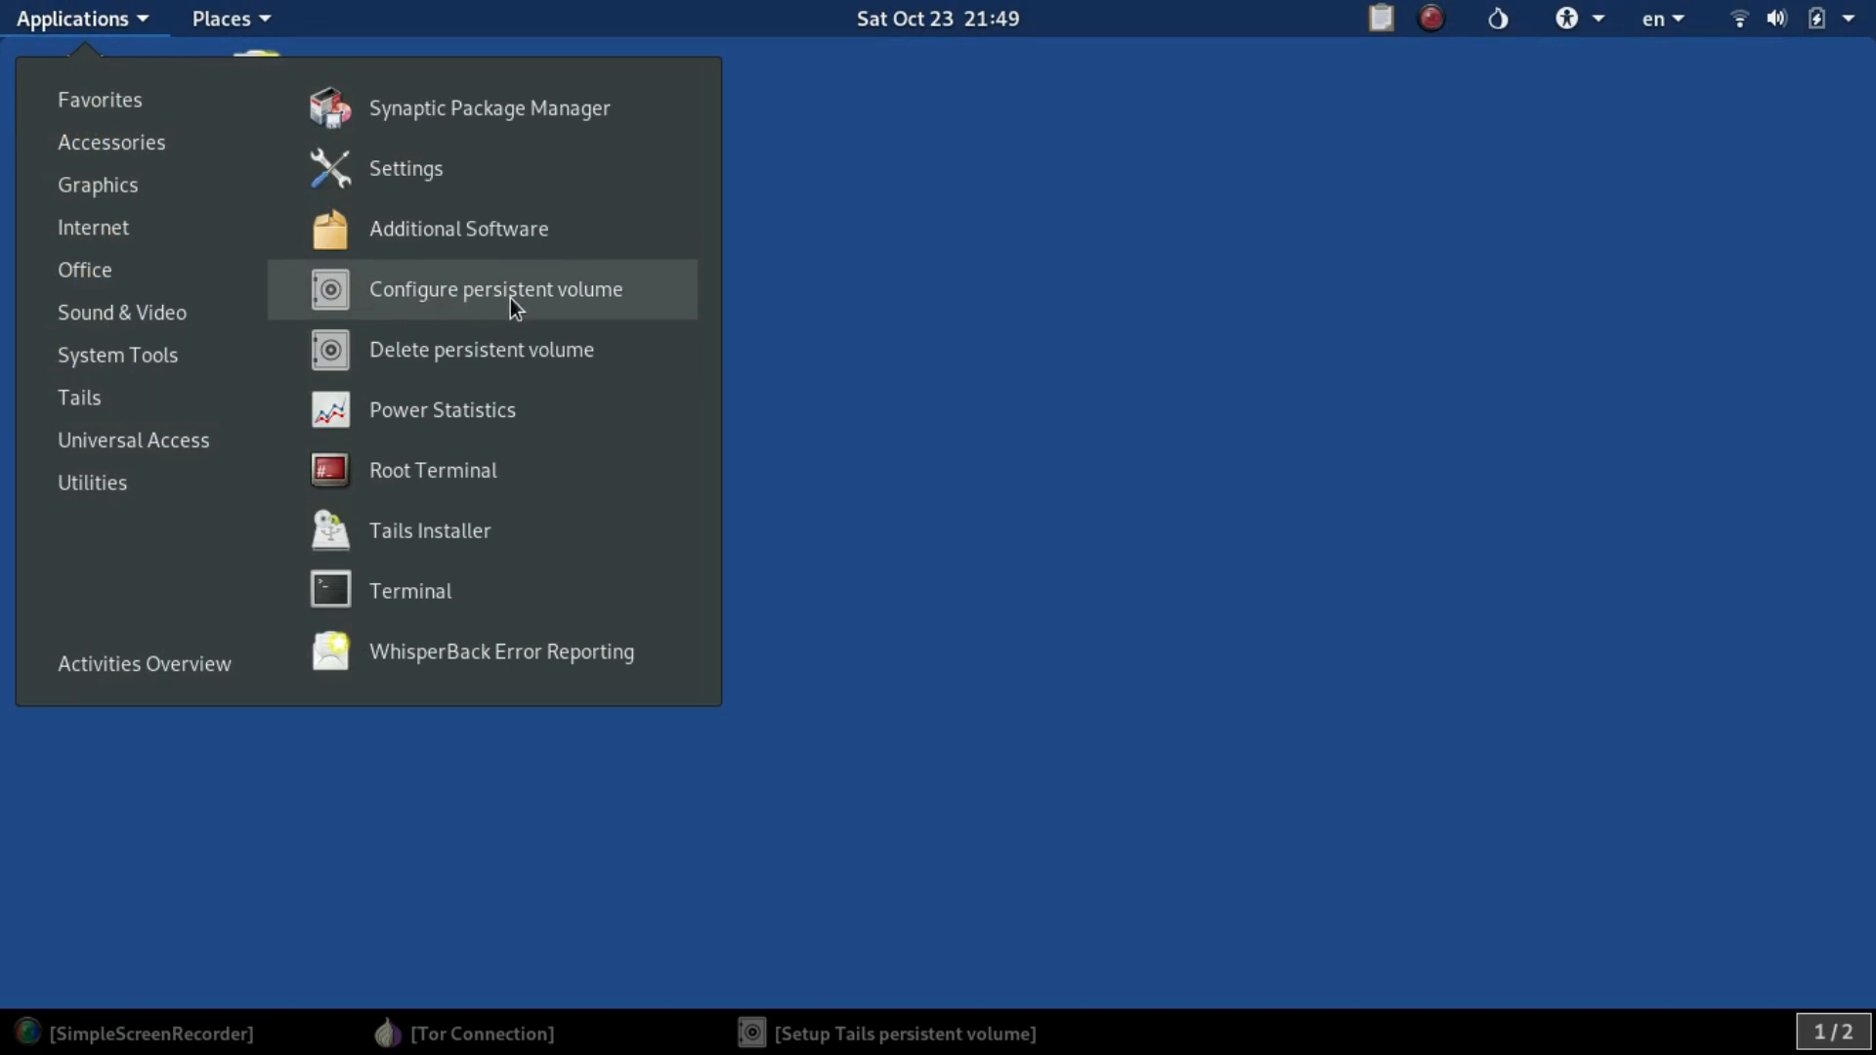
pyautogui.moveTo(471, 633)
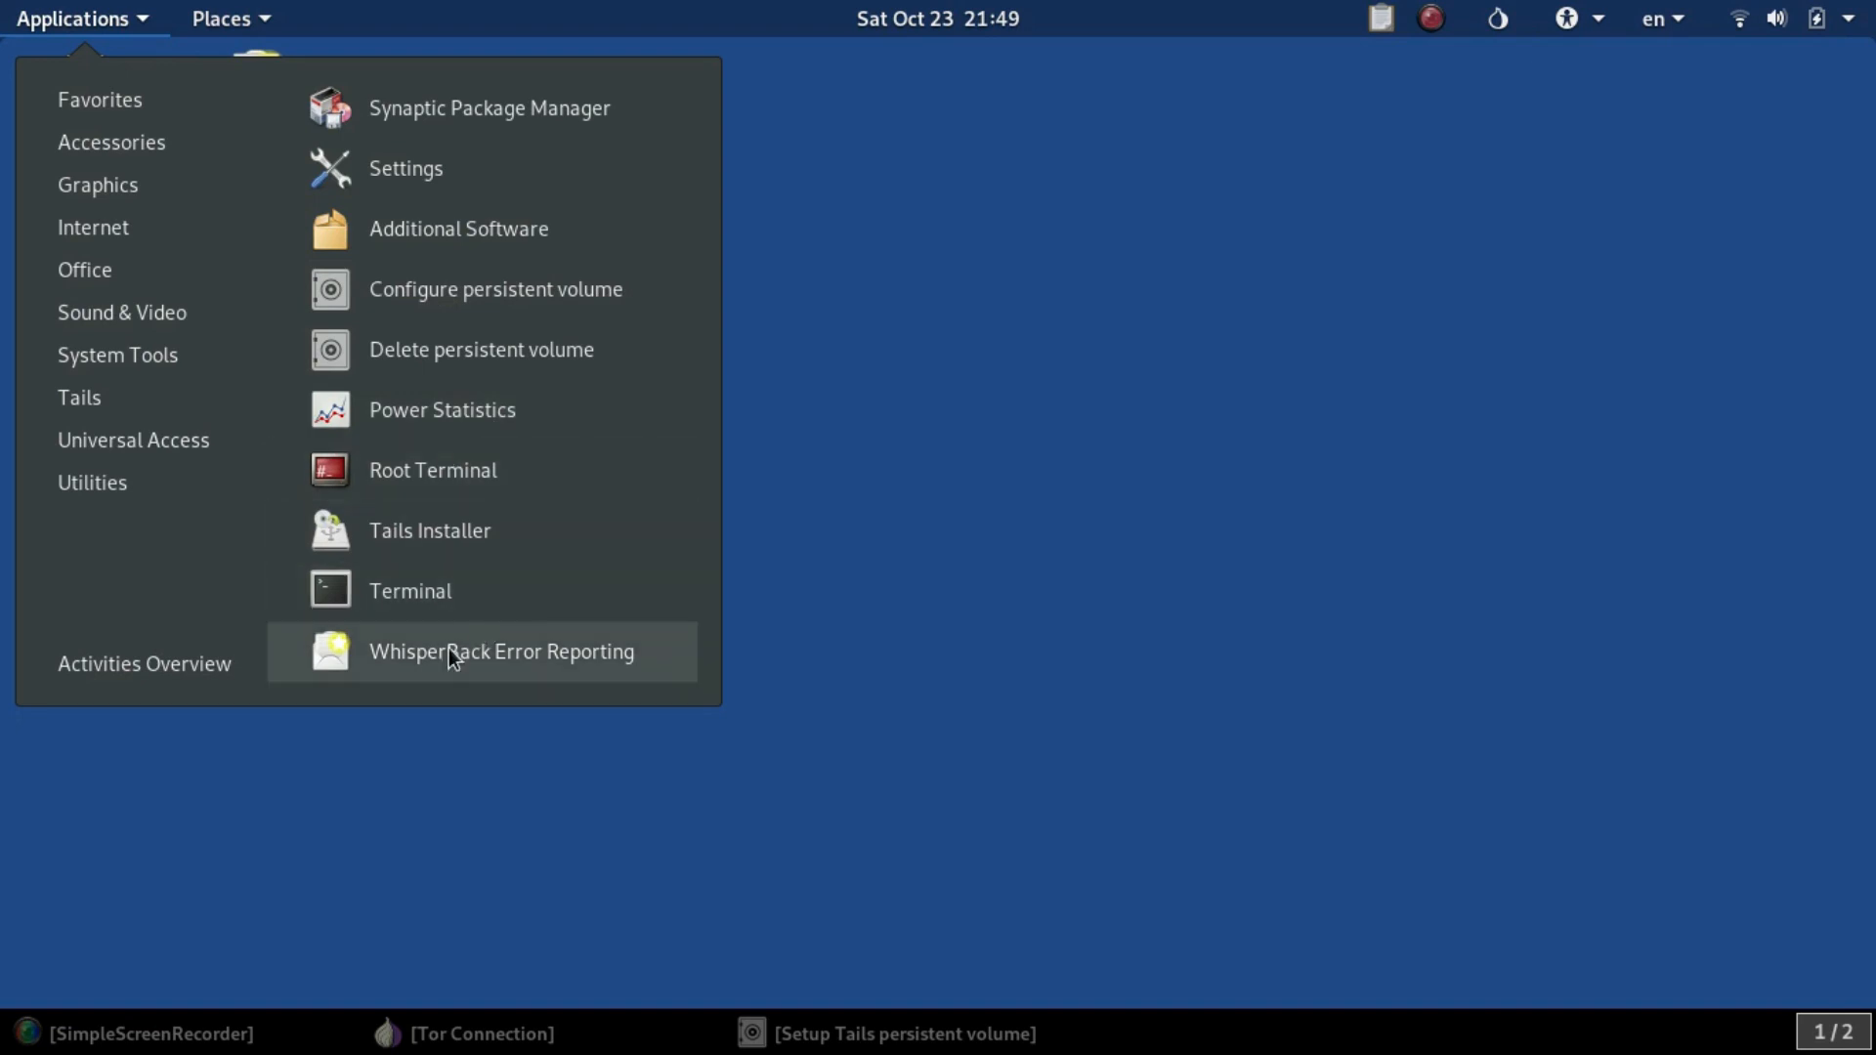
pyautogui.click(500, 651)
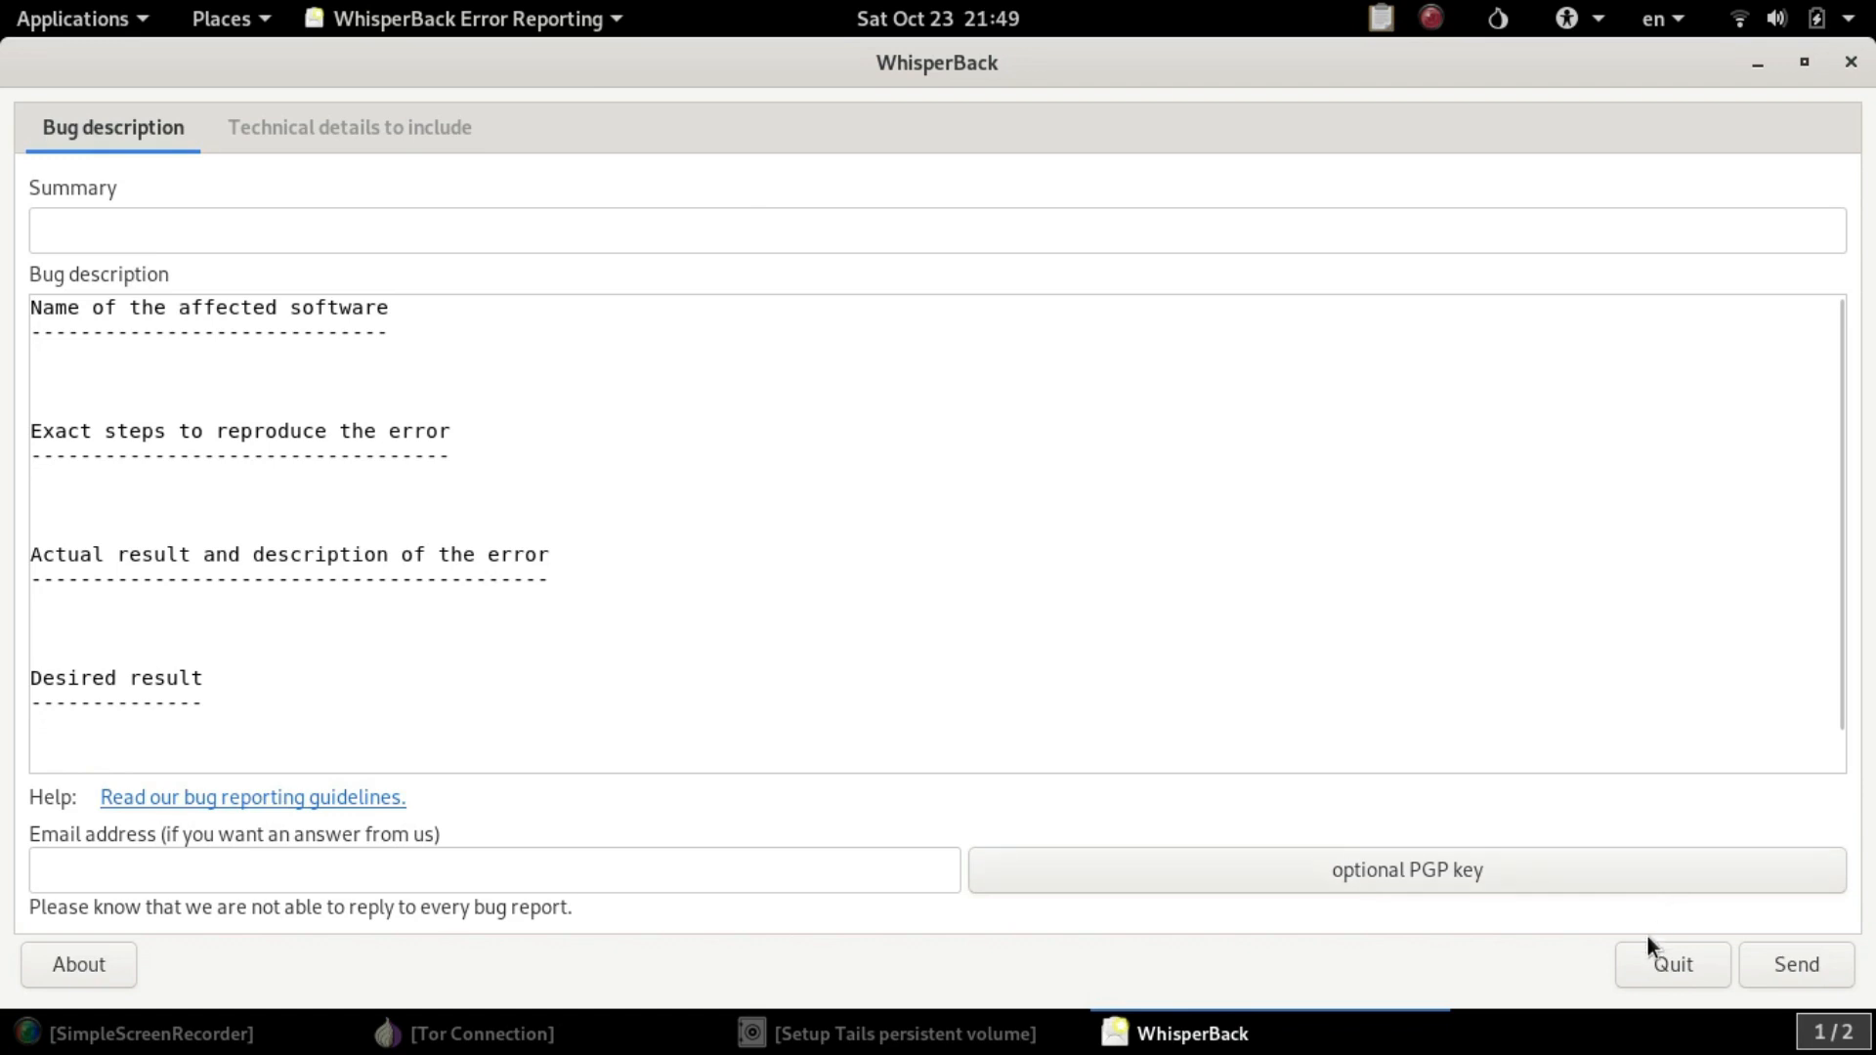
pyautogui.click(1670, 963)
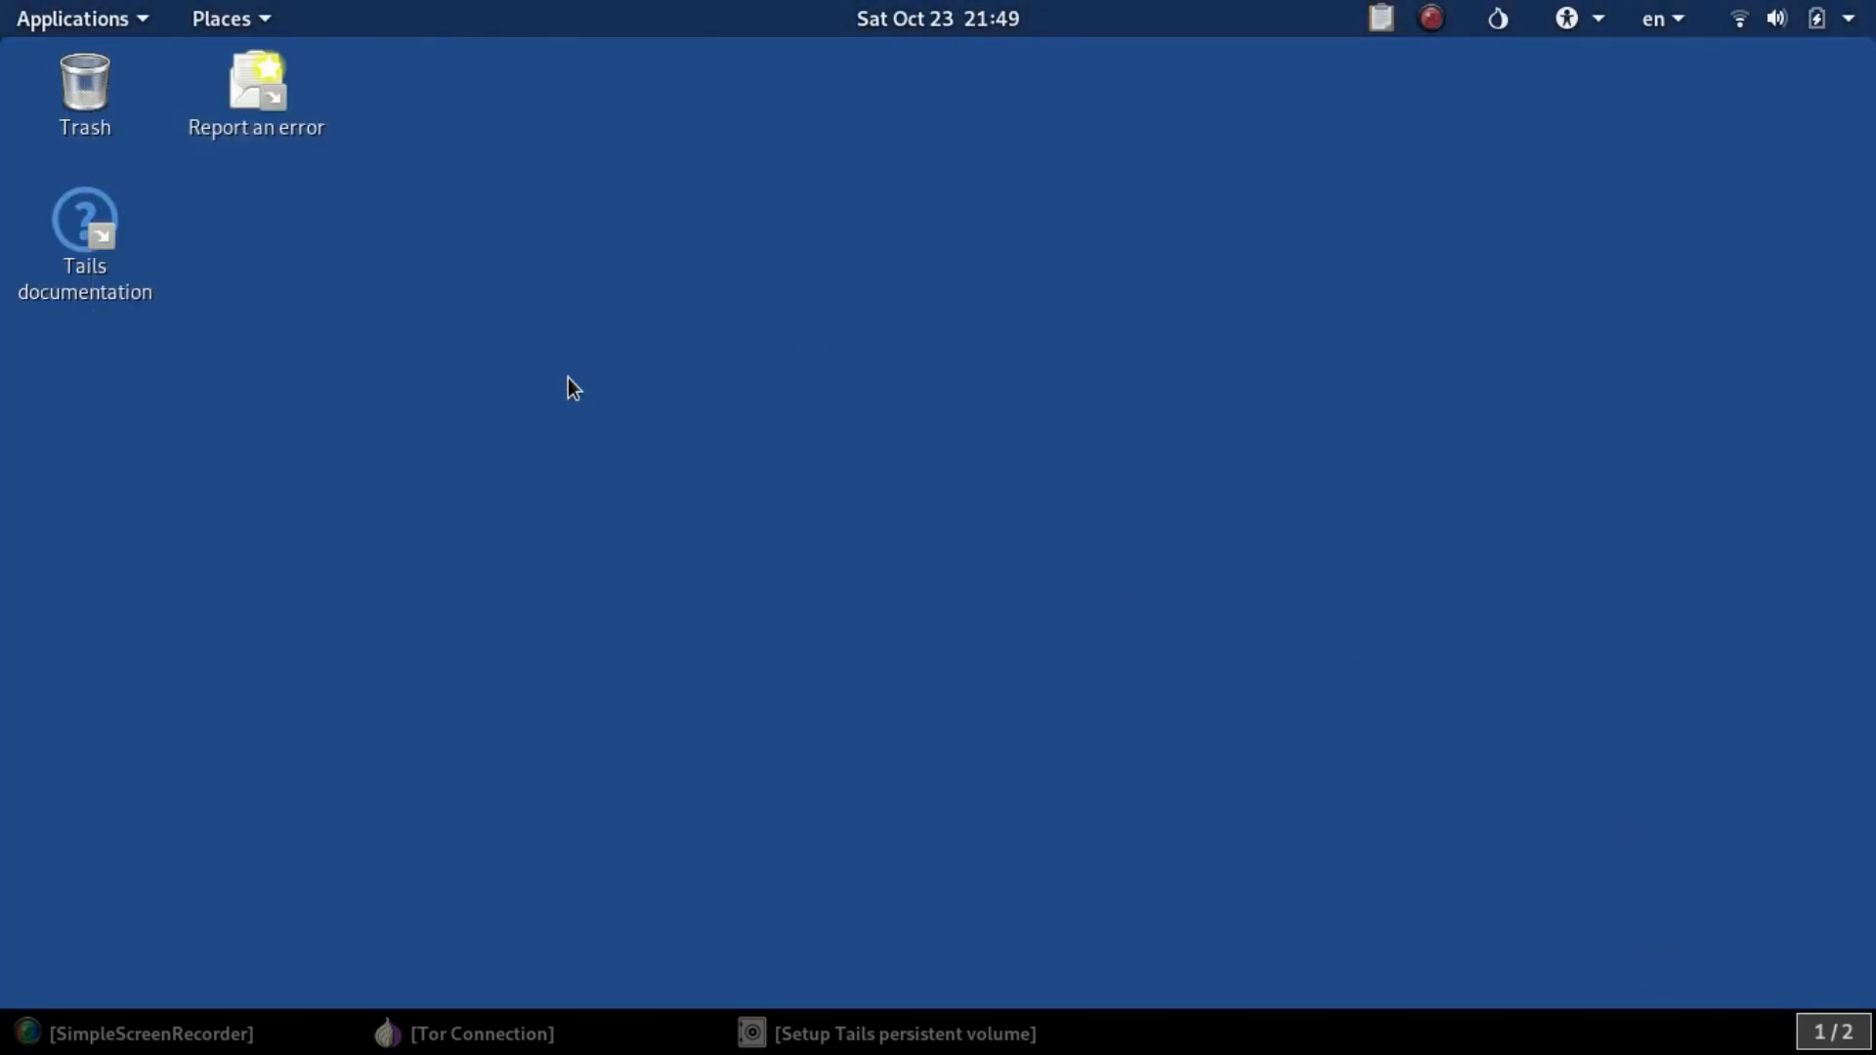
pyautogui.moveTo(766, 342)
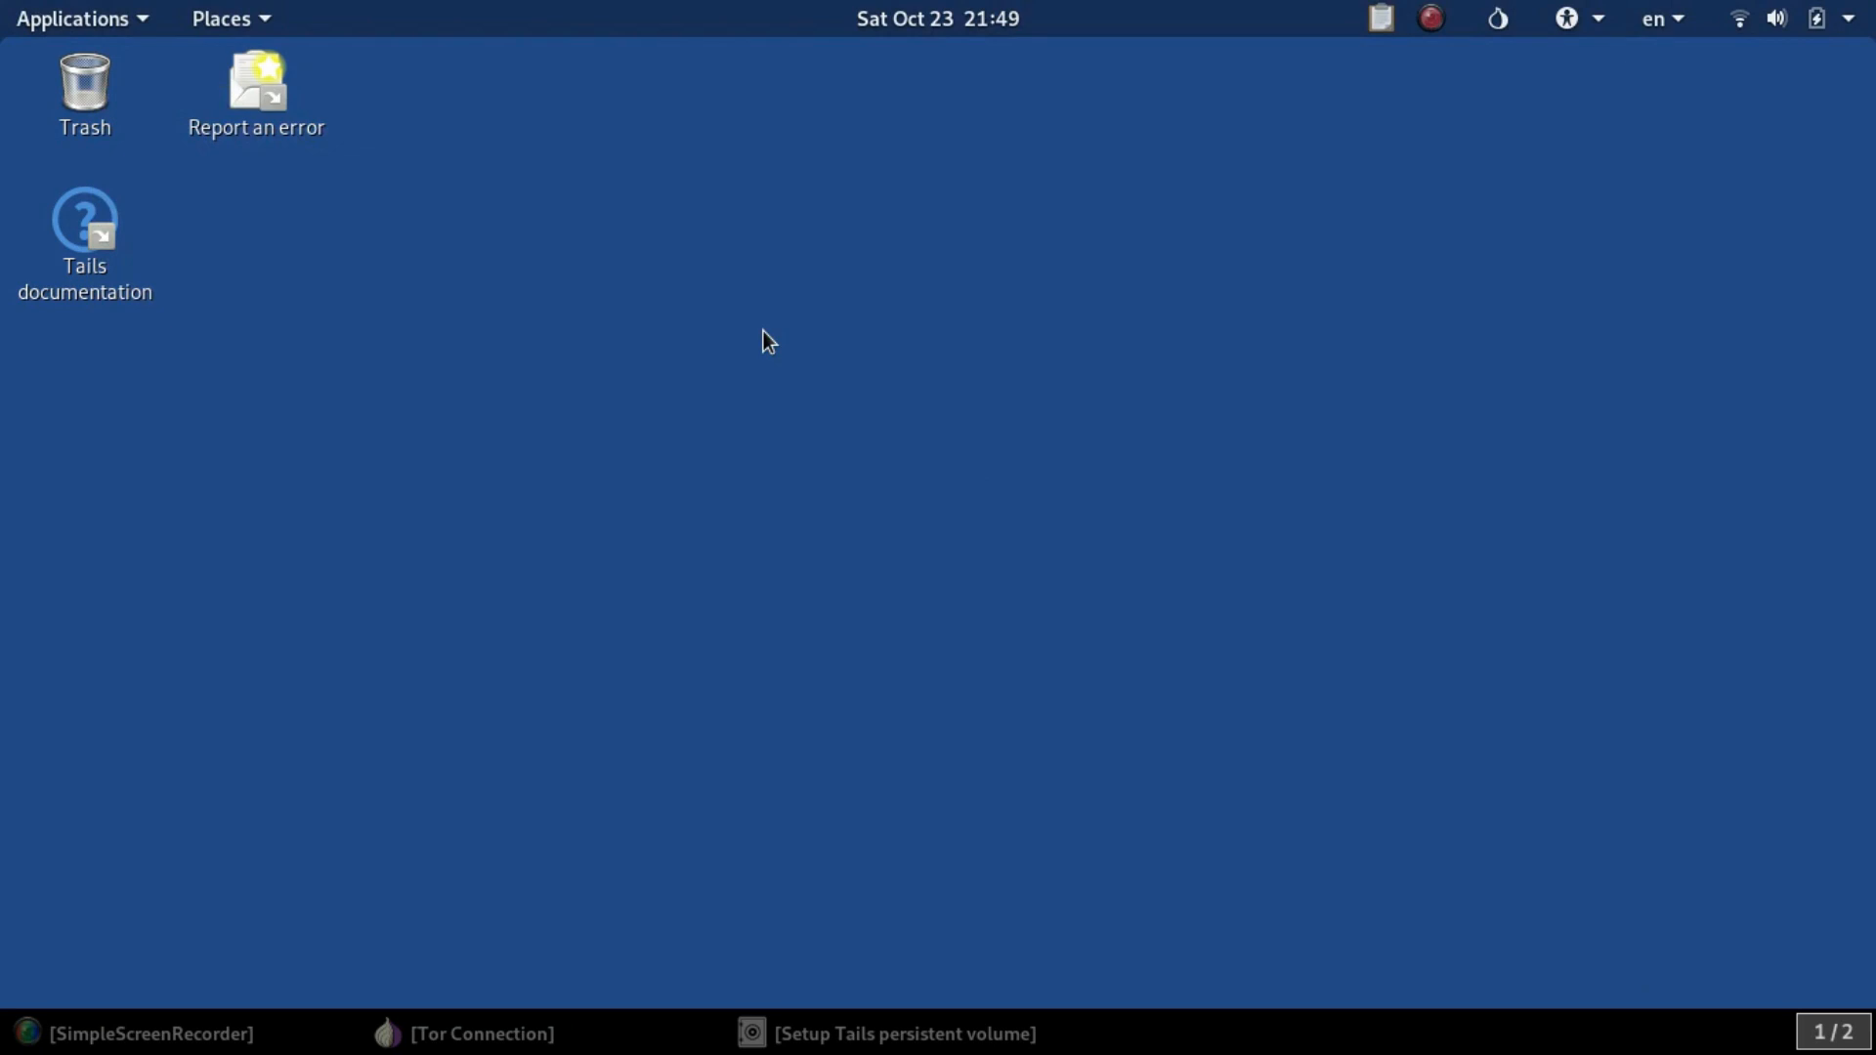
pyautogui.moveTo(586, 1052)
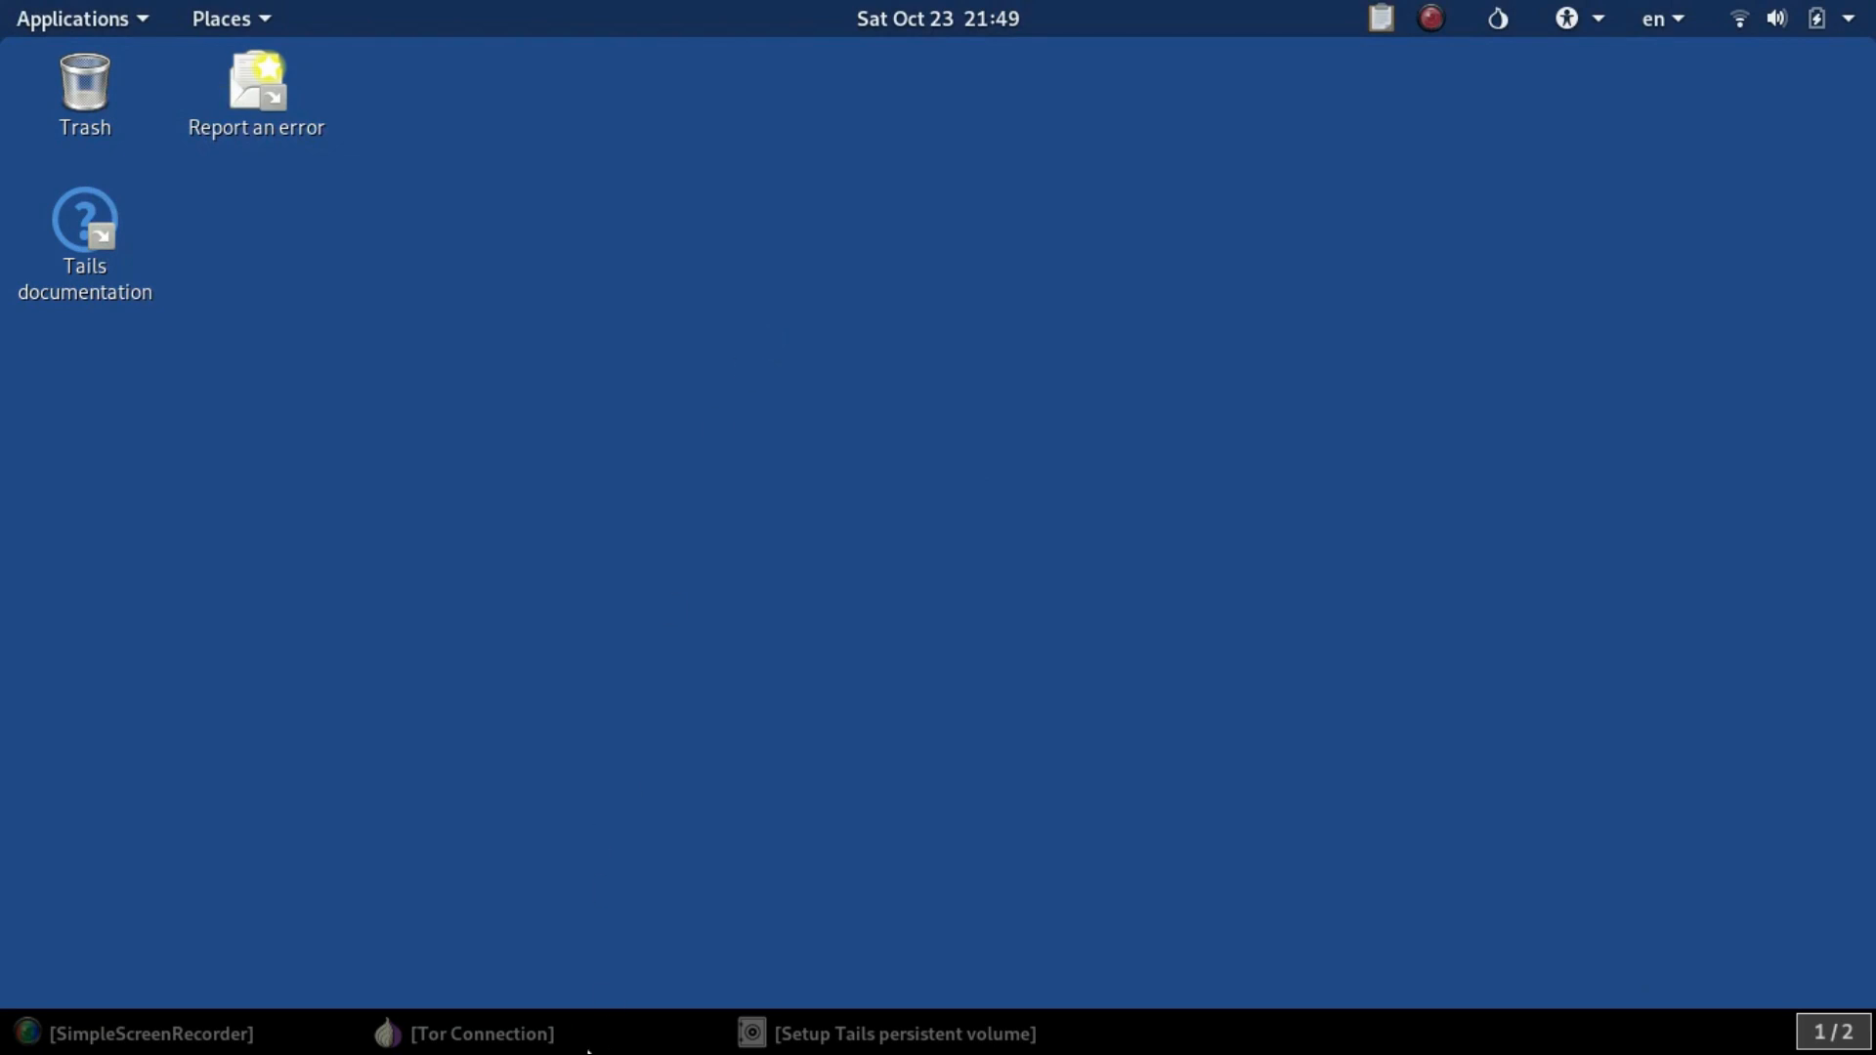
# - Restore the Tor Connection window from the taskbar, showing Tor connected successfully
pyautogui.click(481, 1033)
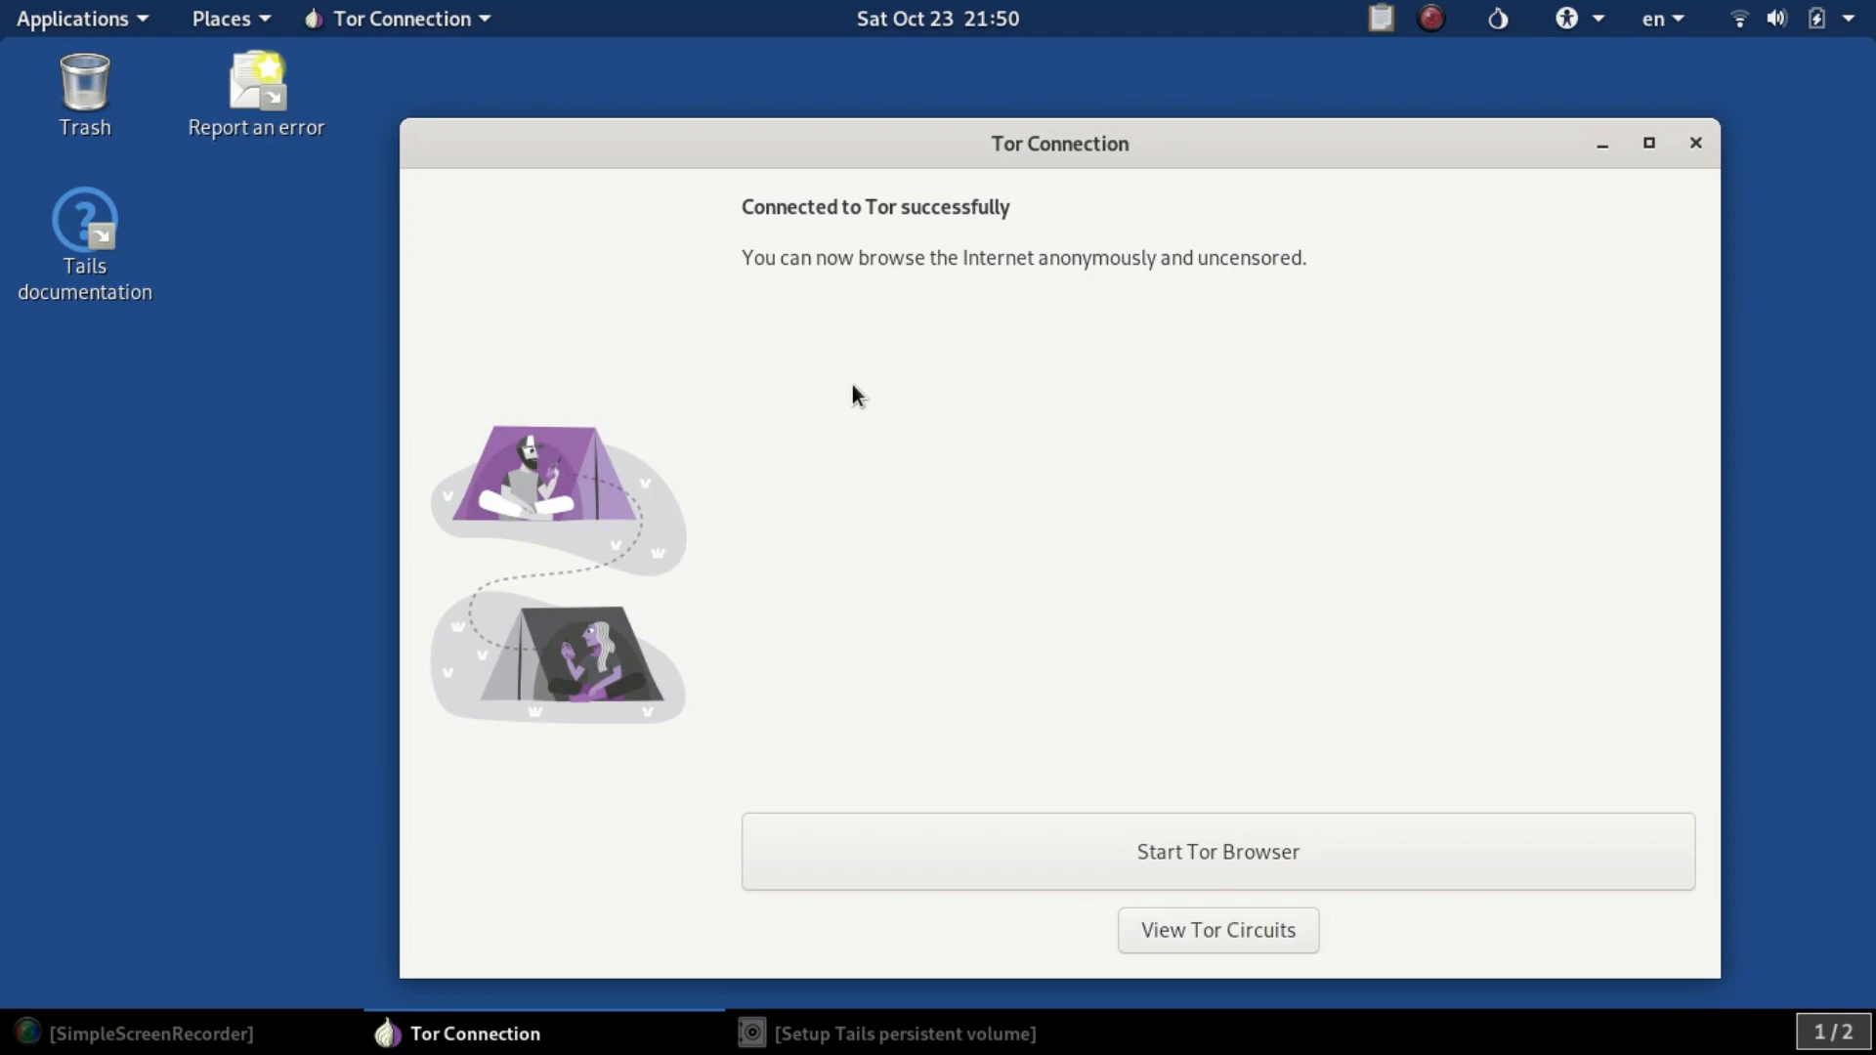
# - Browse the Applications menu through Tails and Office to the Internet category with Tor Browser and OnionShare
pyautogui.click(74, 18)
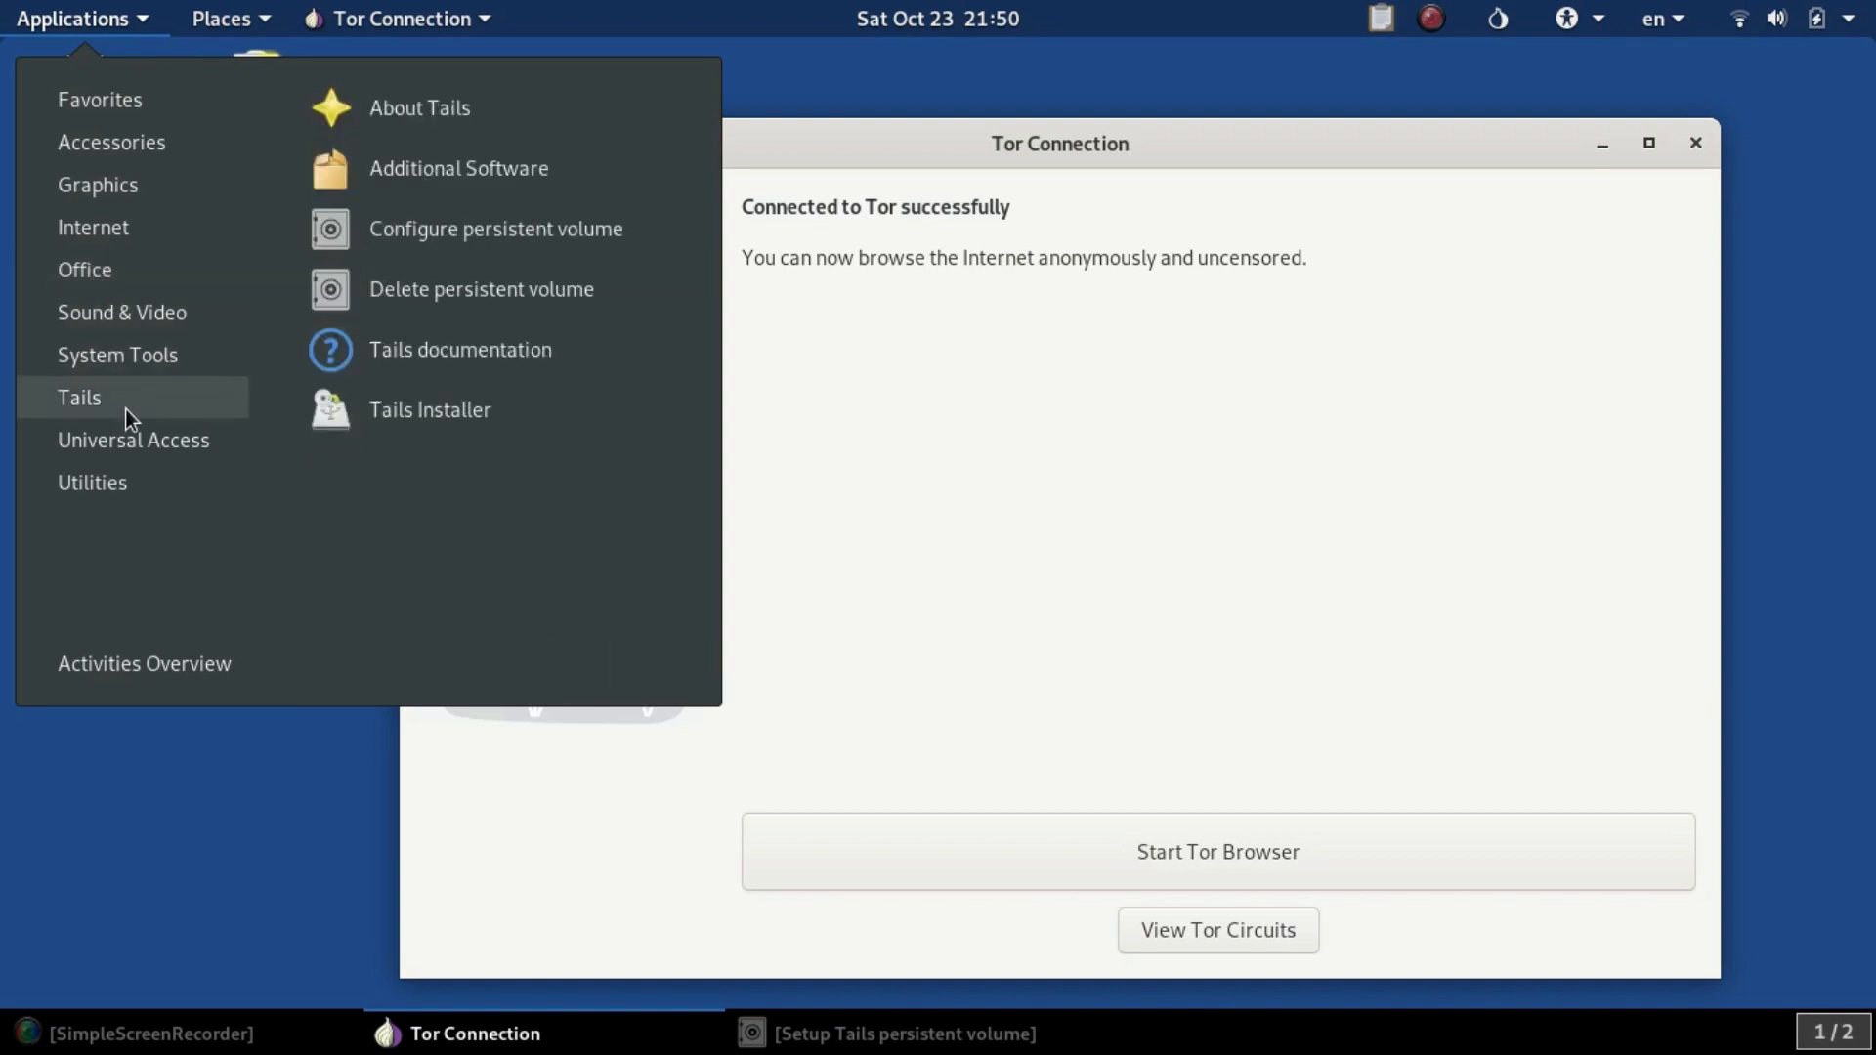
pyautogui.moveTo(132, 440)
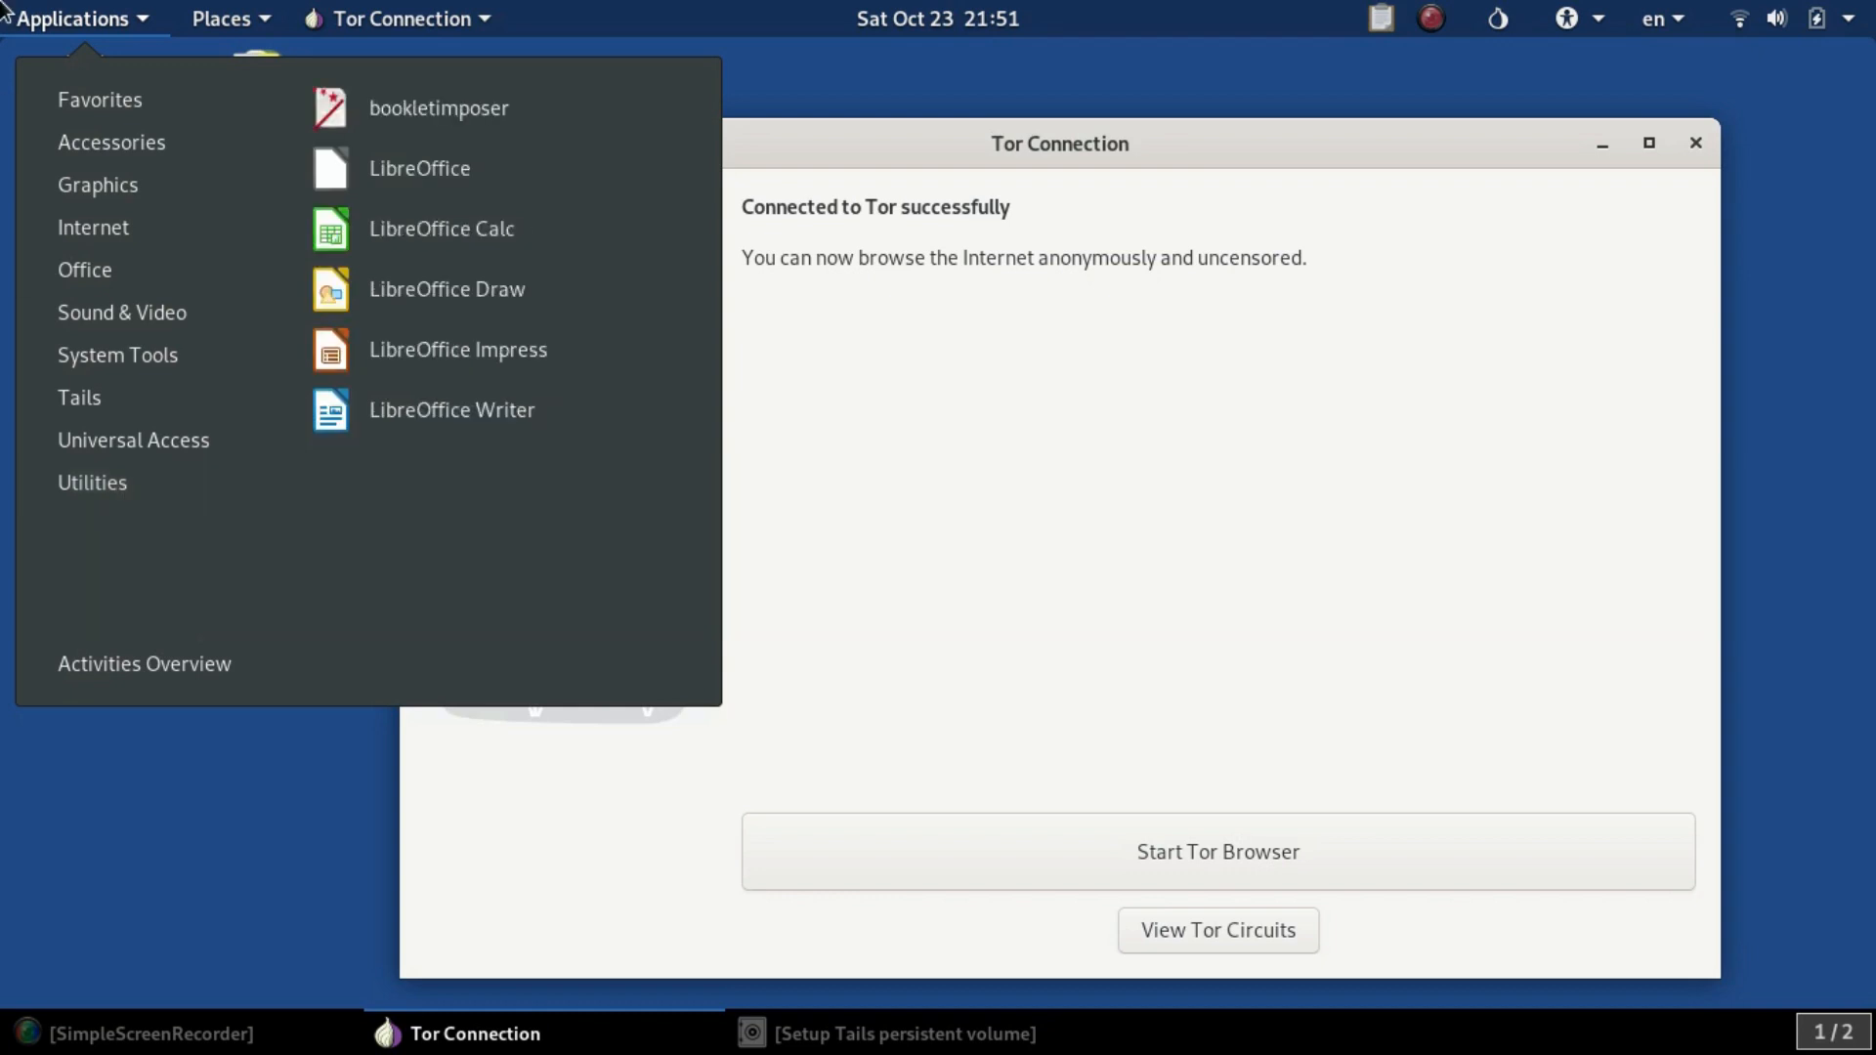
pyautogui.click(74, 17)
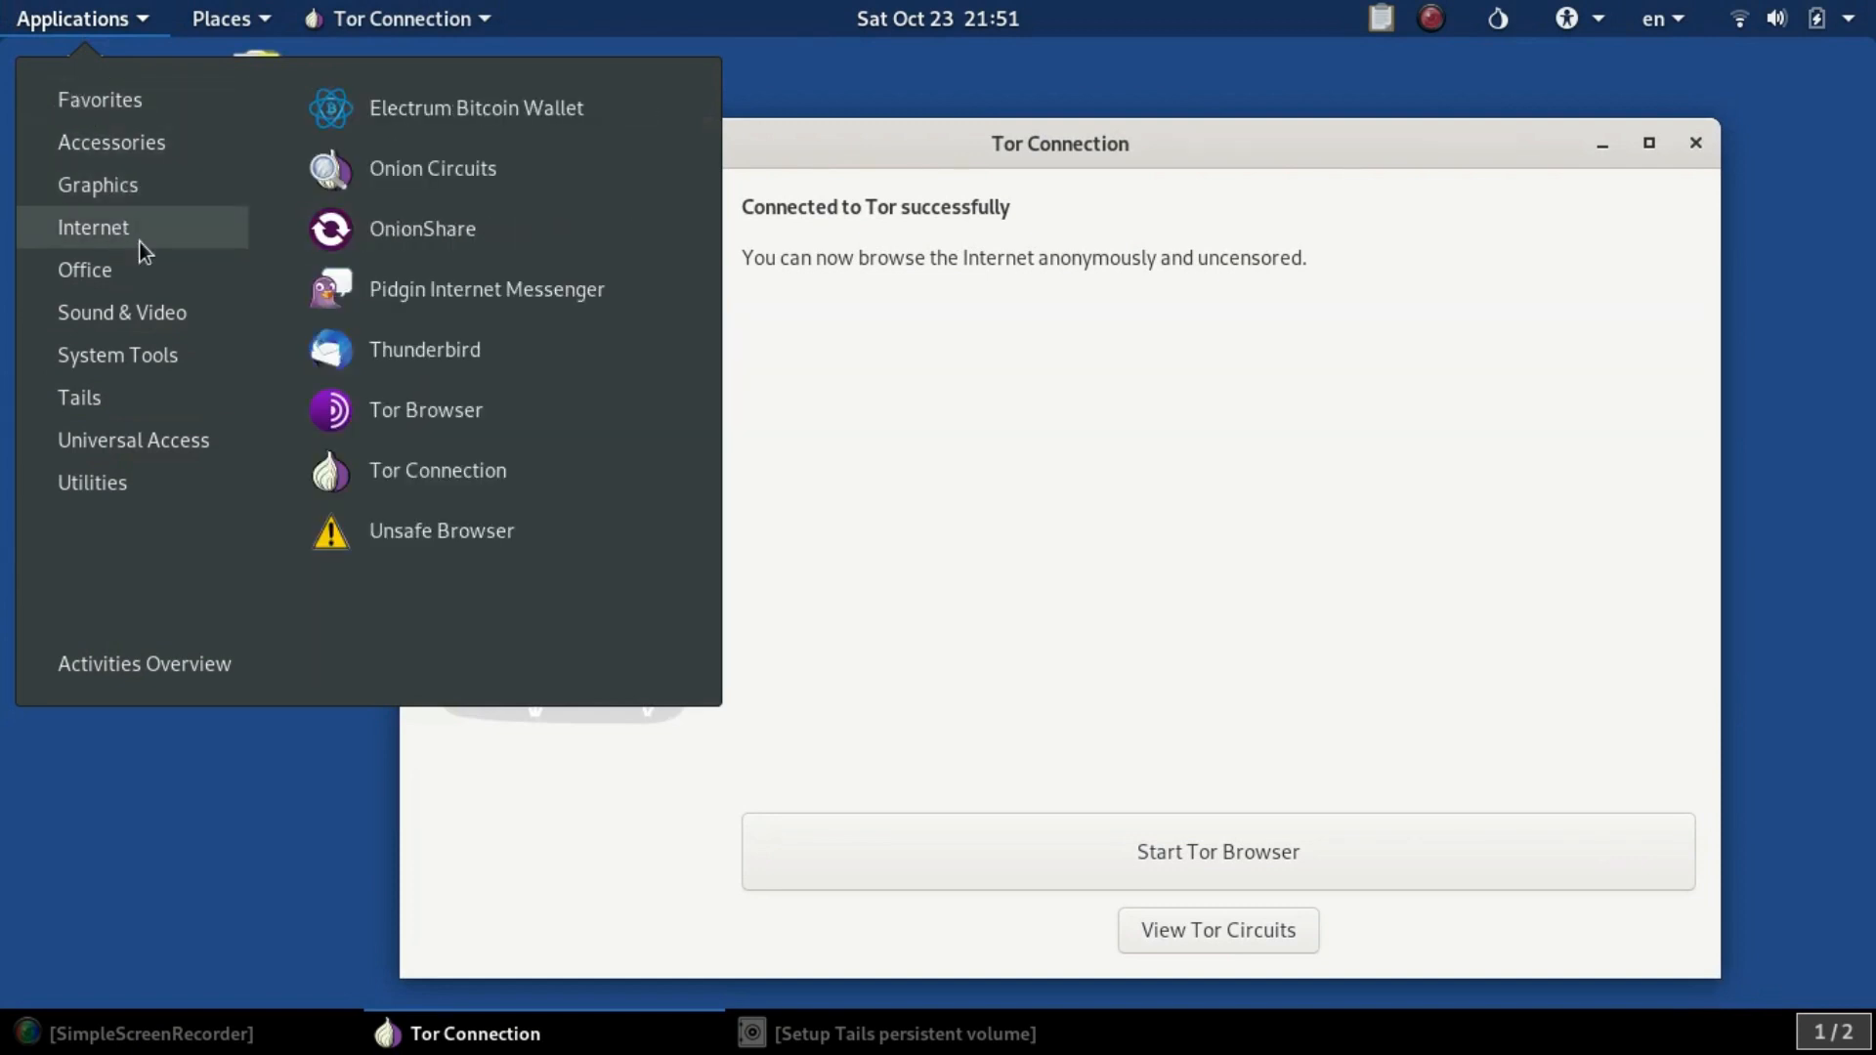
# - Launch Electrum Bitcoin Wallet from the Internet category and dismiss its persistence-disabled warning
pyautogui.click(477, 108)
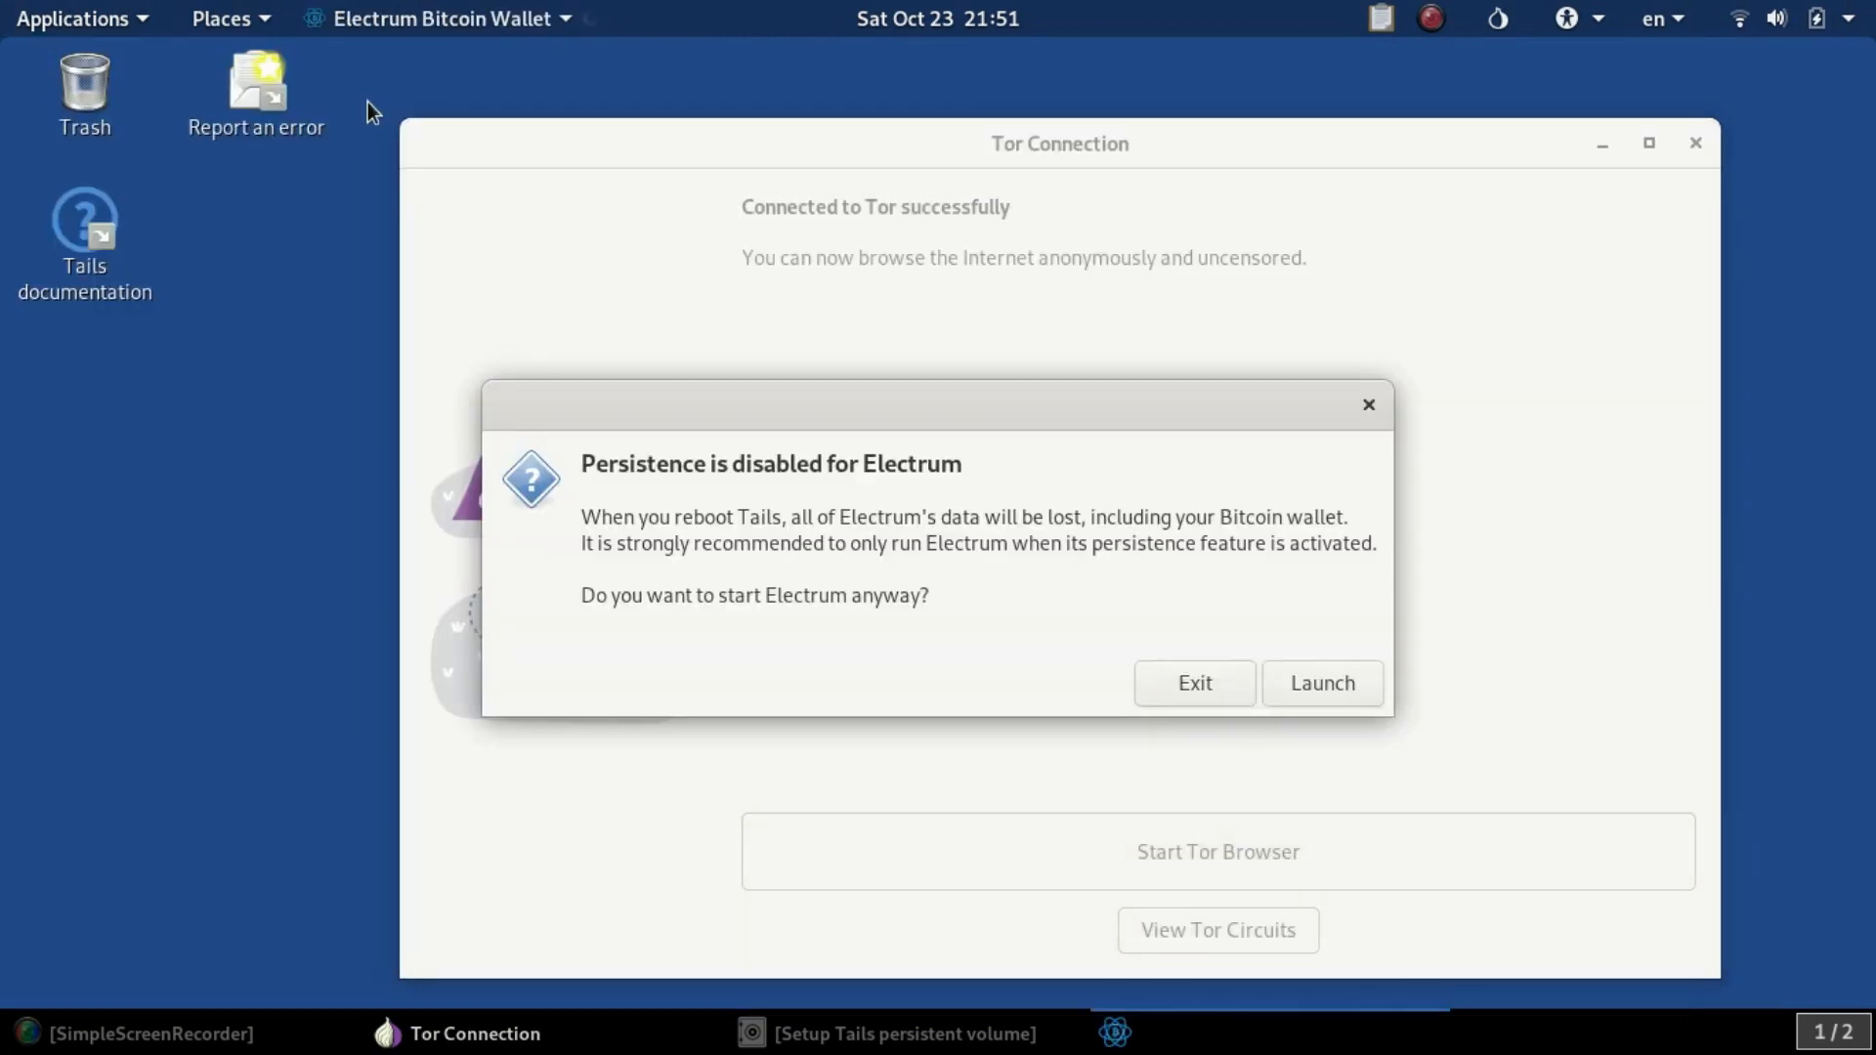
pyautogui.moveTo(755, 242)
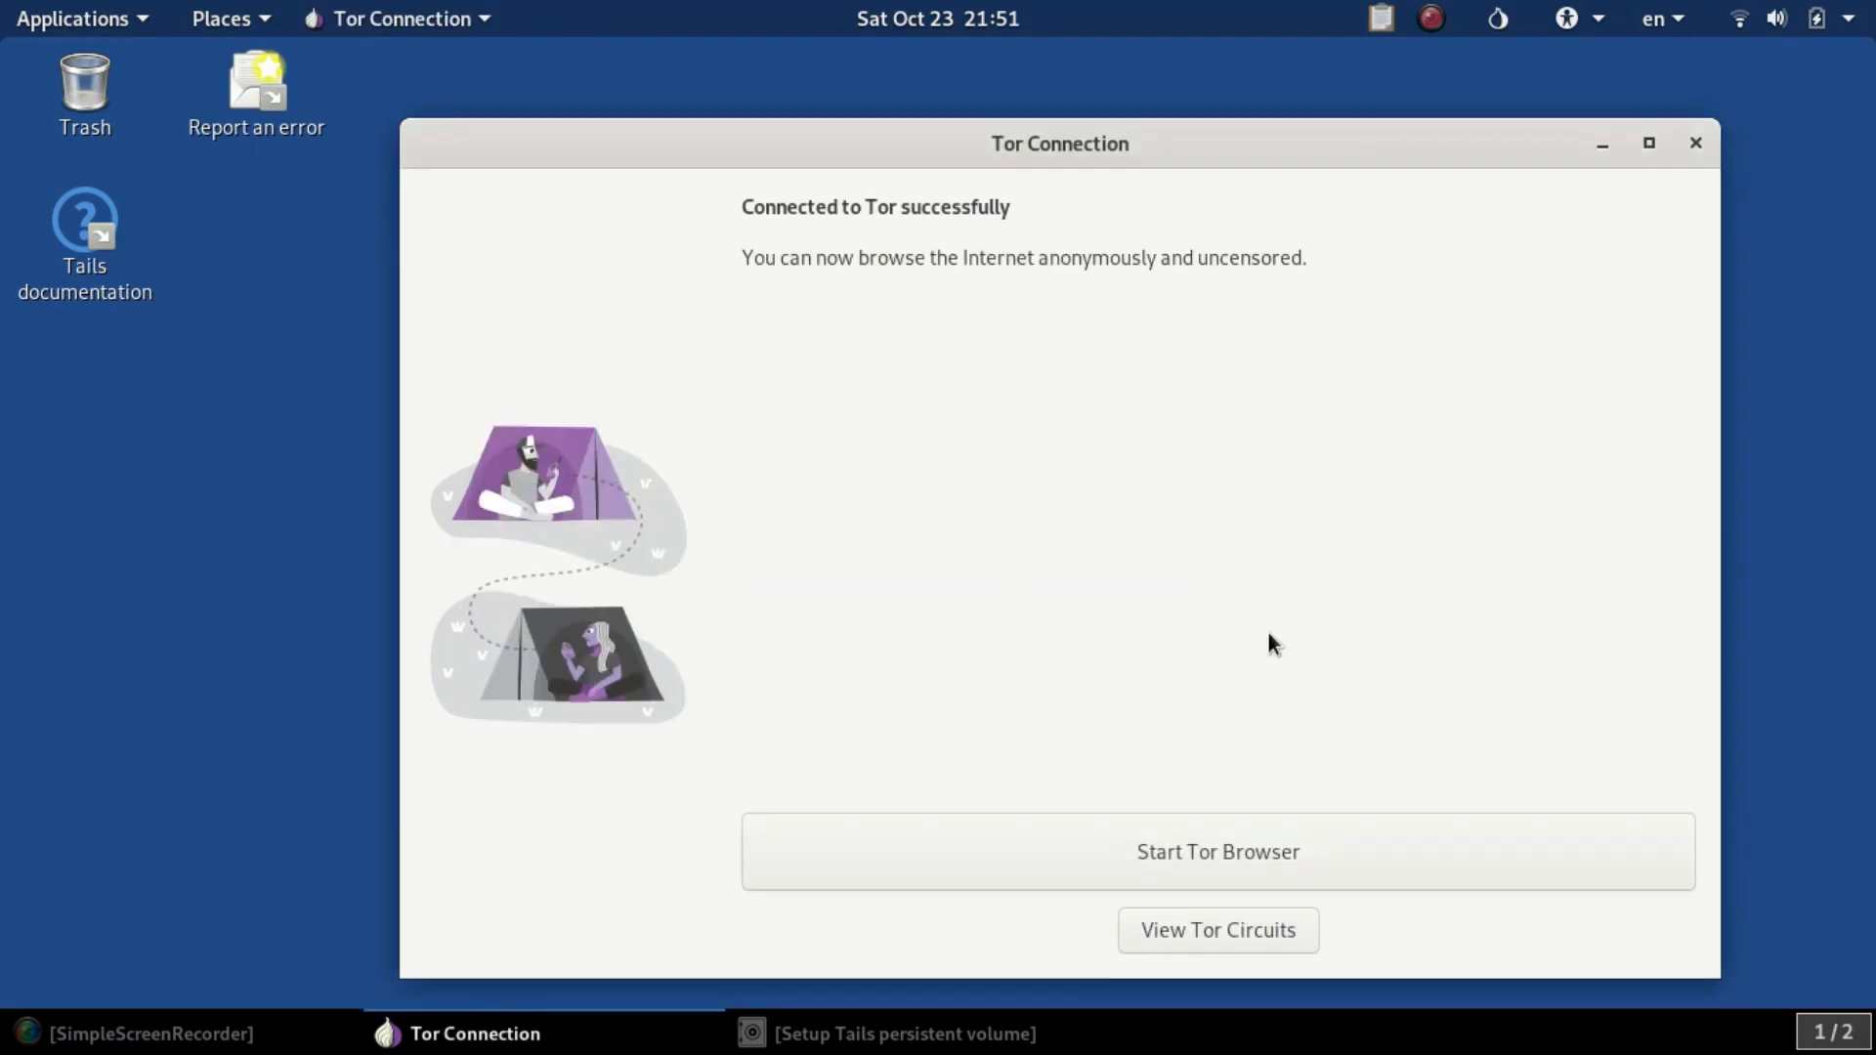
pyautogui.click(75, 17)
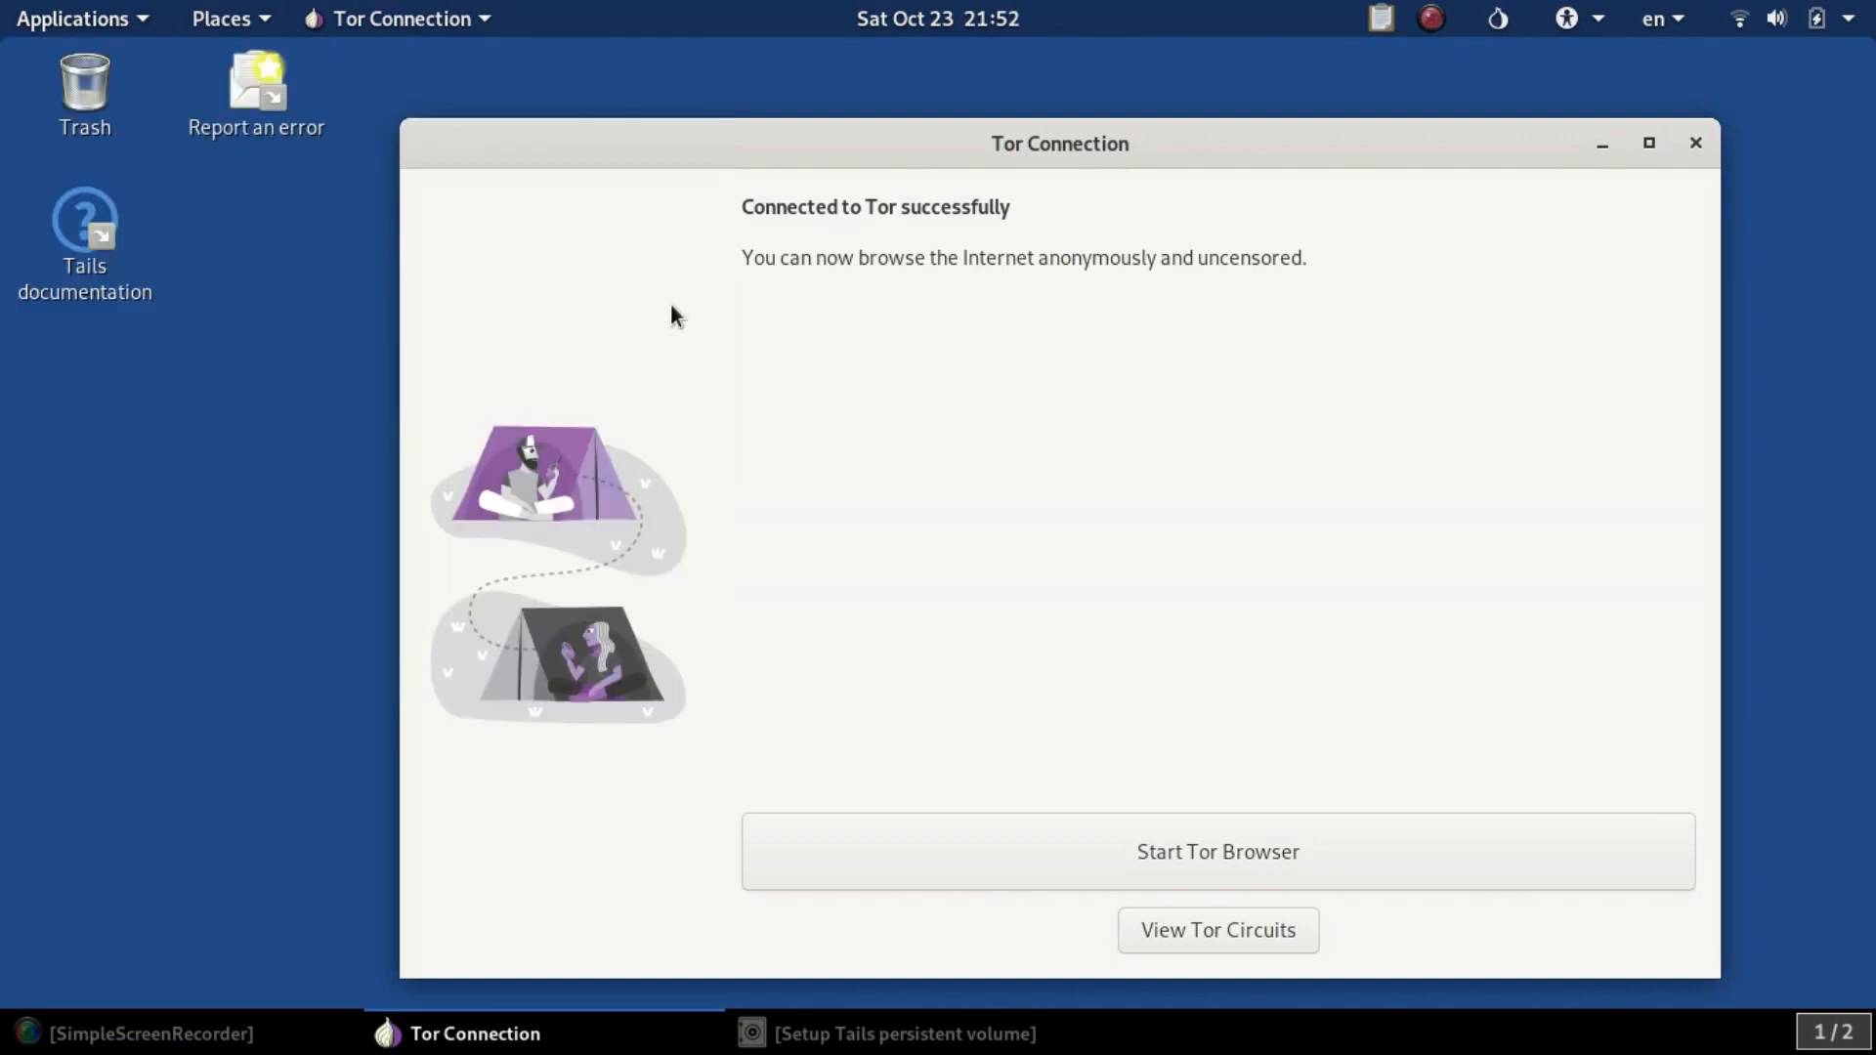
pyautogui.moveTo(832, 552)
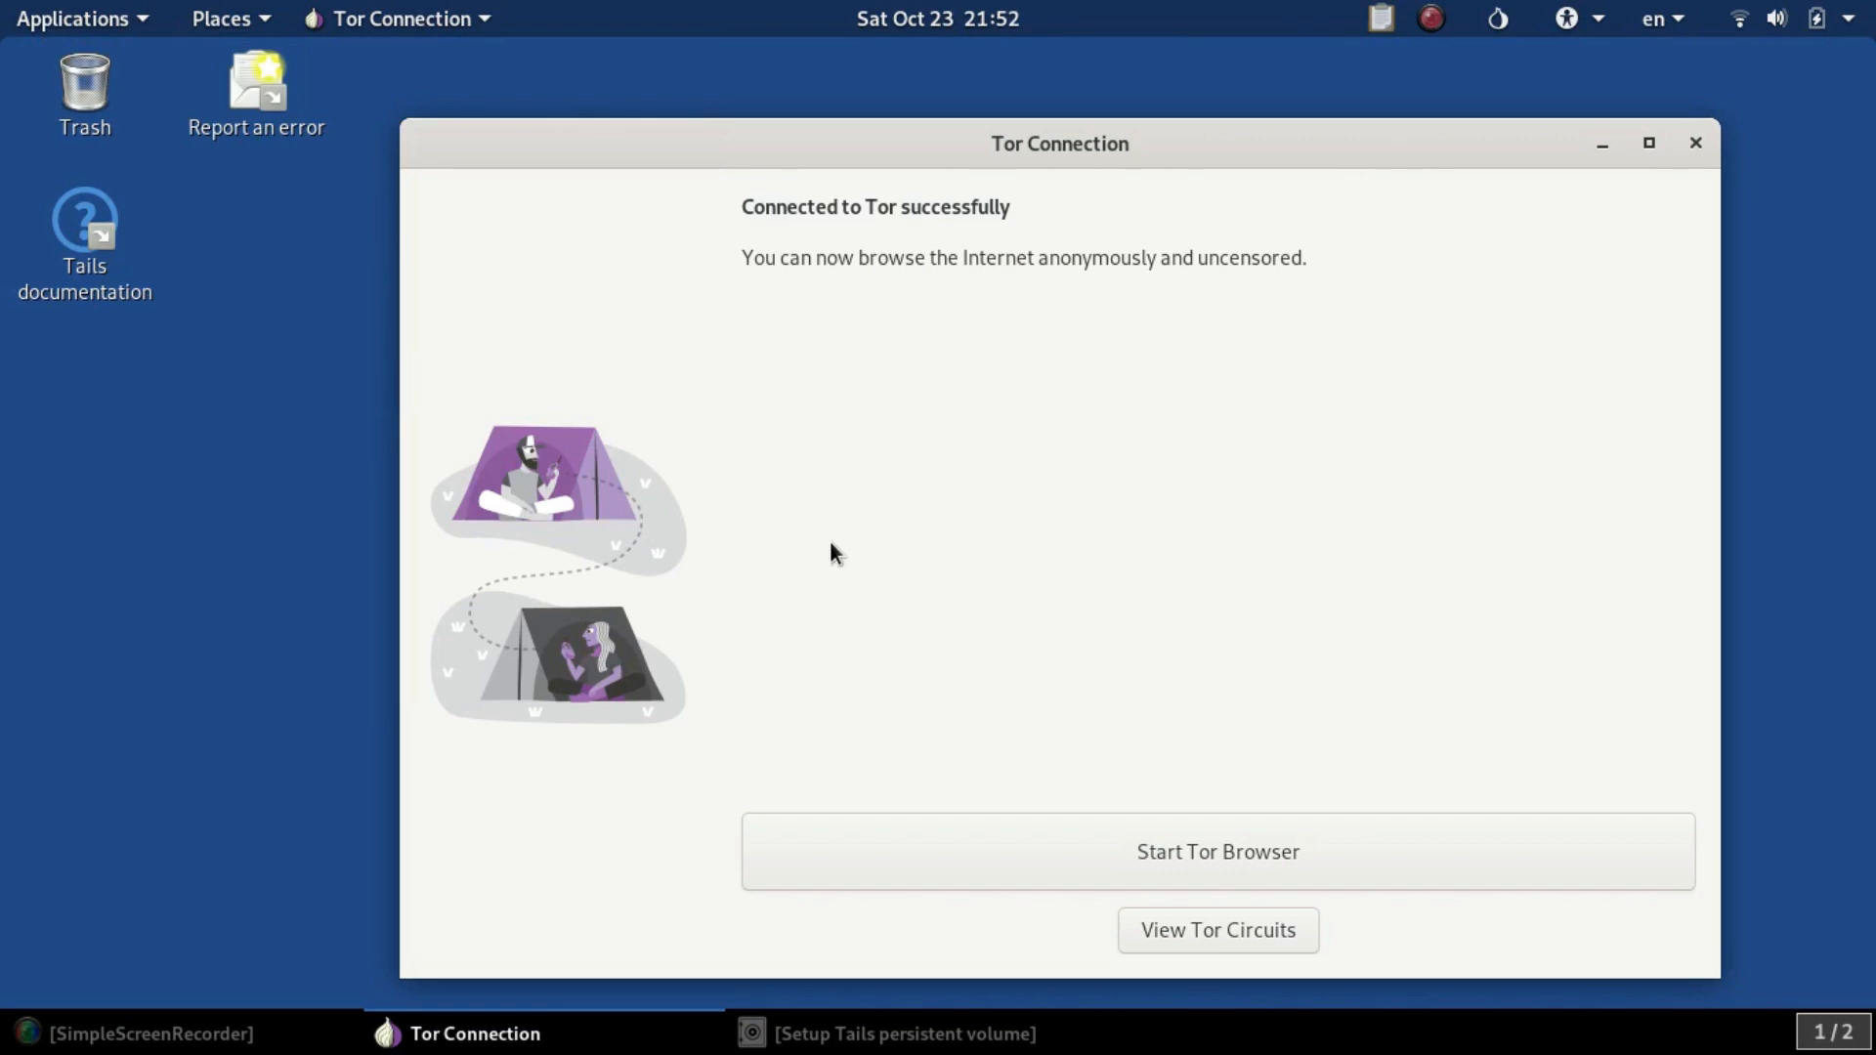
pyautogui.moveTo(801, 600)
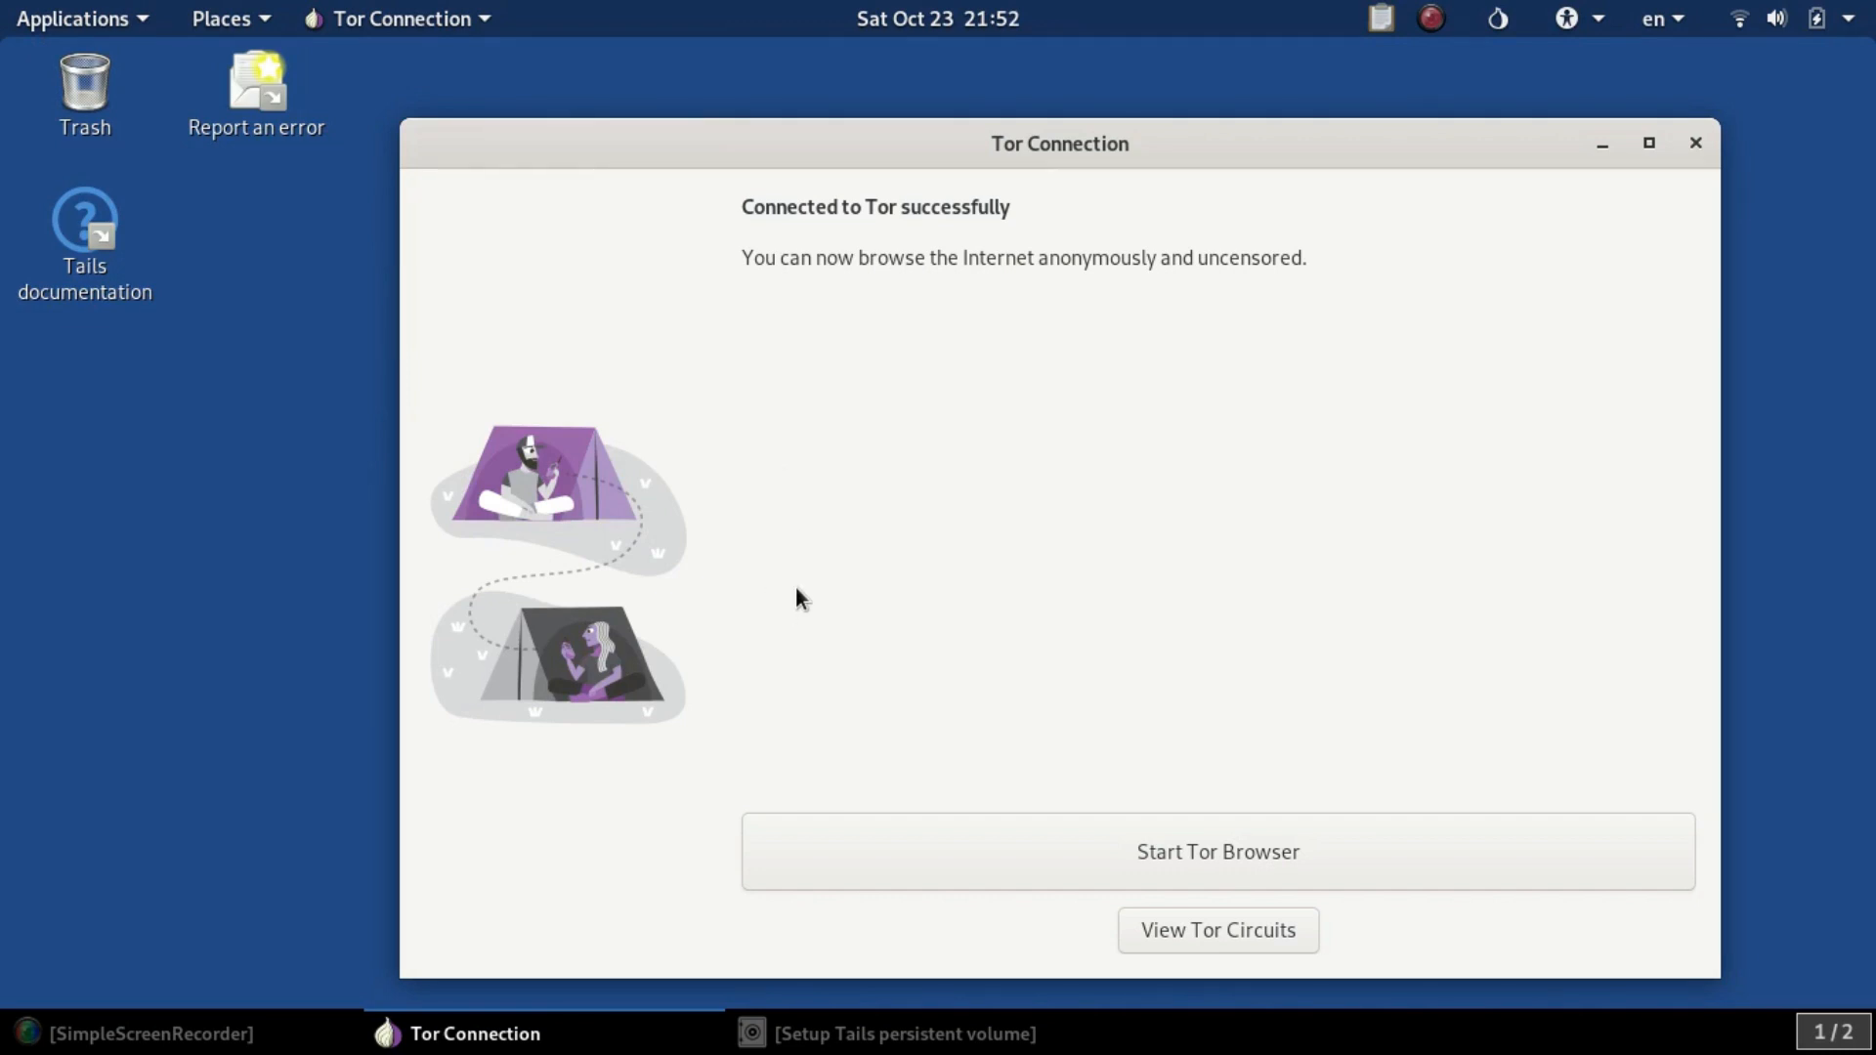
# - Review the persistent volume feature list, with Personal Data, Welcome Screen and Bookmarks enabled
pyautogui.click(904, 1034)
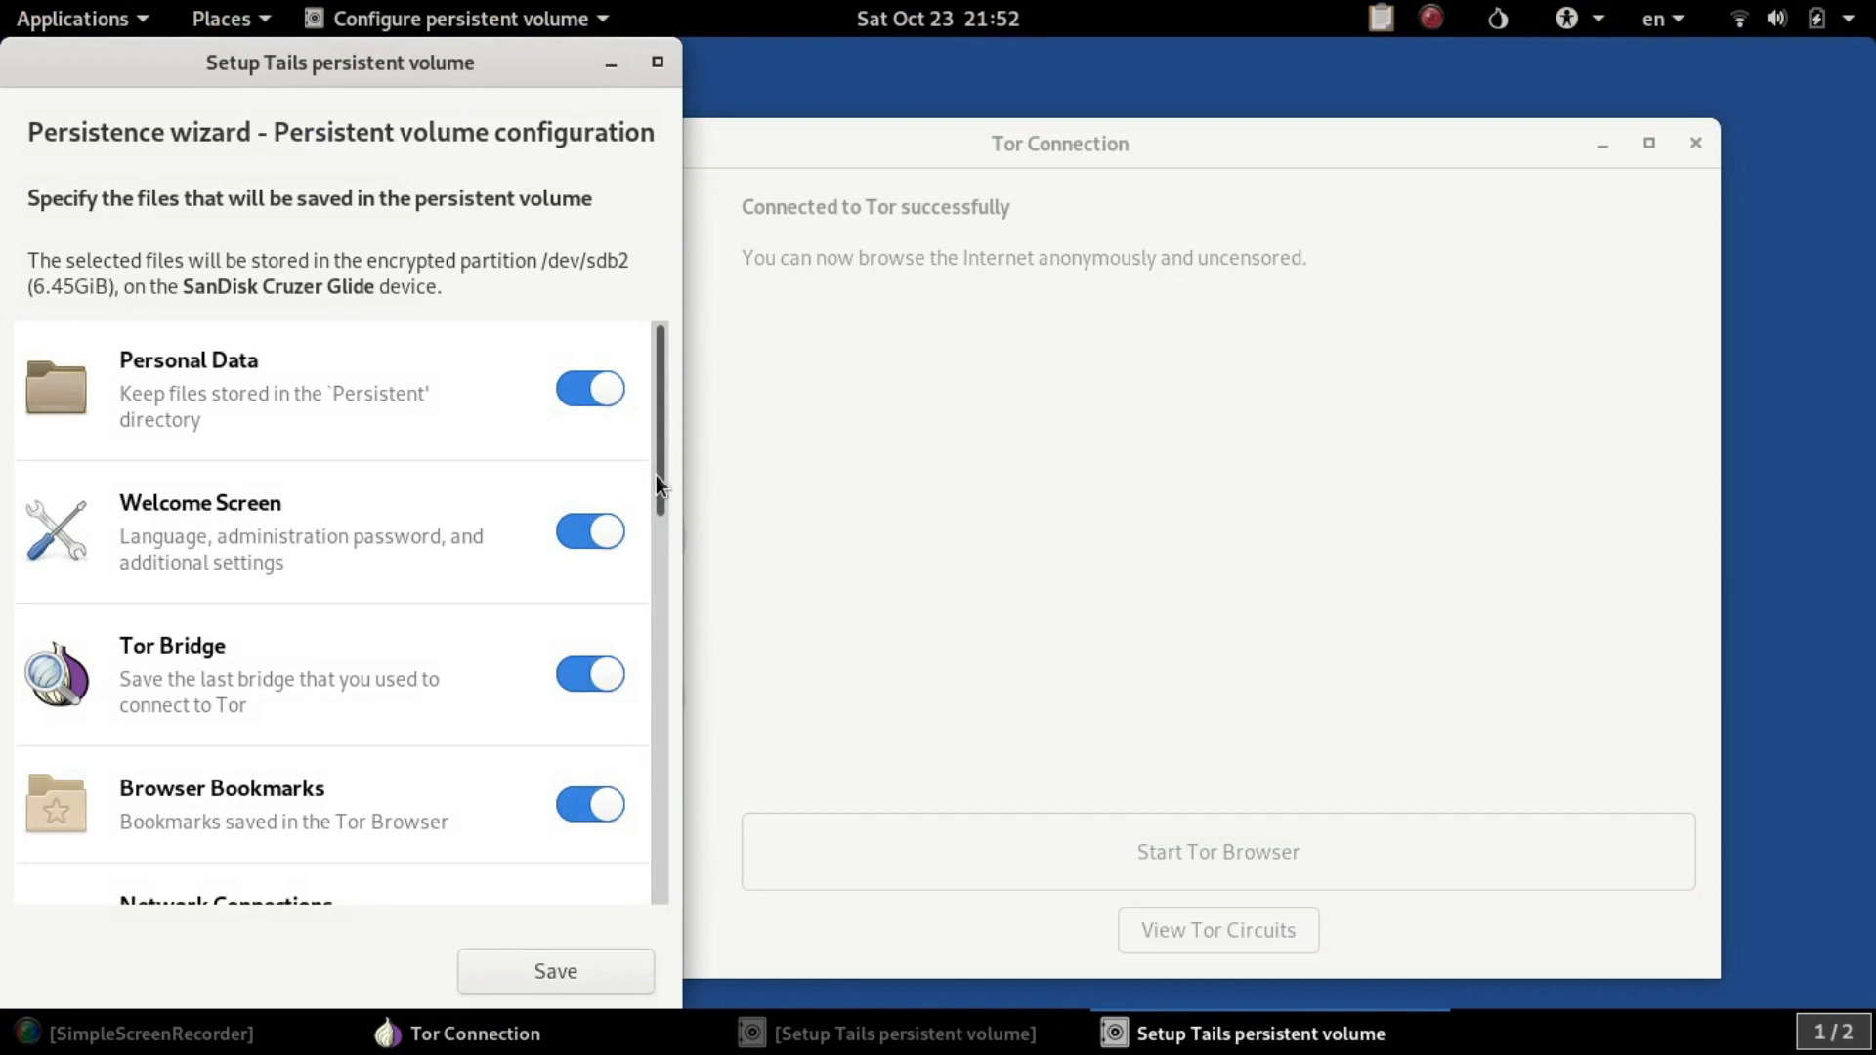
pyautogui.scroll(-3)
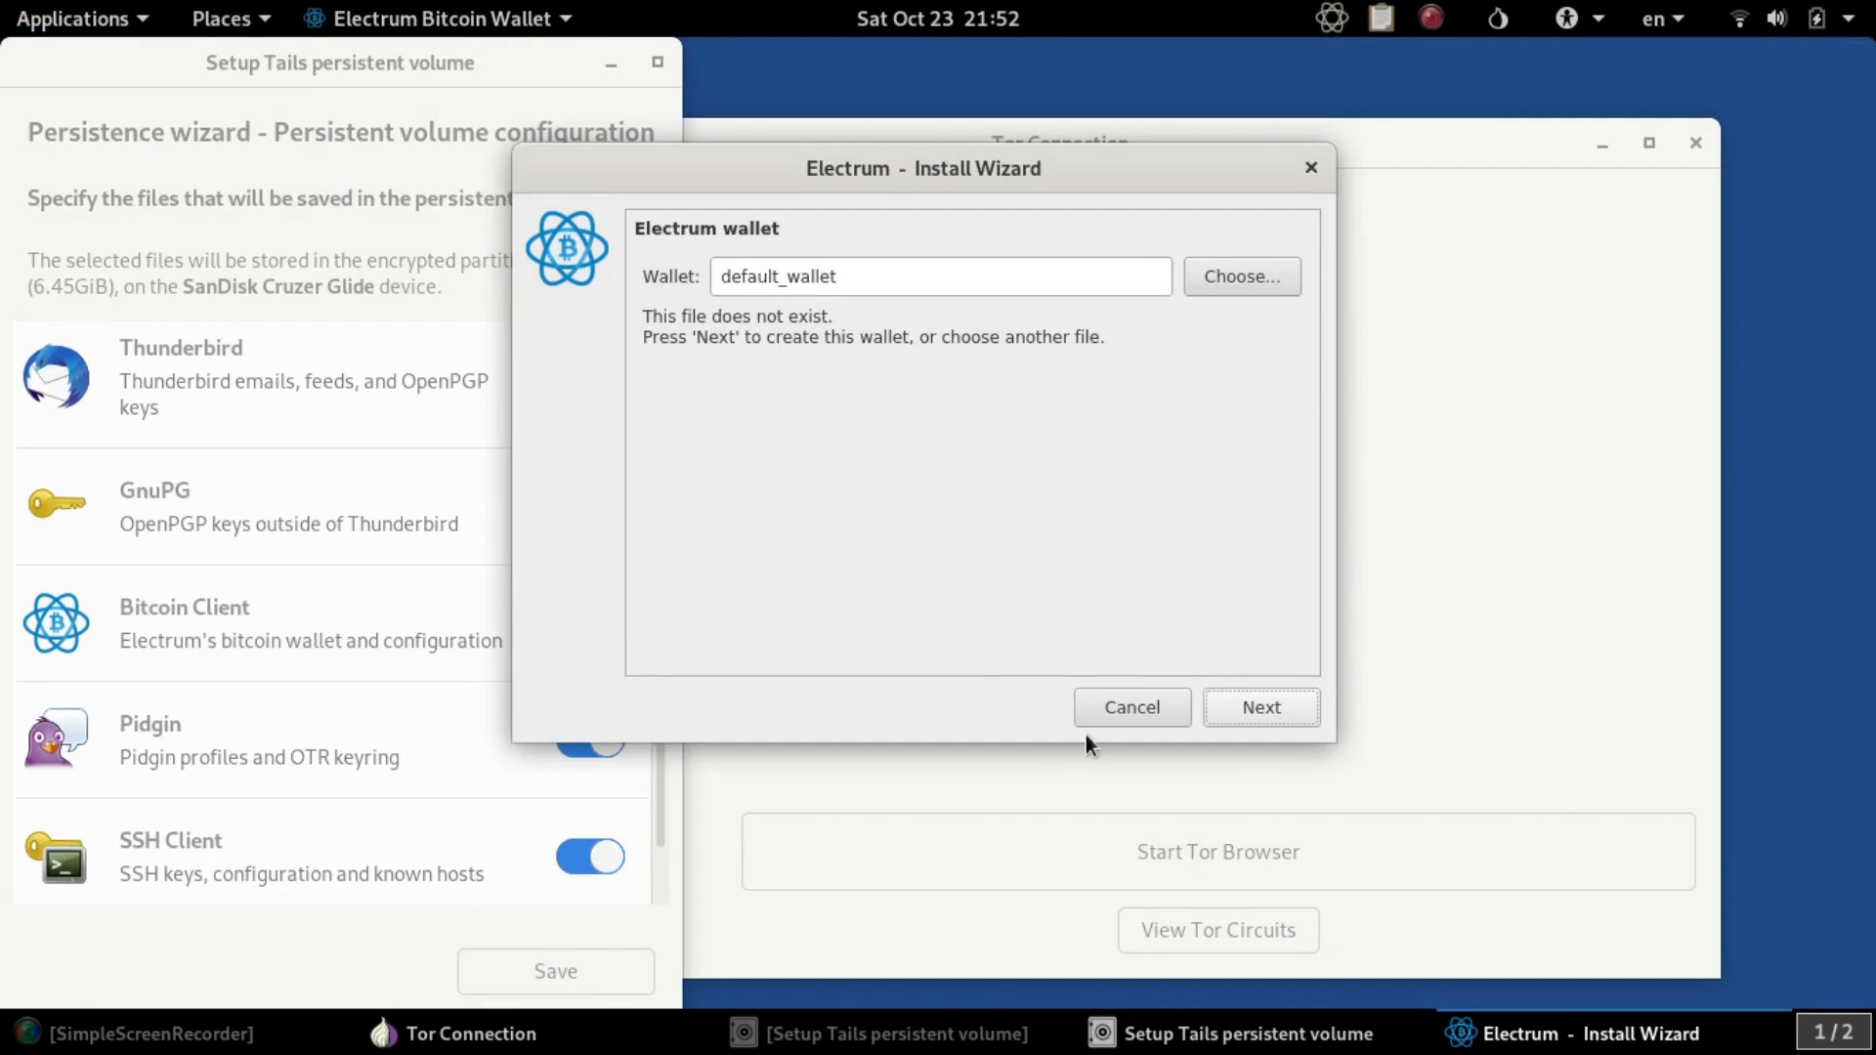
pyautogui.moveTo(1131, 708)
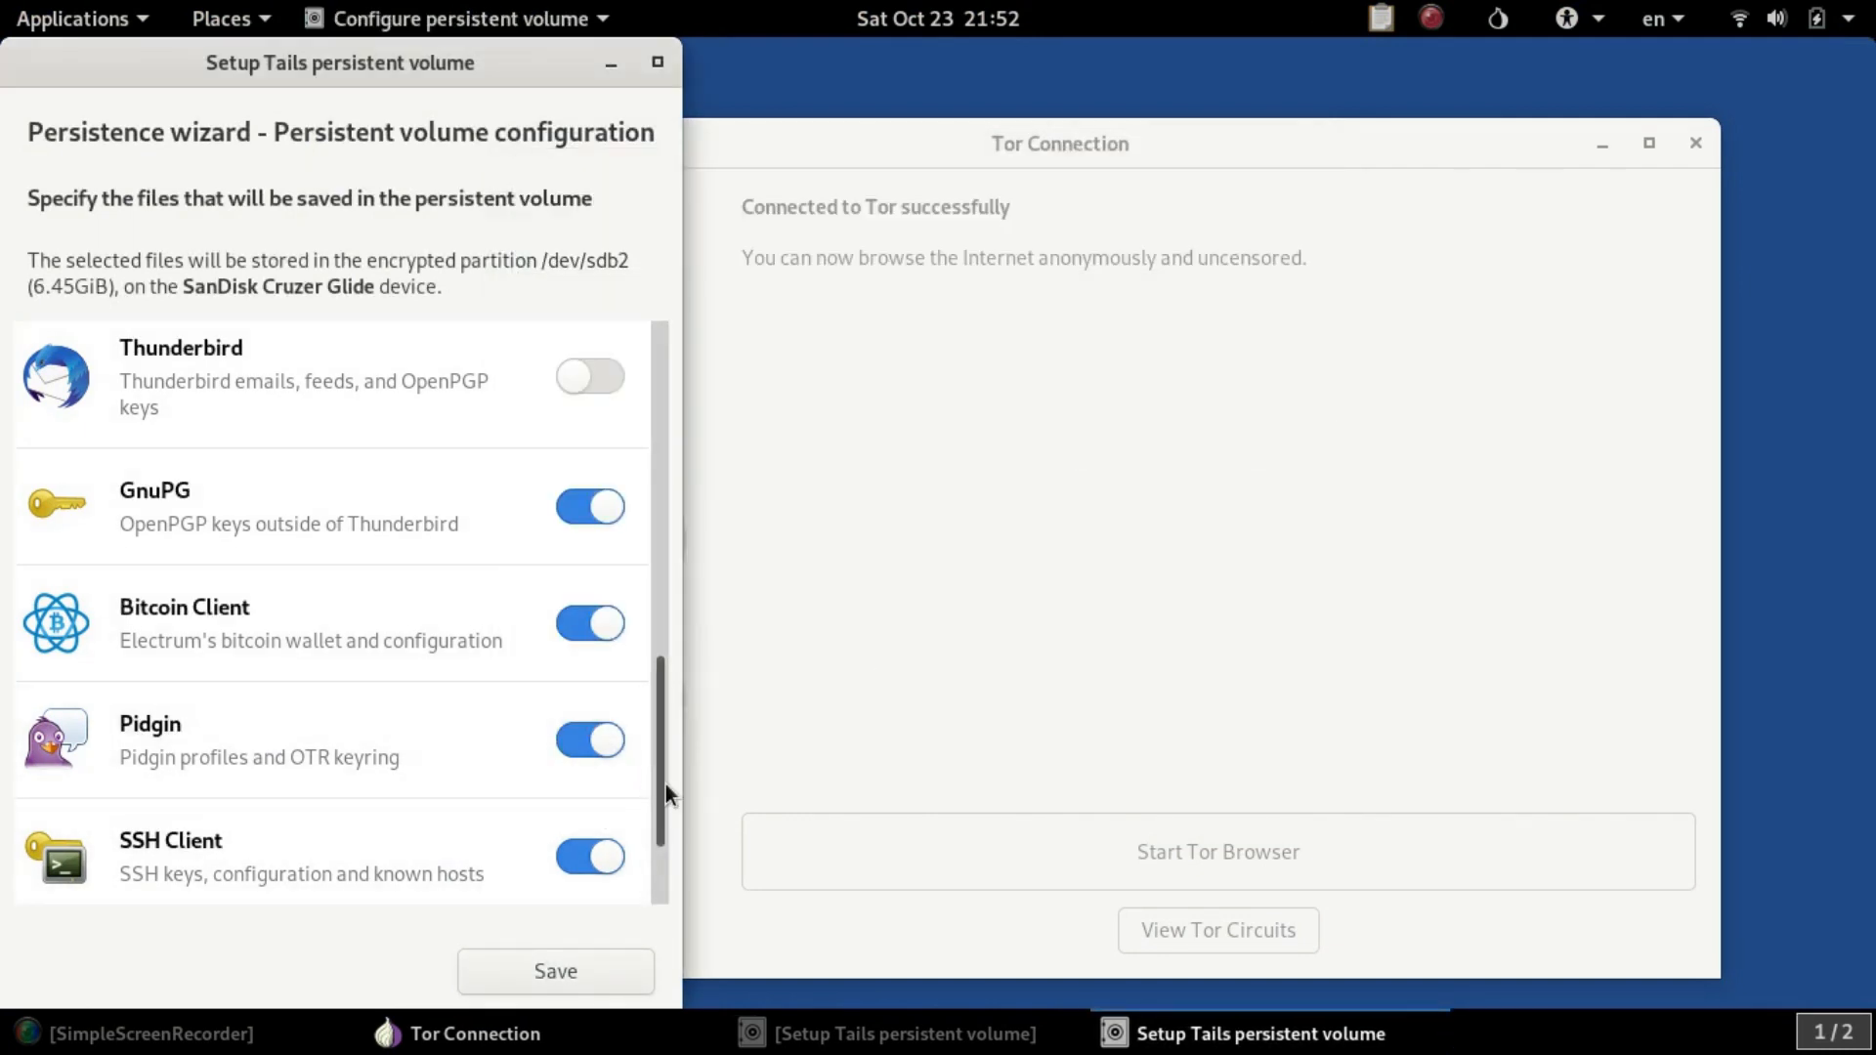
pyautogui.scroll(-3)
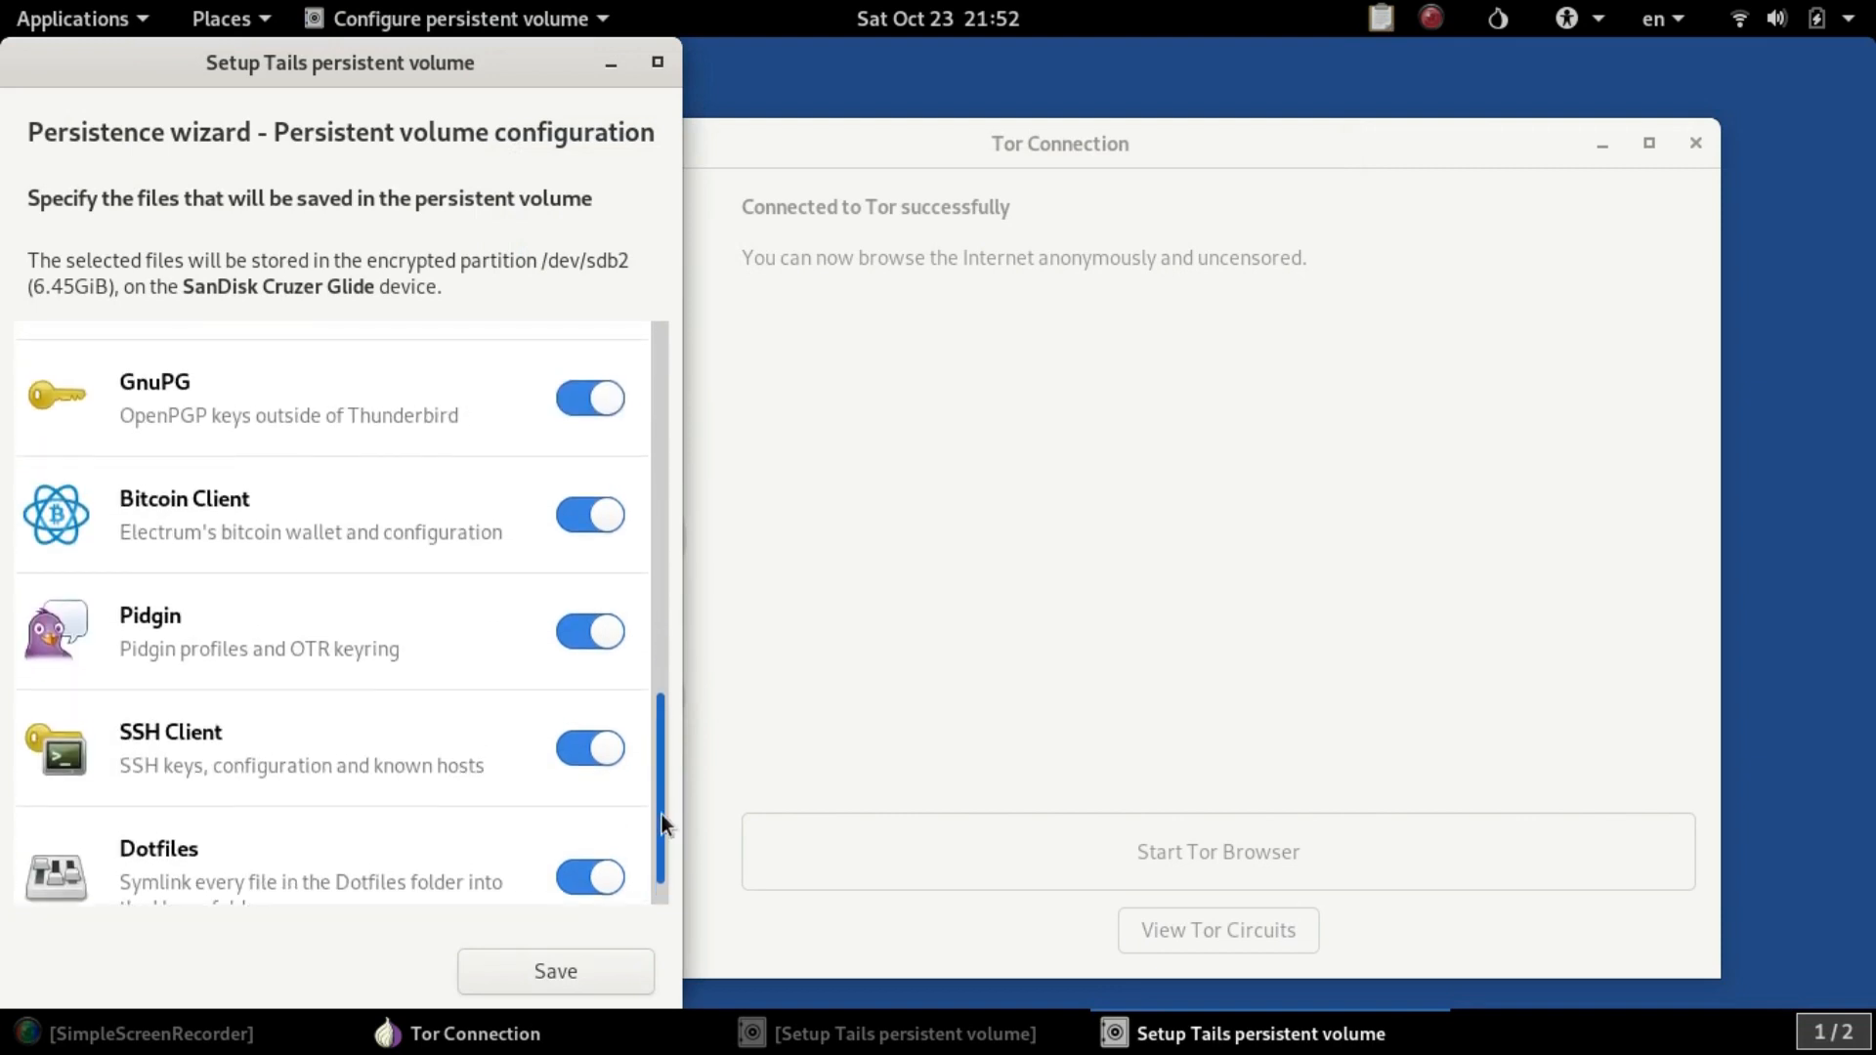
pyautogui.scroll(-3)
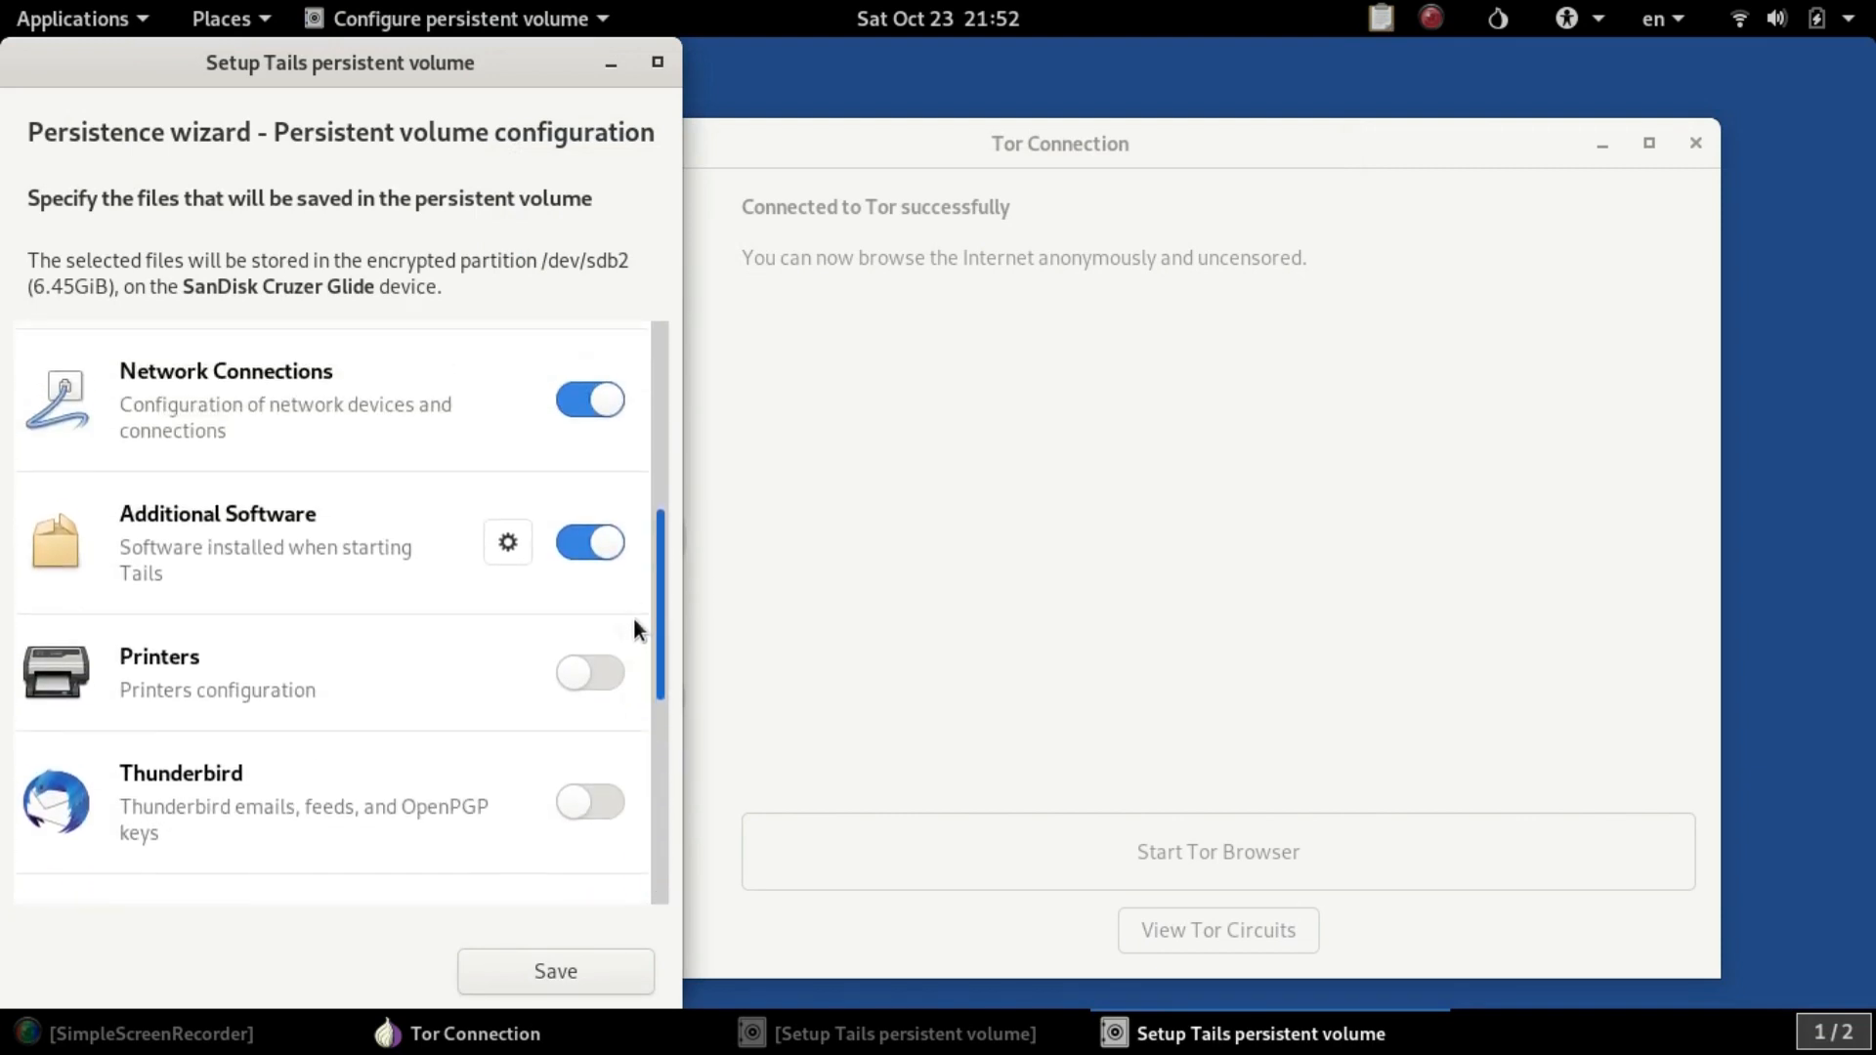
pyautogui.scroll(3)
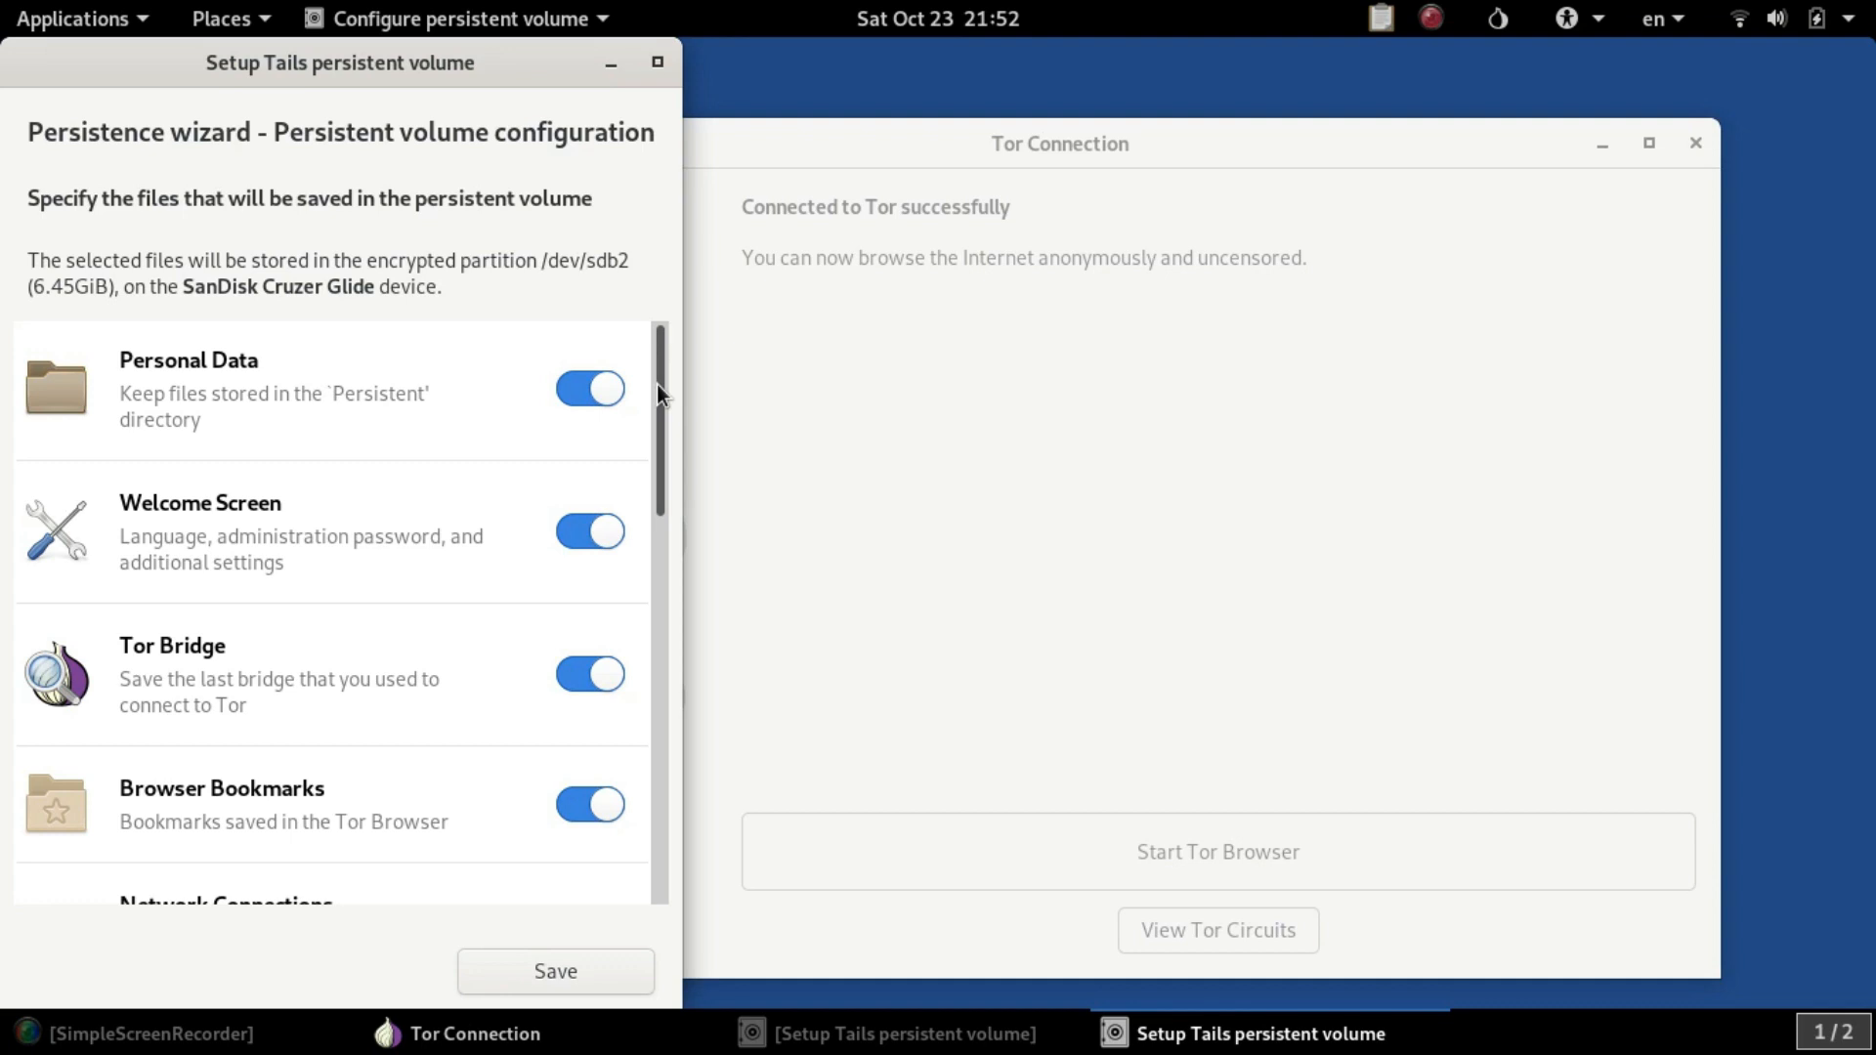
pyautogui.click(75, 18)
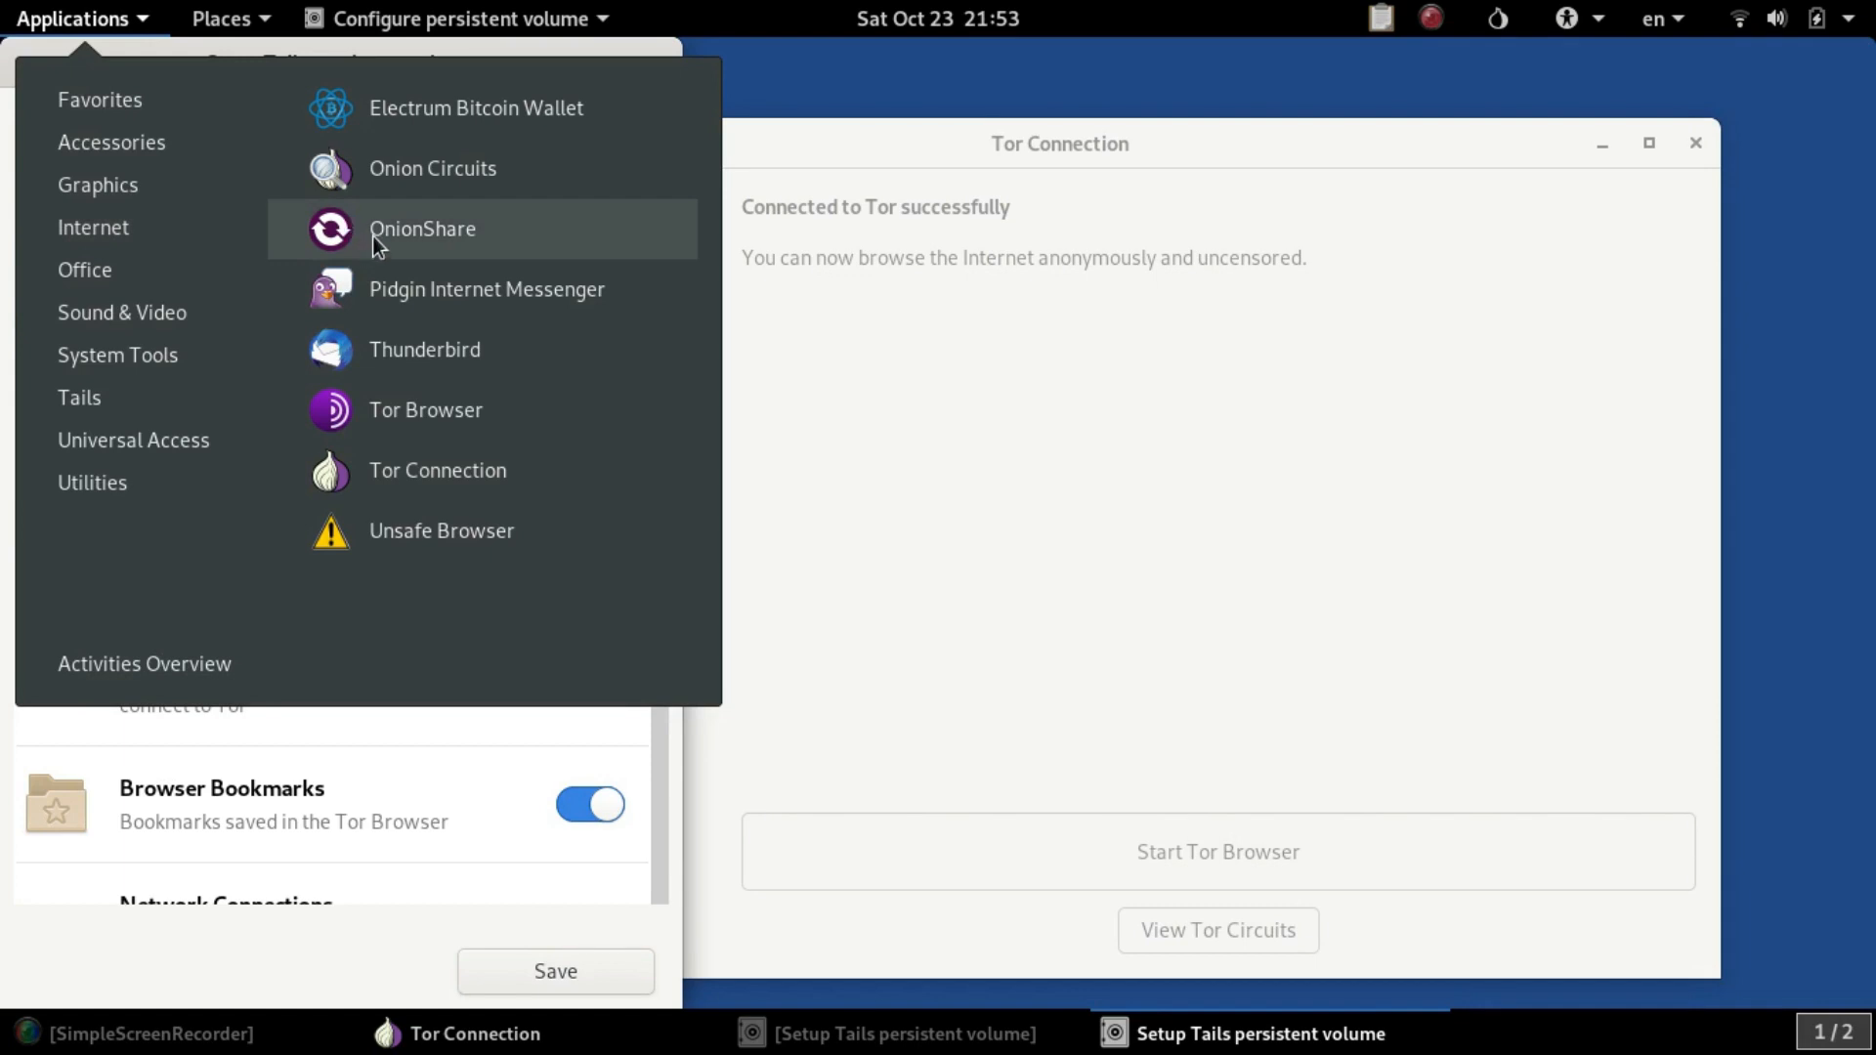
pyautogui.moveTo(413, 236)
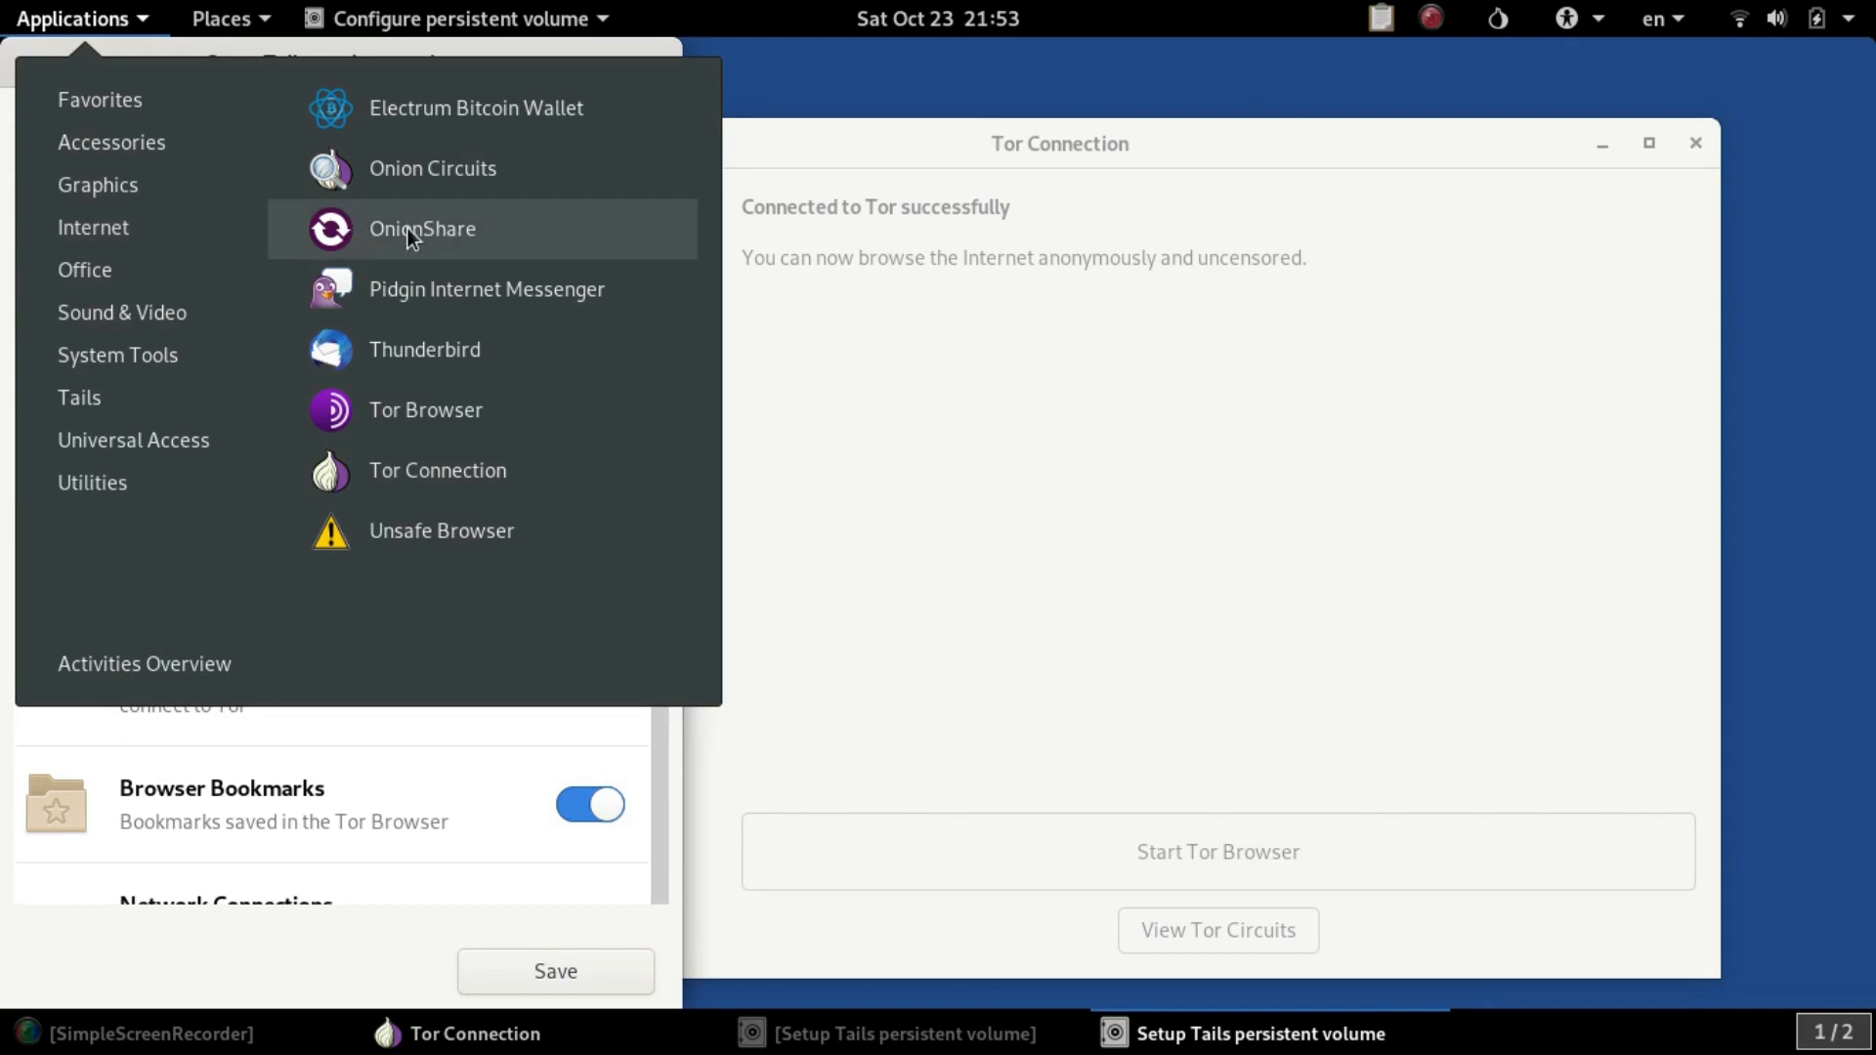
pyautogui.click(422, 228)
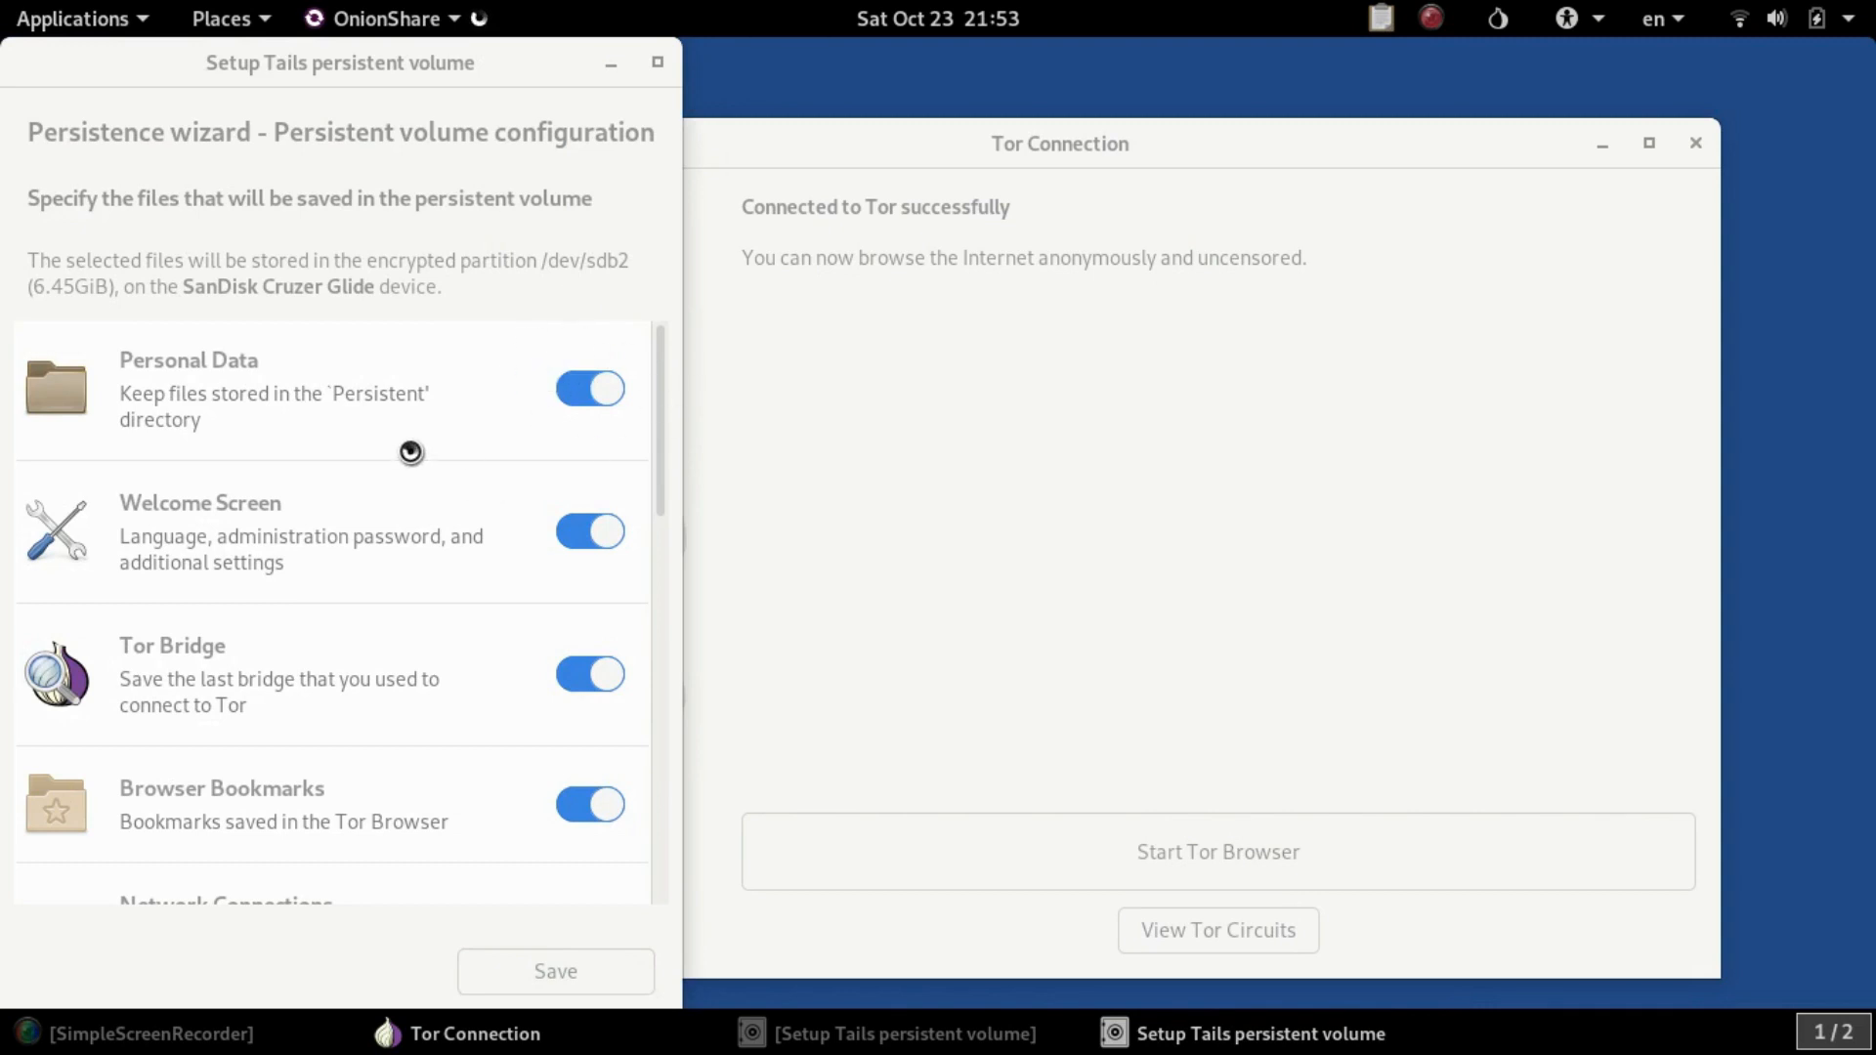
pyautogui.moveTo(463, 553)
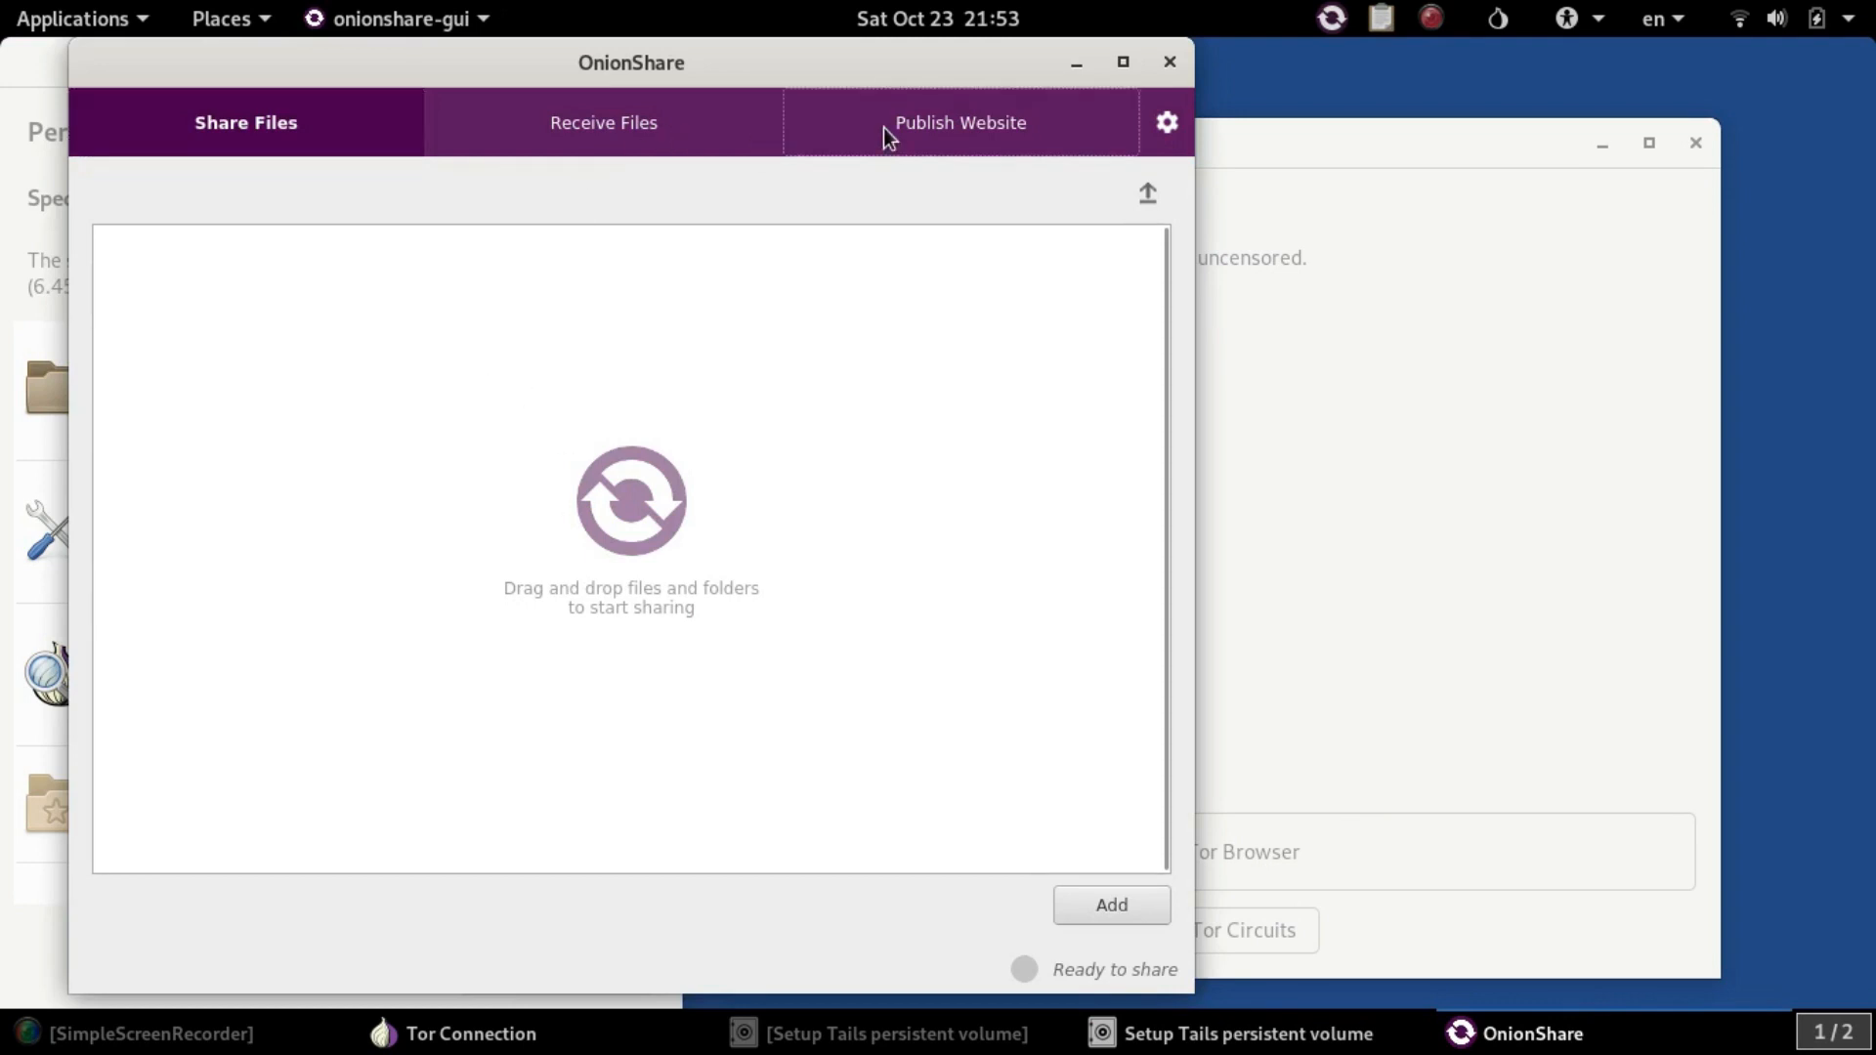
pyautogui.moveTo(450, 100)
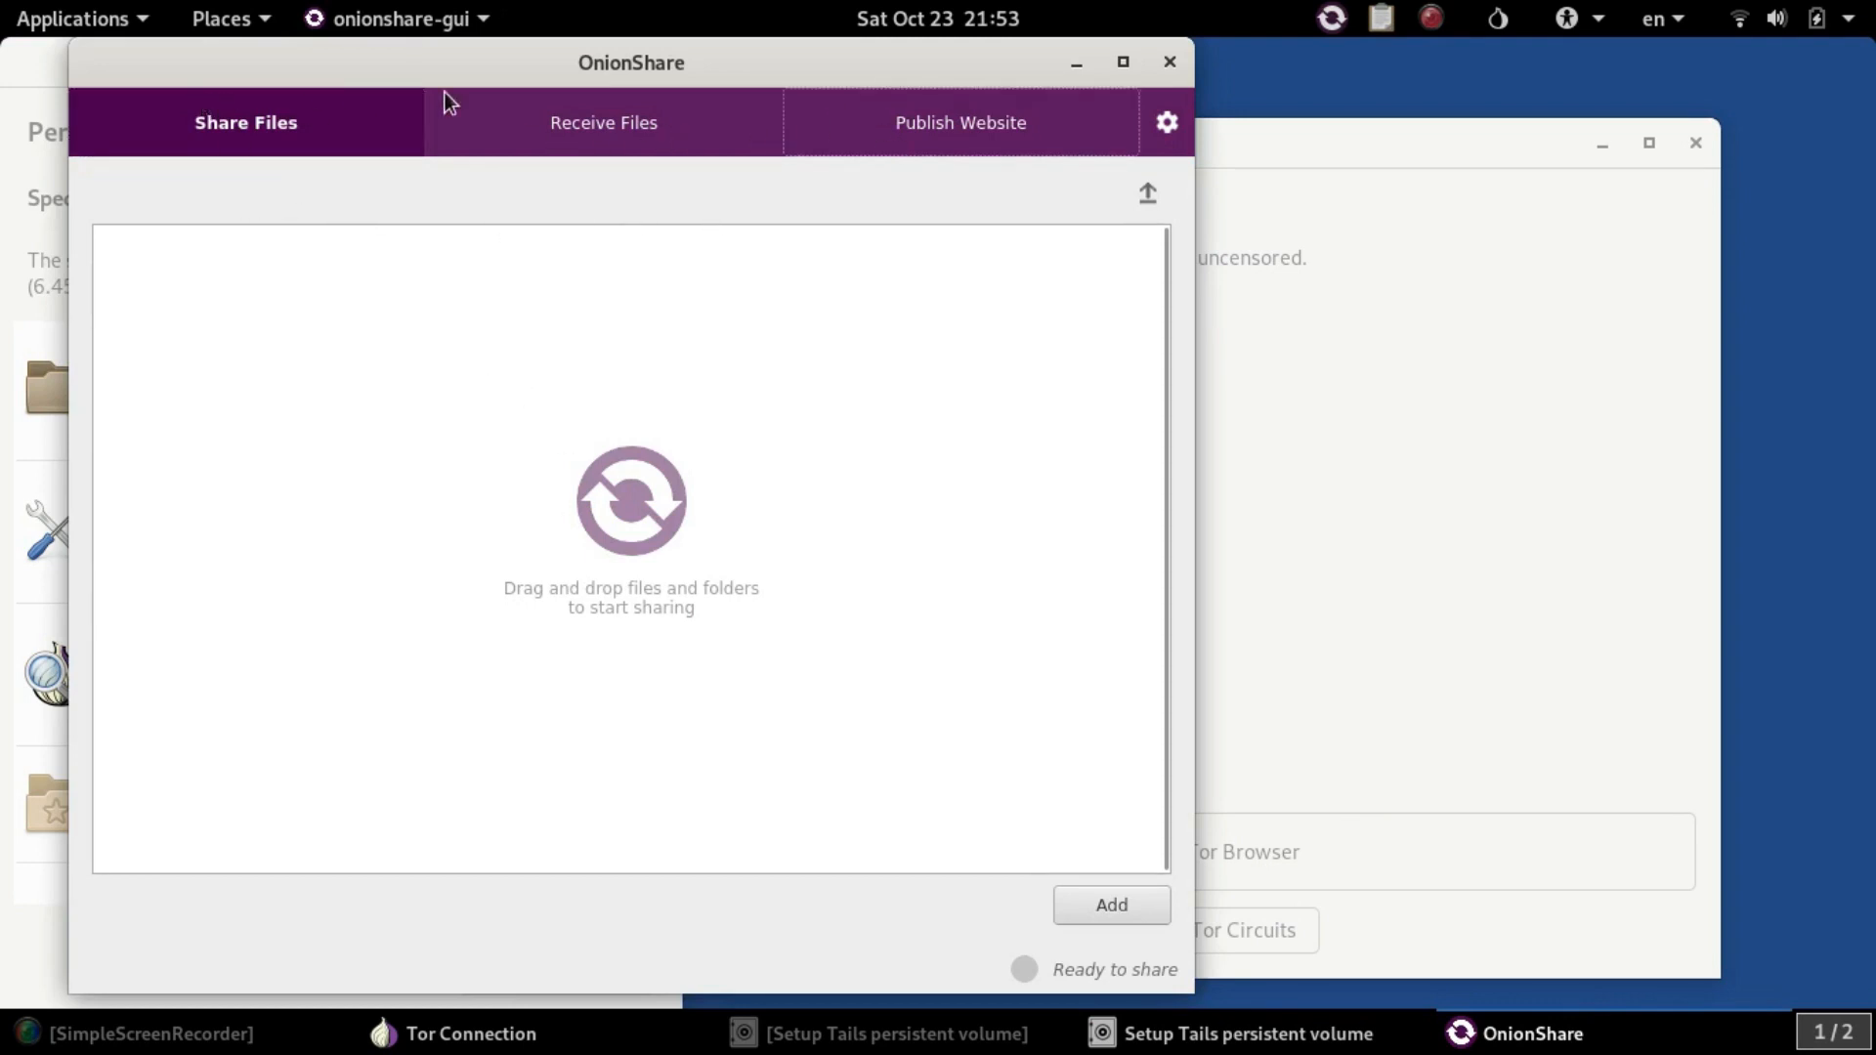
pyautogui.moveTo(590, 534)
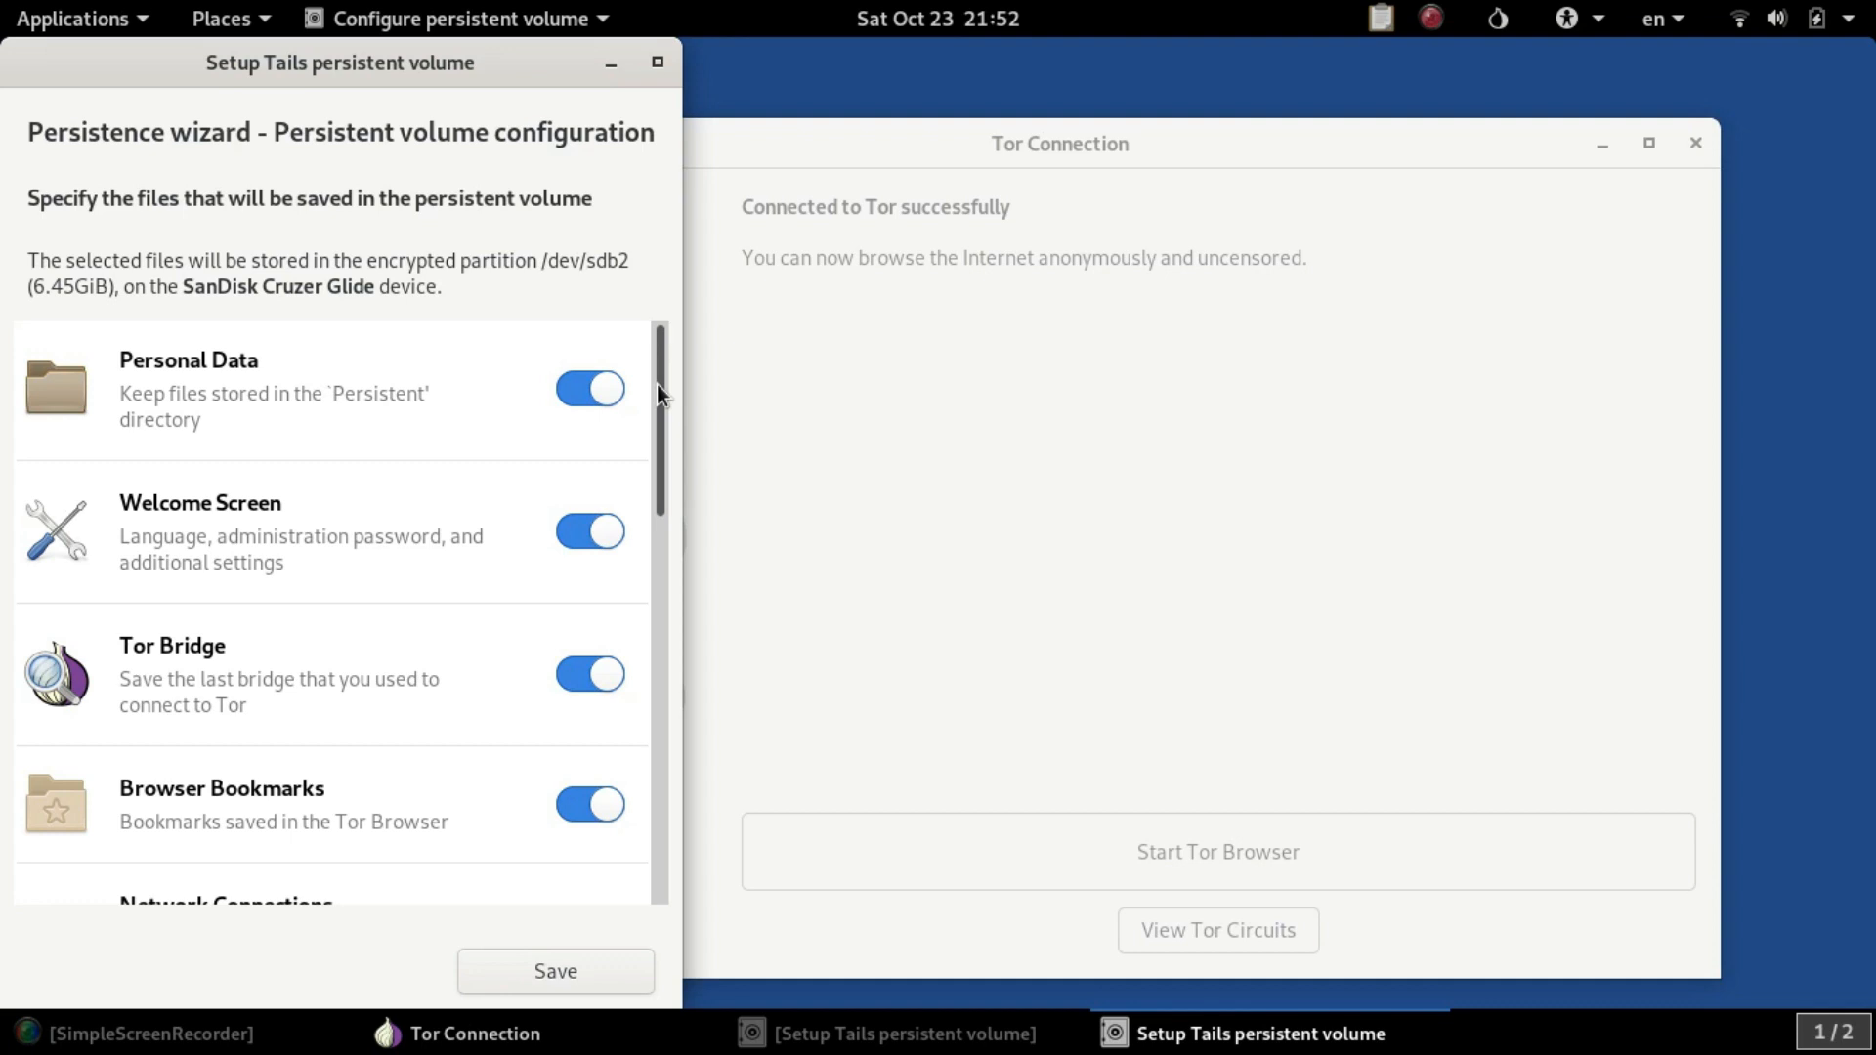
# - Show the Favorites list in the Applications menu with Tor Browser, Configure persistent volume and KeePassXC
pyautogui.click(76, 17)
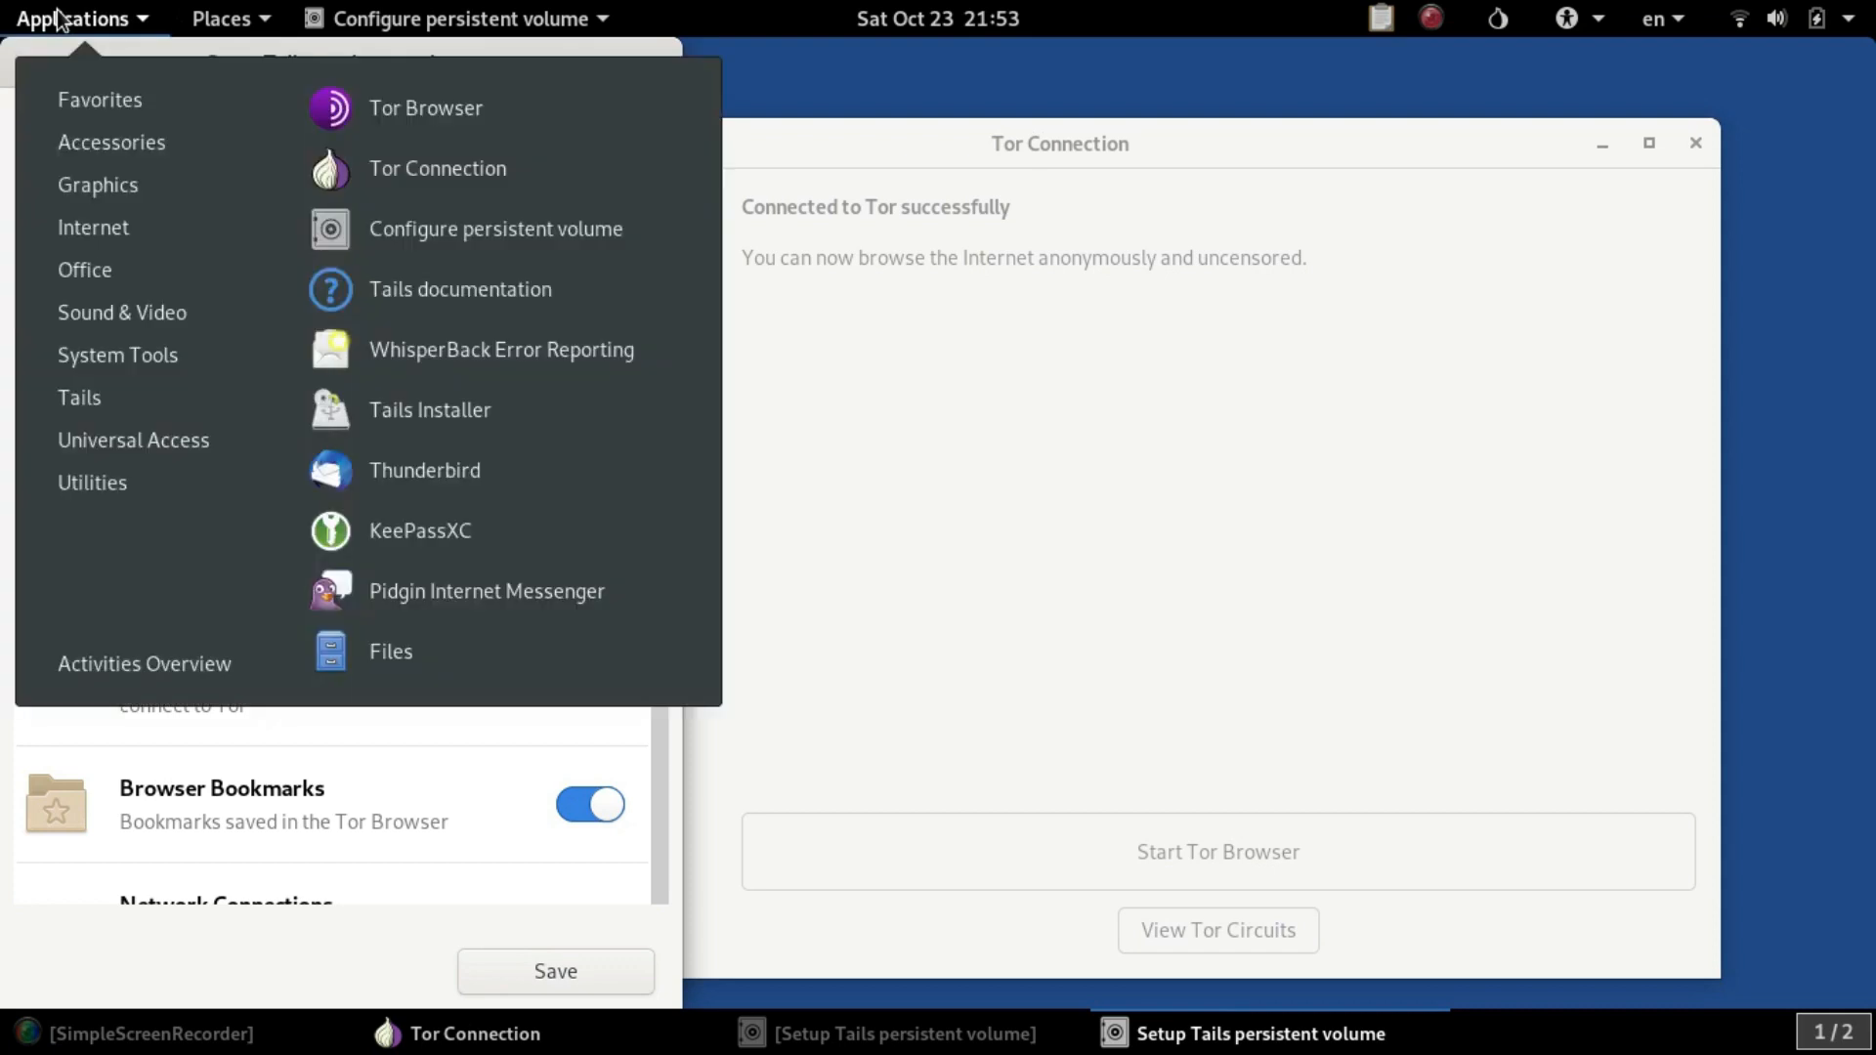